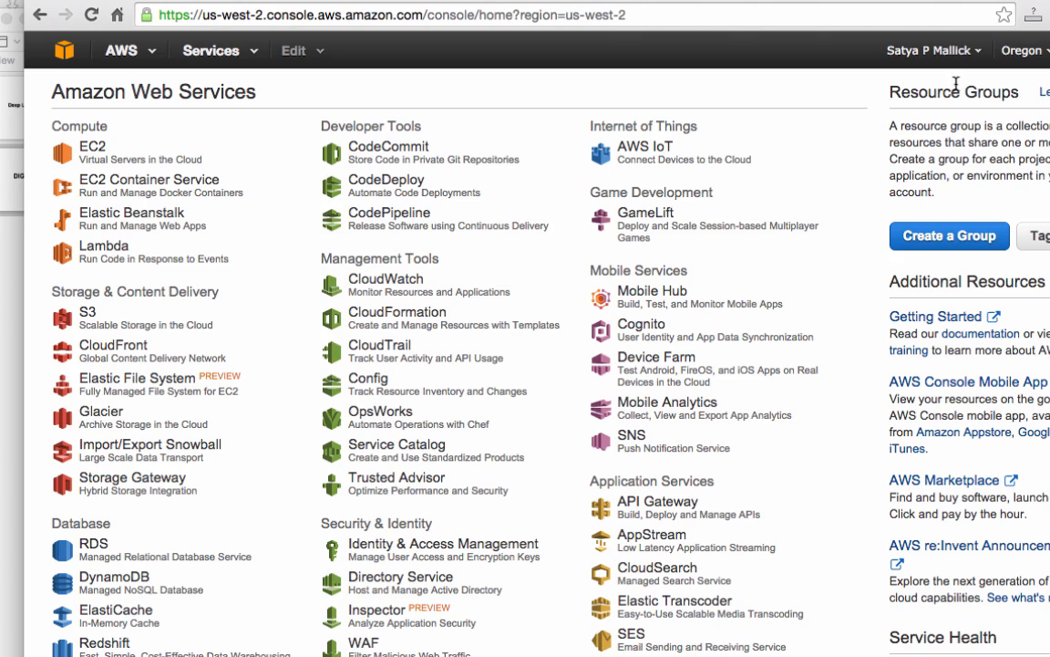
Confirm the region is US West (Oregon) and go to the EC2 dashboard
left_click(1020, 51)
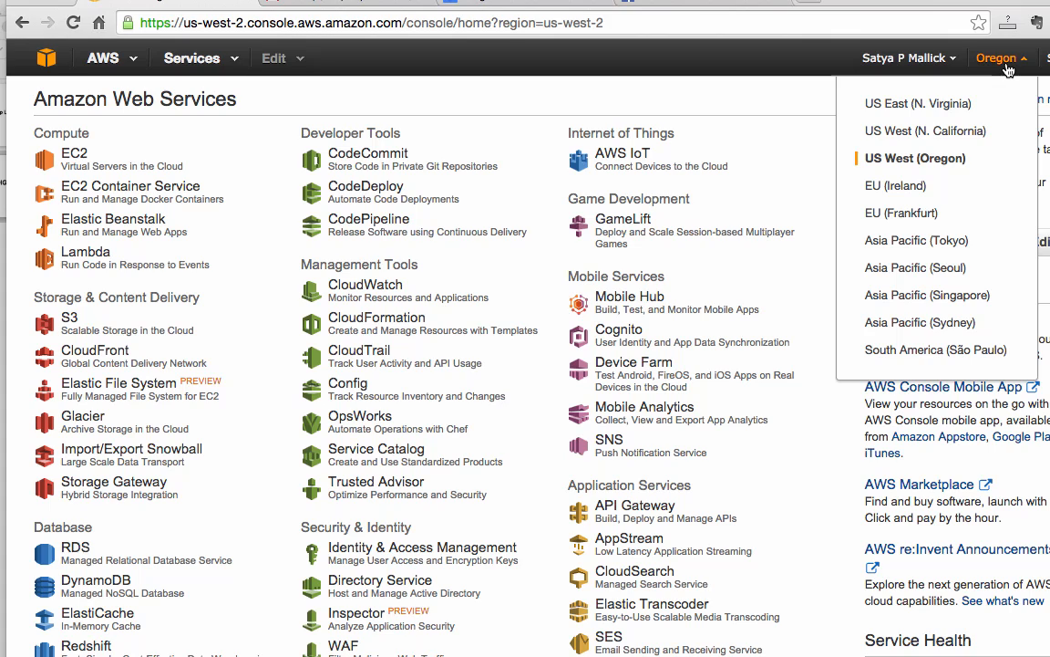
mouse_move(915, 166)
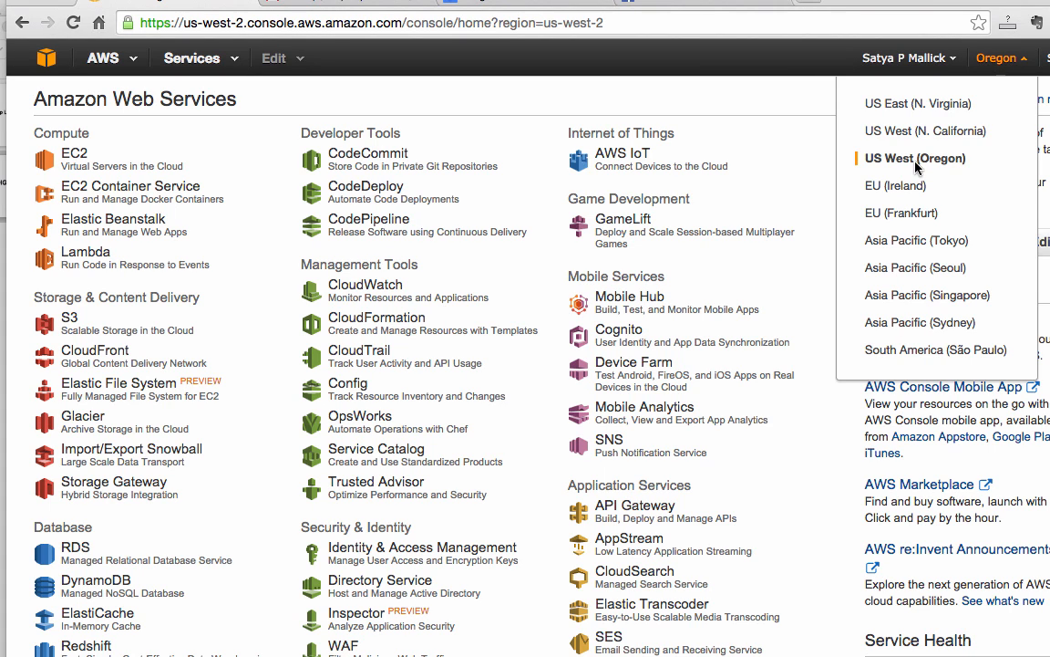
mouse_move(916, 168)
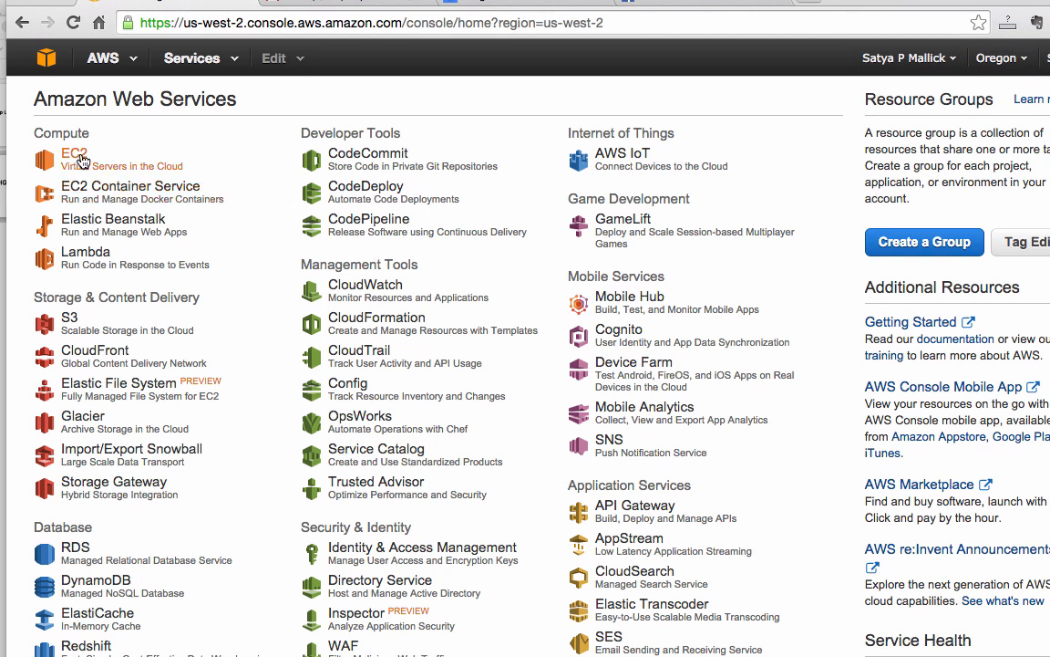
left_click(73, 154)
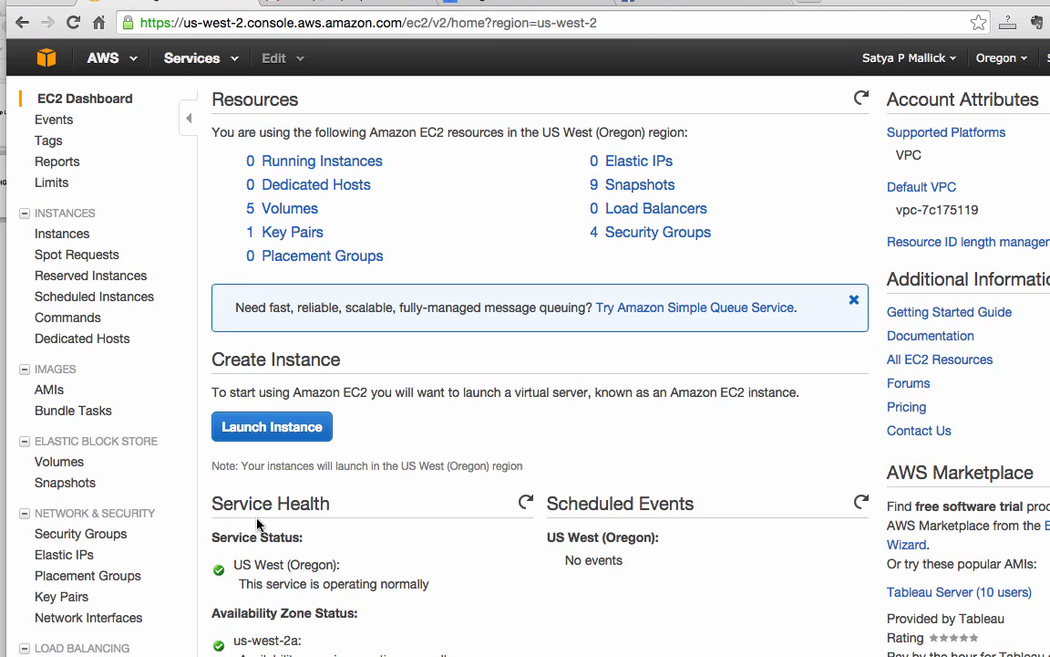
mouse_move(49, 391)
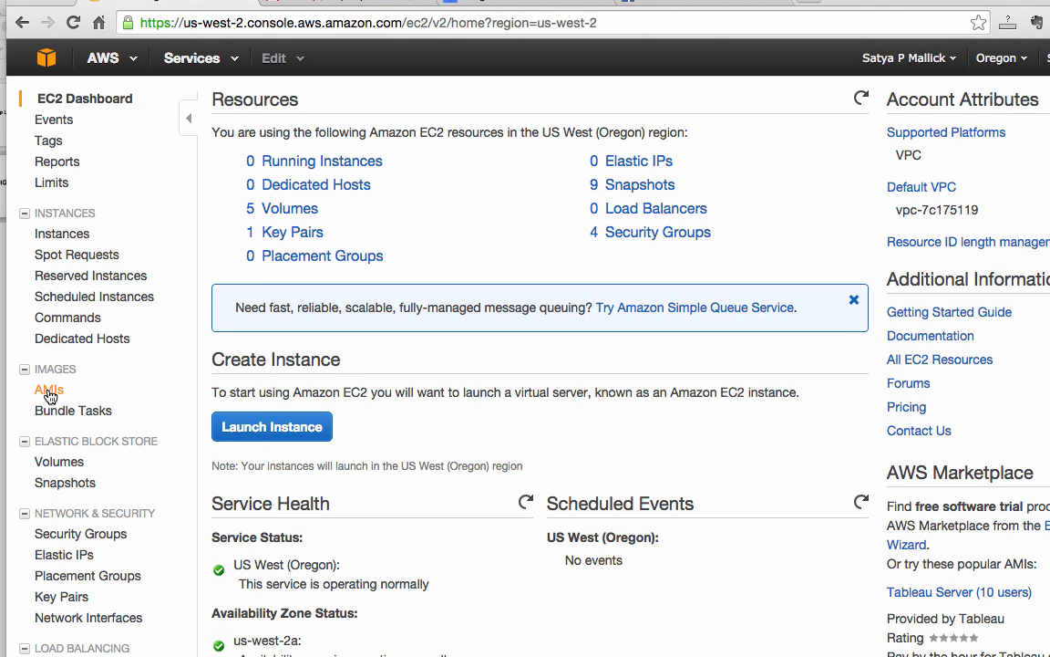
Filter Public AMIs to bigvision-digits, select that image and bring up its Actions menu
left_click(49, 390)
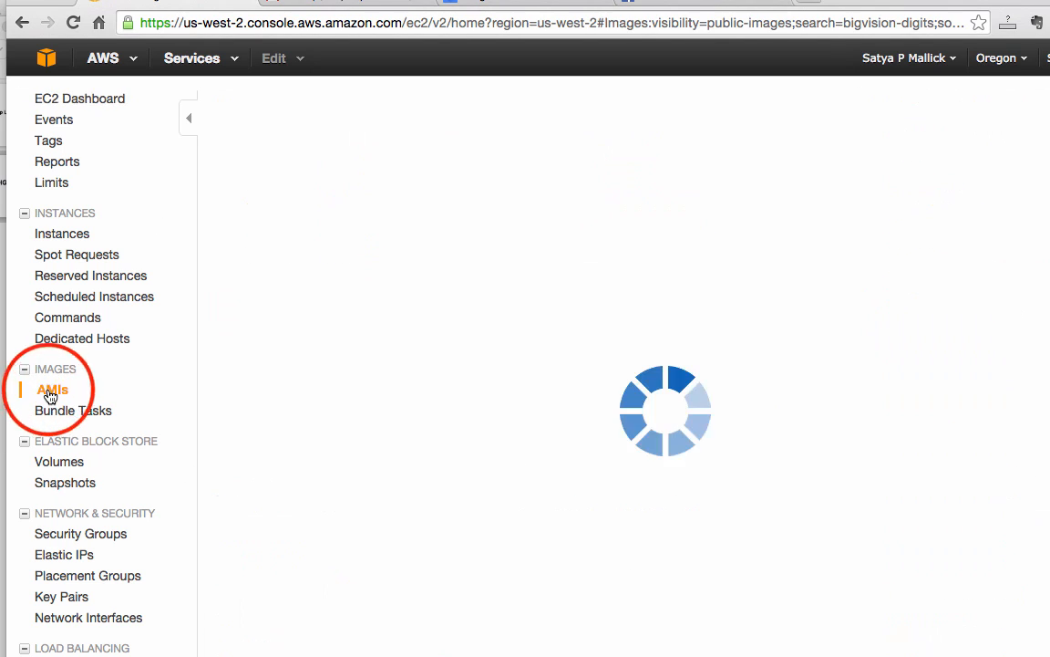
left_click(51, 390)
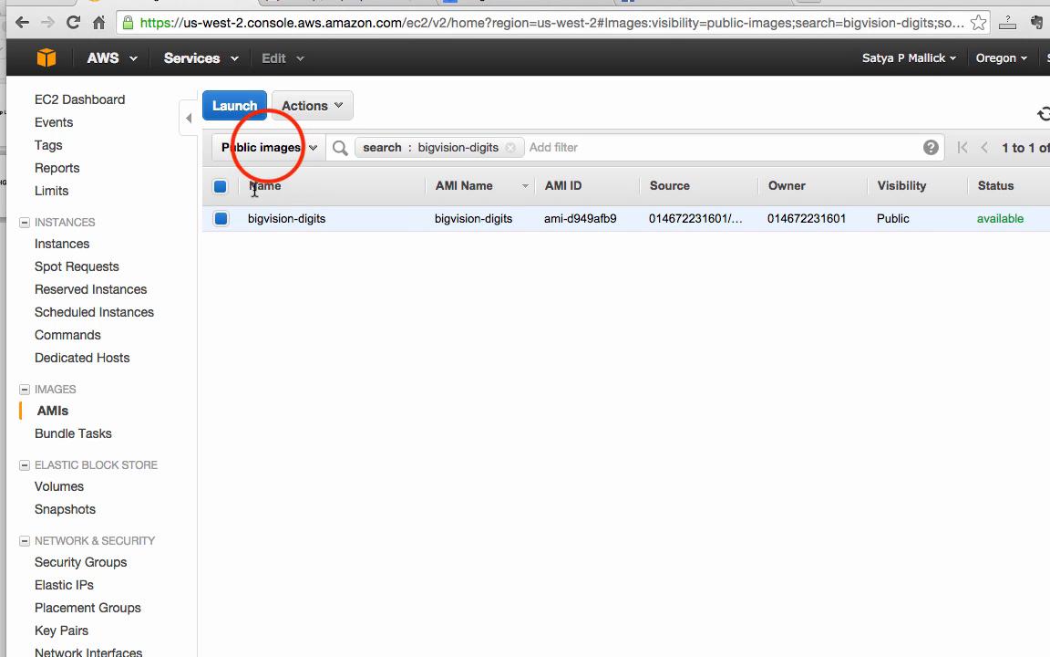
left_click(264, 146)
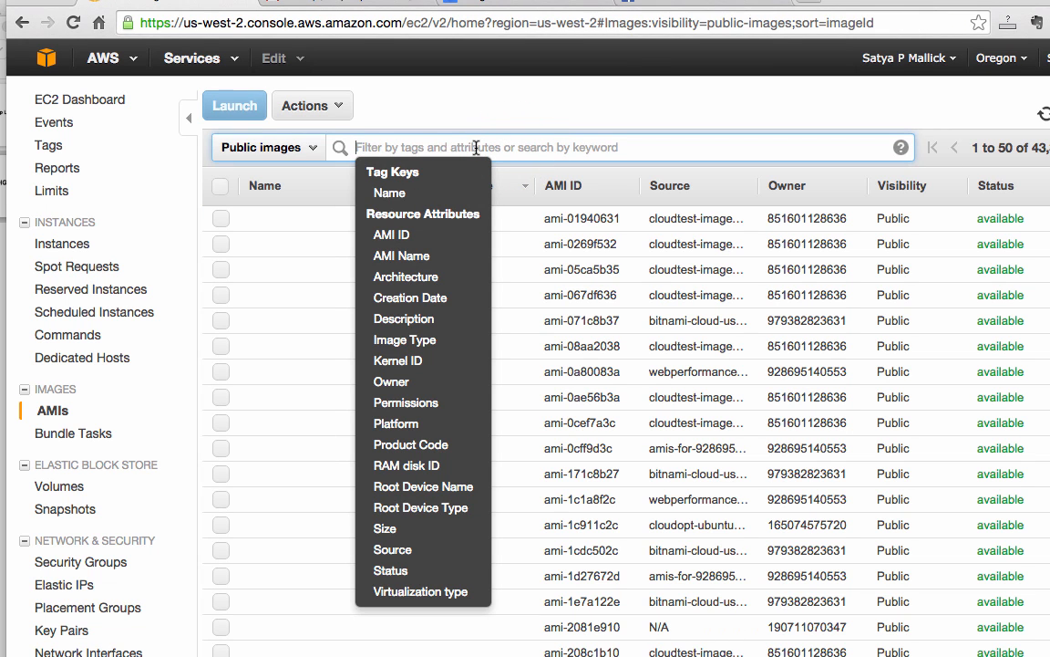
type("bigvision")
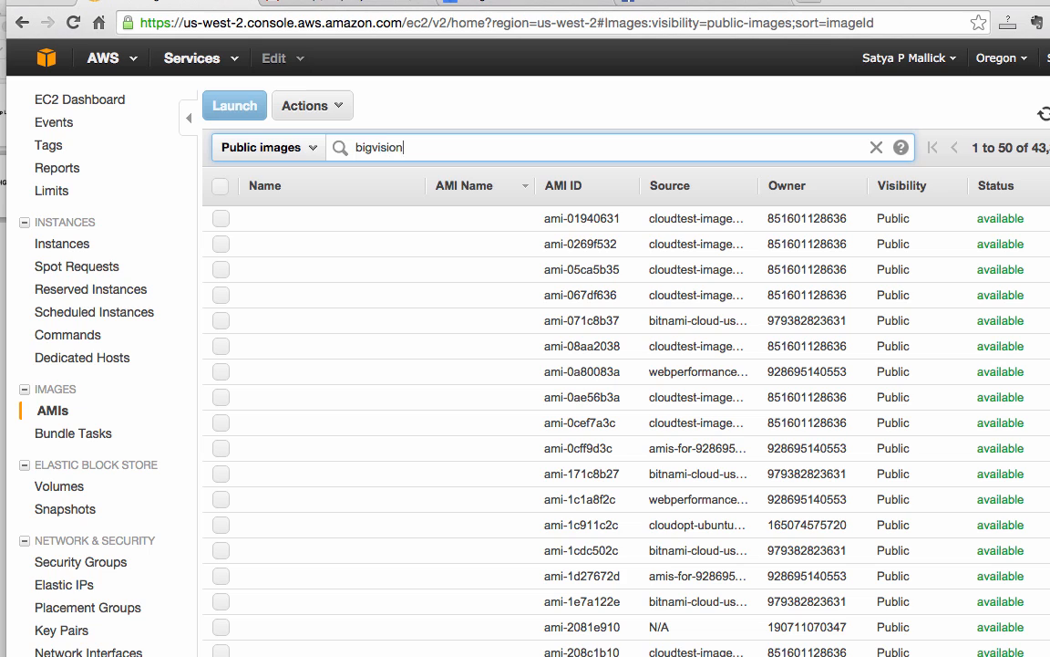
type("-digits")
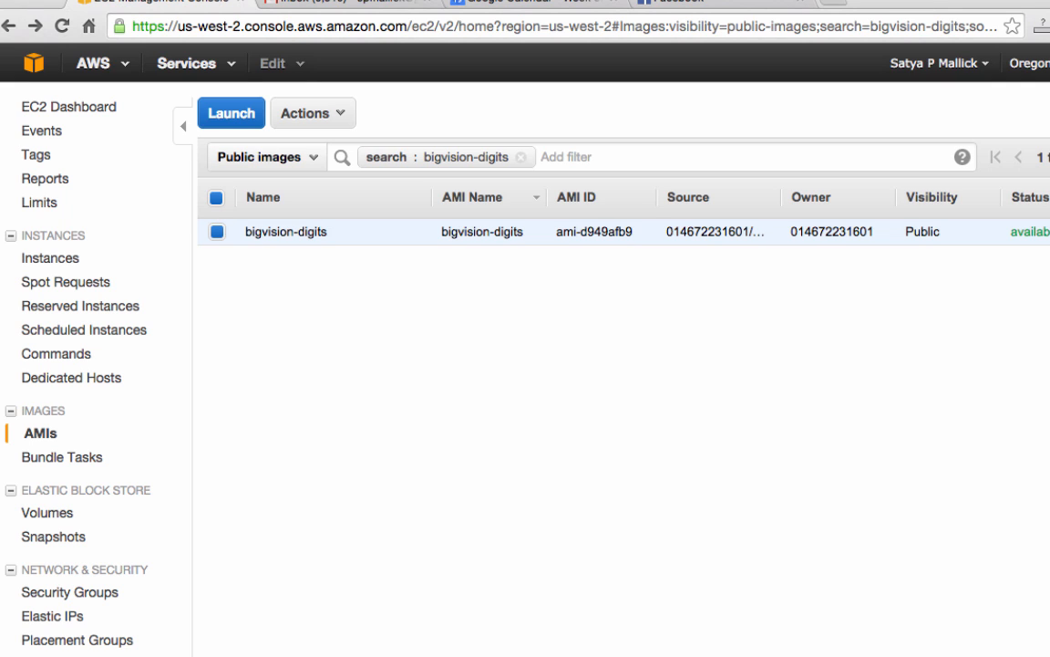
mouse_move(755, 432)
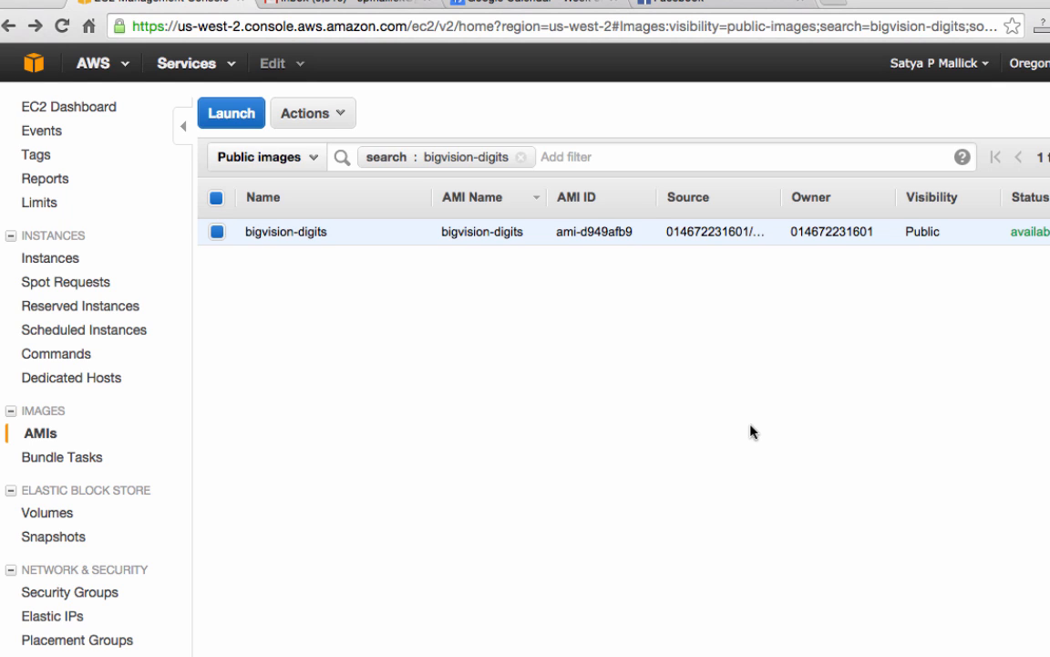
left_click(284, 230)
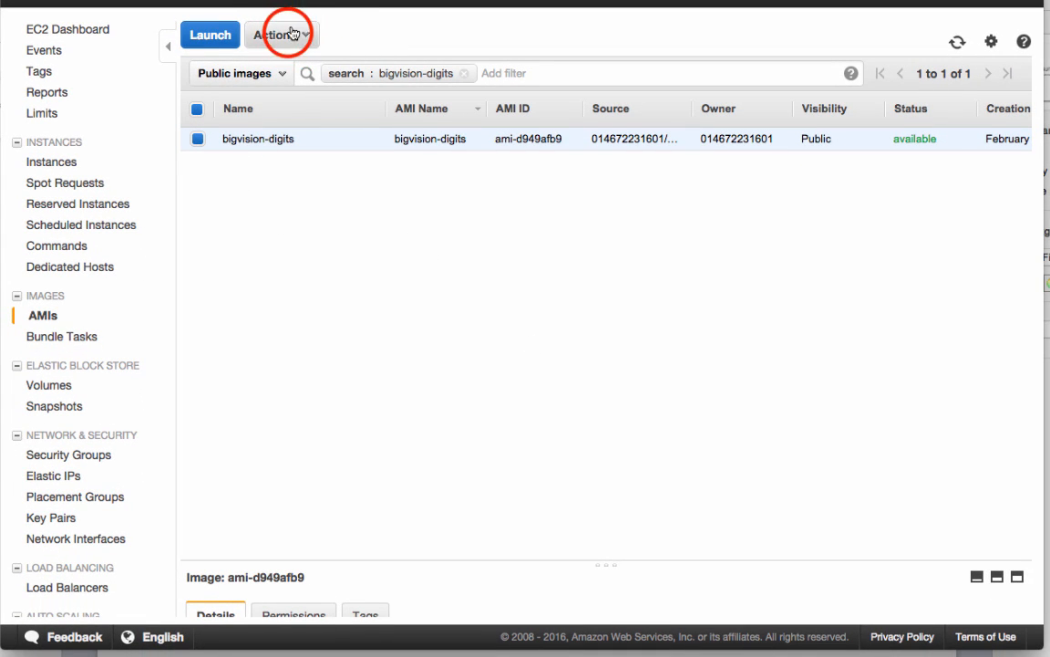
left_click(281, 32)
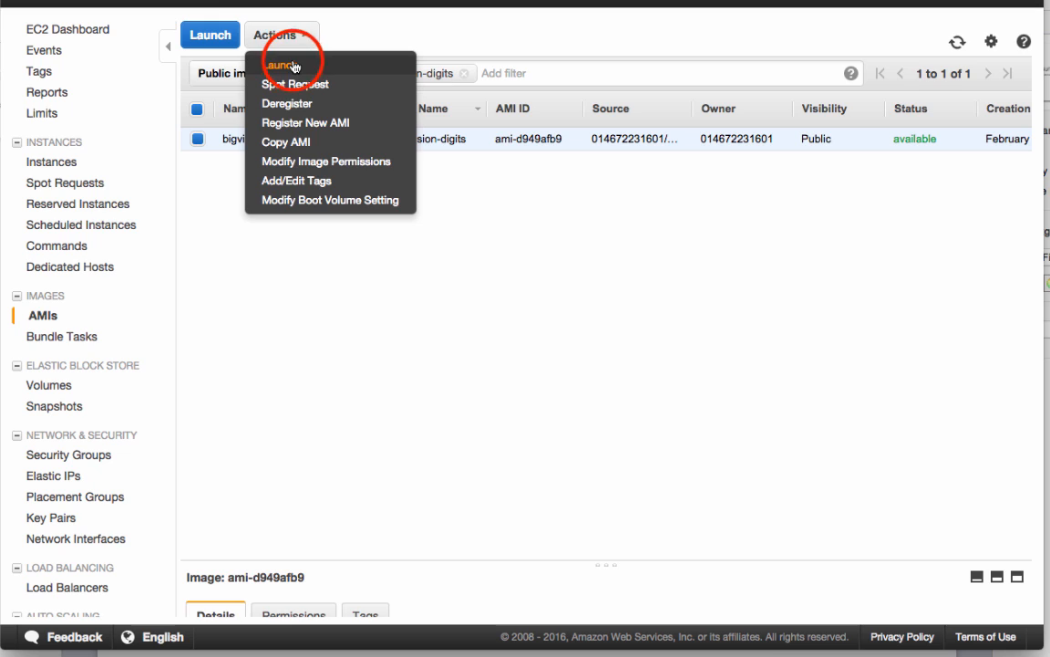
Launch from the image and choose the g2.2xlarge GPU instance type
left_click(277, 60)
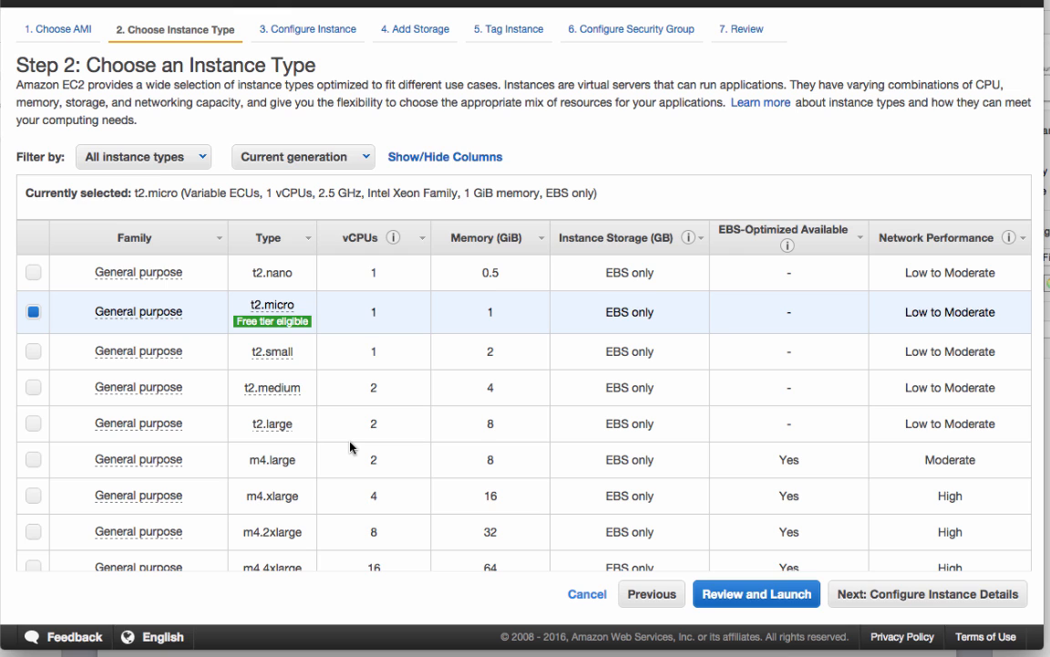
scroll("down", 3)
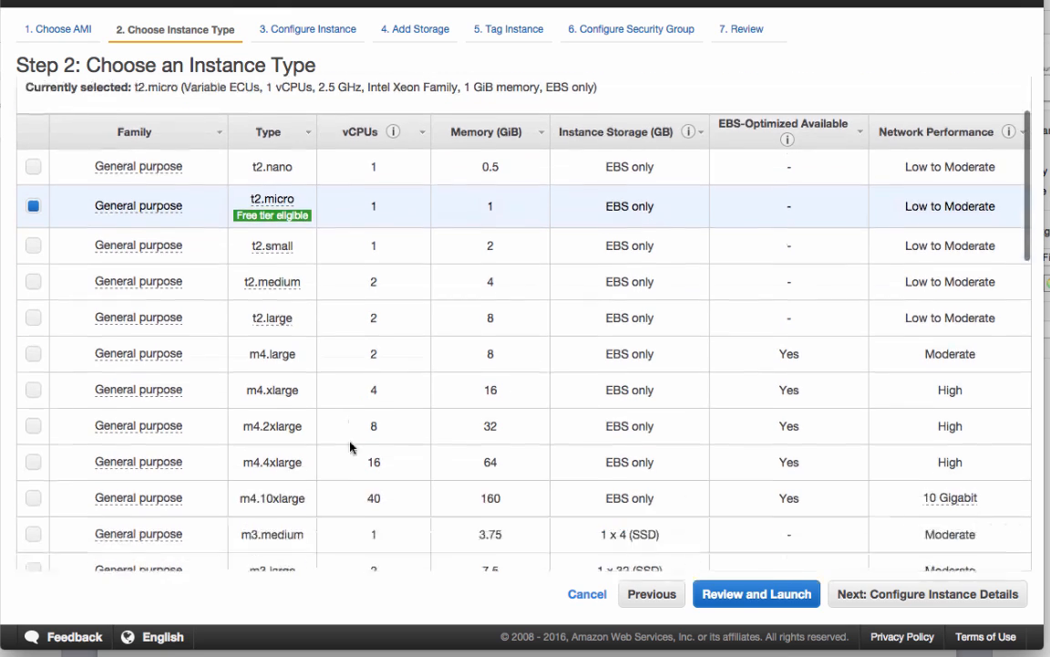
scroll("down", 3)
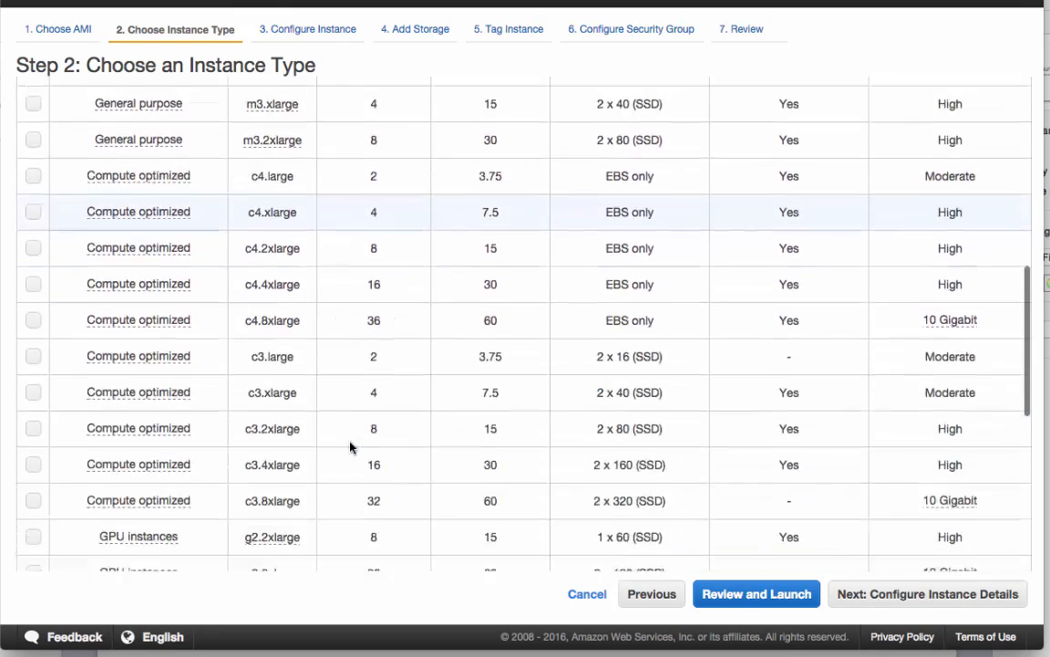
scroll("down", 3)
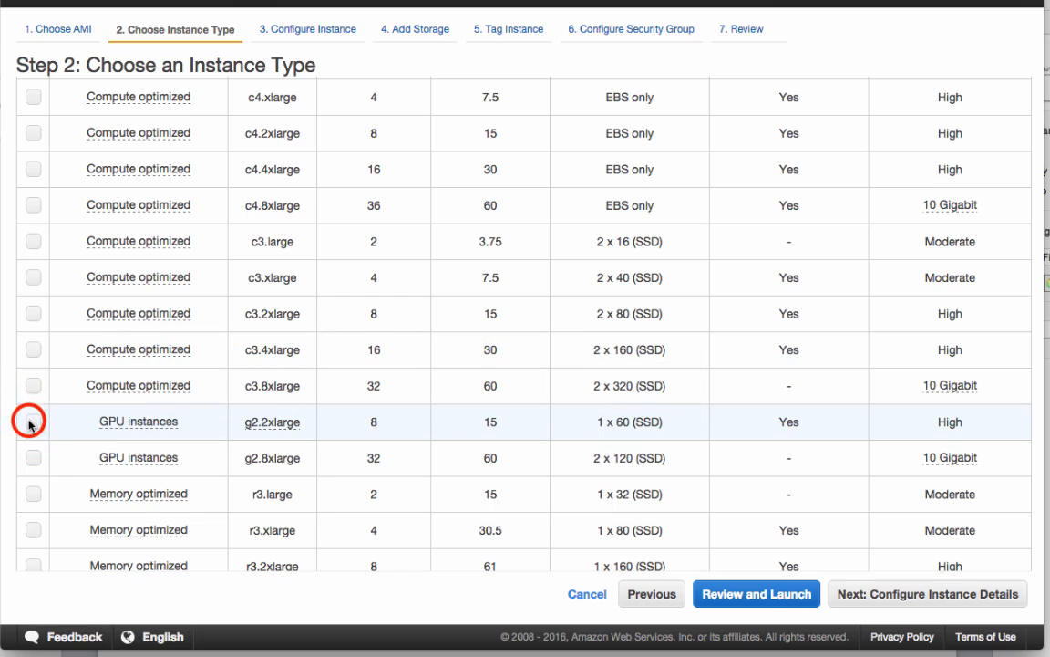
left_click(32, 421)
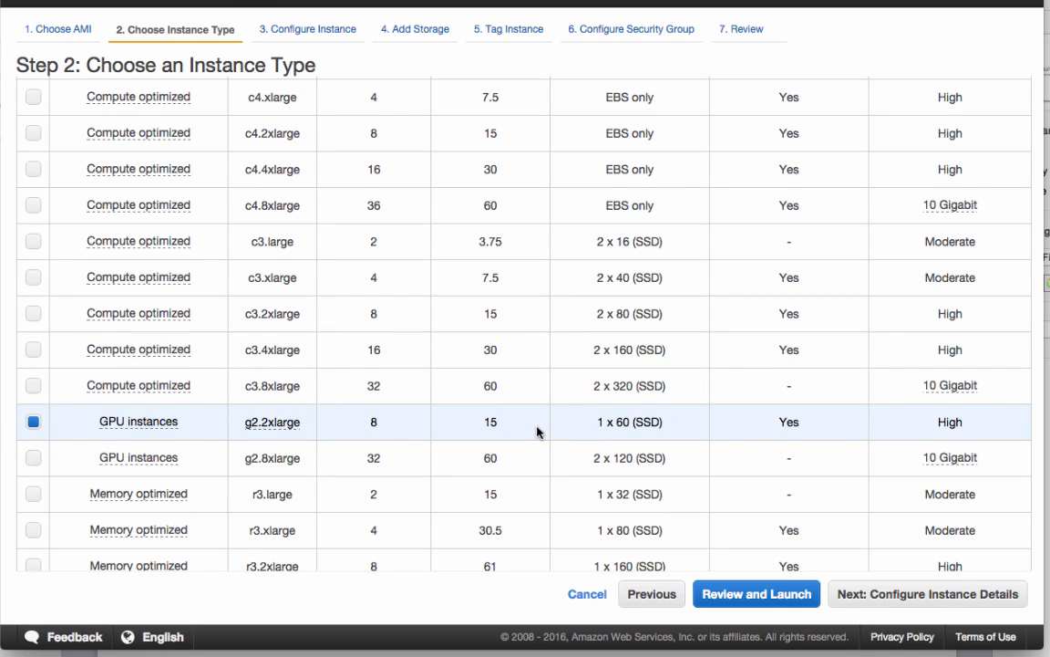
mouse_move(270, 470)
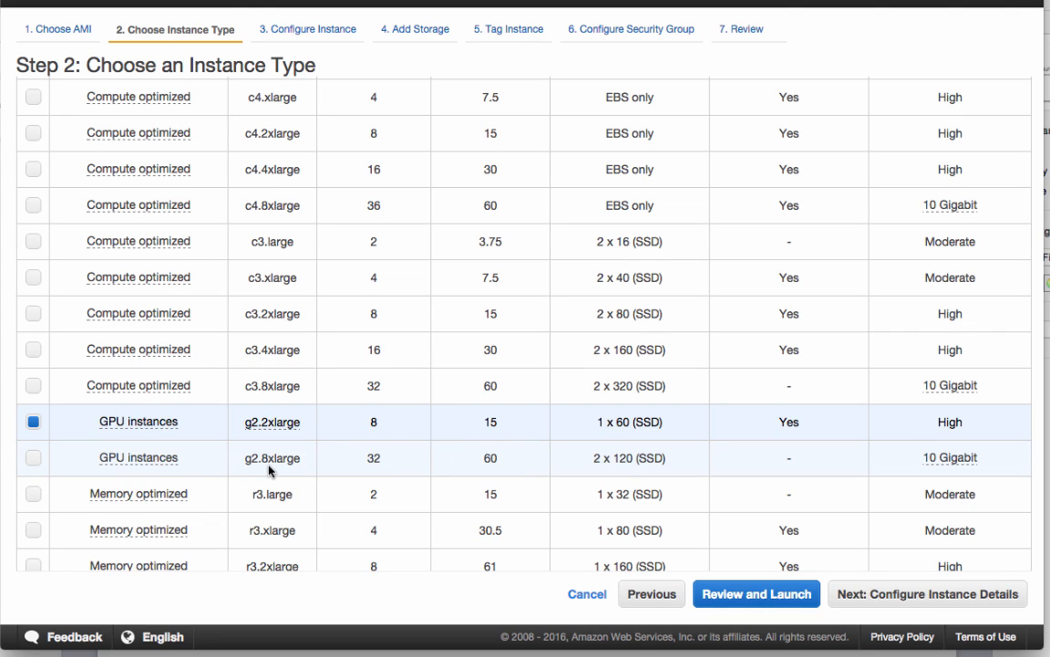
mouse_move(270, 467)
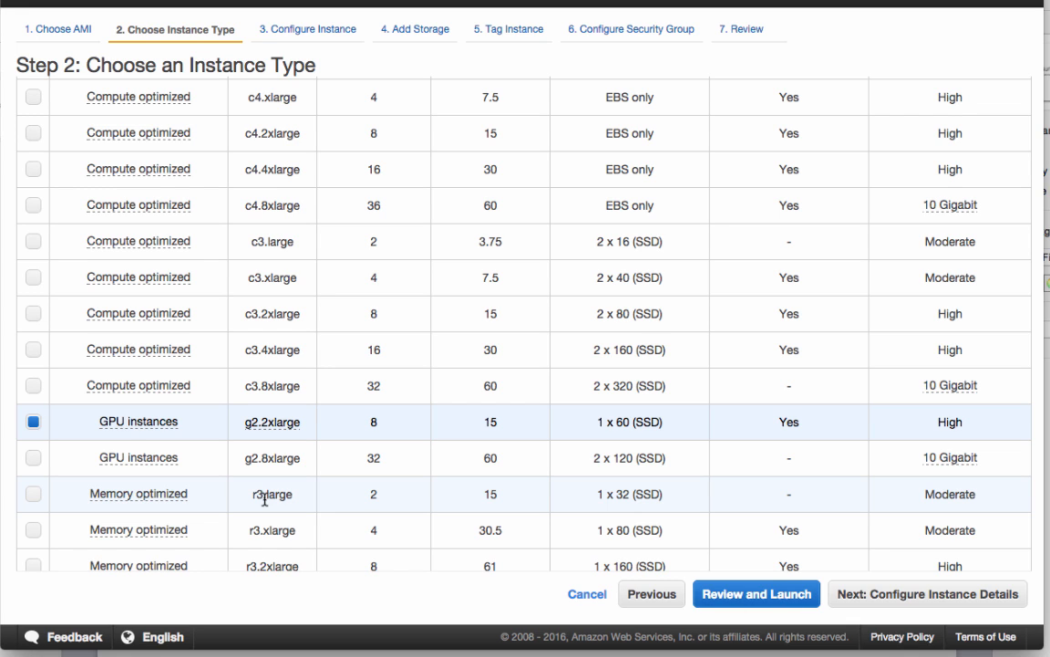
mouse_move(274, 421)
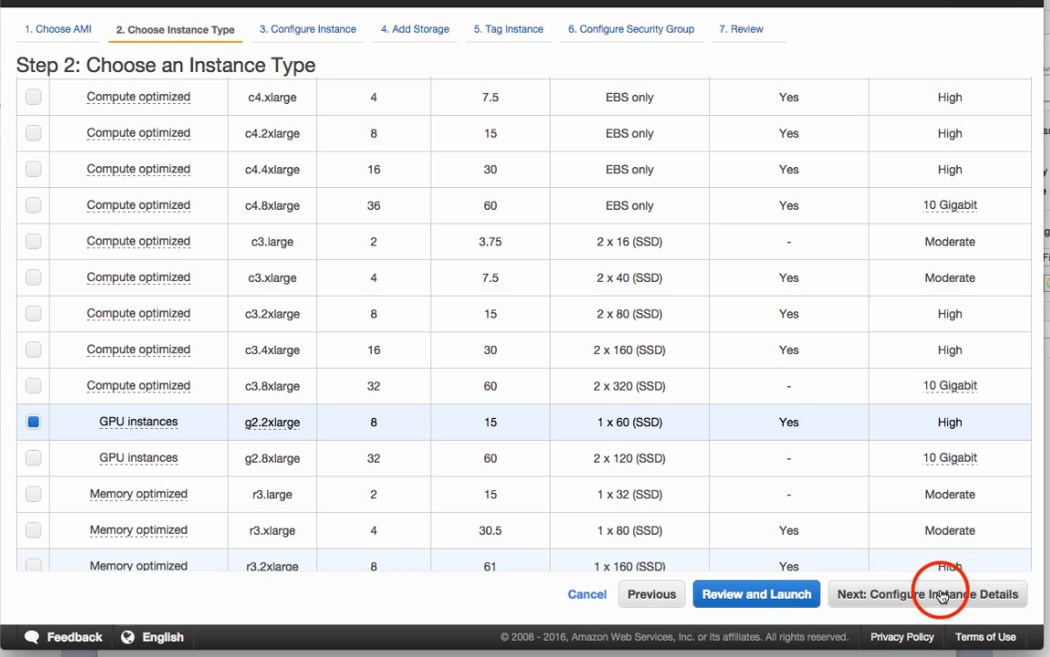
In instance details, set the subnet to the default us-west-2a subnet
left_click(929, 592)
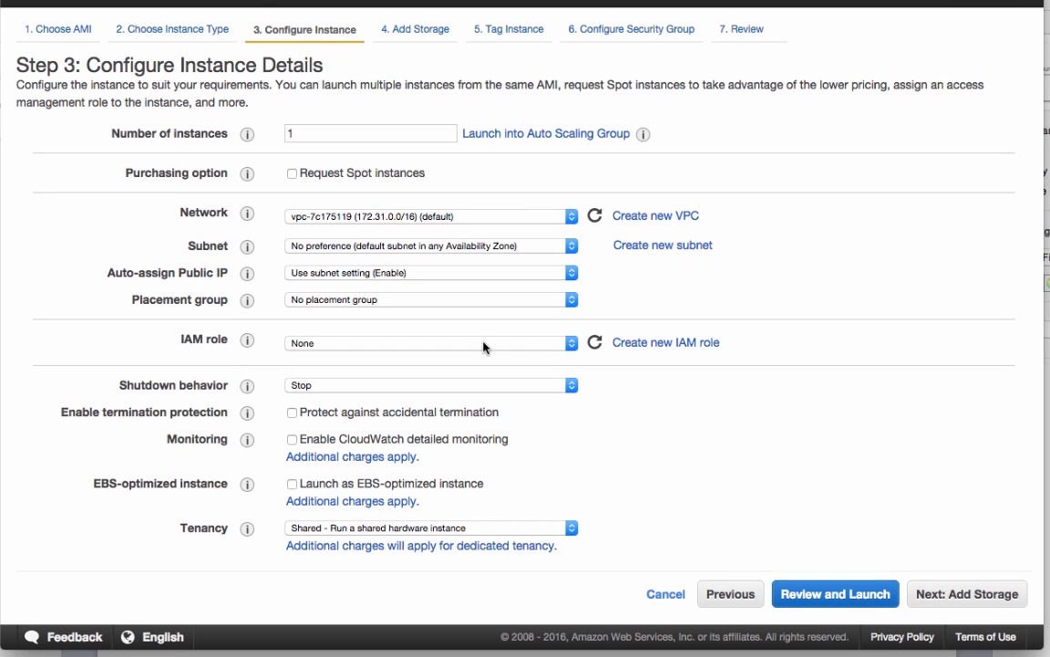
mouse_move(416, 339)
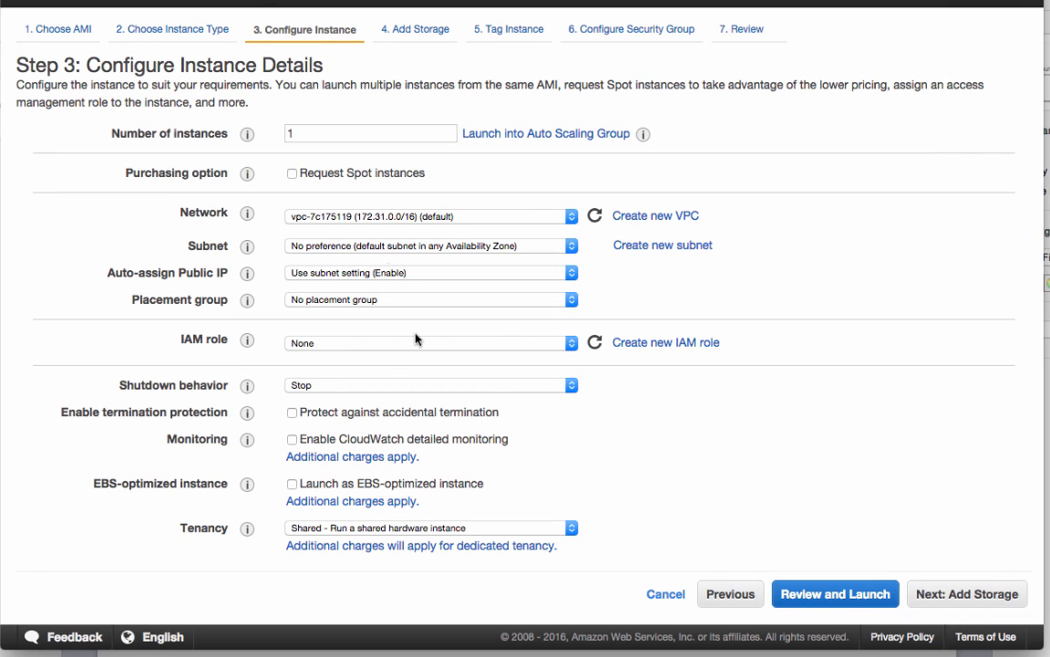
left_click(428, 244)
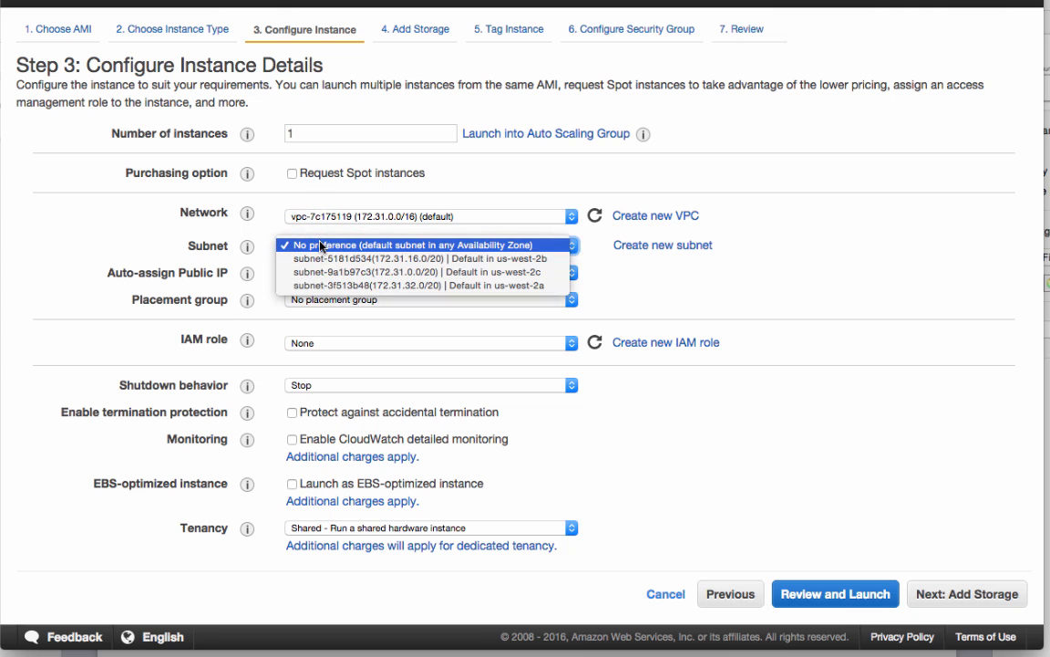
mouse_move(423, 270)
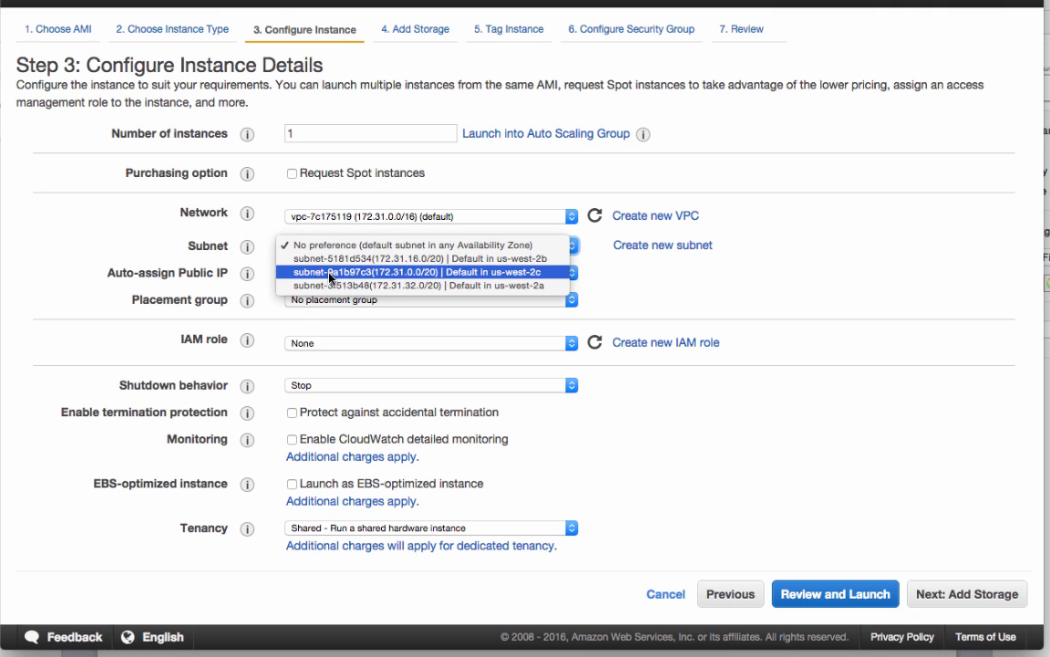
left_click(416, 284)
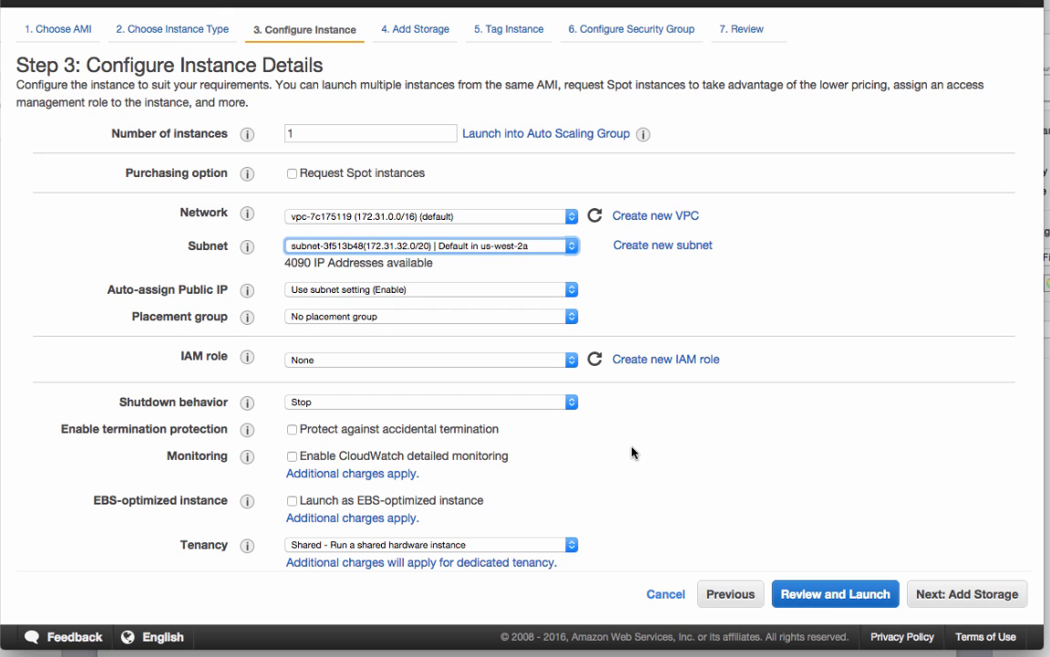
mouse_move(590, 307)
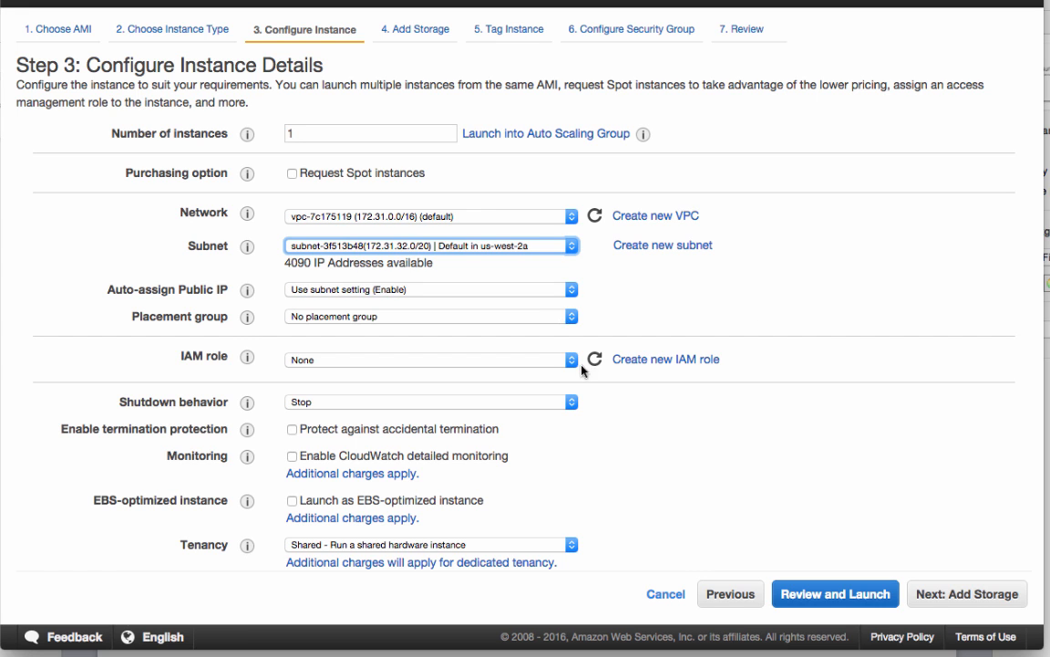
mouse_move(897, 520)
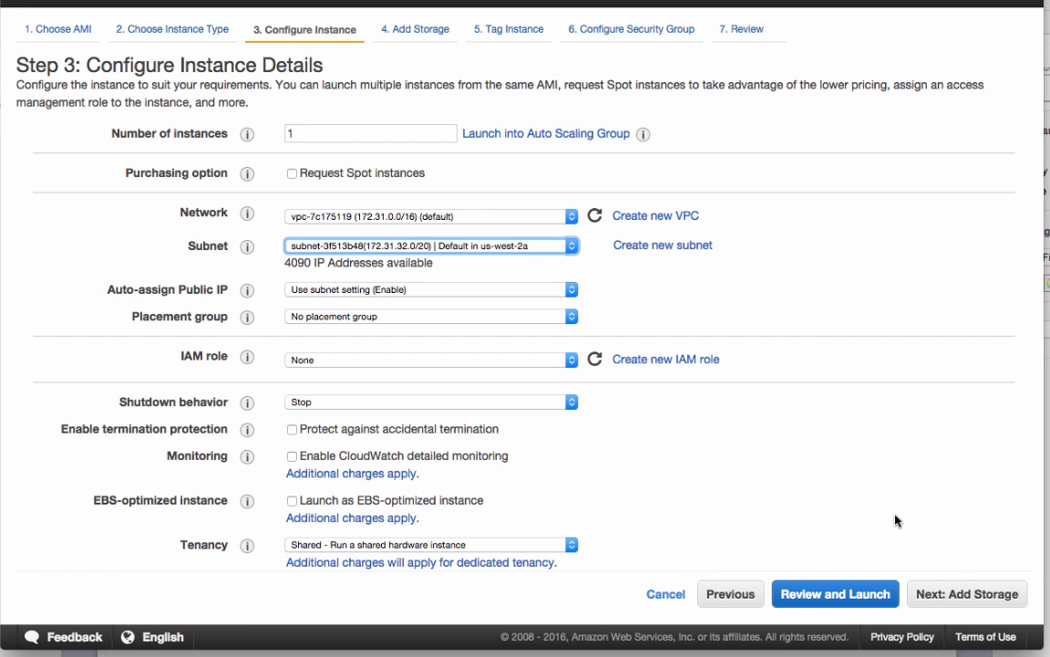
Set the root volume size to 50 GiB
left_click(967, 594)
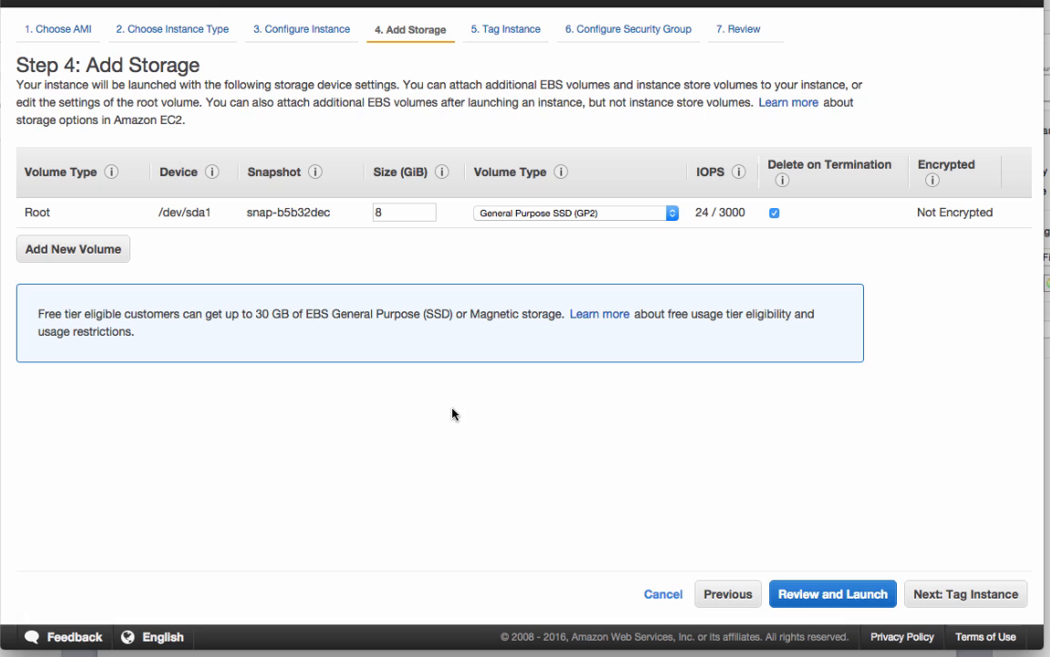
mouse_move(401, 227)
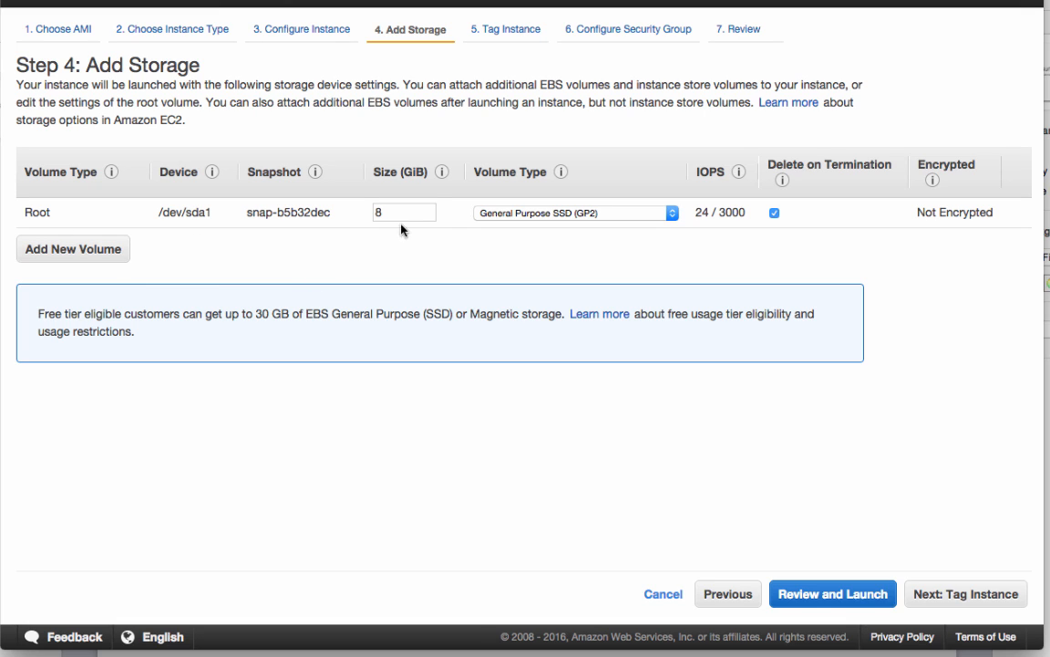
left_click(387, 212)
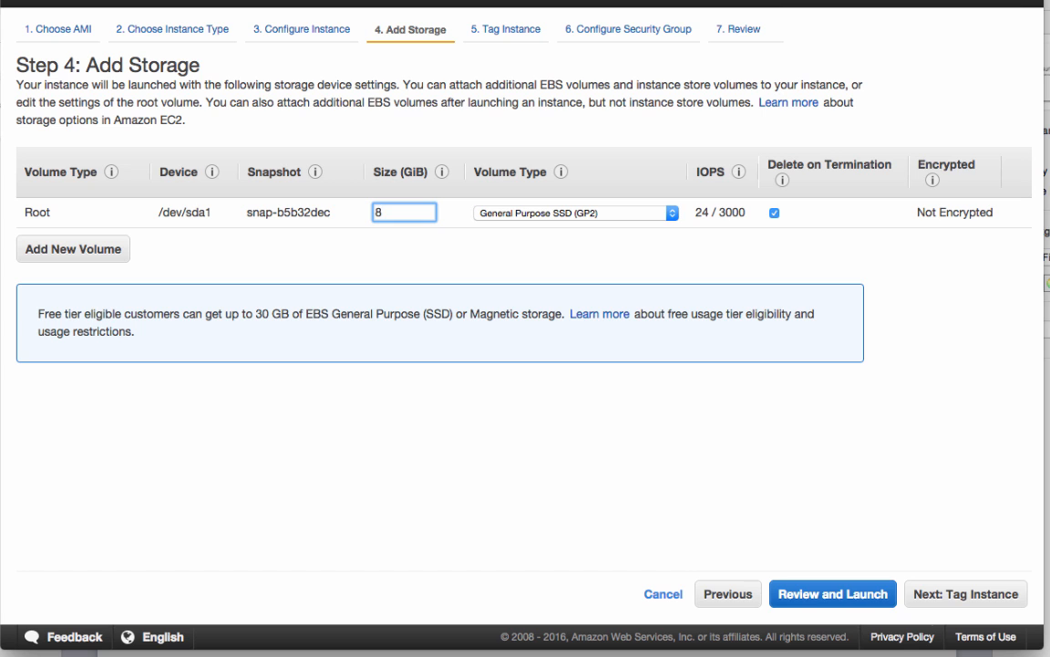
type("50")
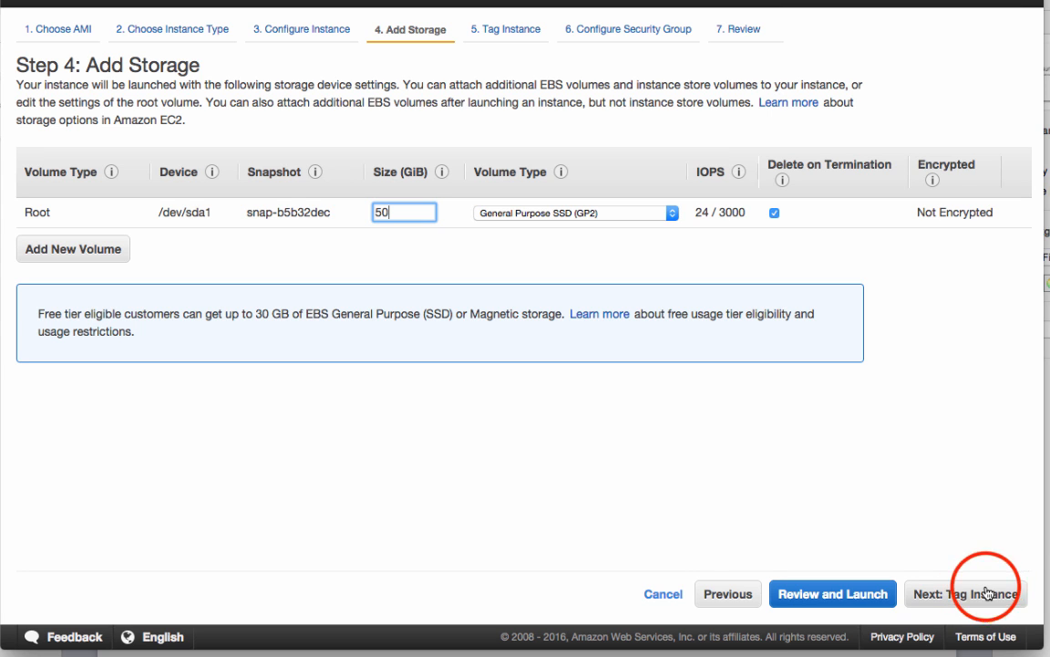
Give the instance the Name tag bigvision-test-instance
left_click(963, 592)
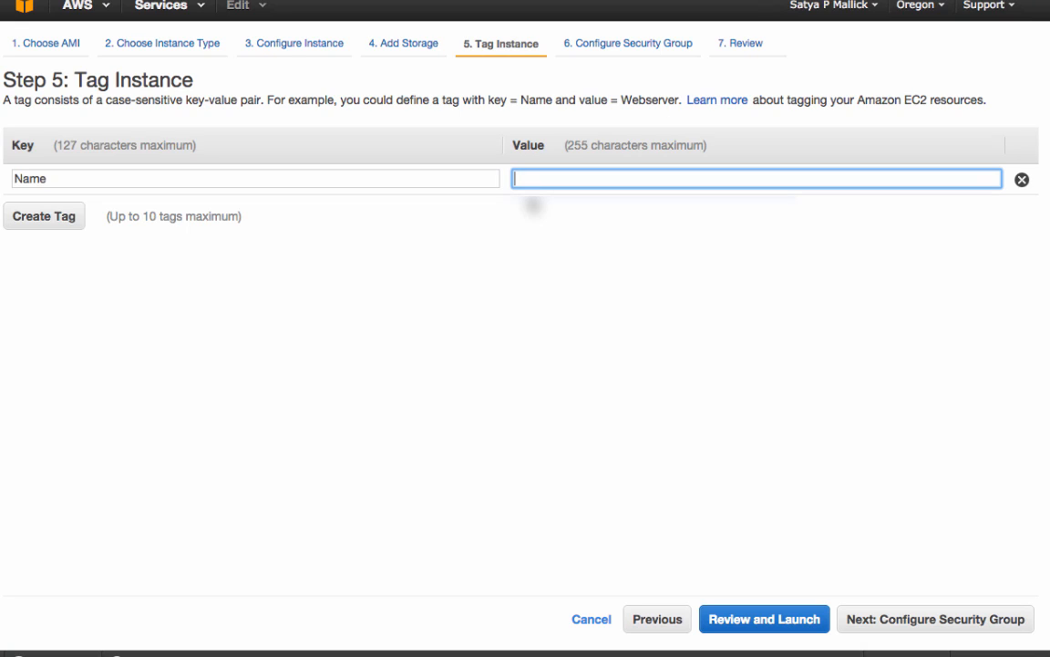
type("big")
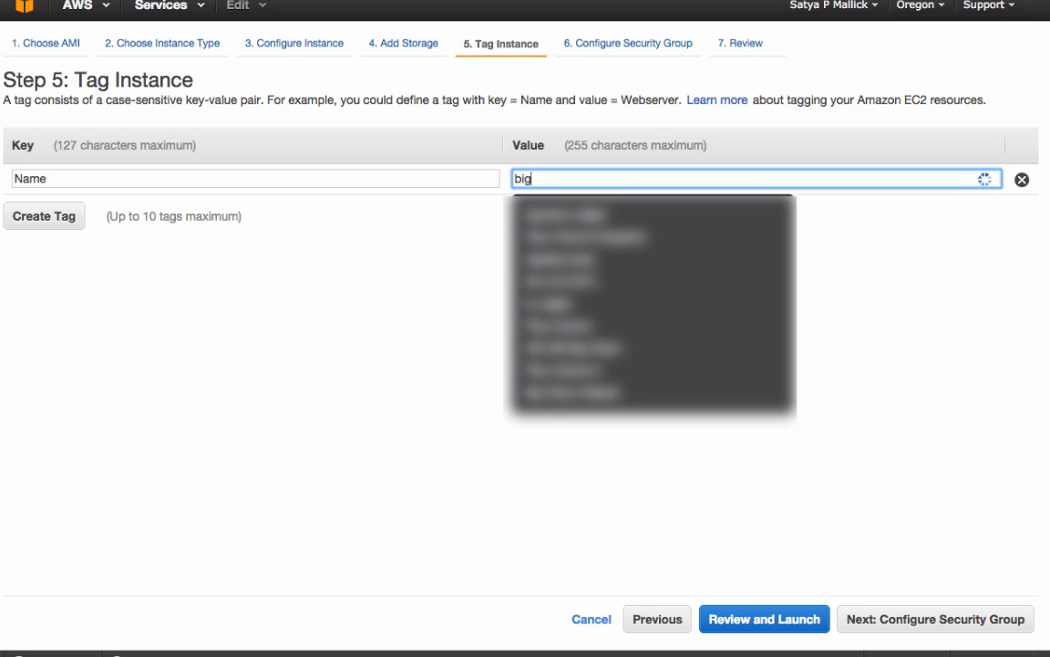
type("vision")
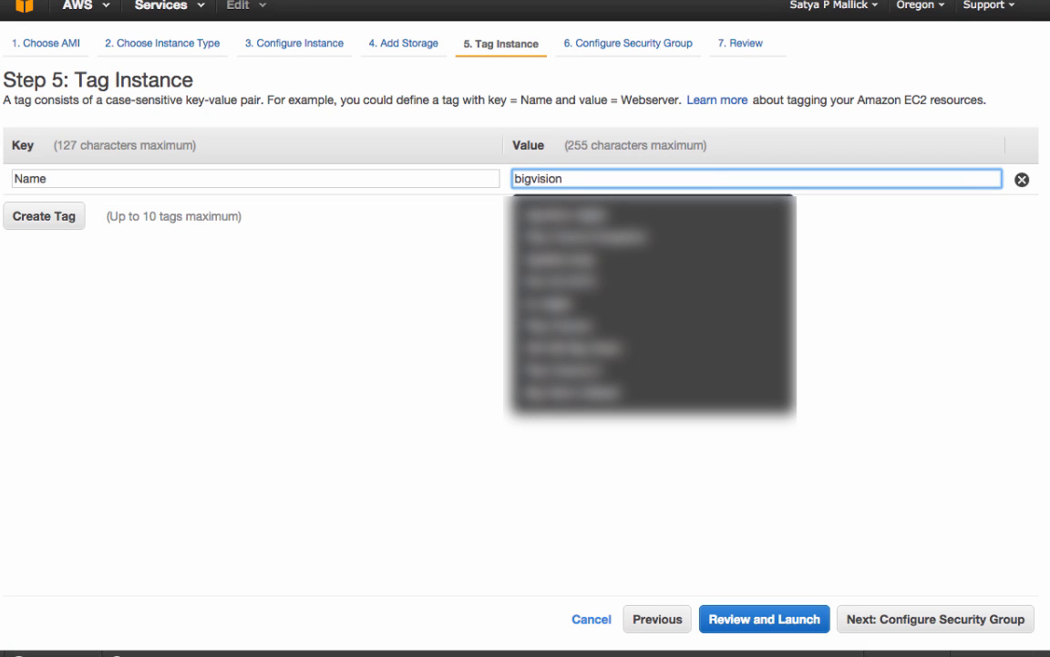
type("-test-inst")
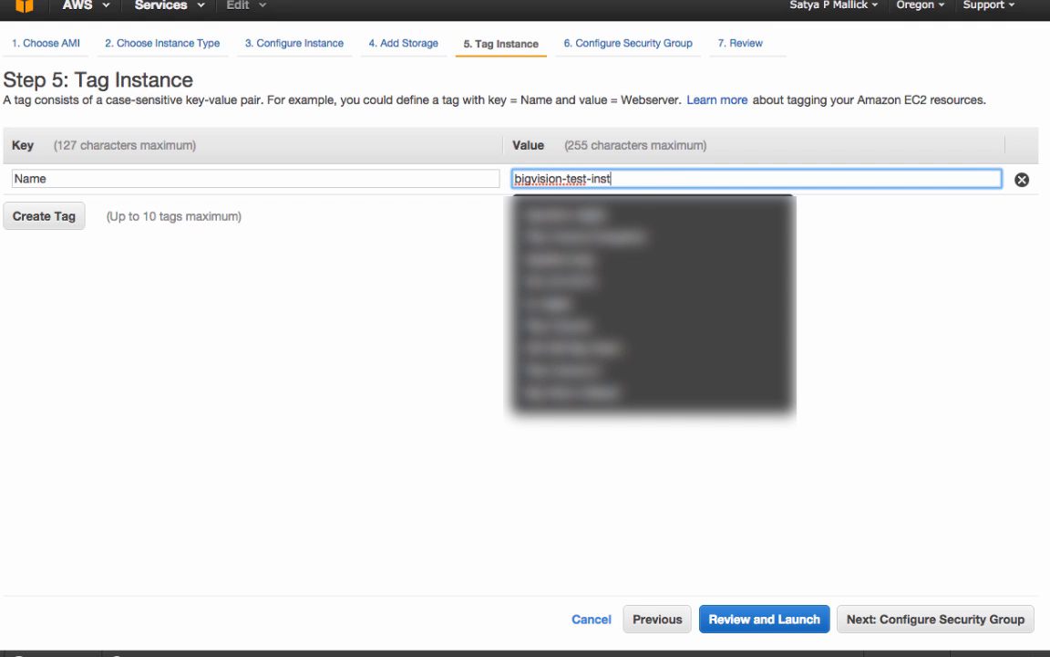
Finish the Name tag and add a second security-group rule for port 80
type("ance")
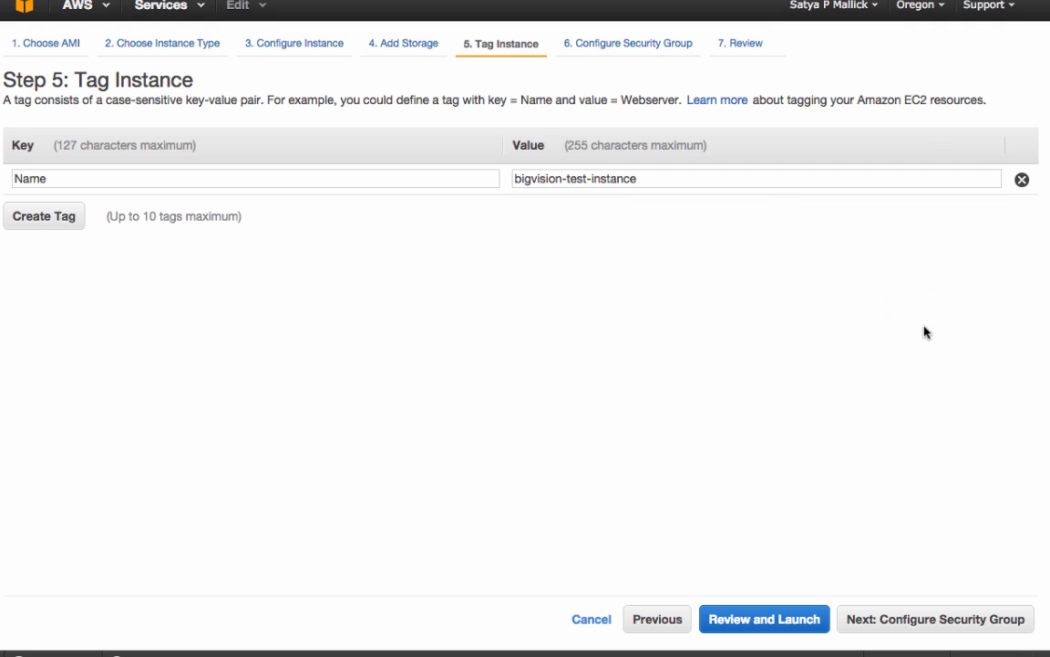
left_click(934, 618)
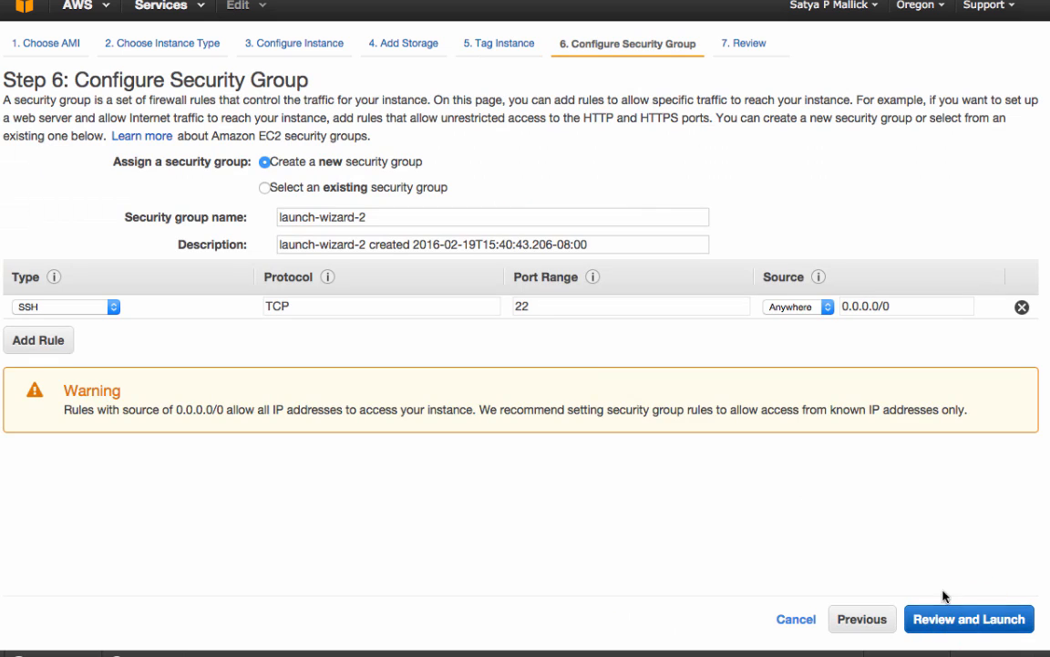
mouse_move(379, 391)
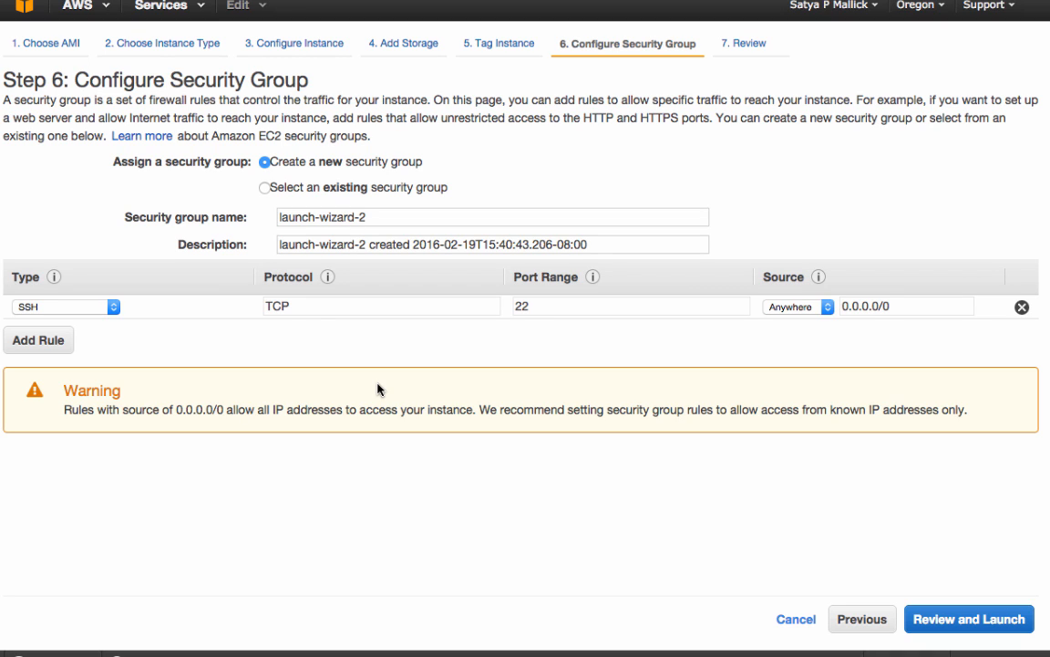
mouse_move(245, 310)
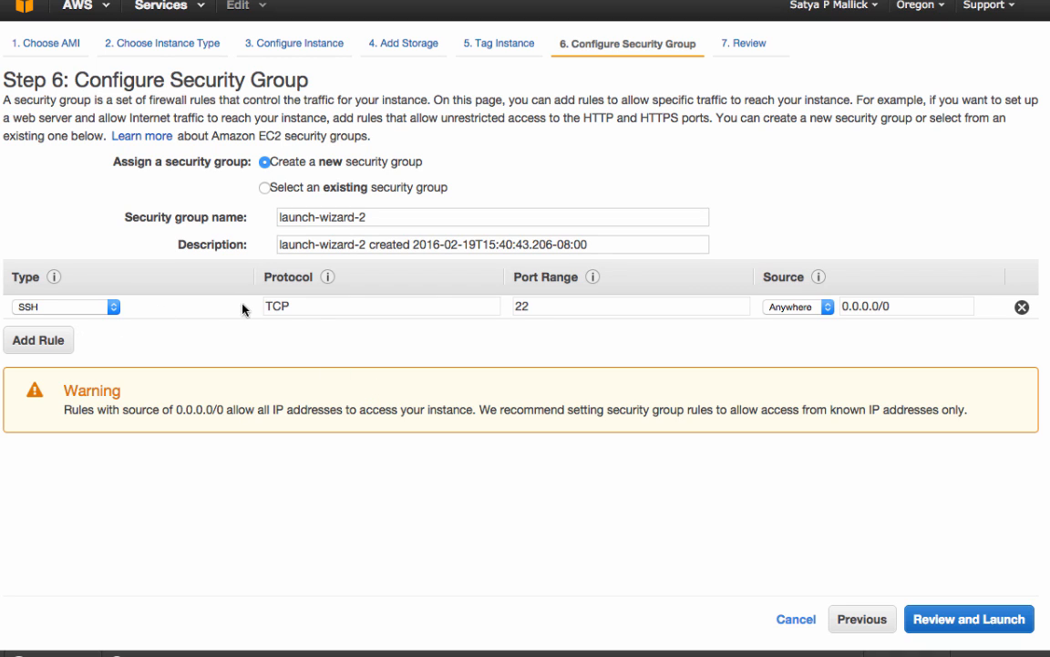
left_click(38, 339)
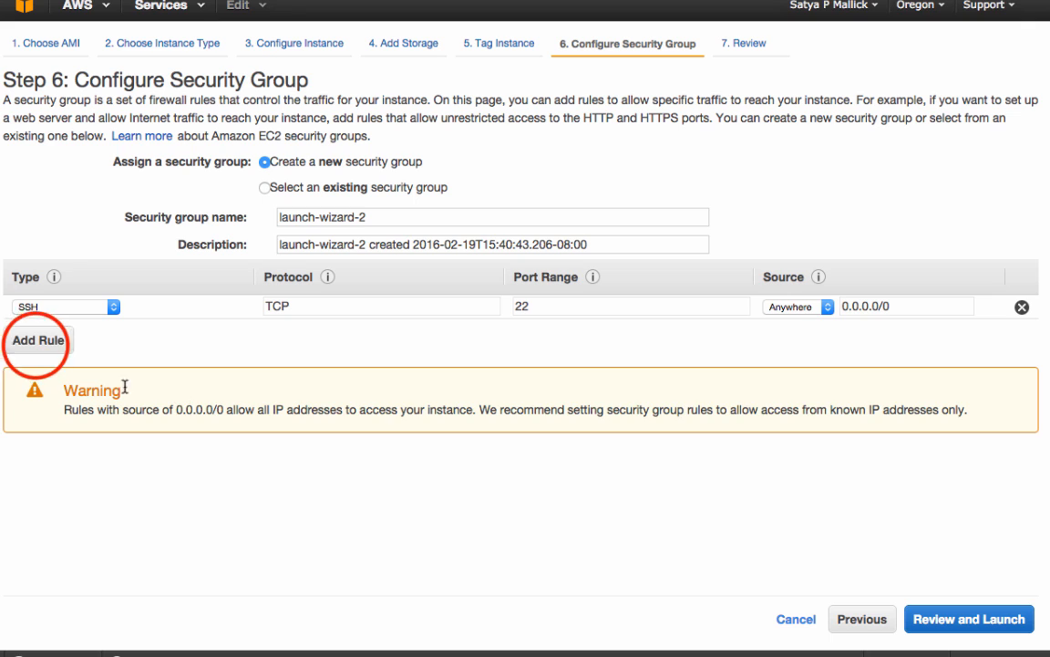
left_click(37, 341)
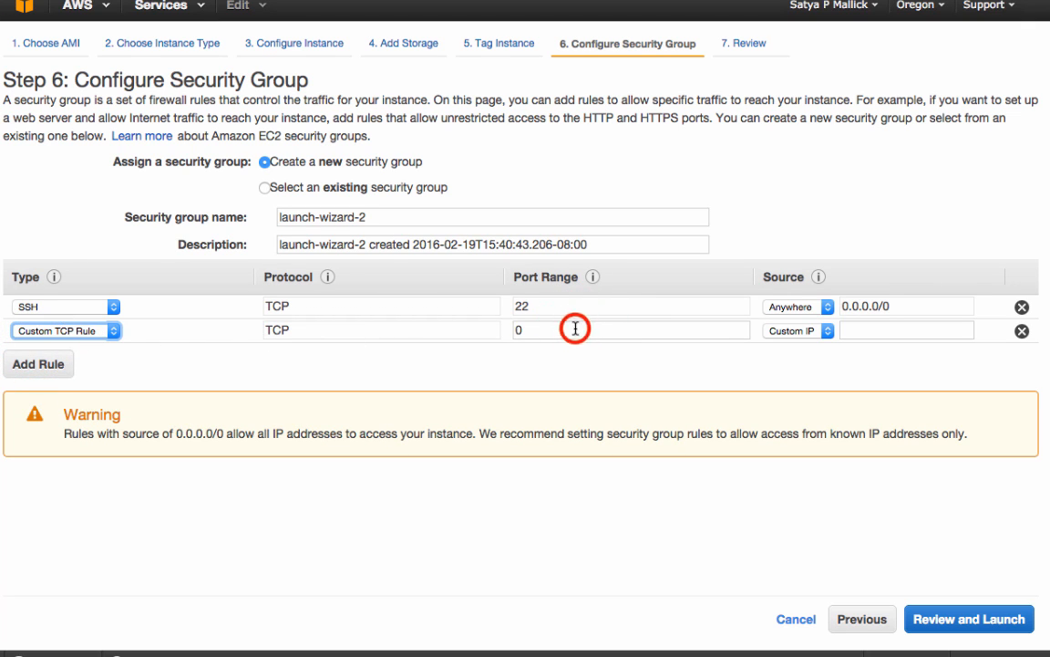
type("80")
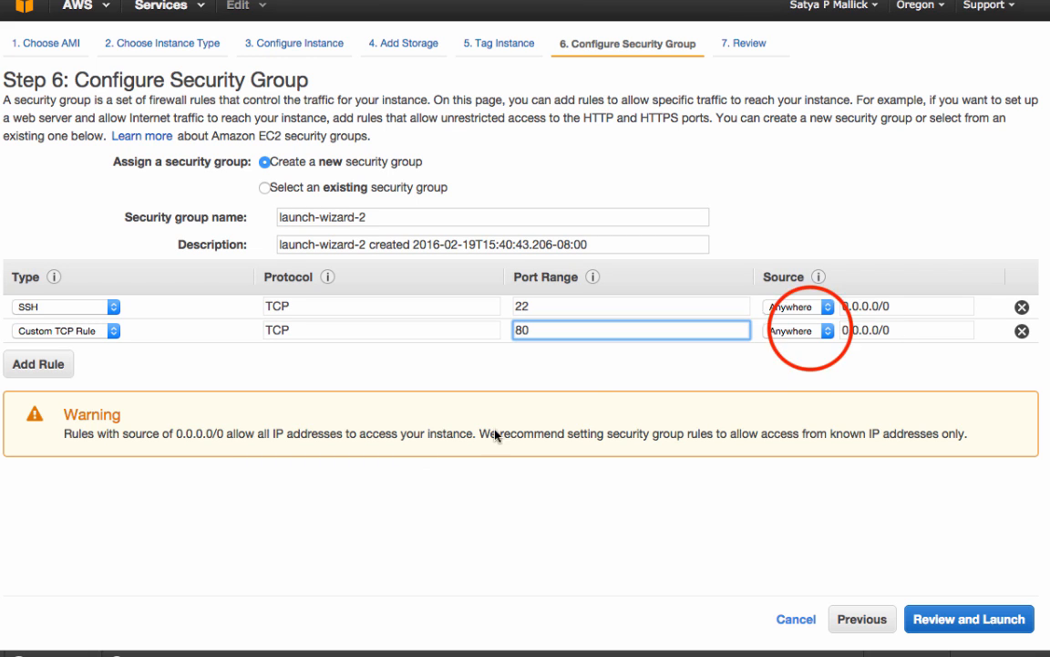
Restrict both the port 80 and SSH rules to My IP and proceed to Review and Launch
left_click(798, 330)
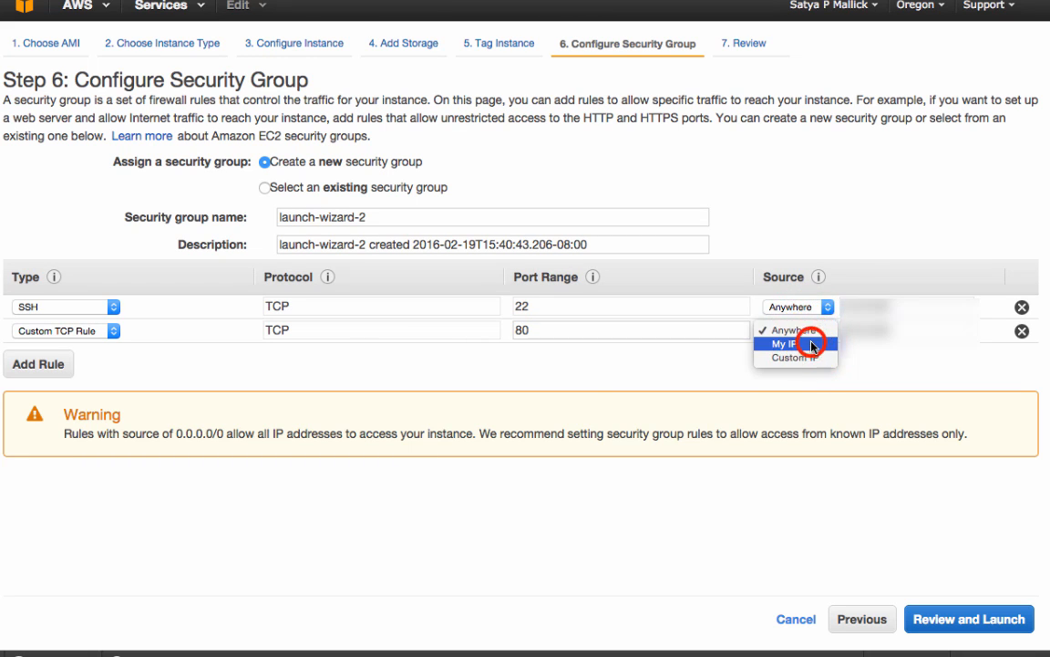
left_click(780, 343)
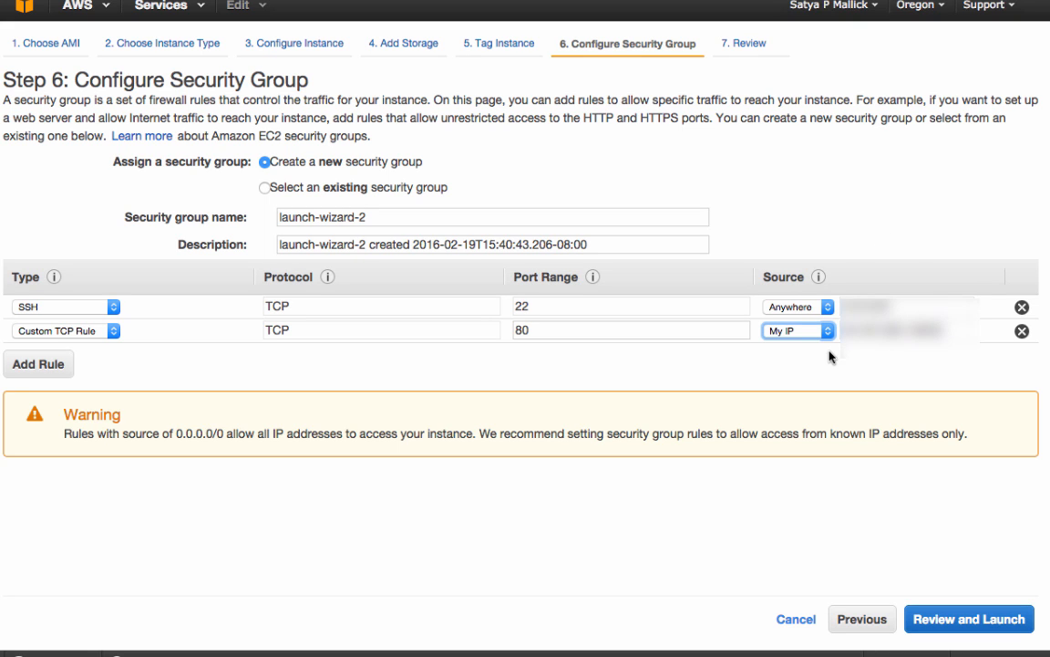
left_click(795, 330)
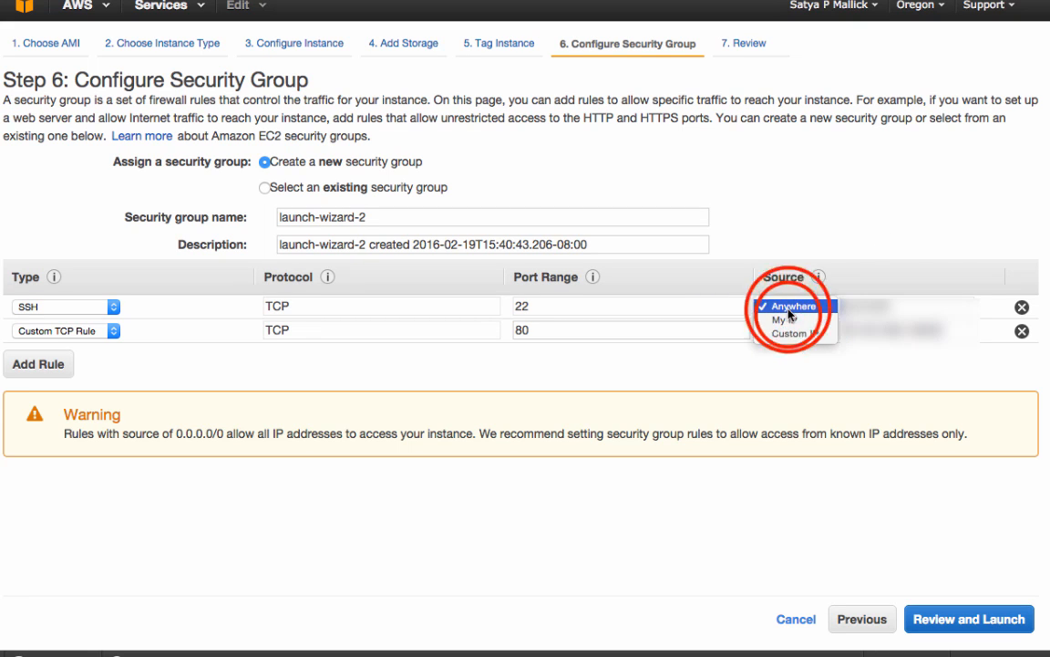
left_click(781, 321)
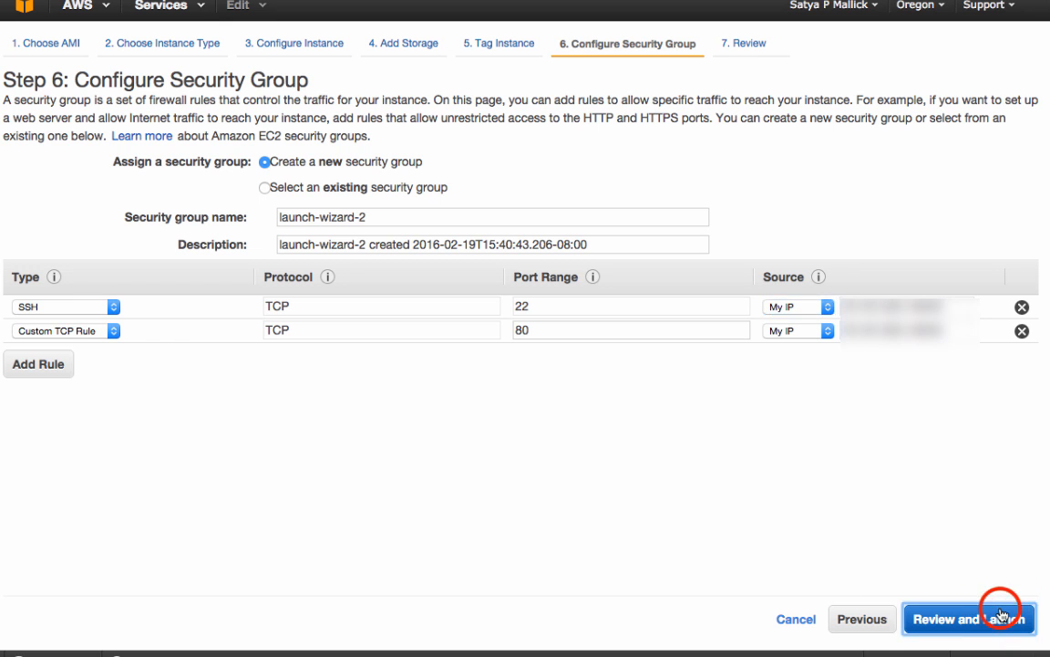
left_click(966, 618)
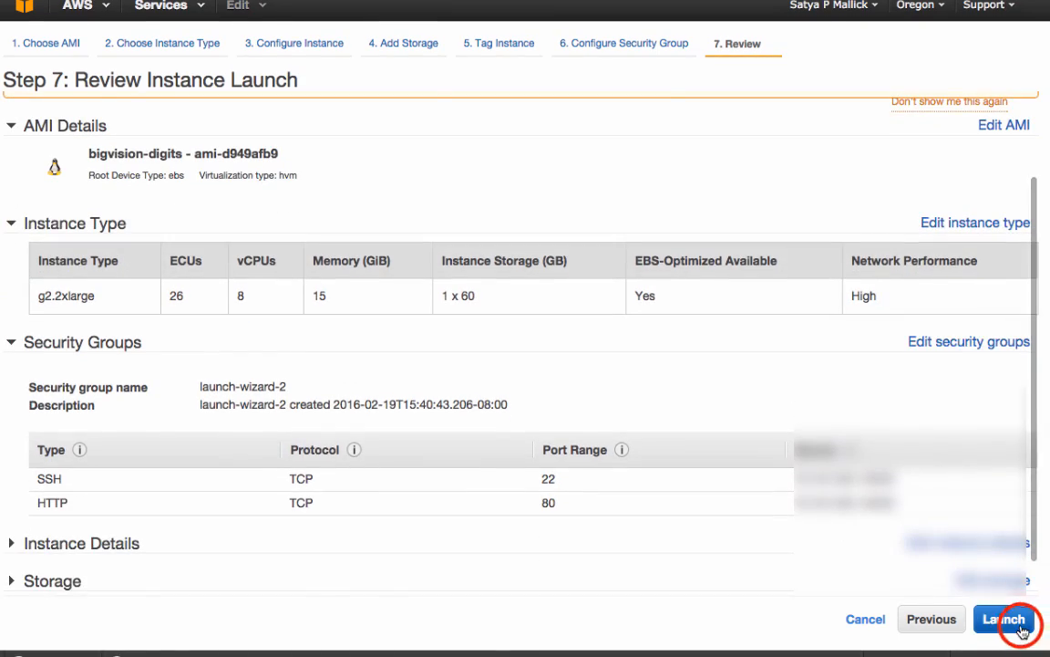
Launch the instance with a newly created key pair named aws
left_click(1003, 618)
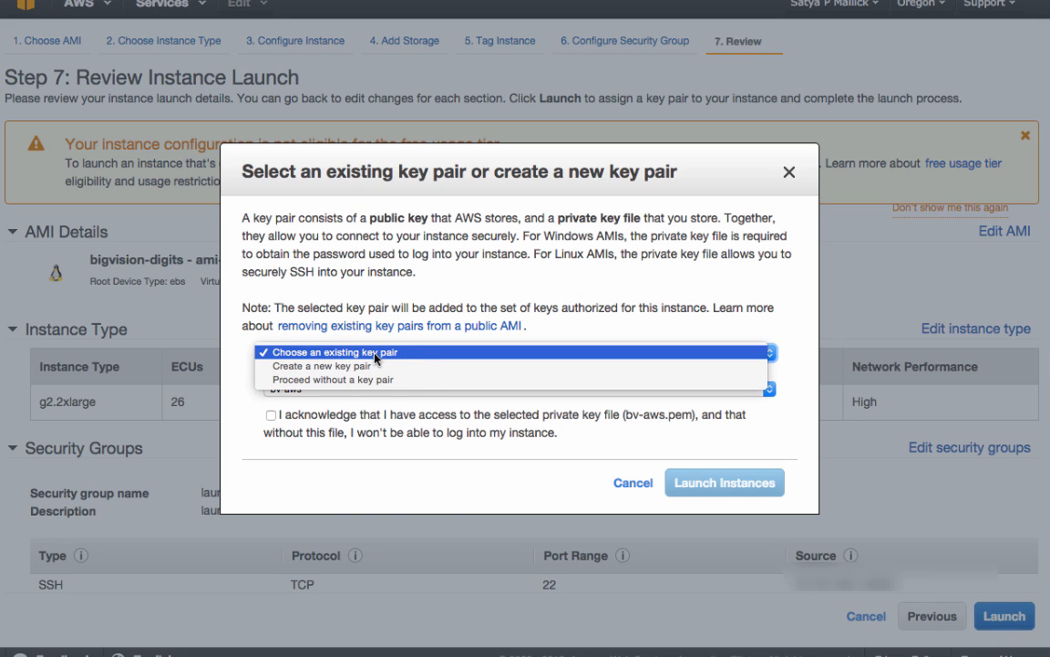
left_click(317, 365)
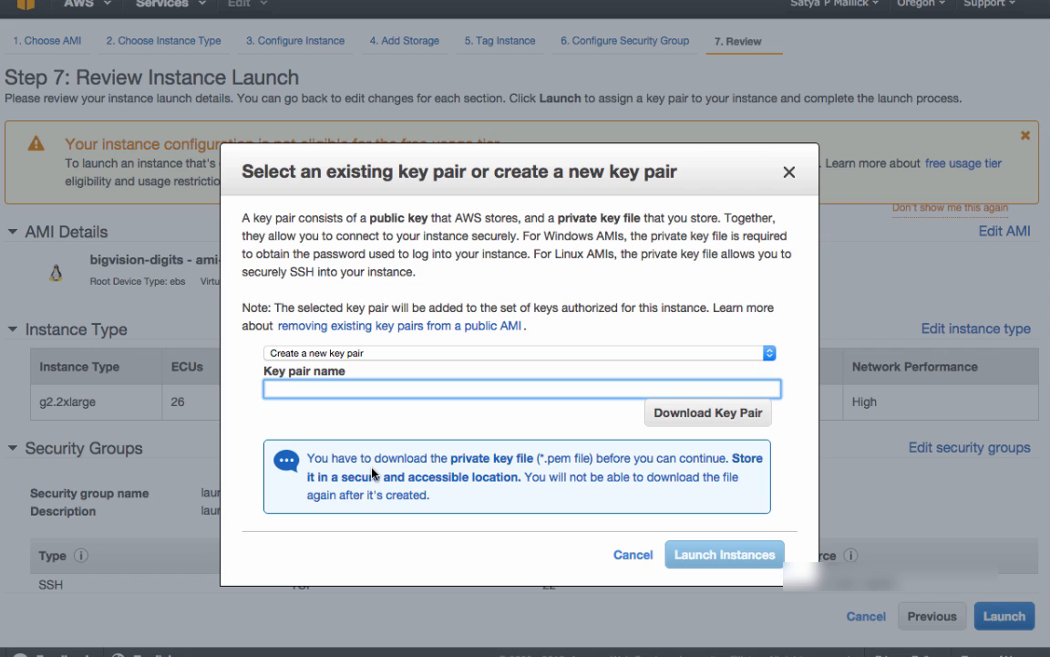
type("aws")
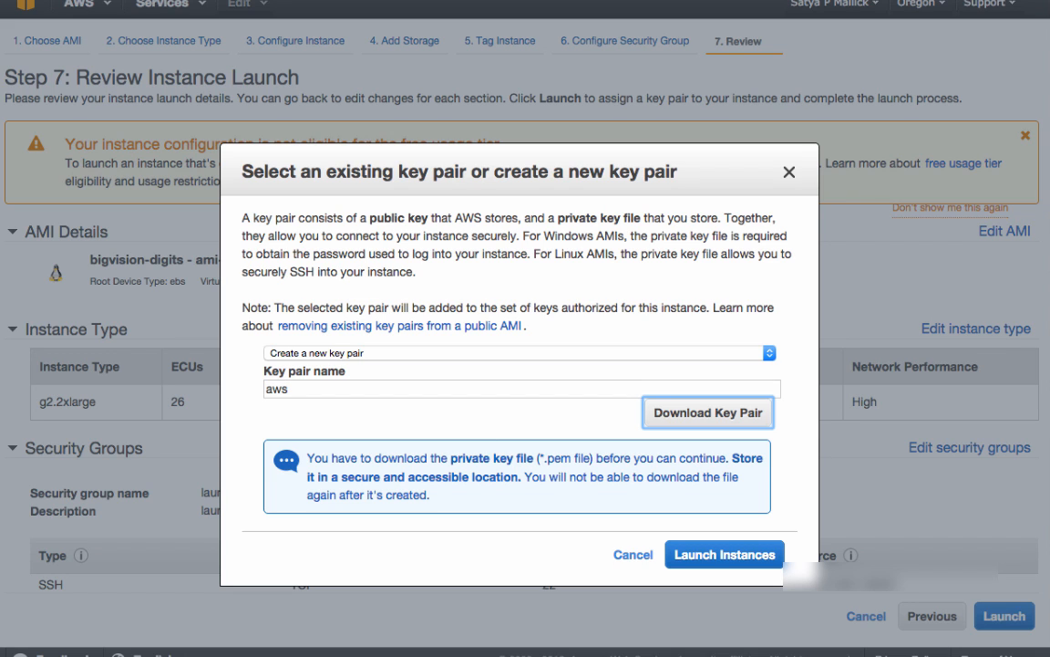
left_click(724, 555)
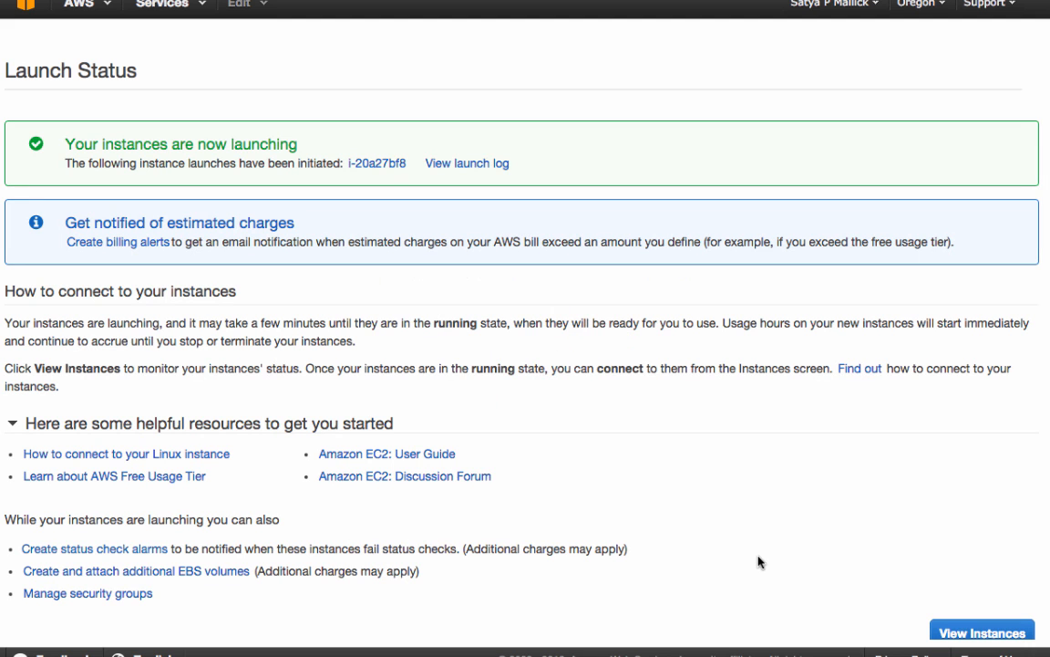
mouse_move(467, 164)
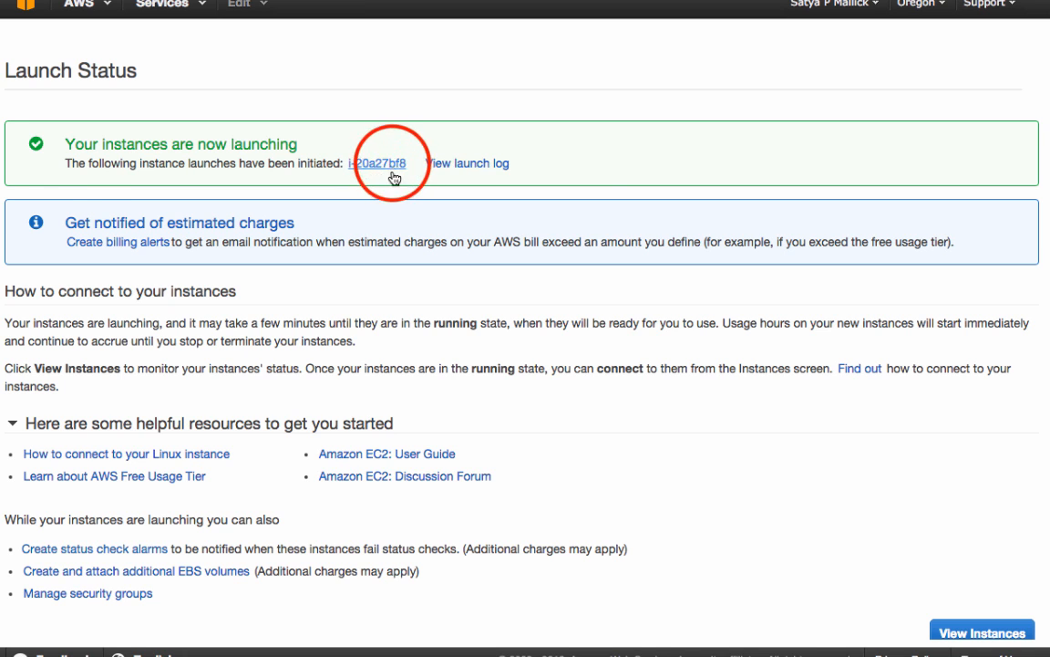
View the launched instance in the Instances list and copy its public IP 52.36.188.173
left_click(380, 164)
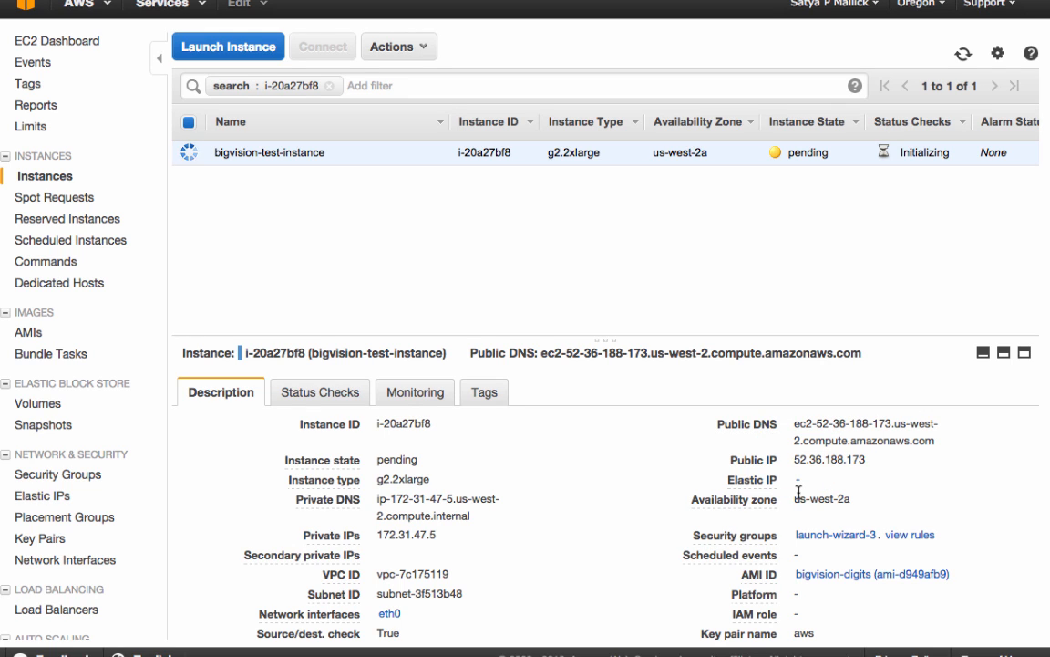
mouse_move(882, 465)
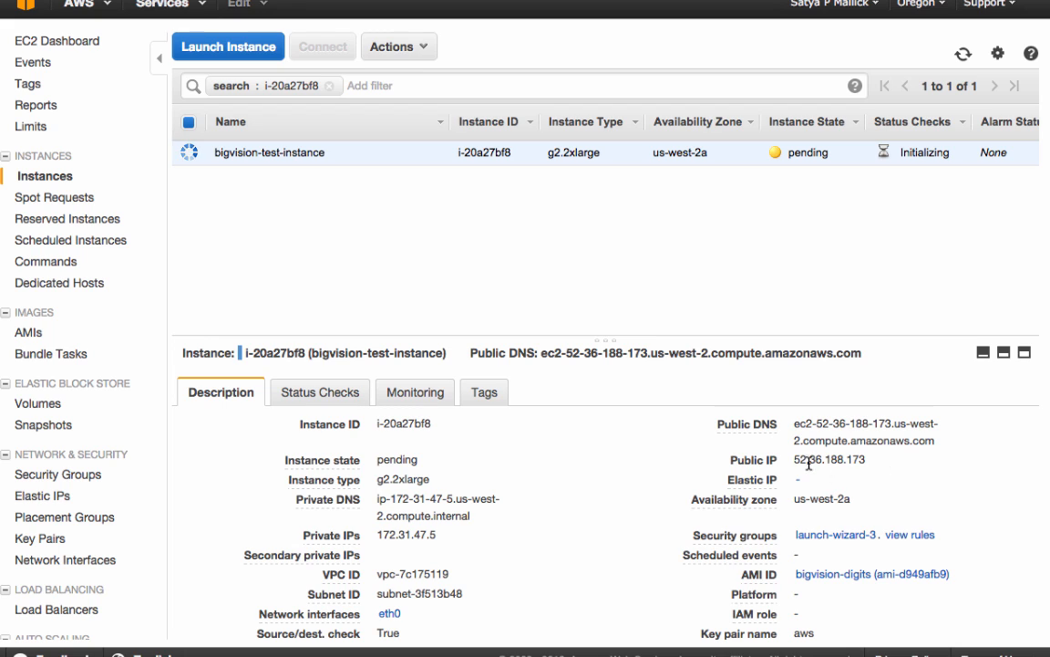
mouse_move(883, 463)
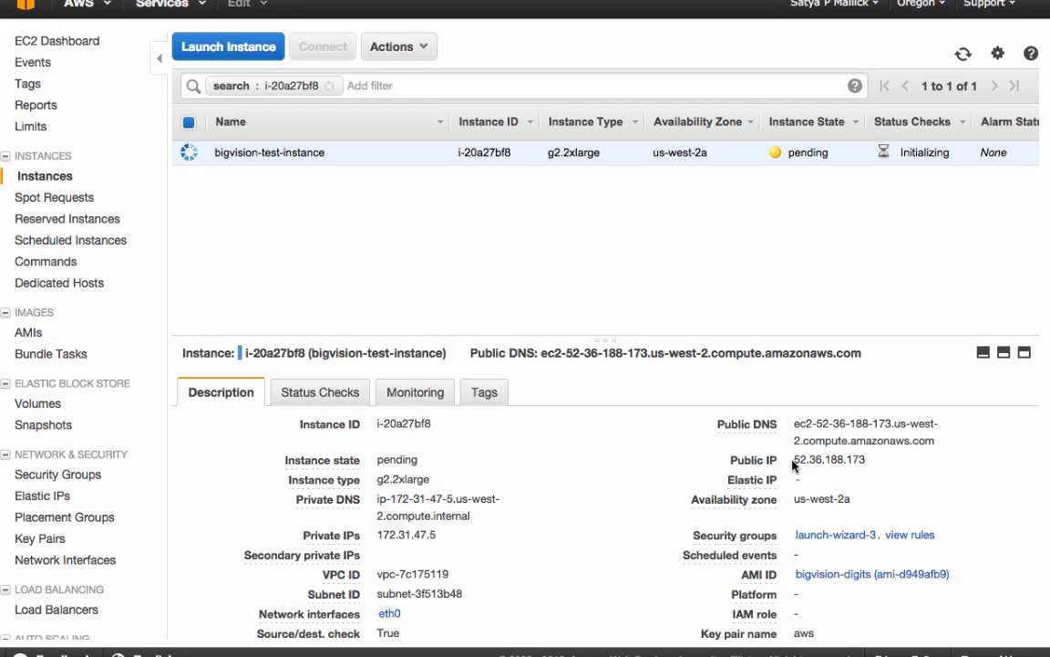
mouse_move(860, 604)
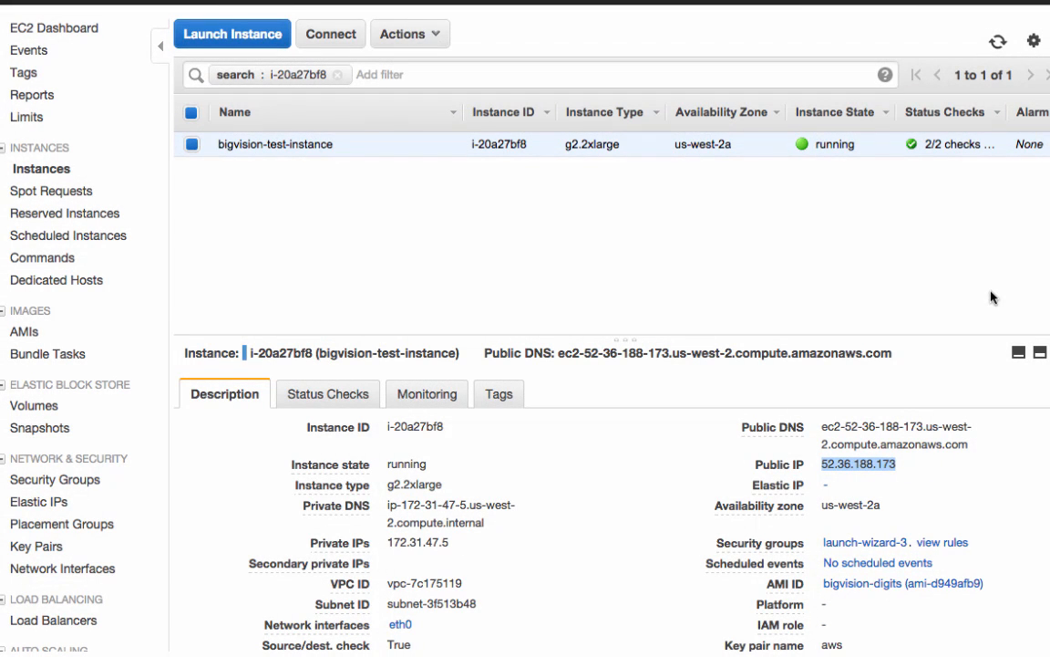
mouse_move(821, 150)
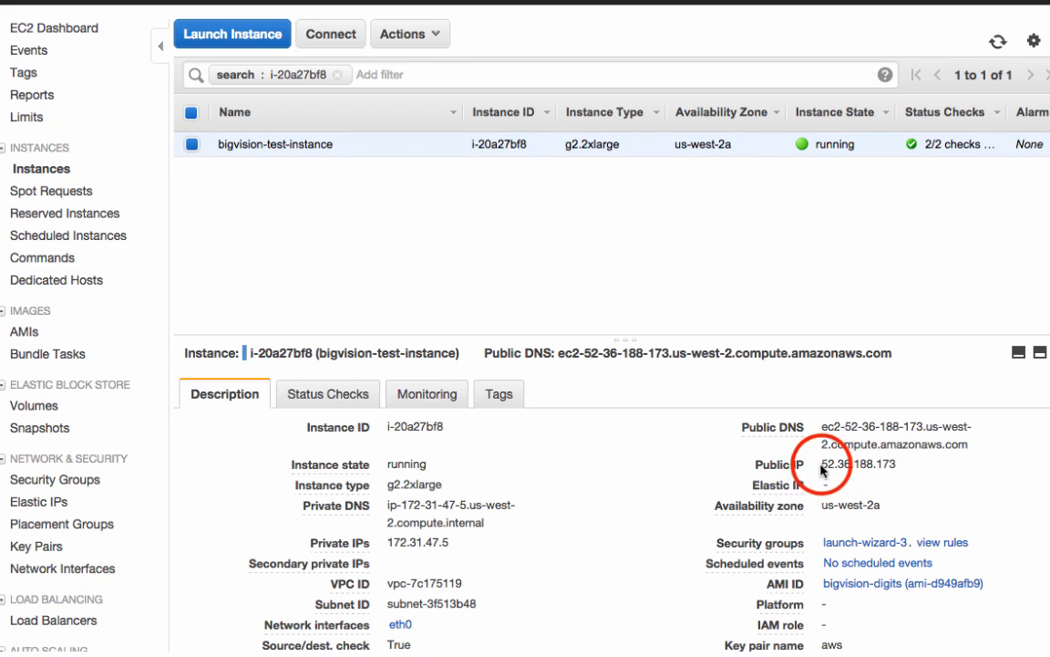
double_click(850, 464)
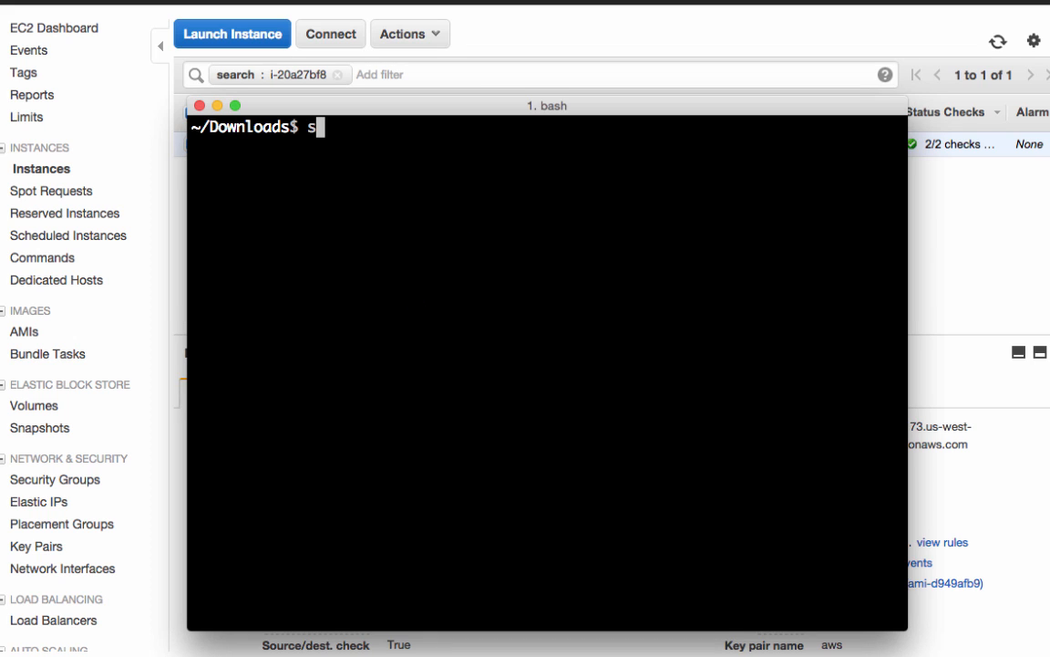
type("sh -i")
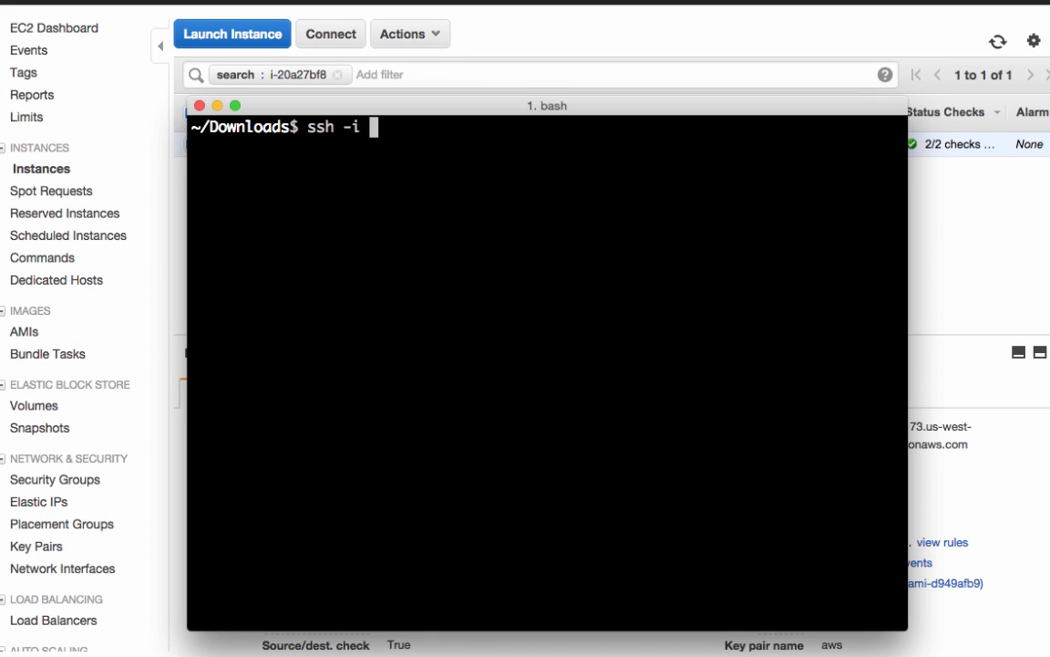
type("aw")
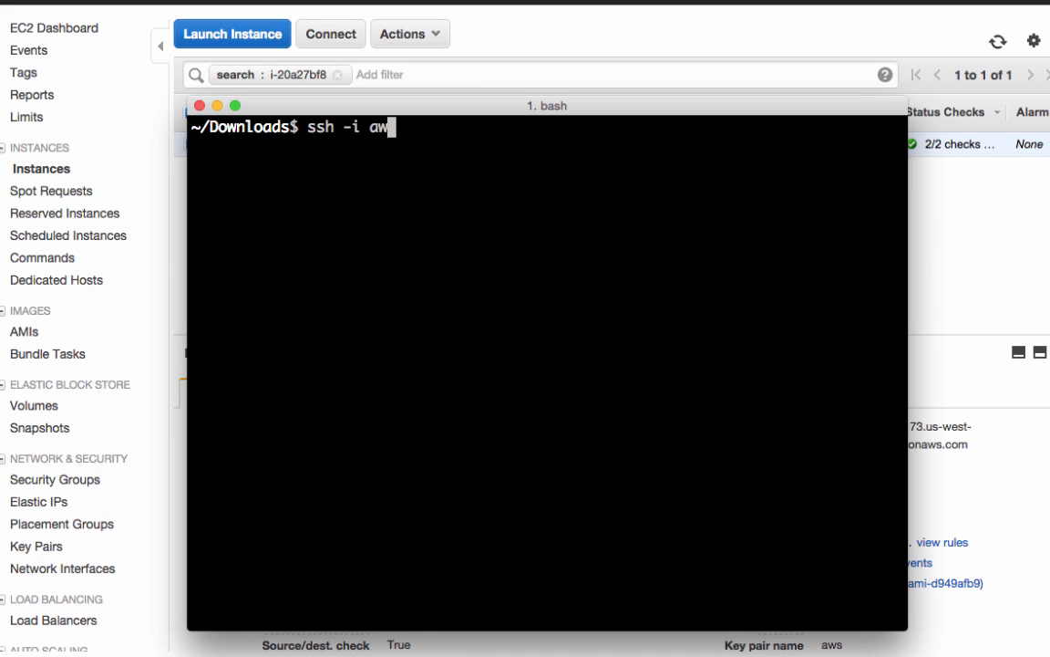
type("s.pem")
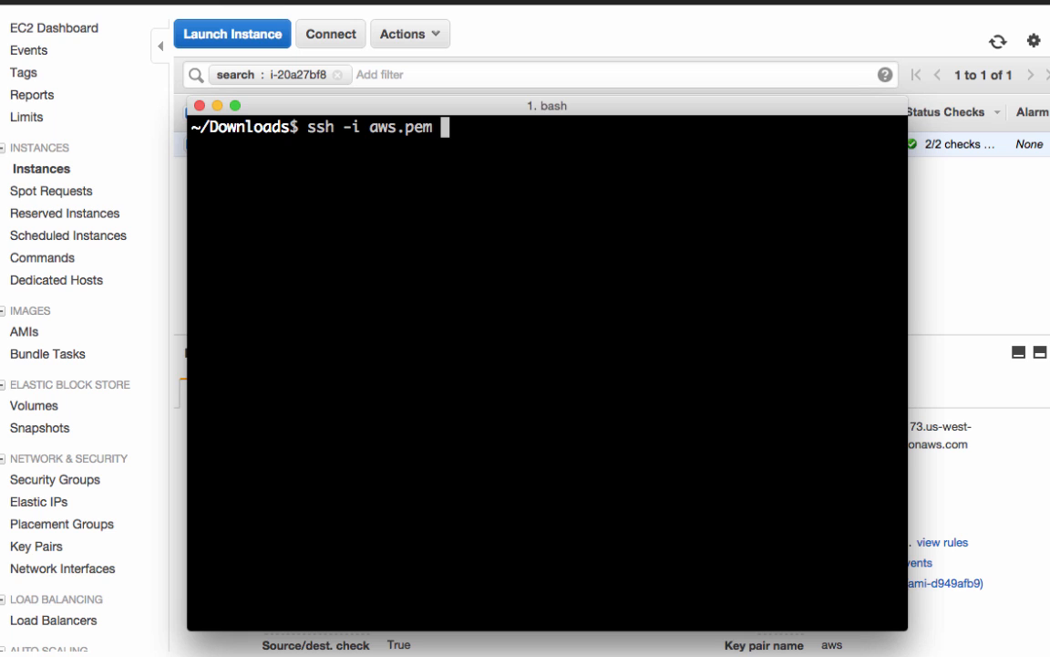
type("ubuntu@")
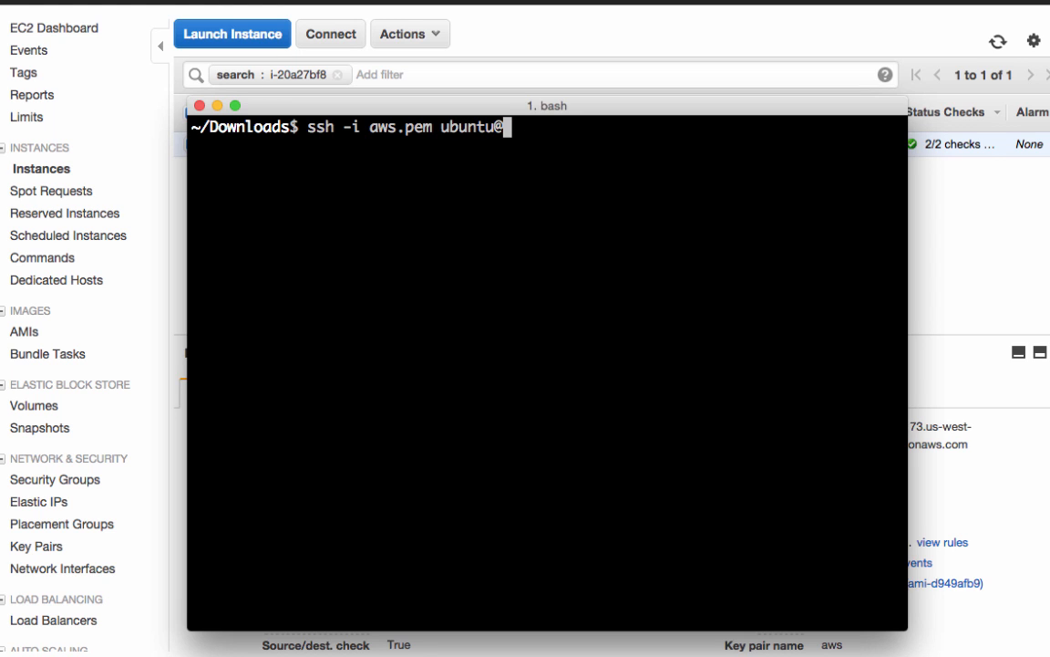
type("52.36.188.173")
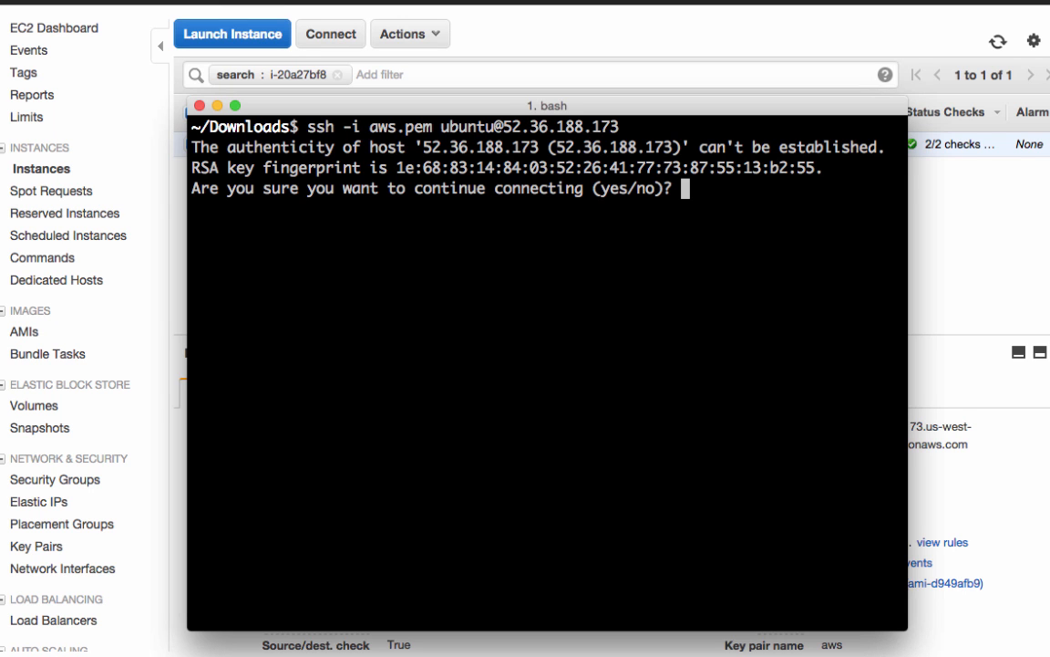
type("yes")
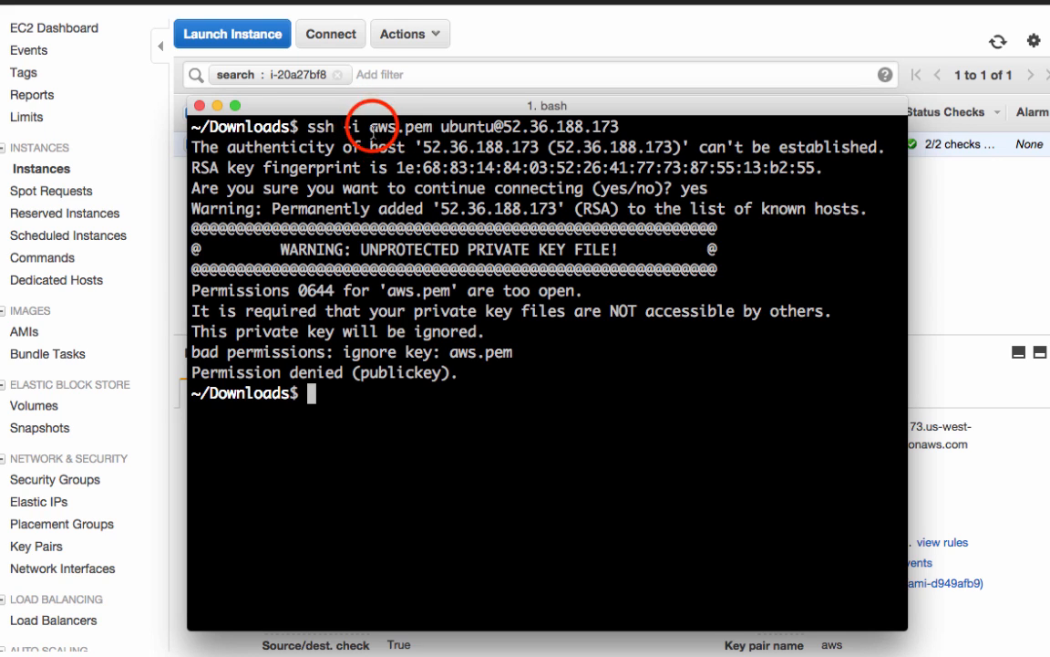
Run chmod 600 aws.pem, then retry the SSH login as ubuntu
double_click(401, 127)
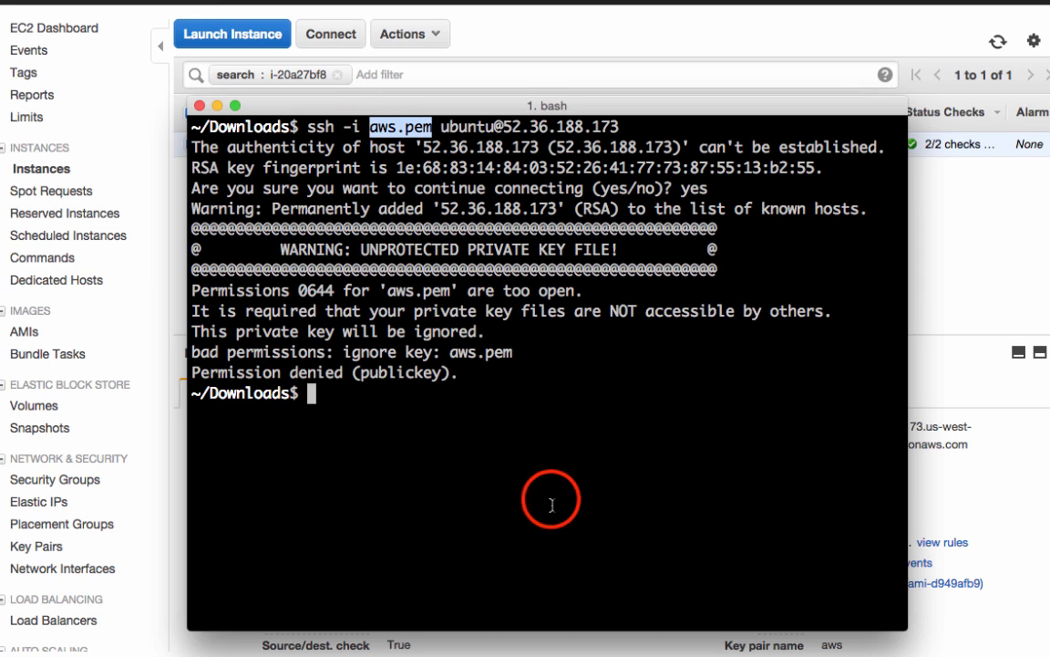
type("chmod")
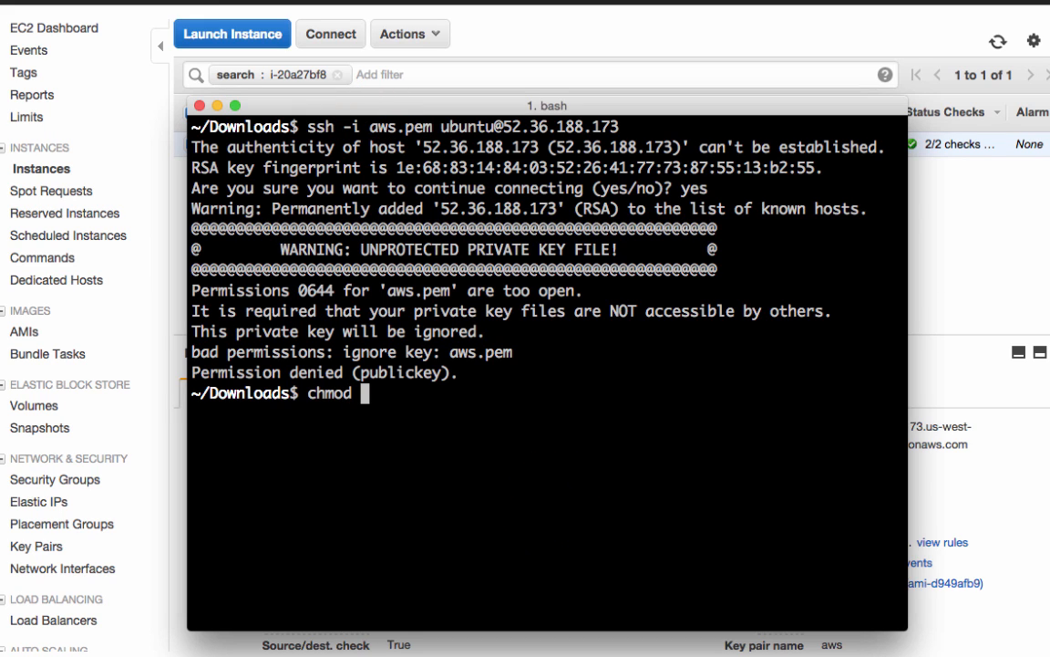
type("600 aws.pem")
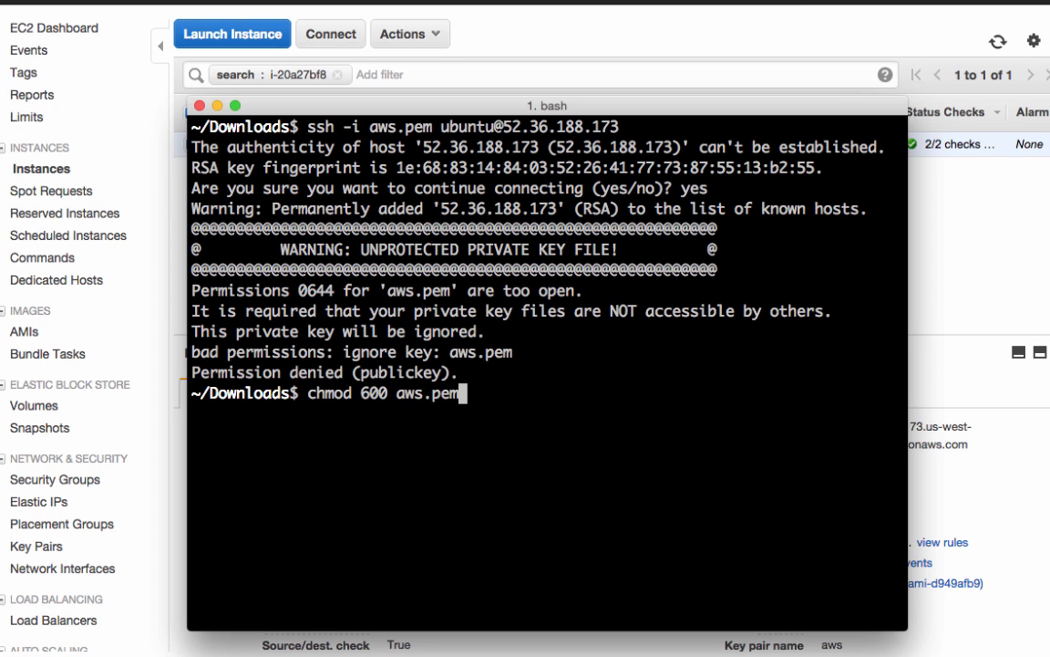
key("Return")
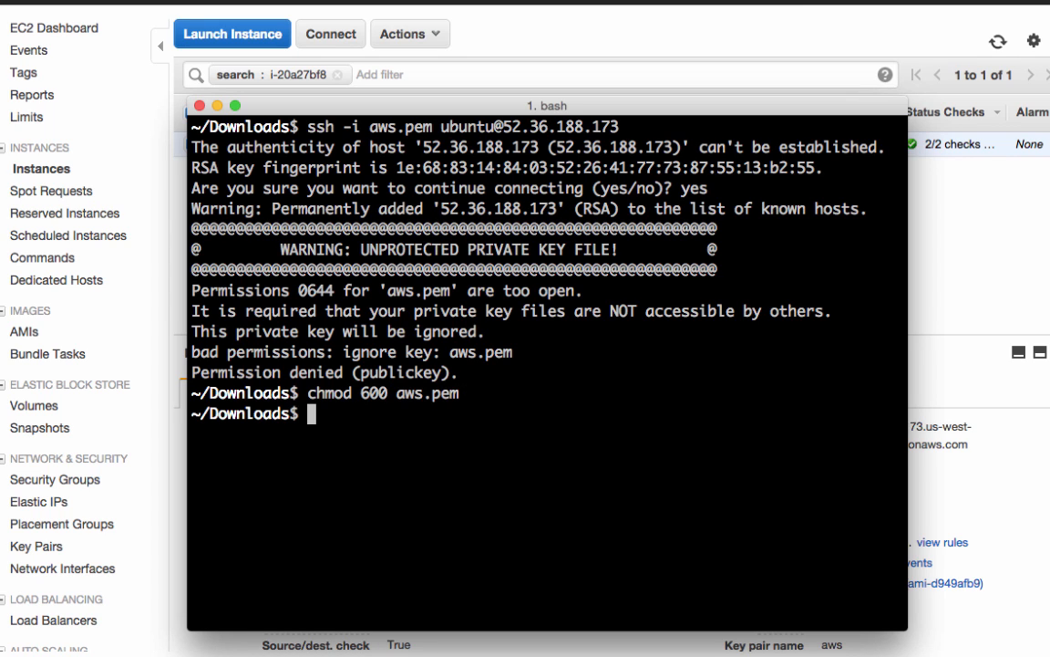
type("ssh -i aws.pem ubuntu@52.36.188.173")
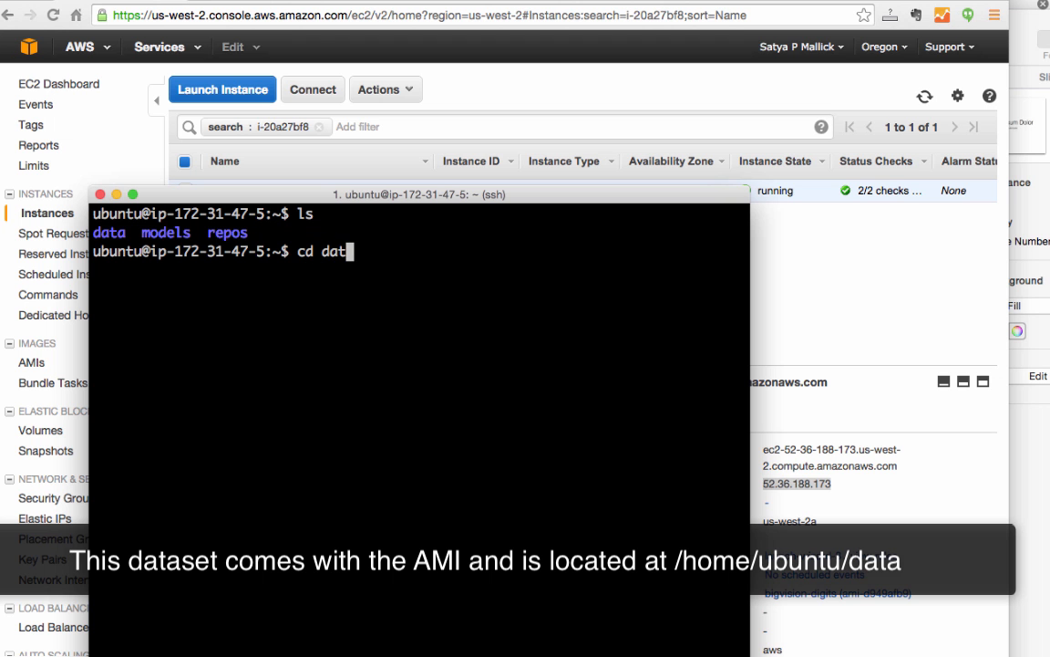
Change into data/17flowers/ and list the seventeen flower category folders
type("a/17flowers/")
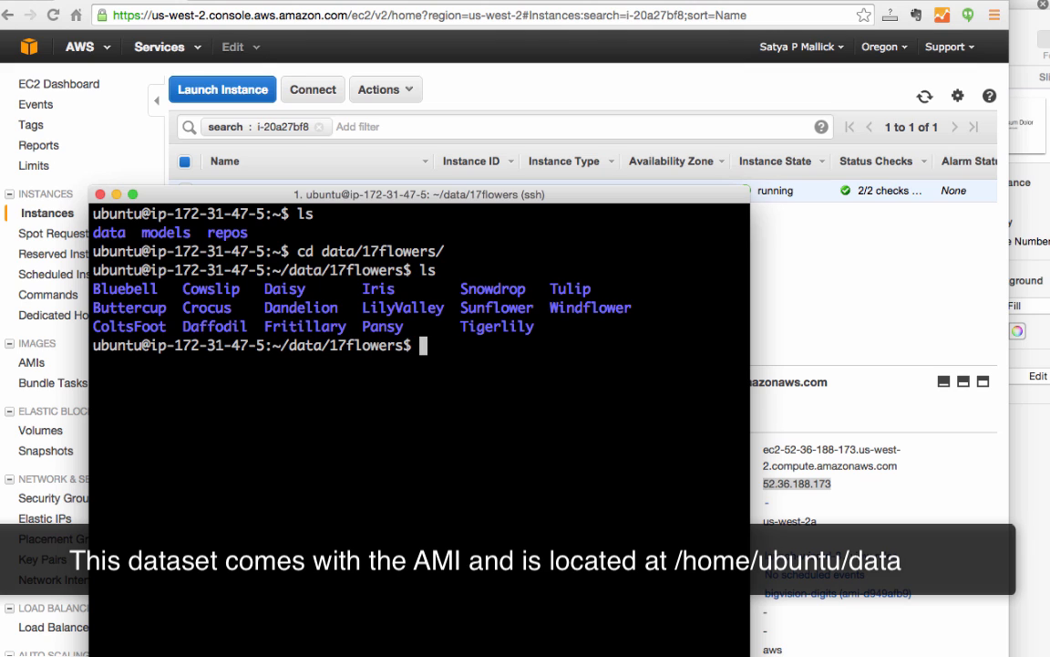
type("ls")
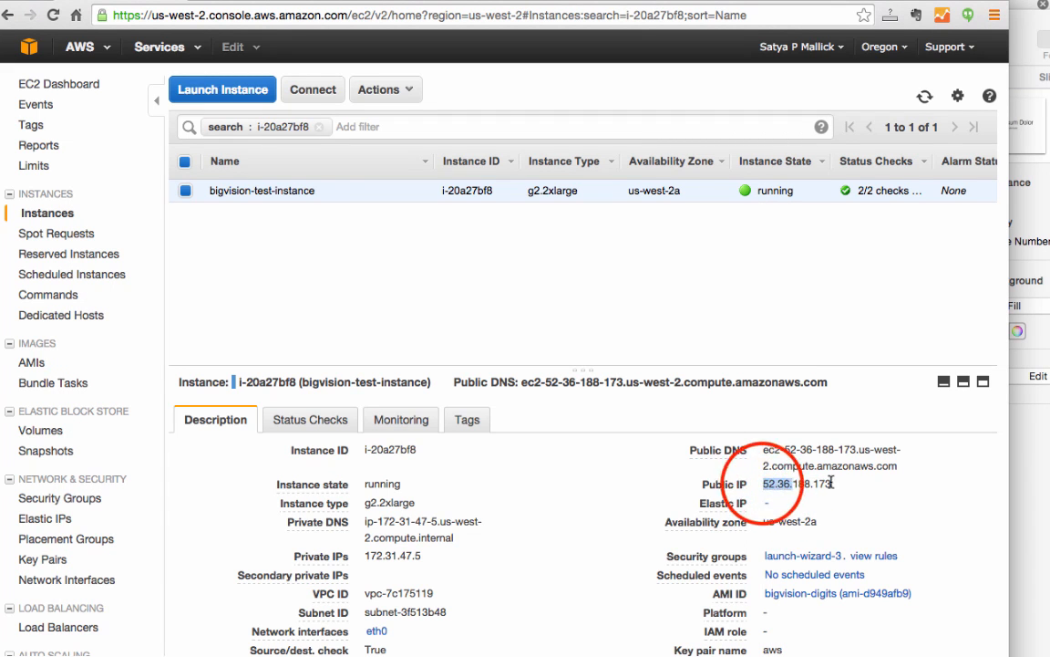
Load DIGITS at public IP 52.36.188.173 and start a new image dataset
type("52.36.188.173")
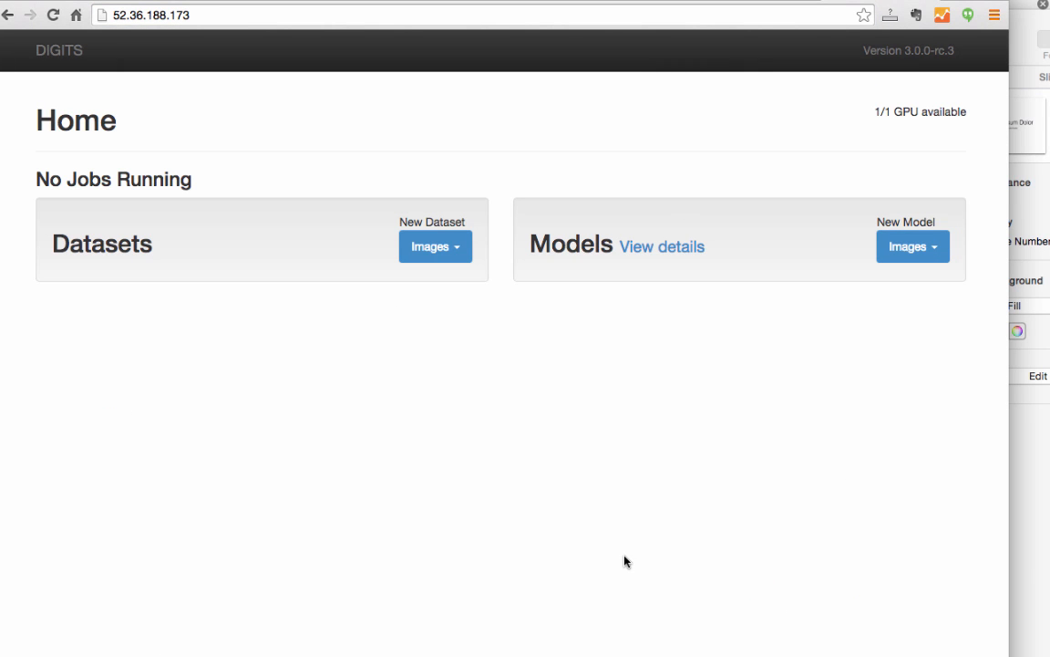
mouse_move(485, 404)
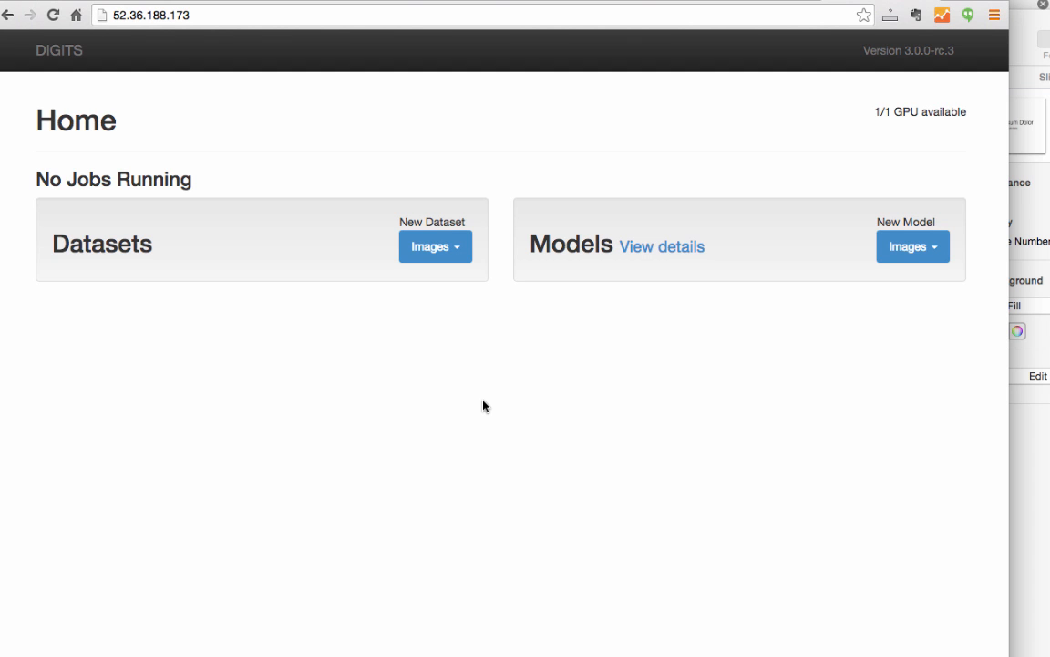
mouse_move(461, 285)
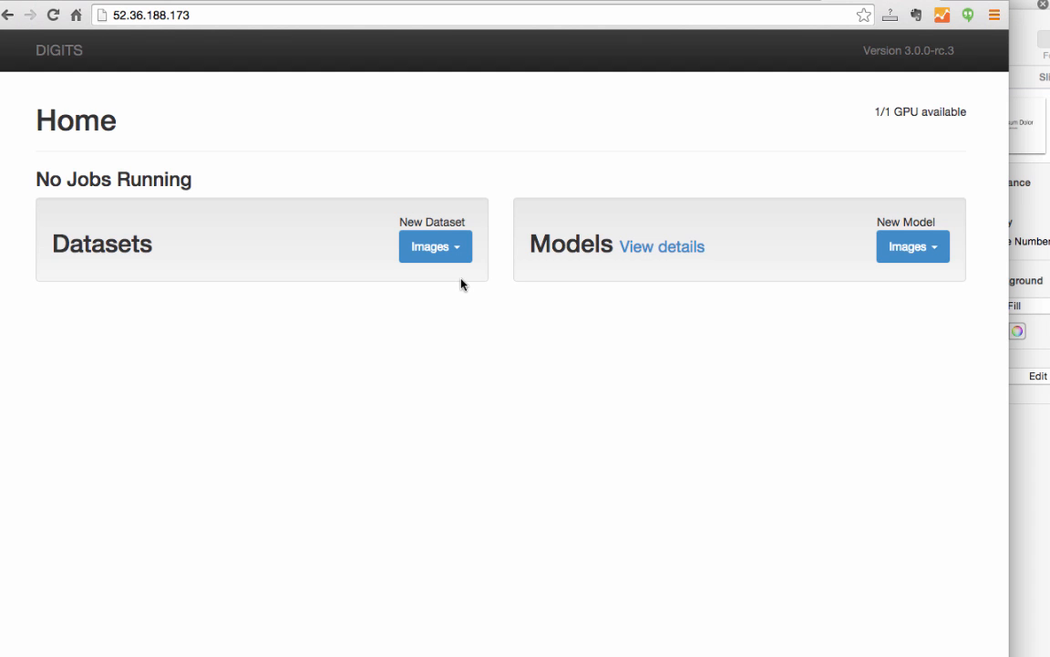
left_click(434, 246)
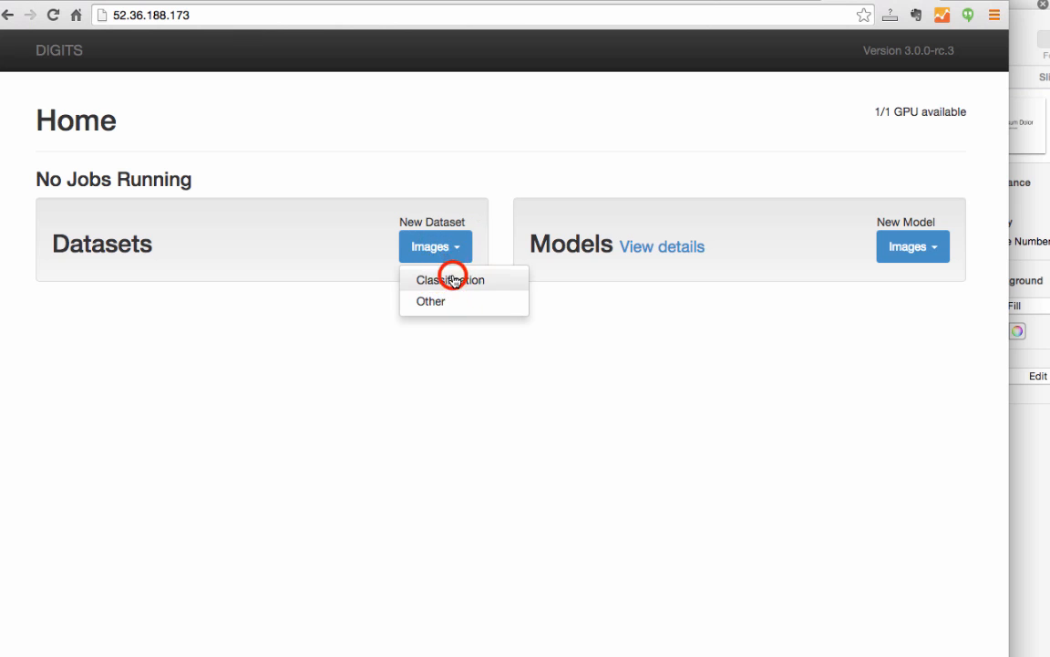
Start a classification dataset with Crop resizing and 25% validation
left_click(449, 279)
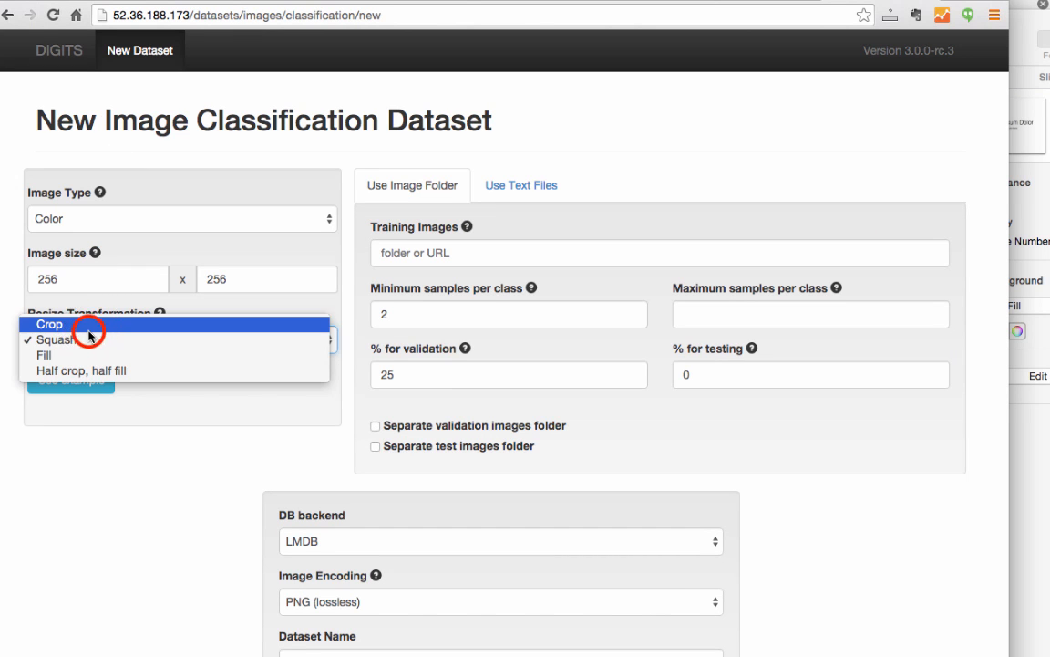
left_click(50, 325)
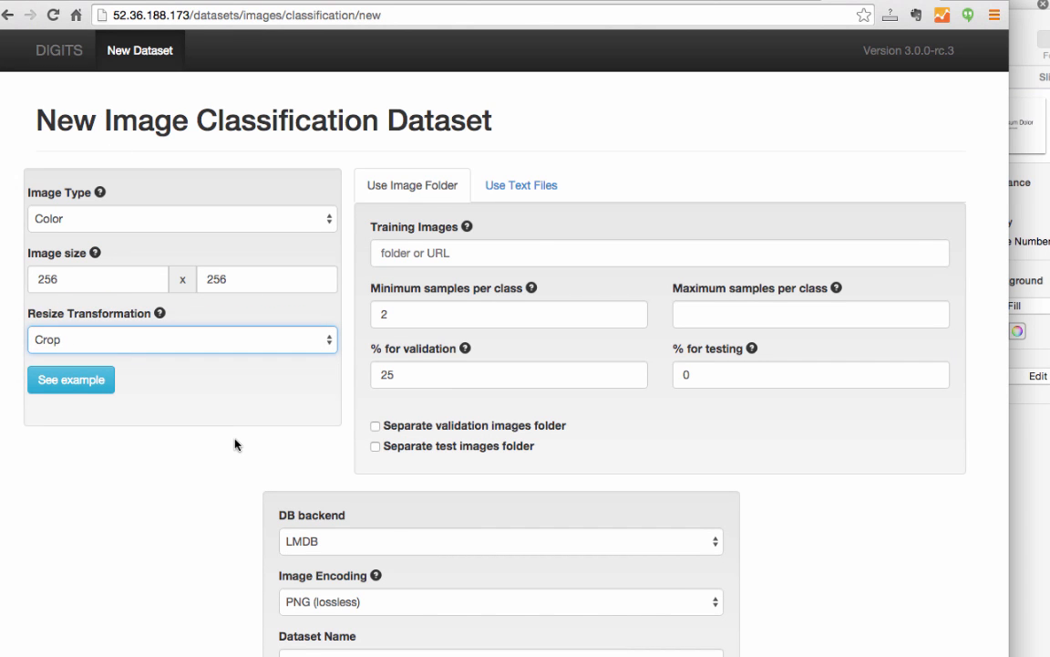
left_click(99, 279)
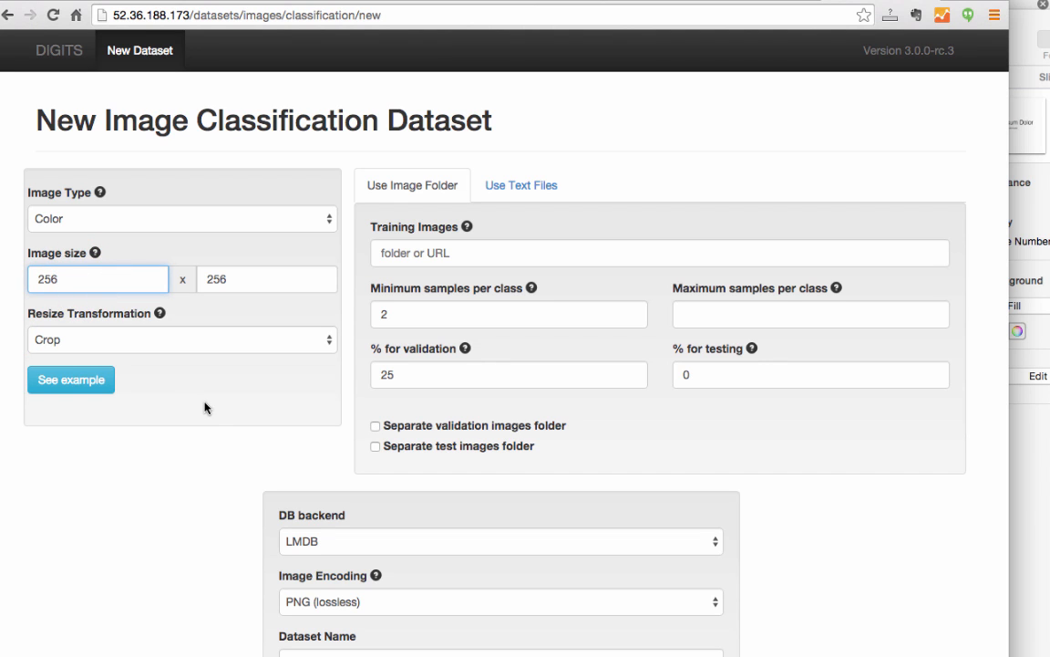
mouse_move(215, 438)
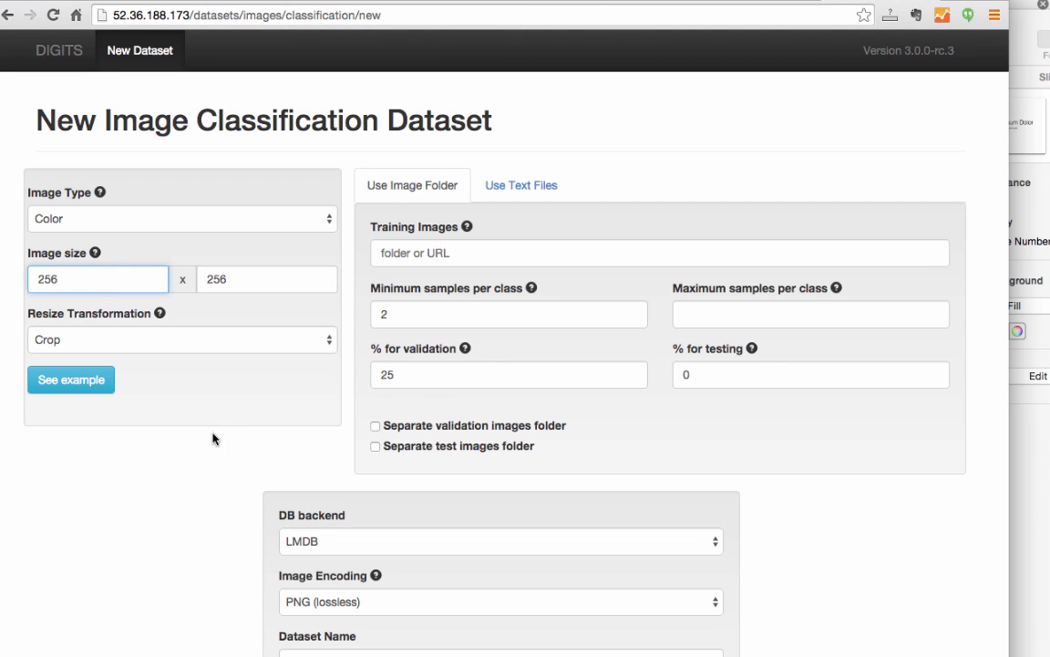
left_click(507, 374)
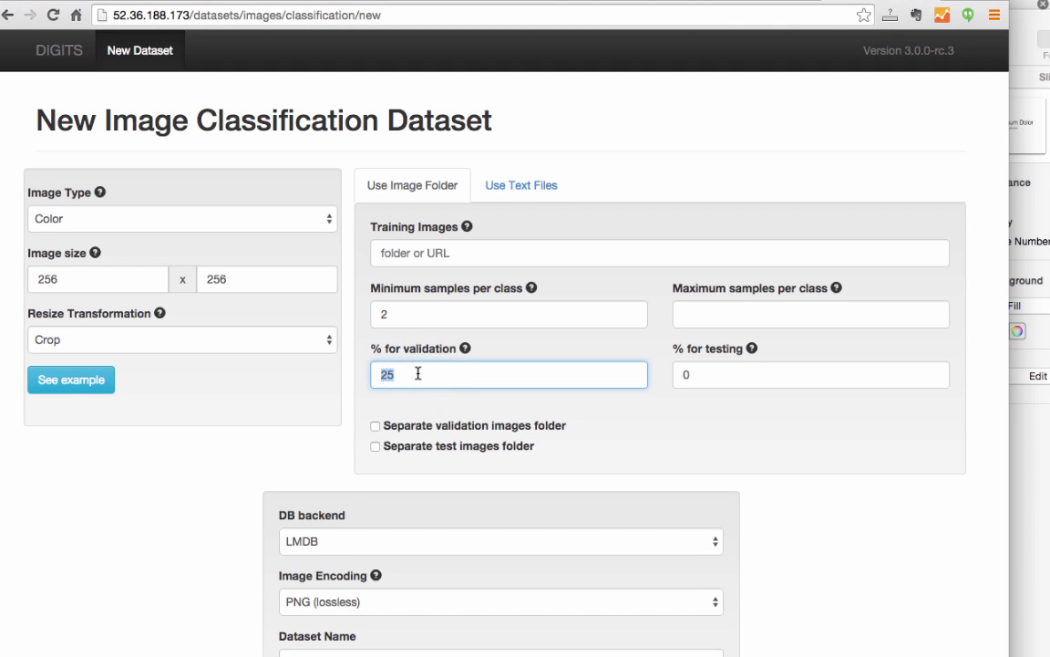
left_click(416, 374)
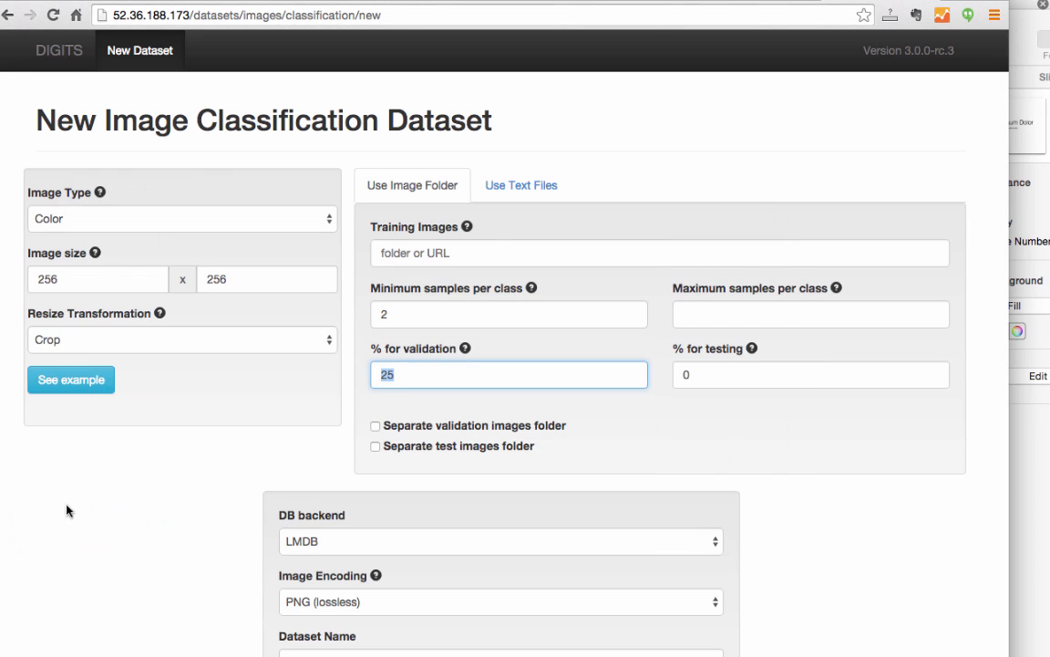
Use training images /home/ubuntu/data/17flowers, name it 17flowers, and create it
left_click(660, 252)
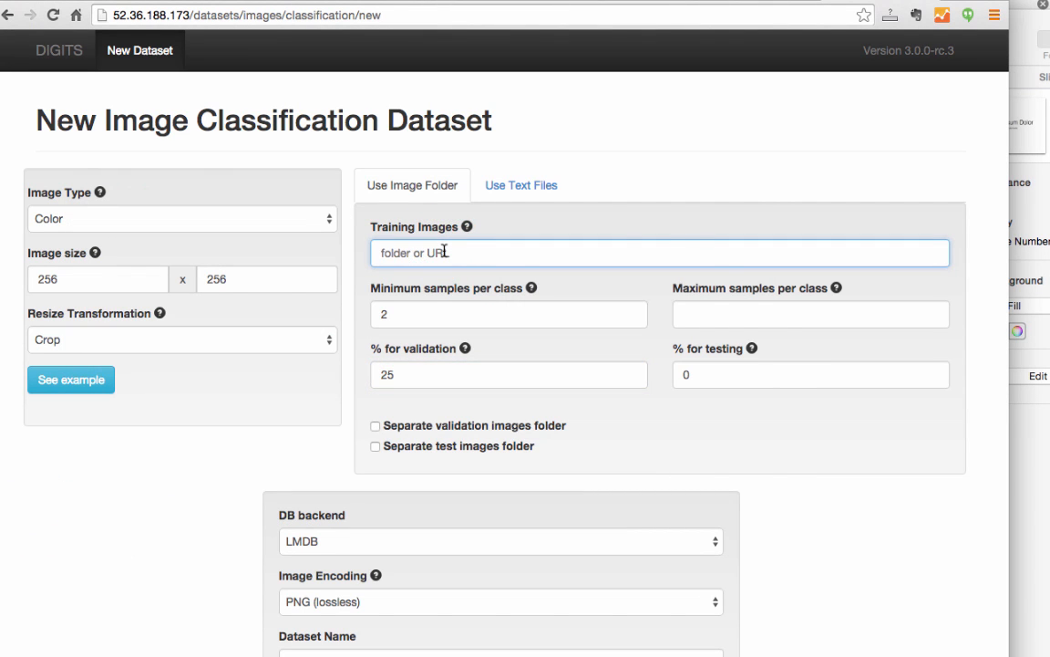
type("/home/ubuntu/data/17flowers")
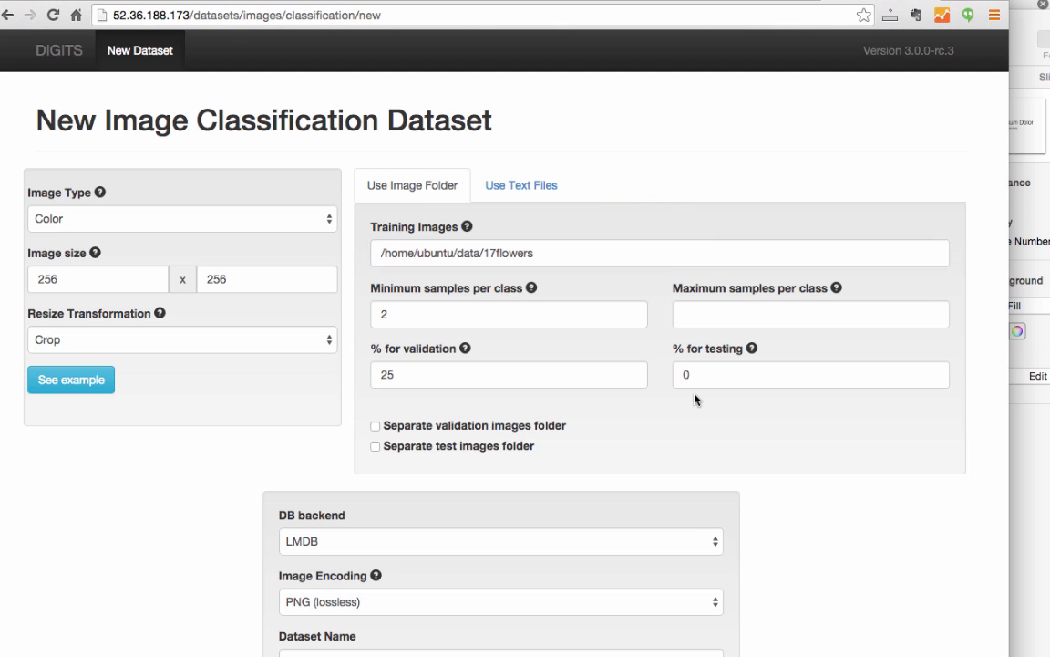
scroll("down", 3)
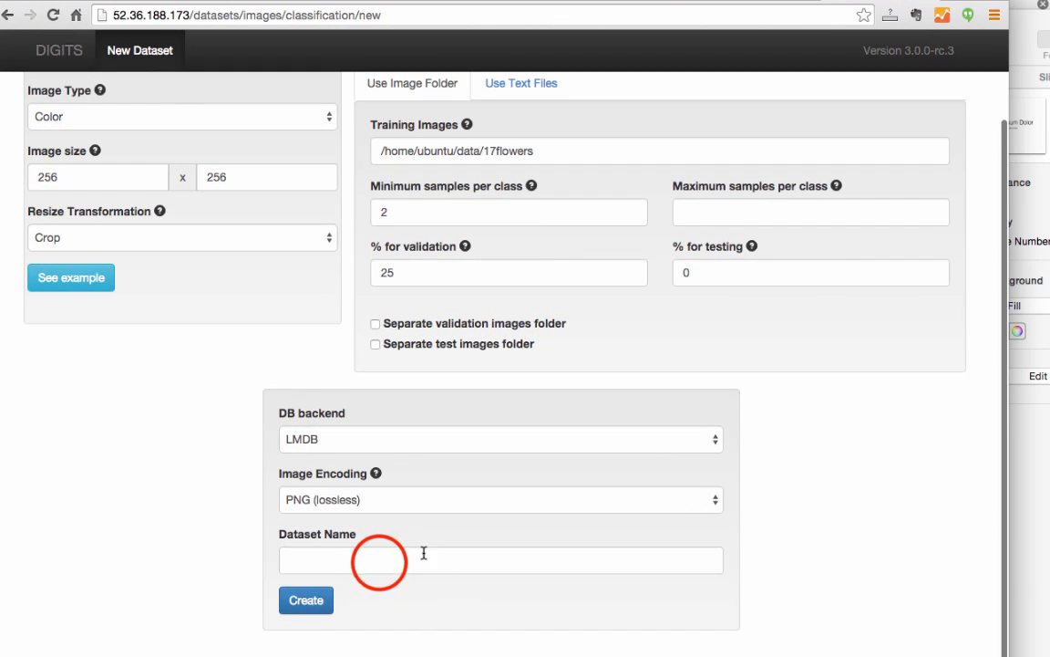
type("17")
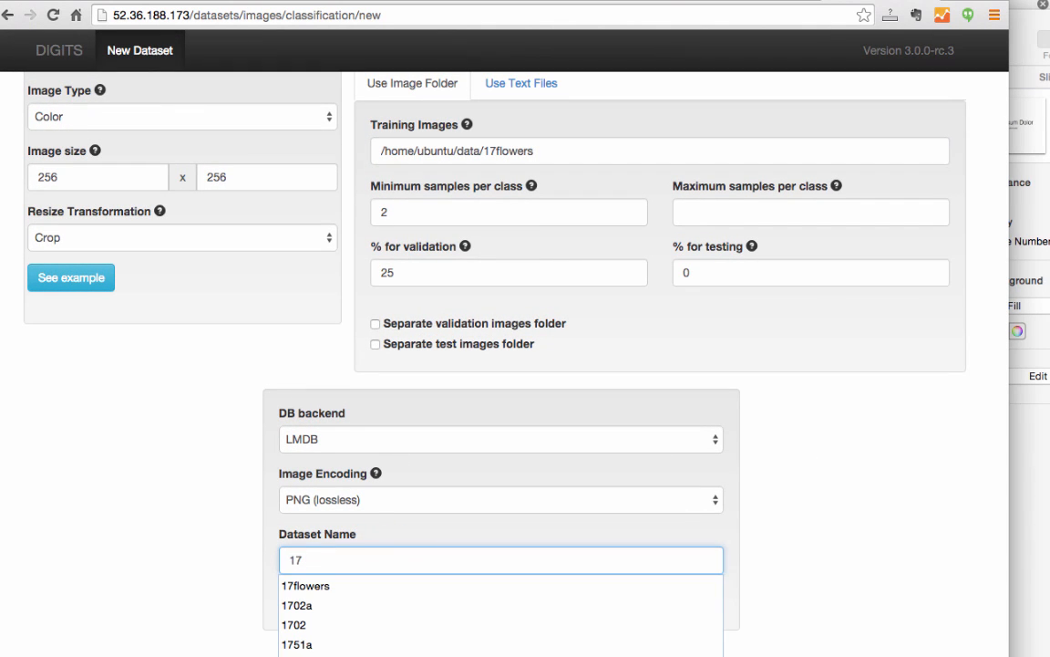
left_click(307, 586)
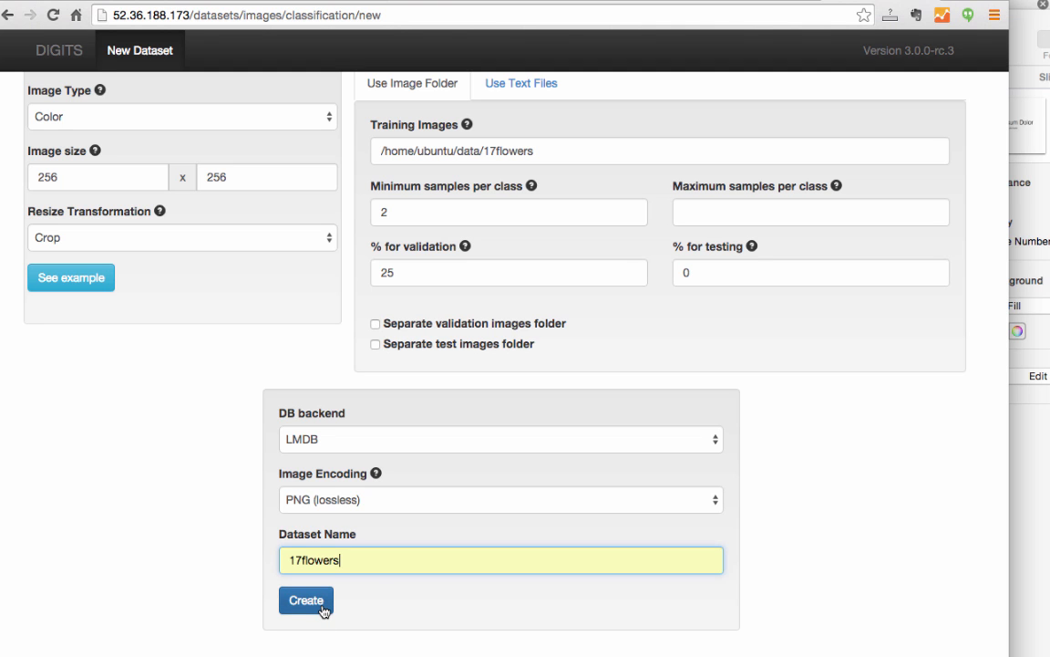
left_click(307, 600)
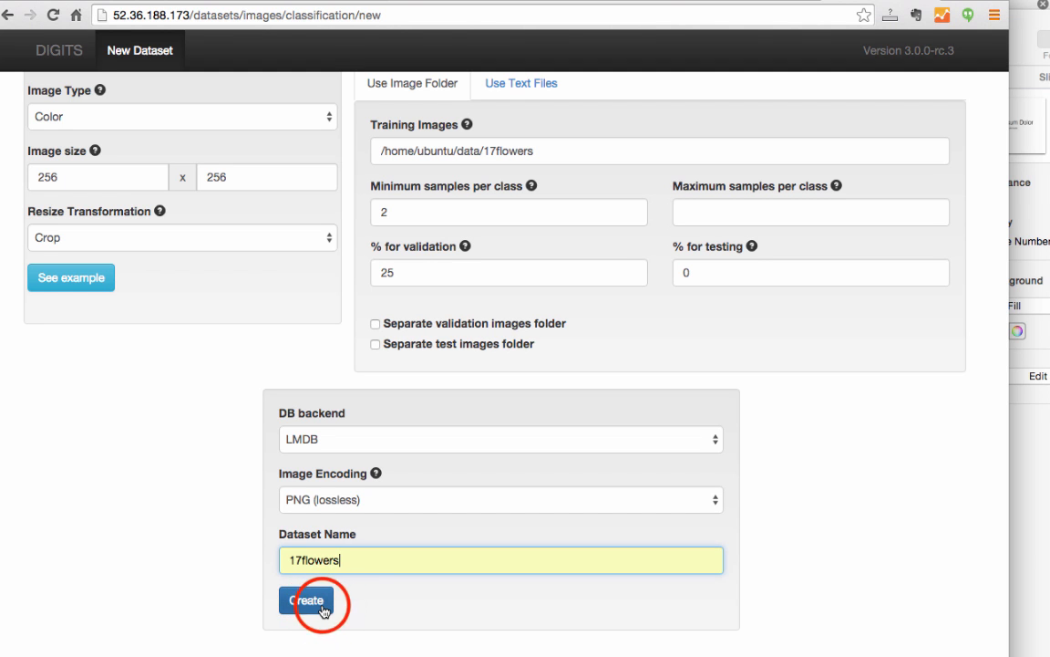
Create 17flowers and review the train/val histograms of 60 and 20 images per category
left_click(307, 600)
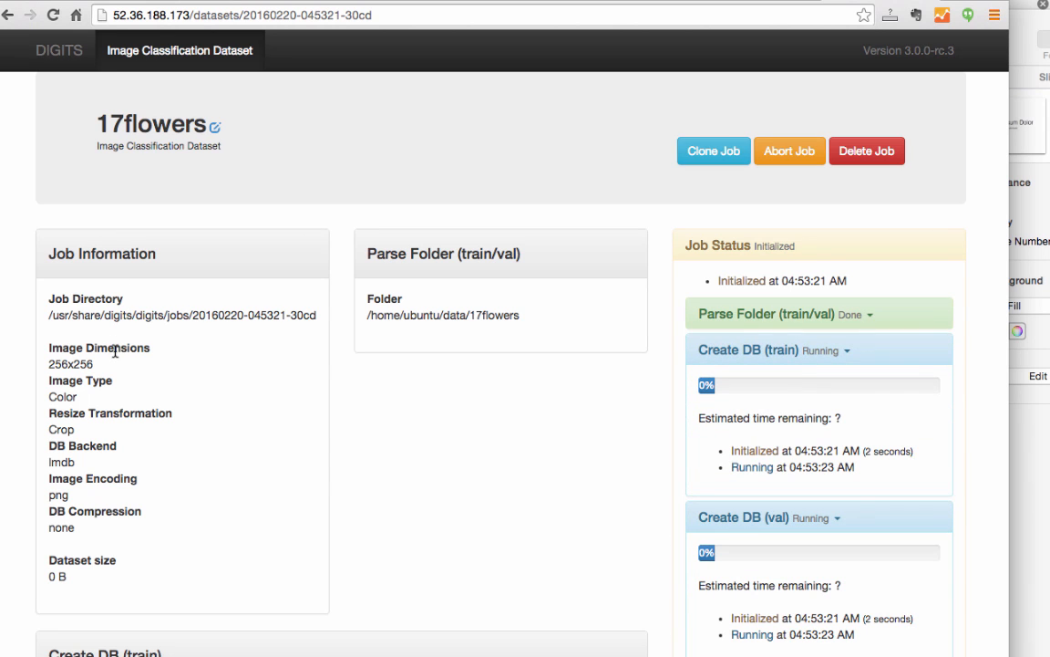
mouse_move(328, 465)
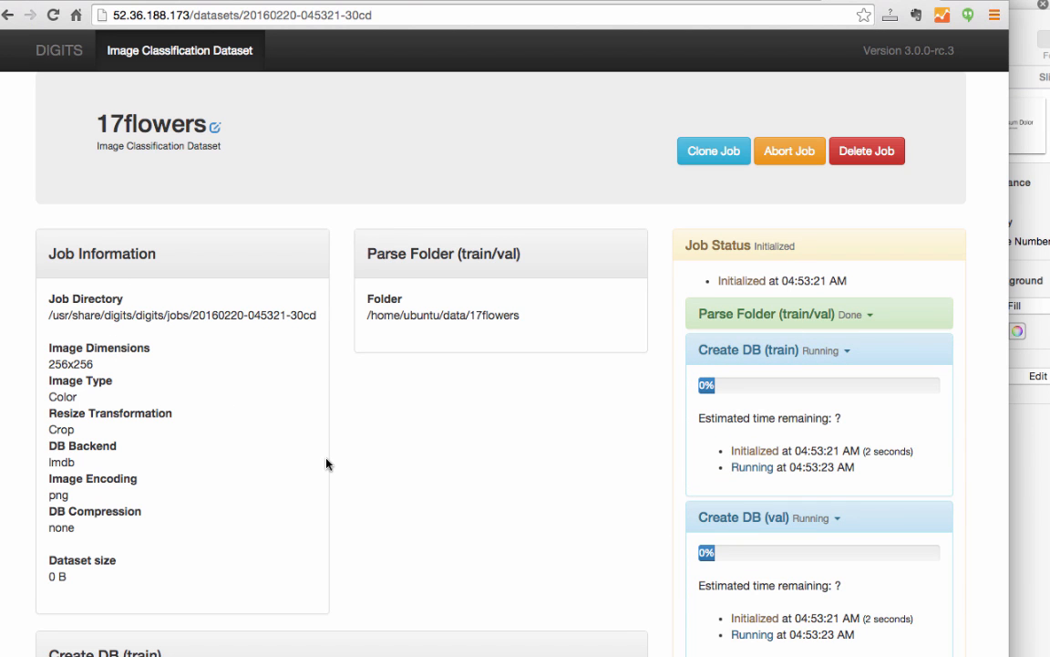
scroll("down", 3)
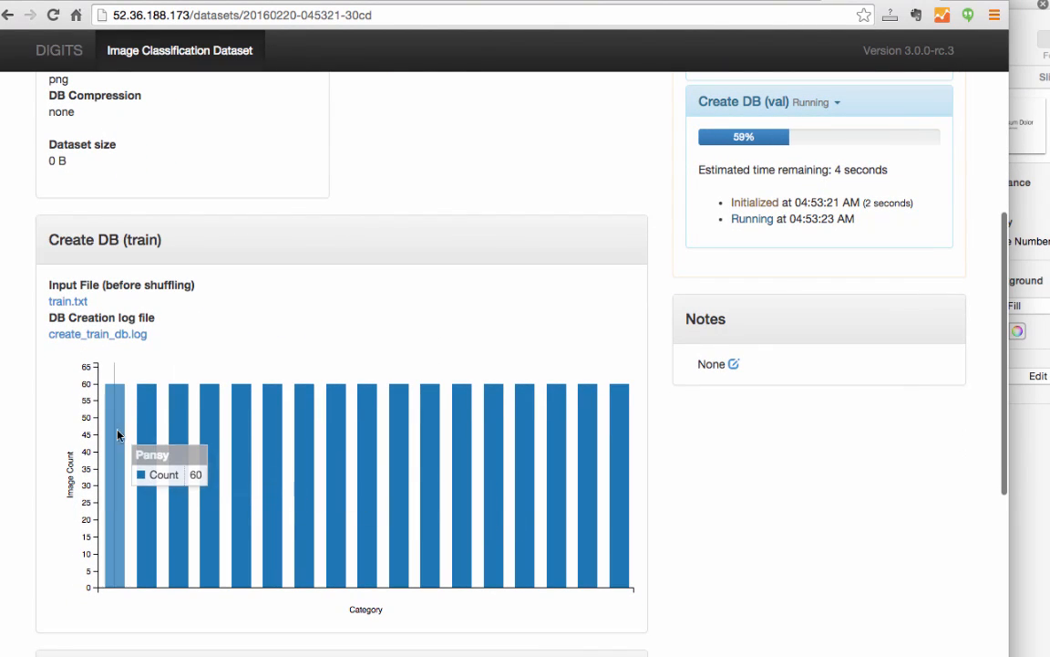
mouse_move(148, 423)
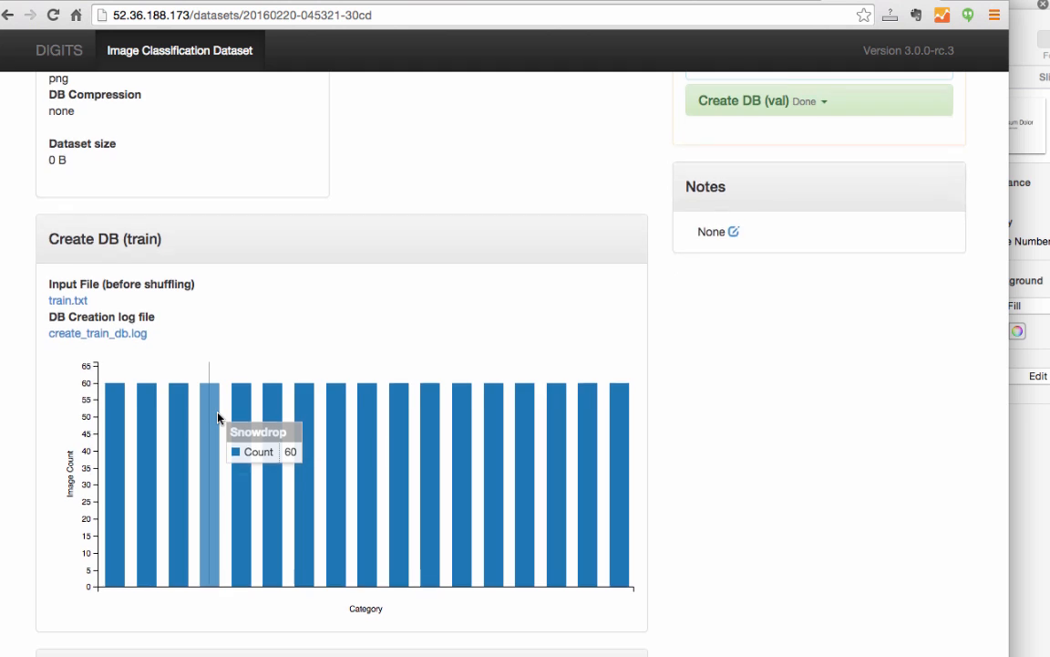
scroll("down", 3)
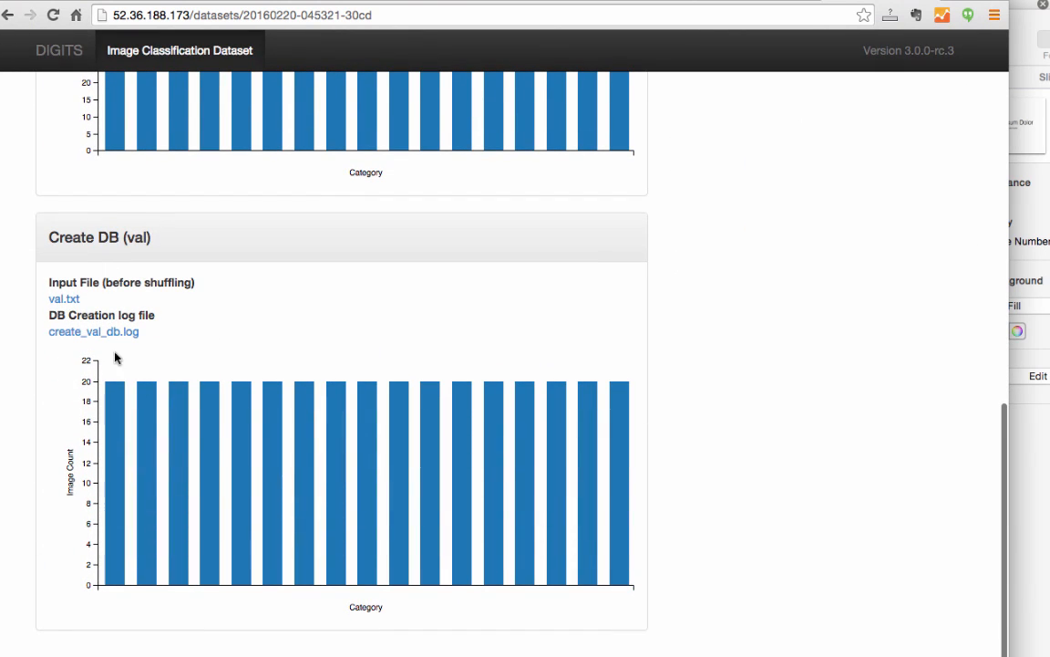
mouse_move(113, 438)
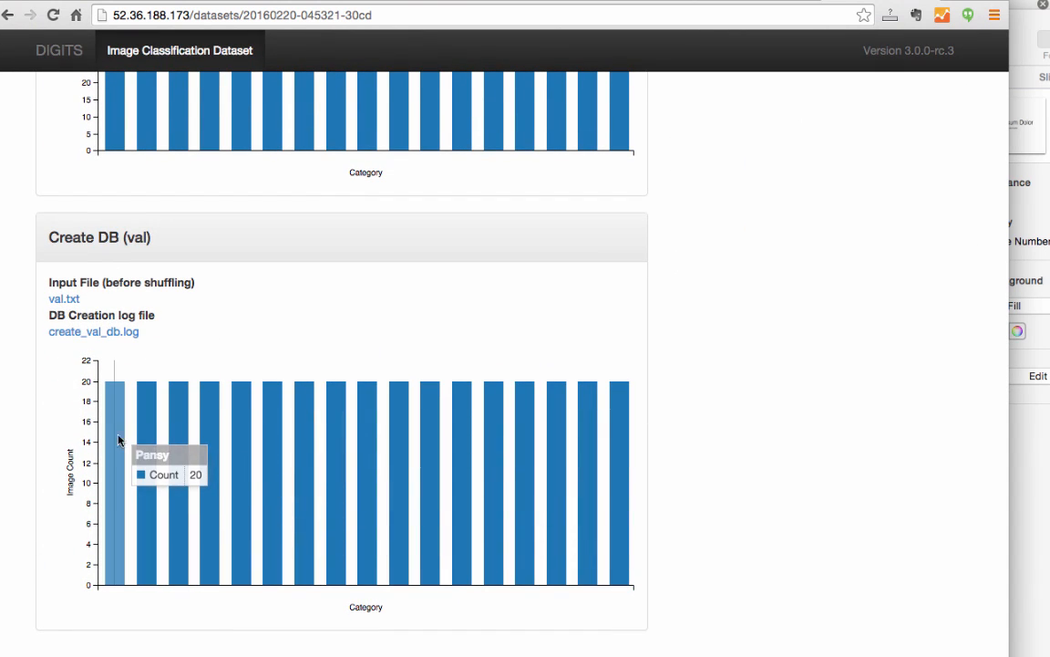
mouse_move(180, 425)
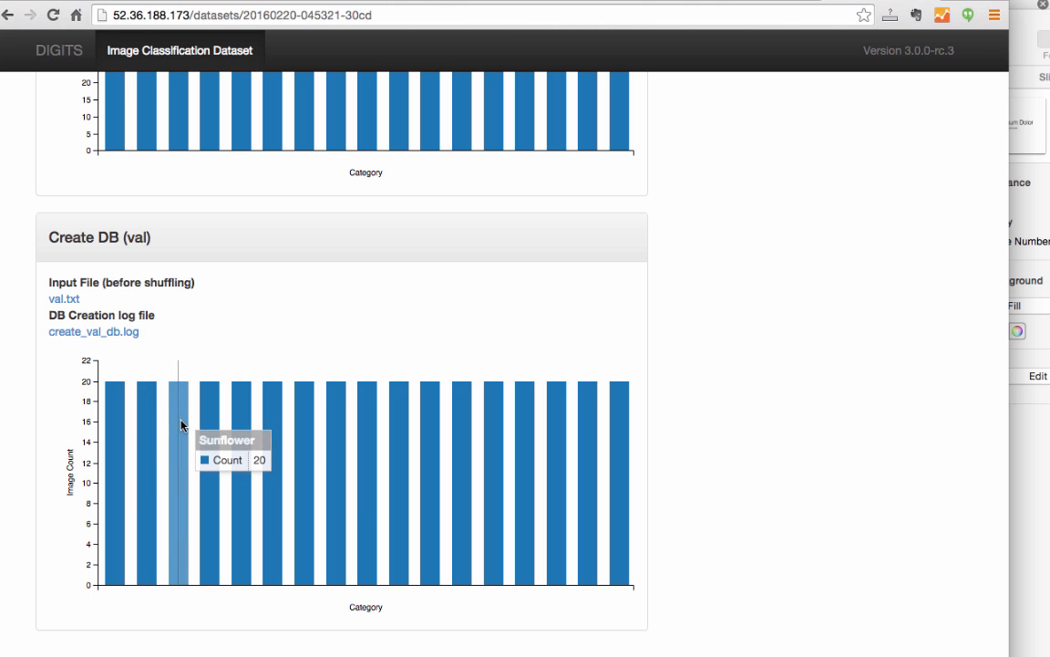
scroll("up", 3)
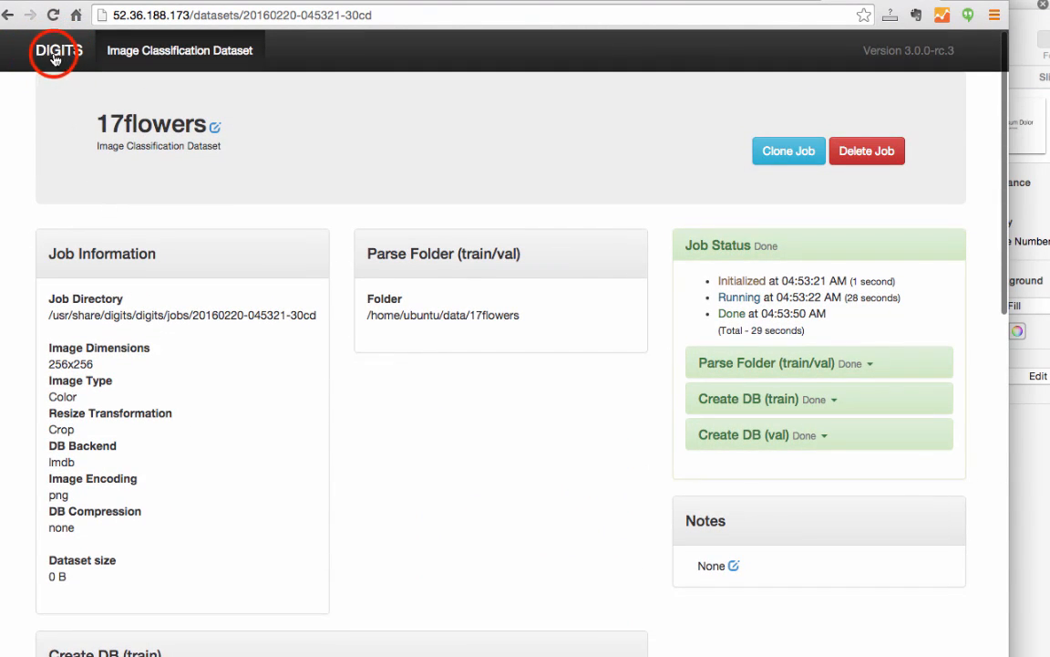
Explore the 17flowers training database filtered to Bluebell, then return home
left_click(58, 51)
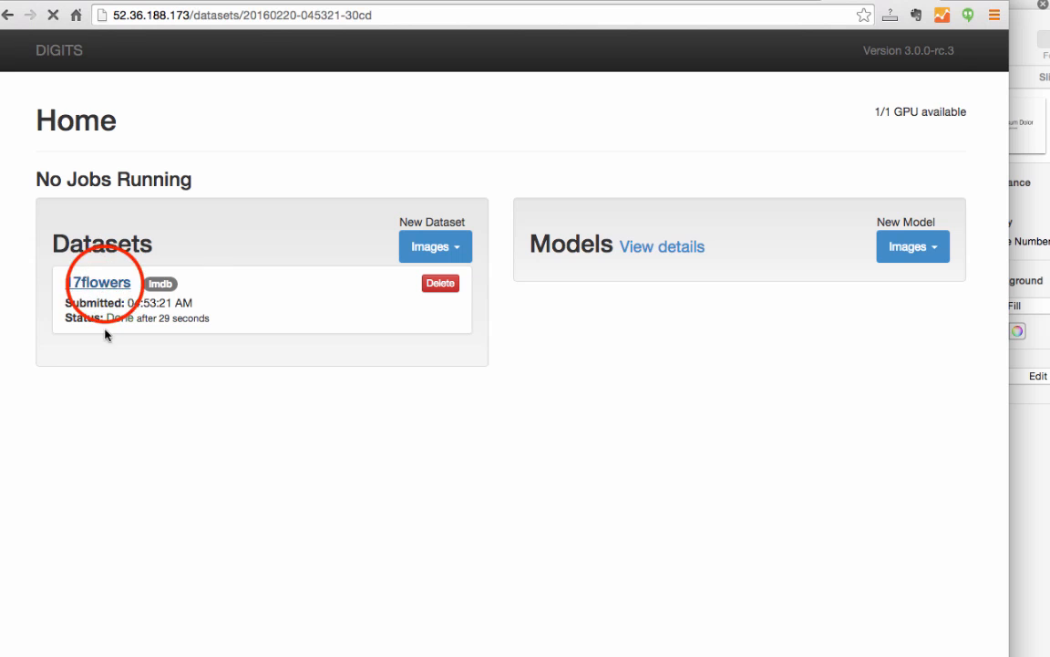
left_click(101, 281)
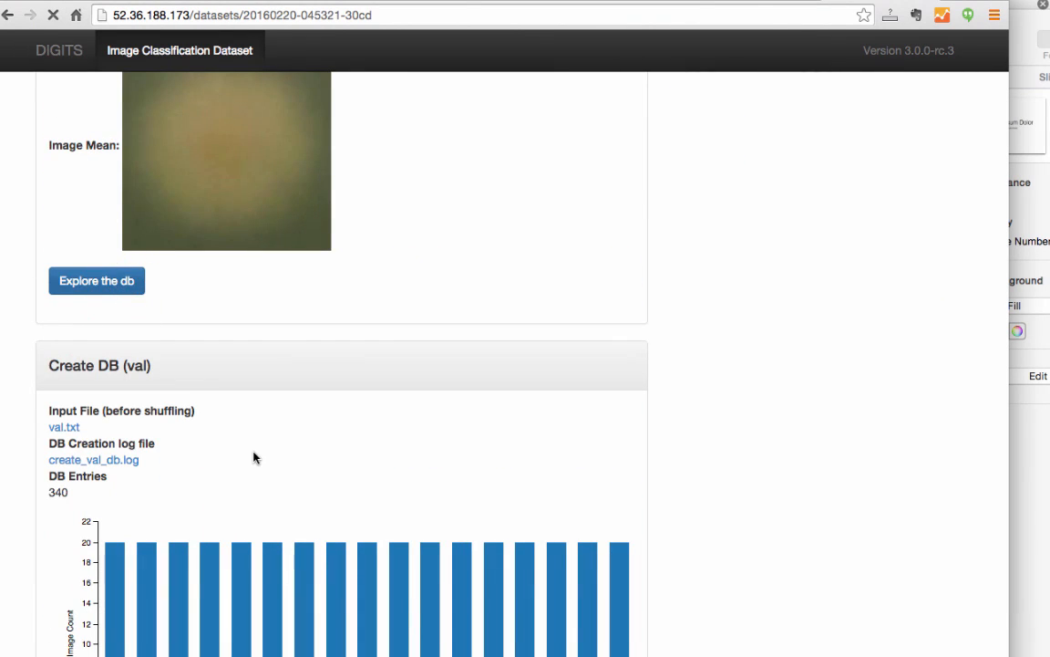
left_click(95, 281)
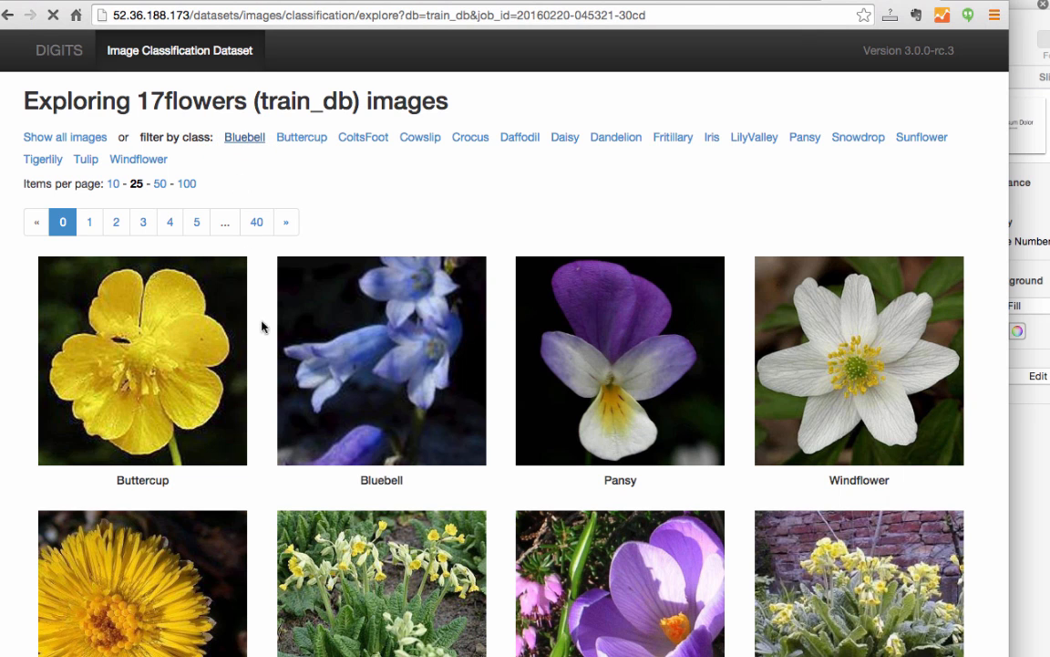
left_click(244, 137)
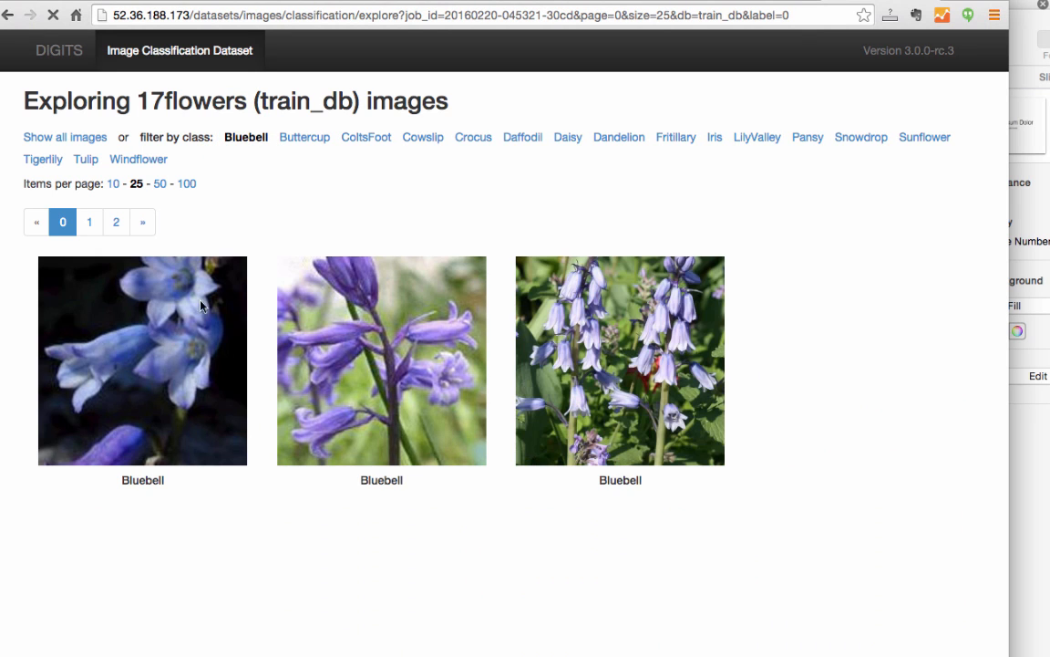
scroll("down", 3)
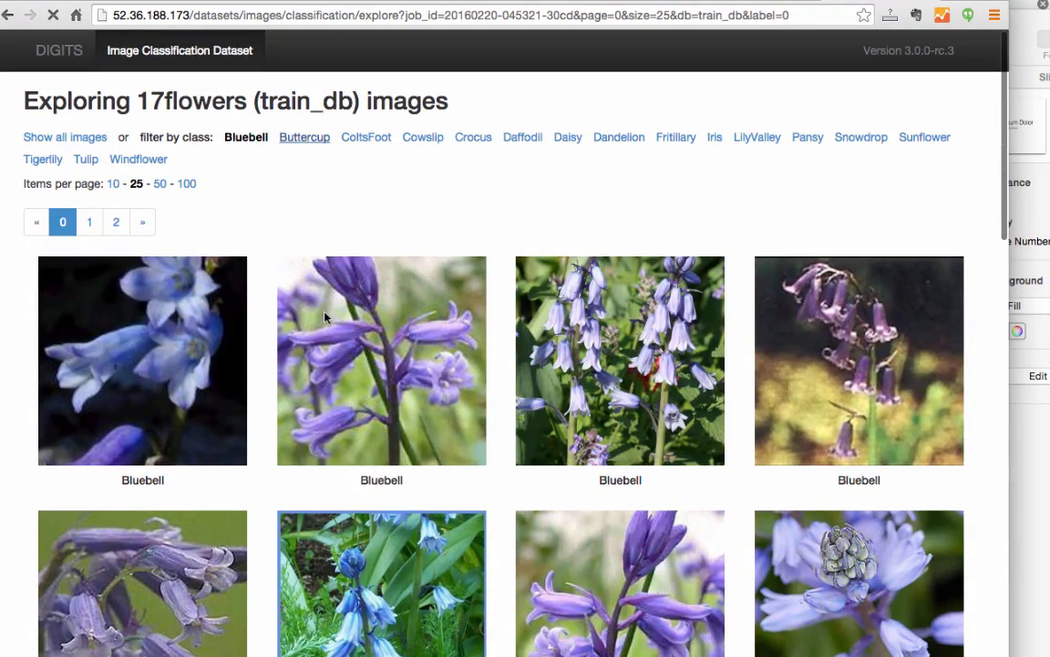
left_click(302, 137)
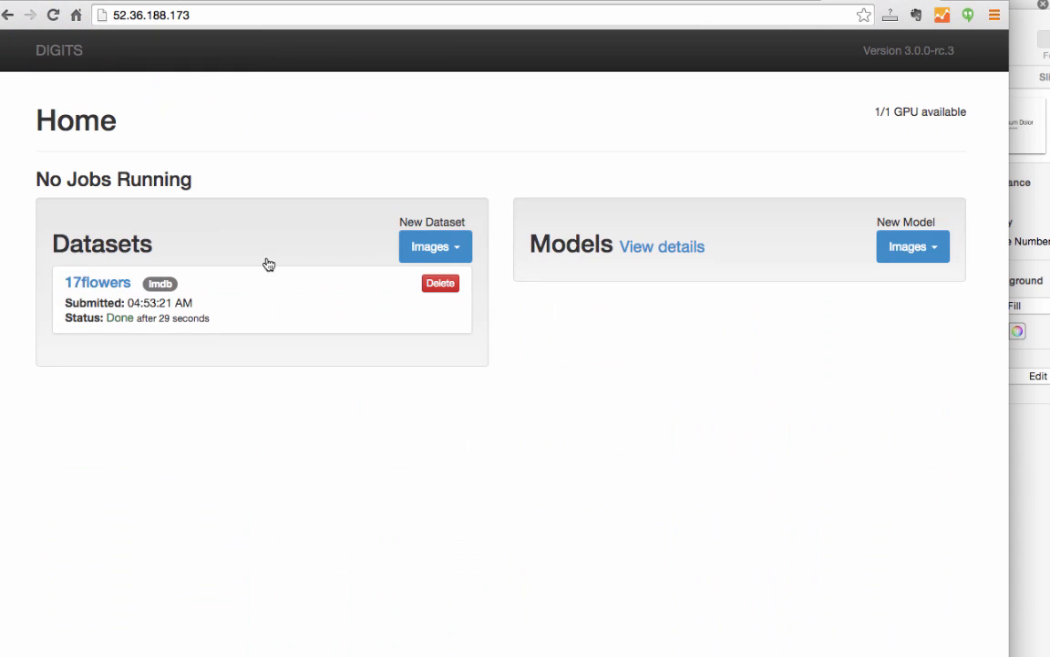
mouse_move(270, 398)
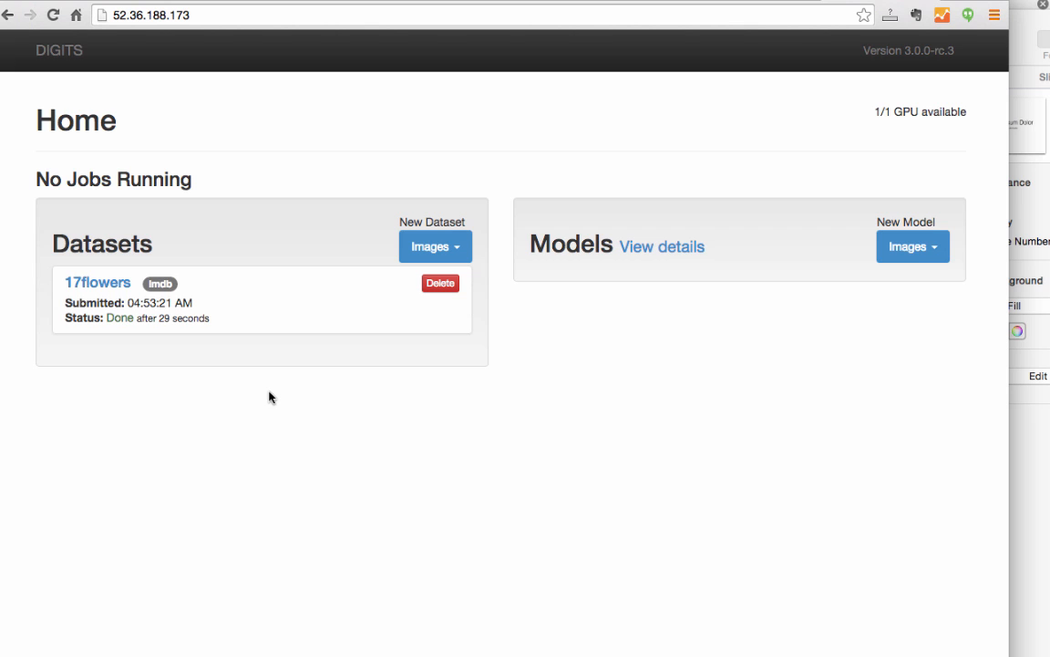
Start a classification model on the 17flowers dataset and choose the AlexNet network
left_click(911, 246)
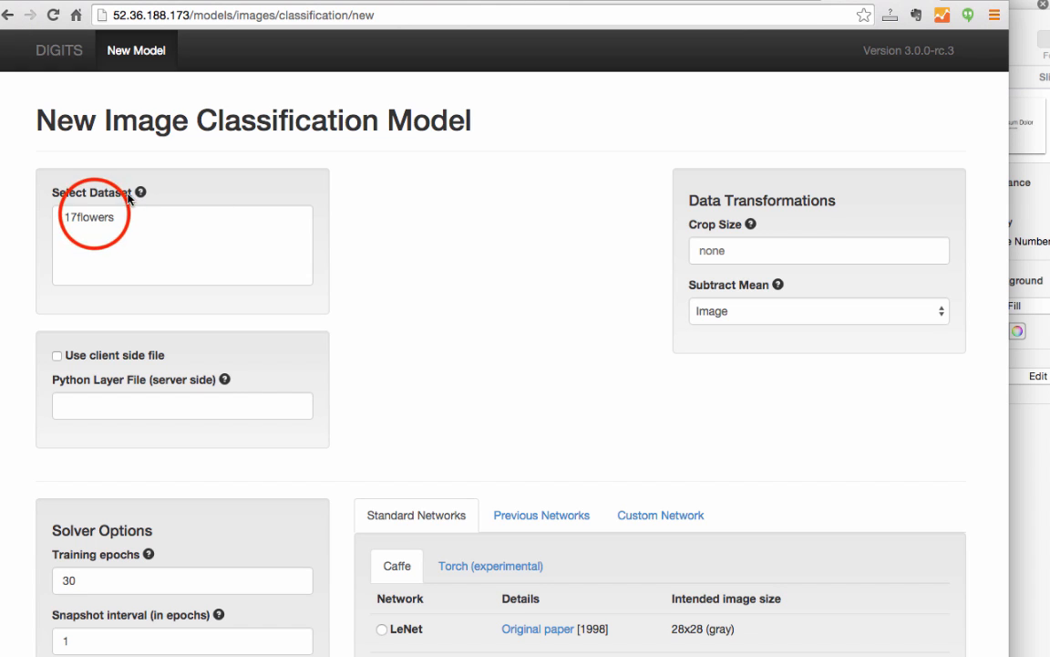
left_click(90, 217)
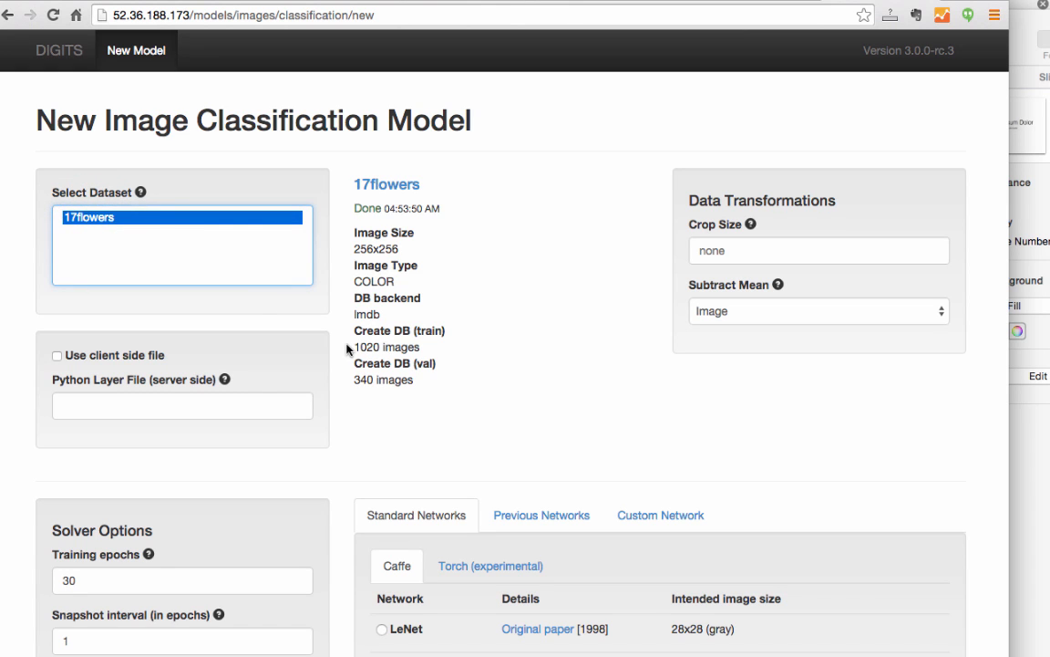
mouse_move(392, 587)
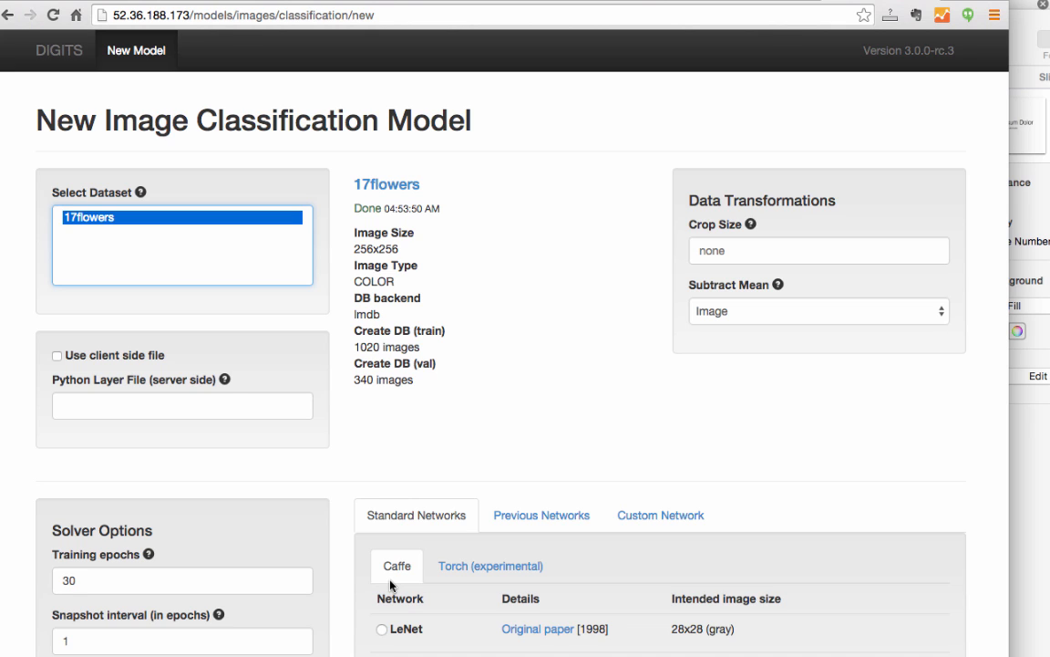
mouse_move(569, 652)
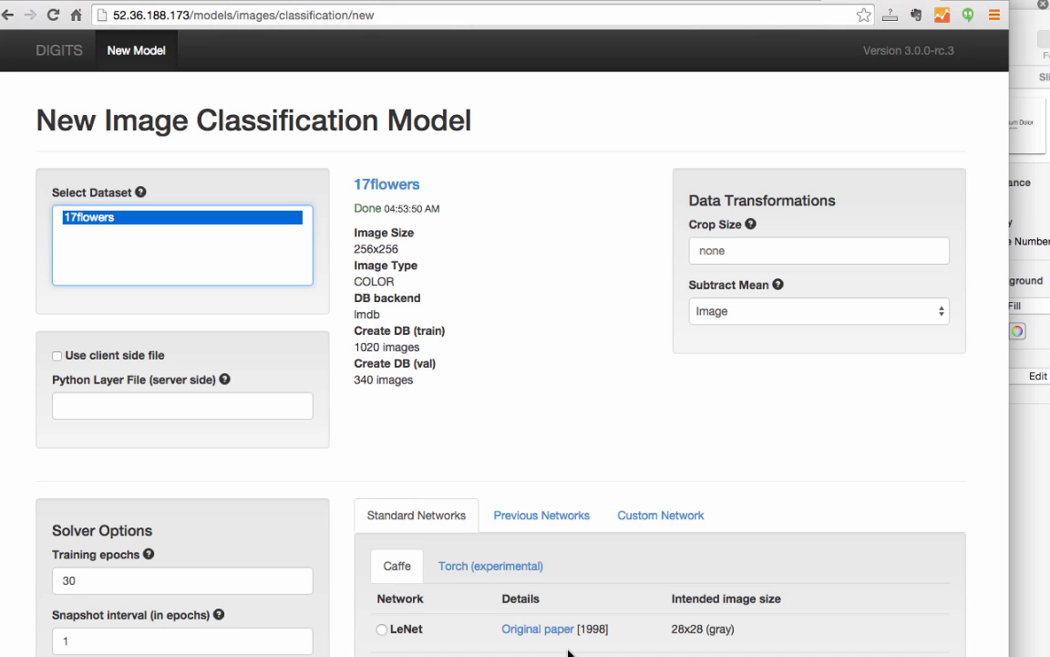
scroll("down", 3)
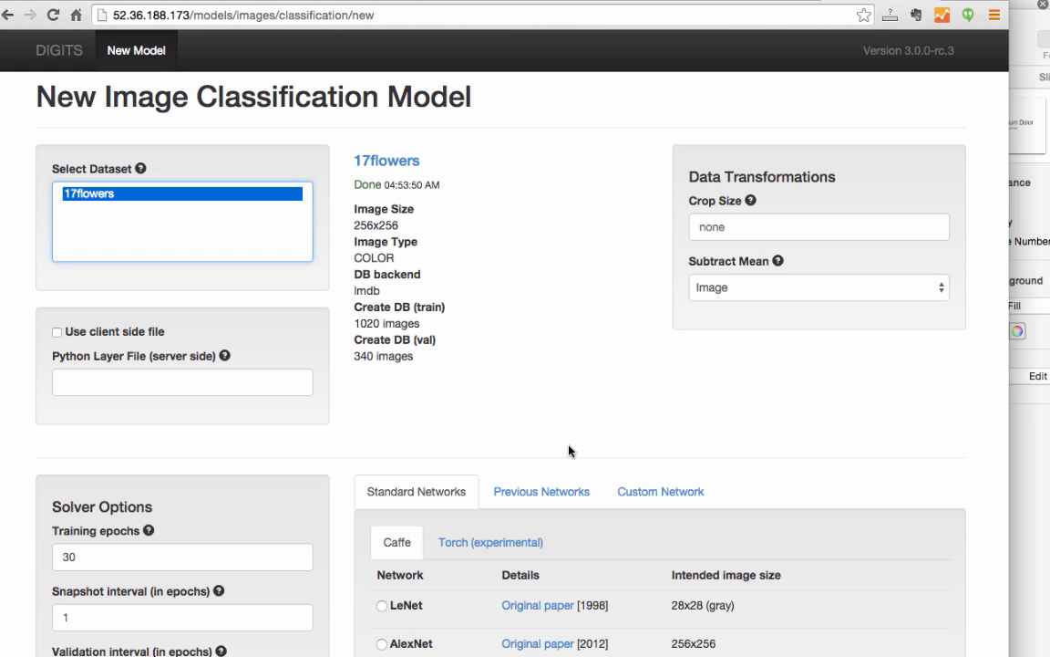
mouse_move(127, 231)
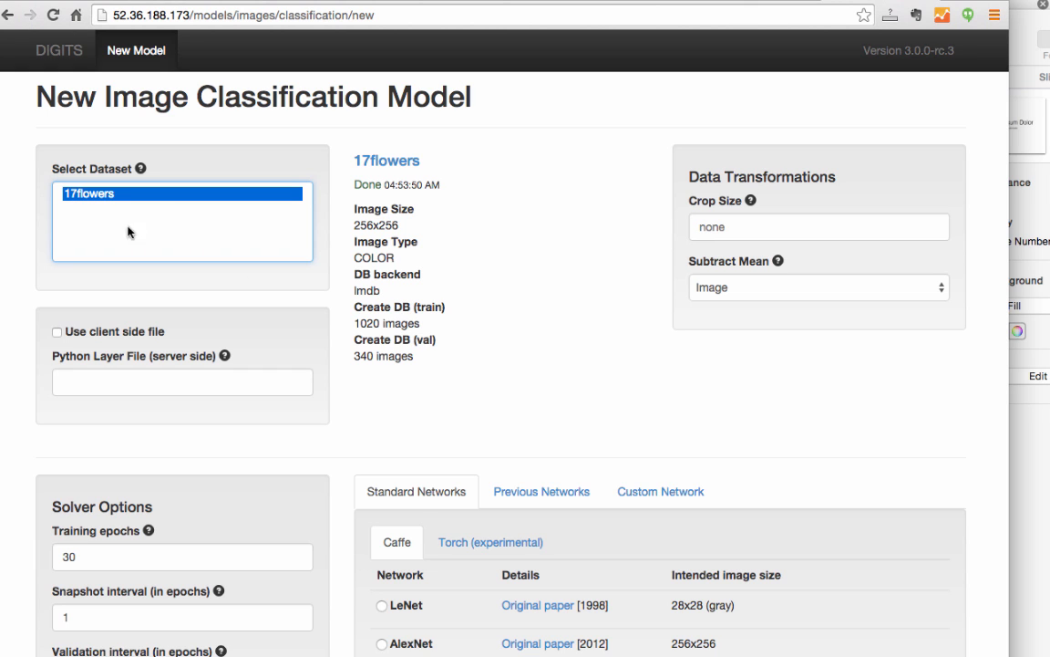
scroll("down", 3)
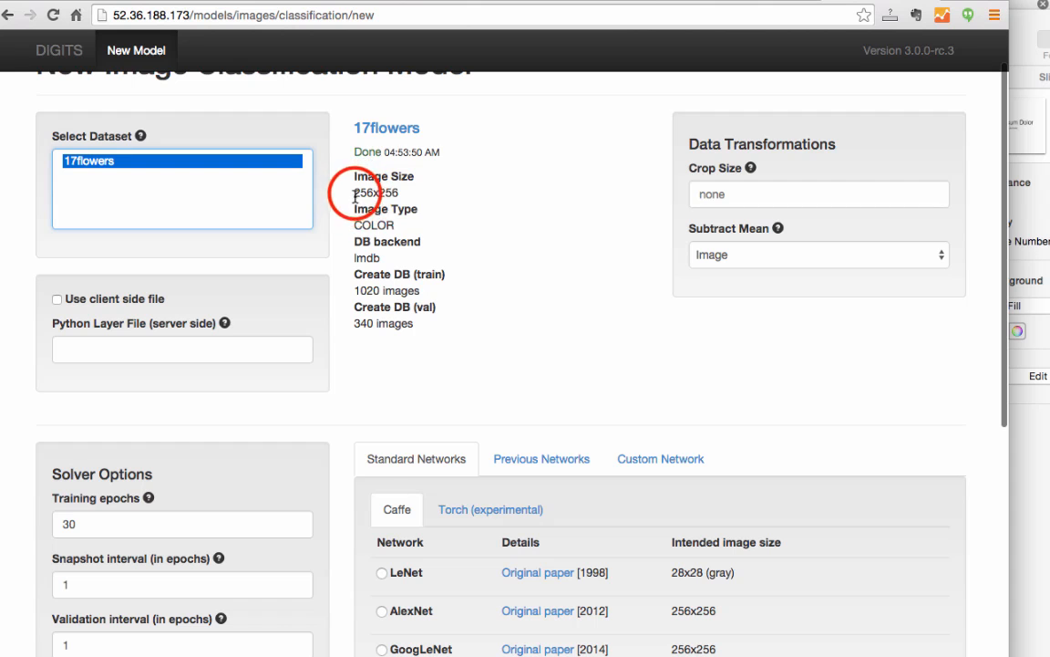
scroll("down", 3)
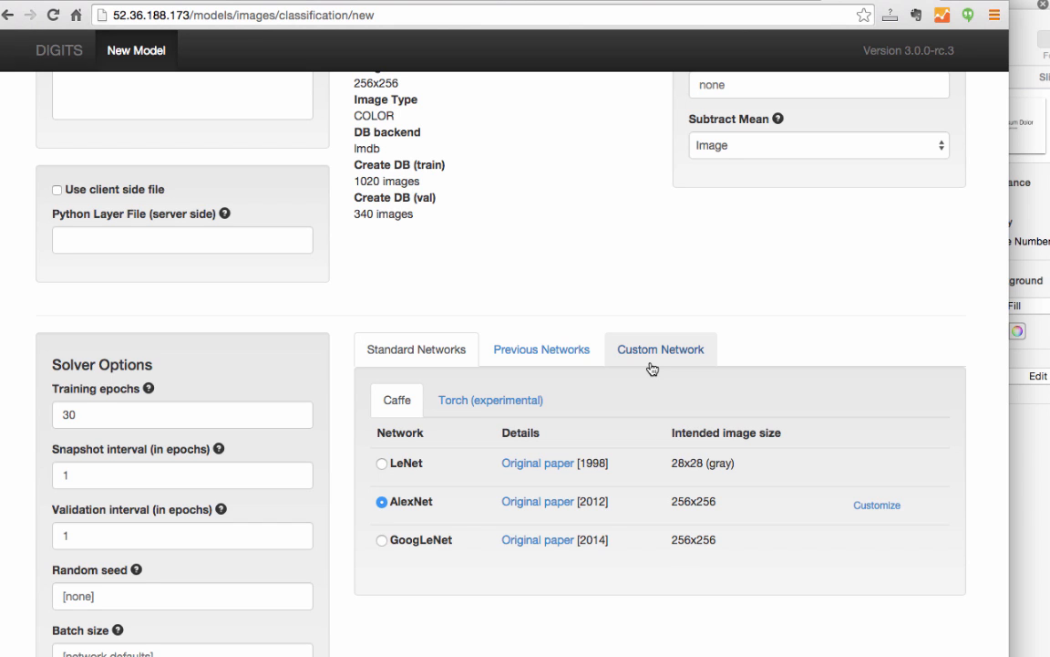
Copy AlexNet's definition into the Custom Network tab for editing
left_click(660, 350)
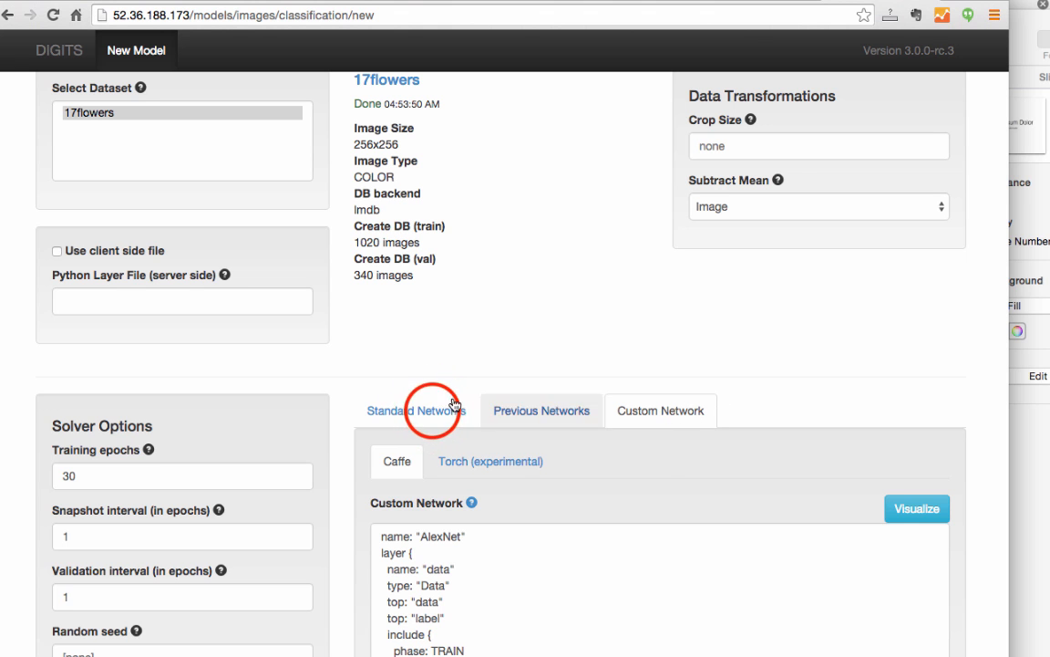
left_click(416, 410)
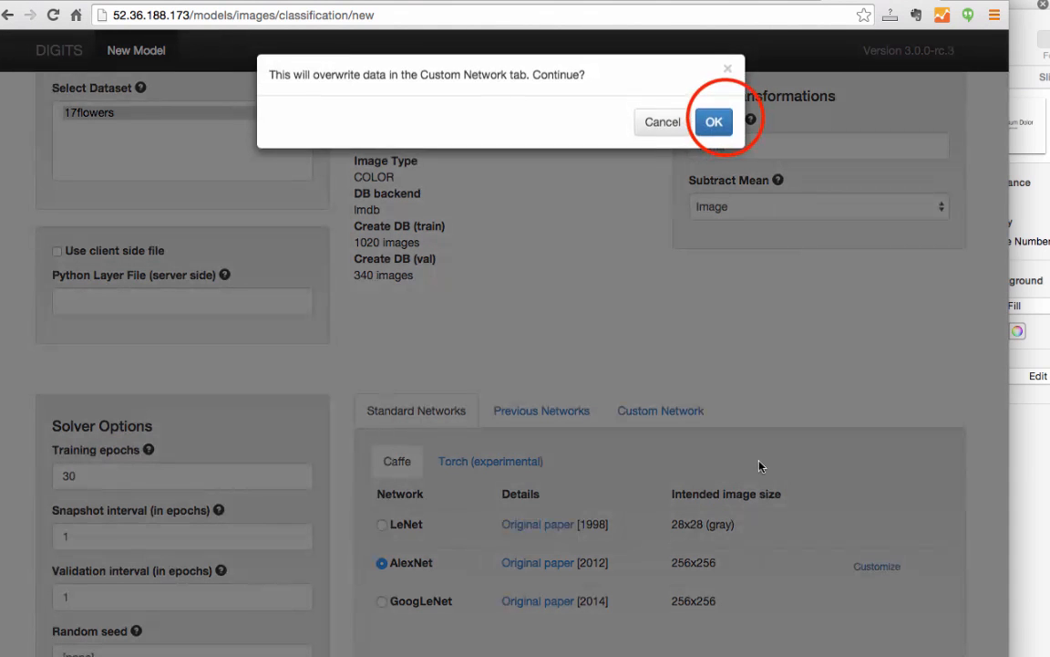
left_click(715, 120)
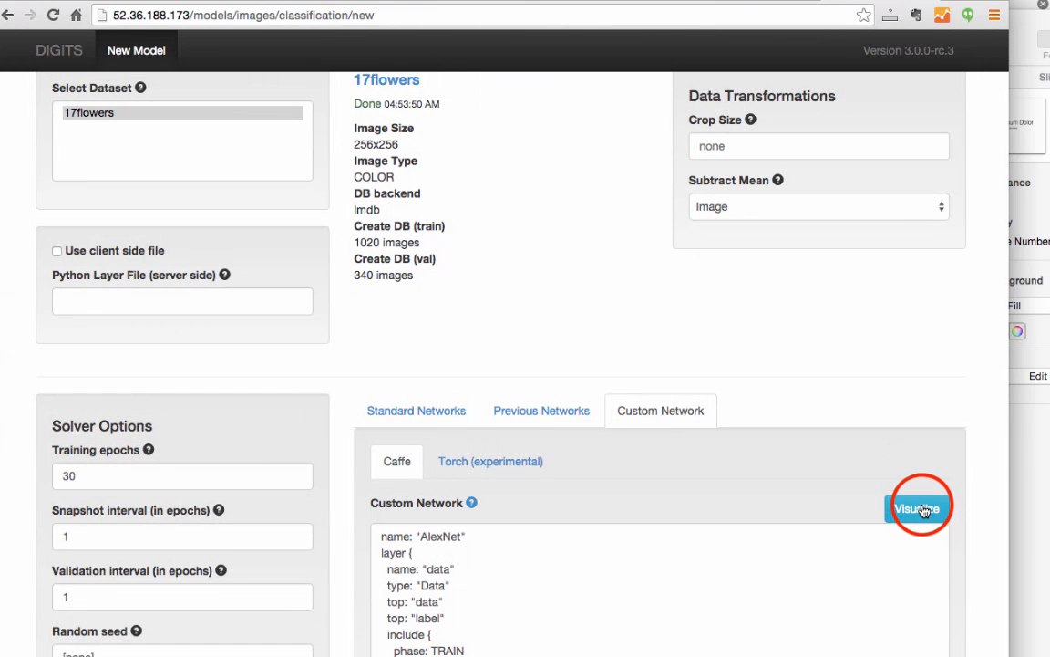
mouse_move(576, 349)
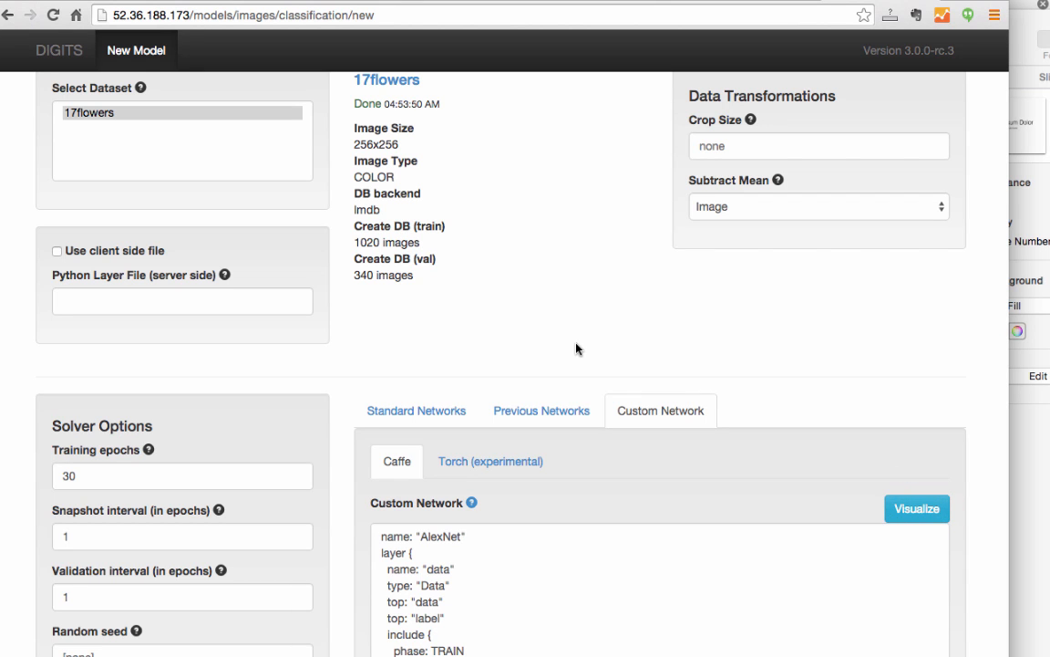
Visualize the AlexNet layer graph down to its accuracy and loss outputs, then close it
left_click(915, 507)
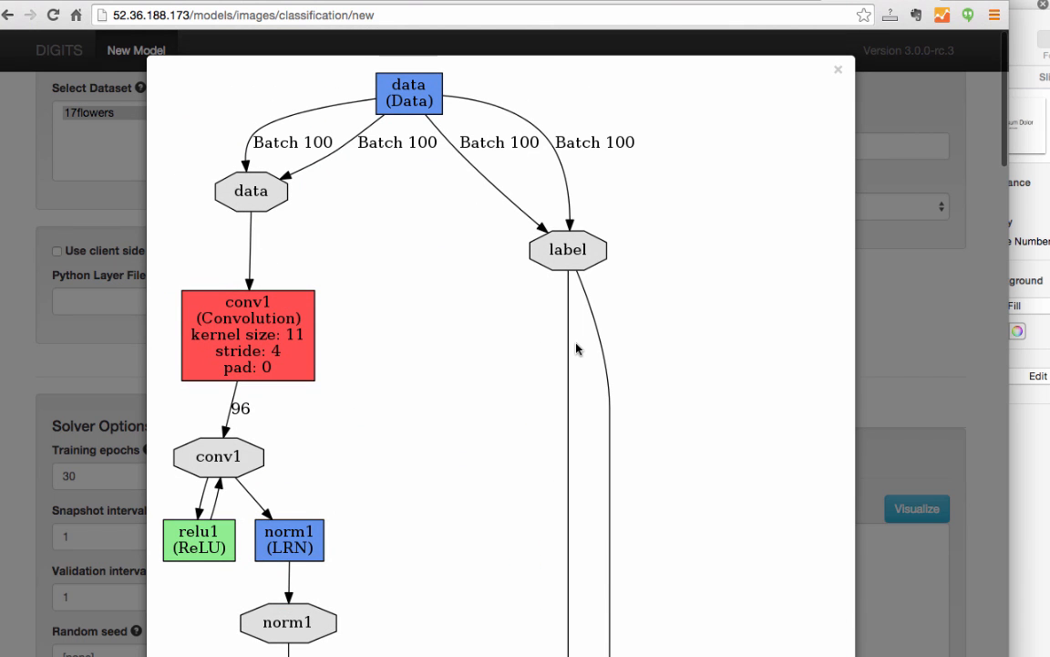
scroll("down", 3)
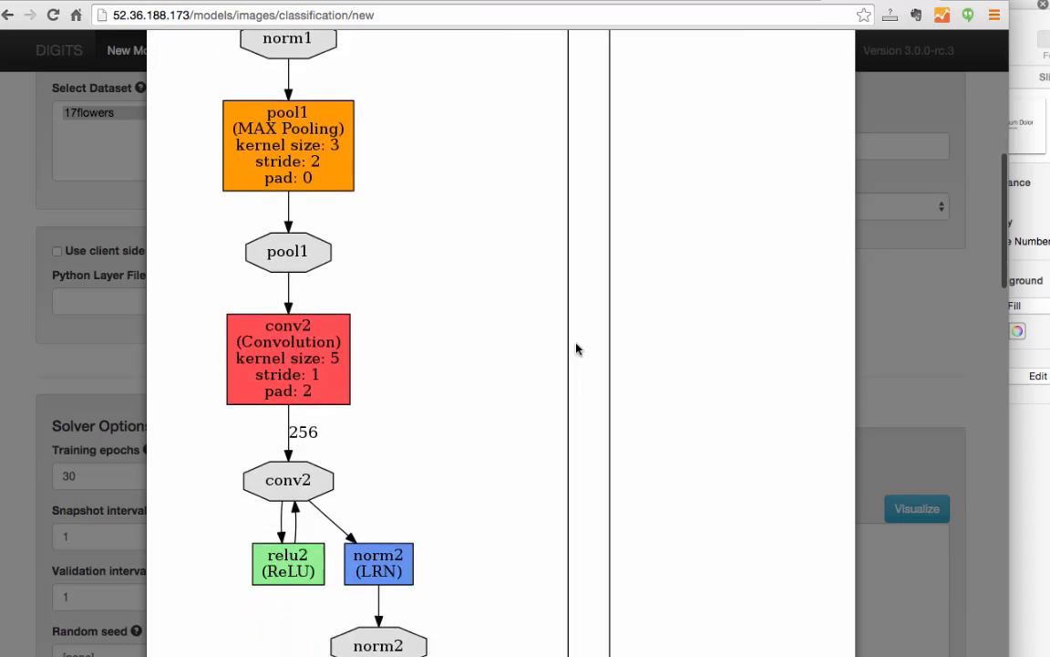
scroll("down", 3)
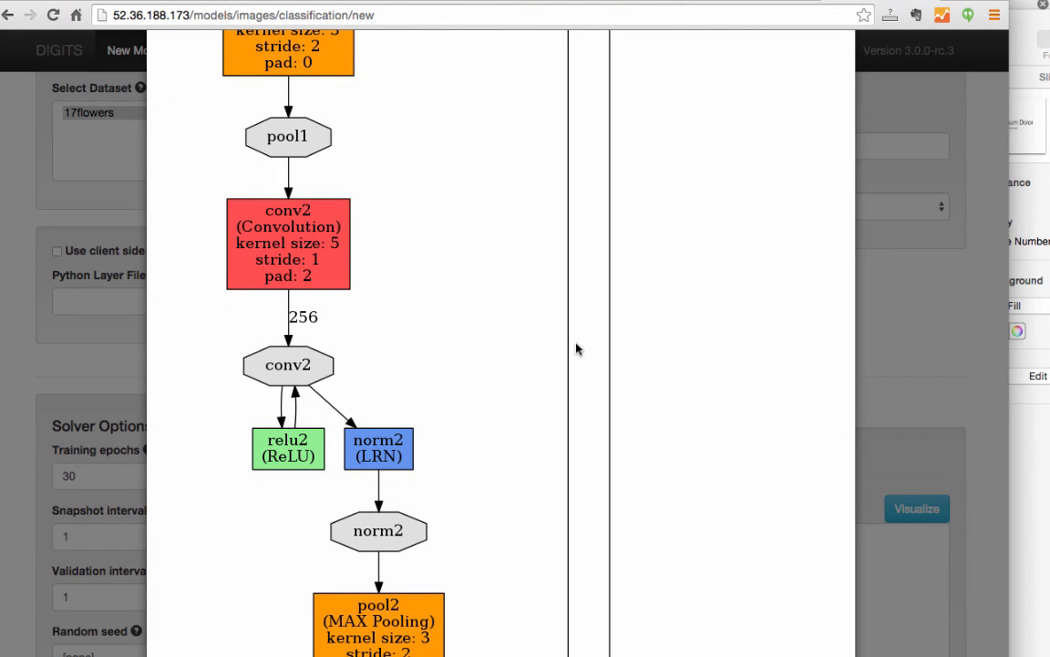
scroll("down", 3)
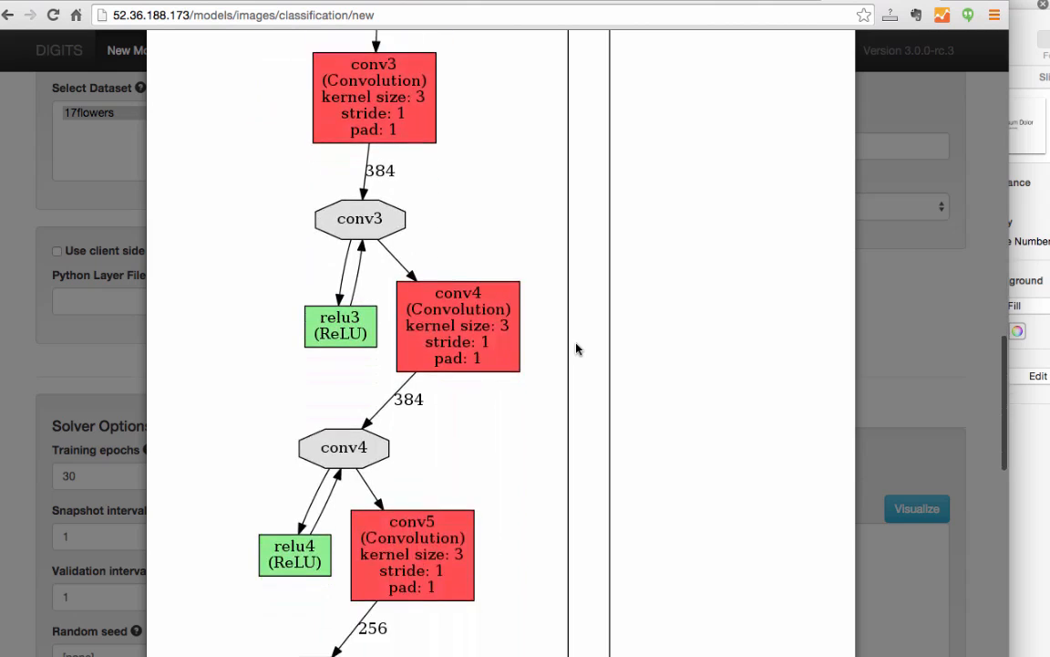
scroll("down", 3)
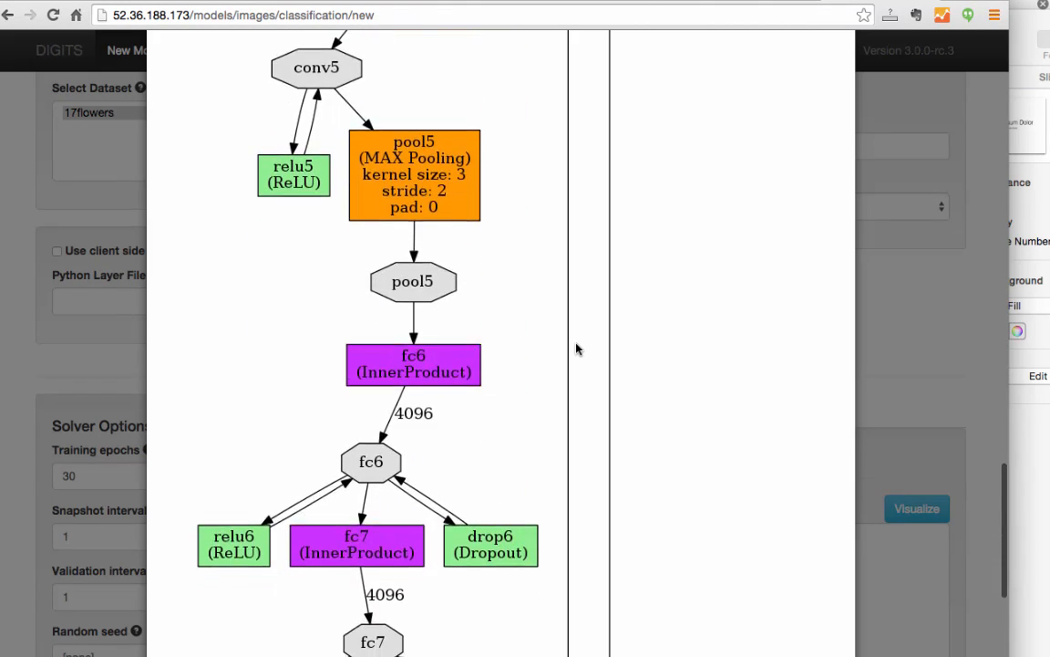
scroll("down", 3)
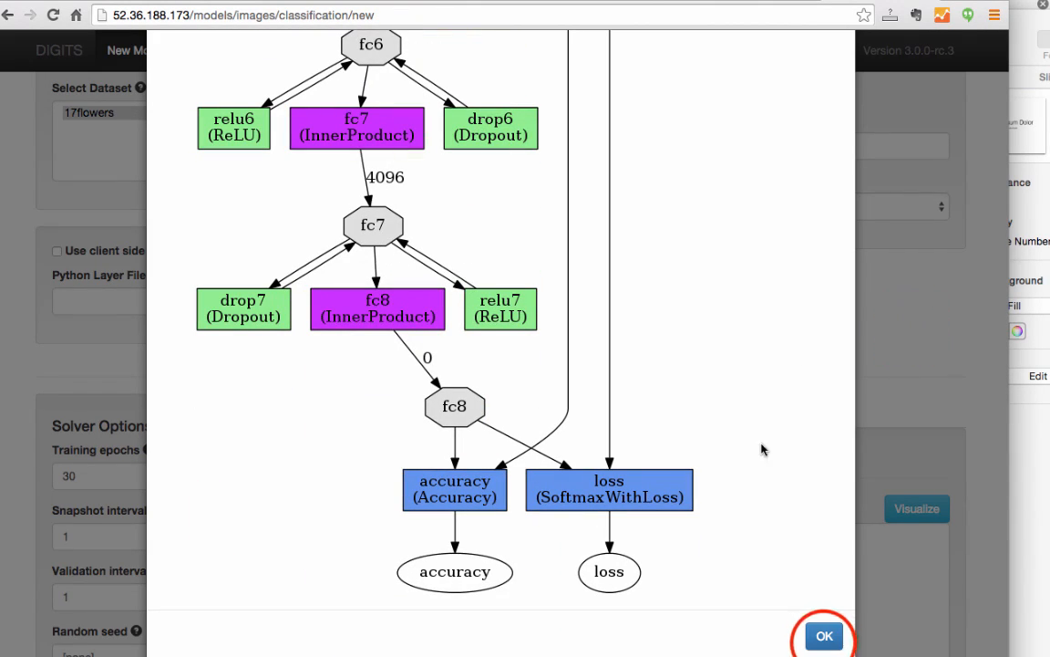
left_click(824, 635)
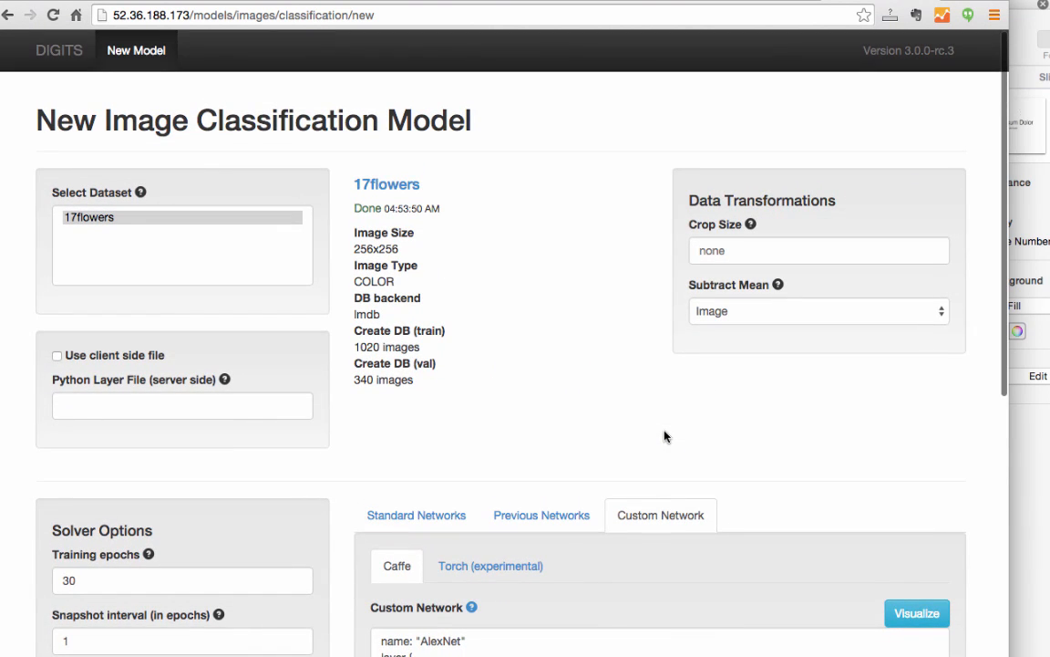
Name the model 17flowers-Alex and create it to start GPU training
scroll("down", 3)
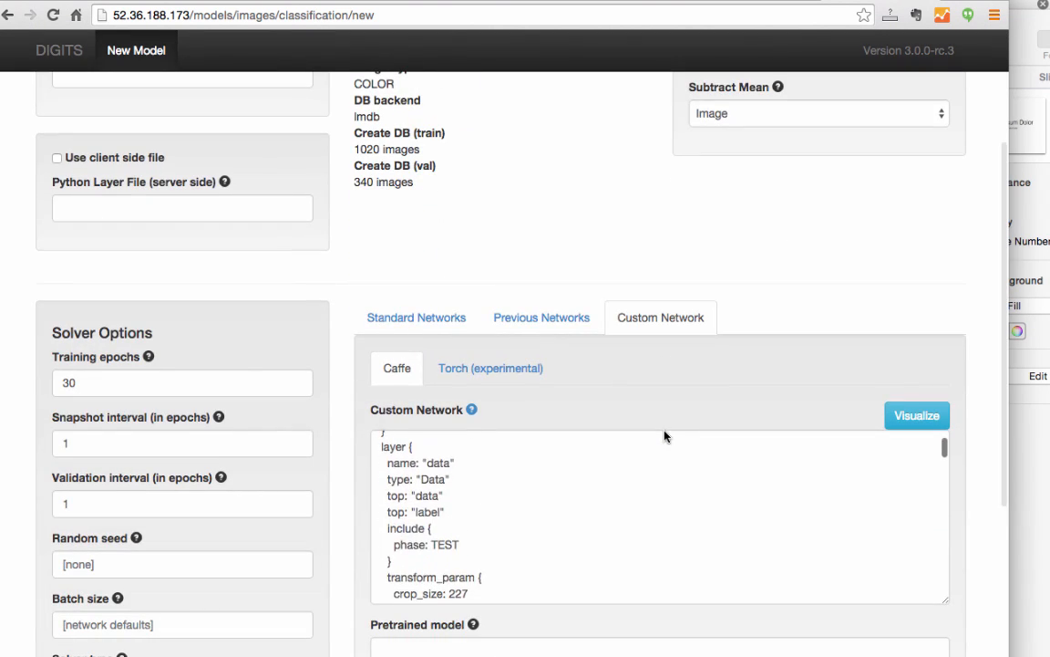
scroll("down", 3)
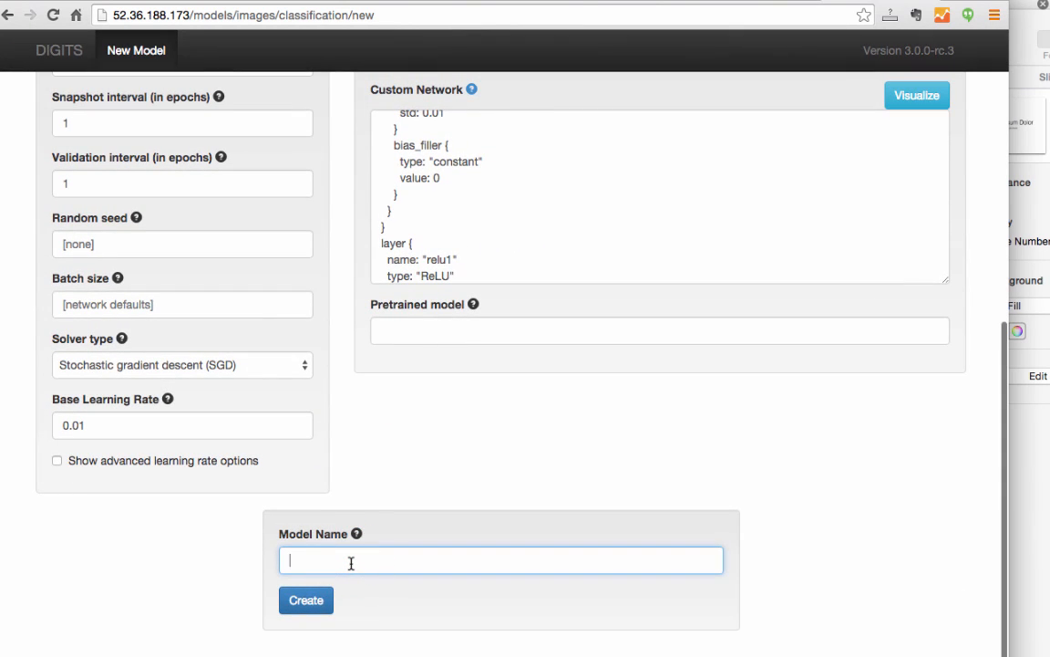
type("17flowers-Alex")
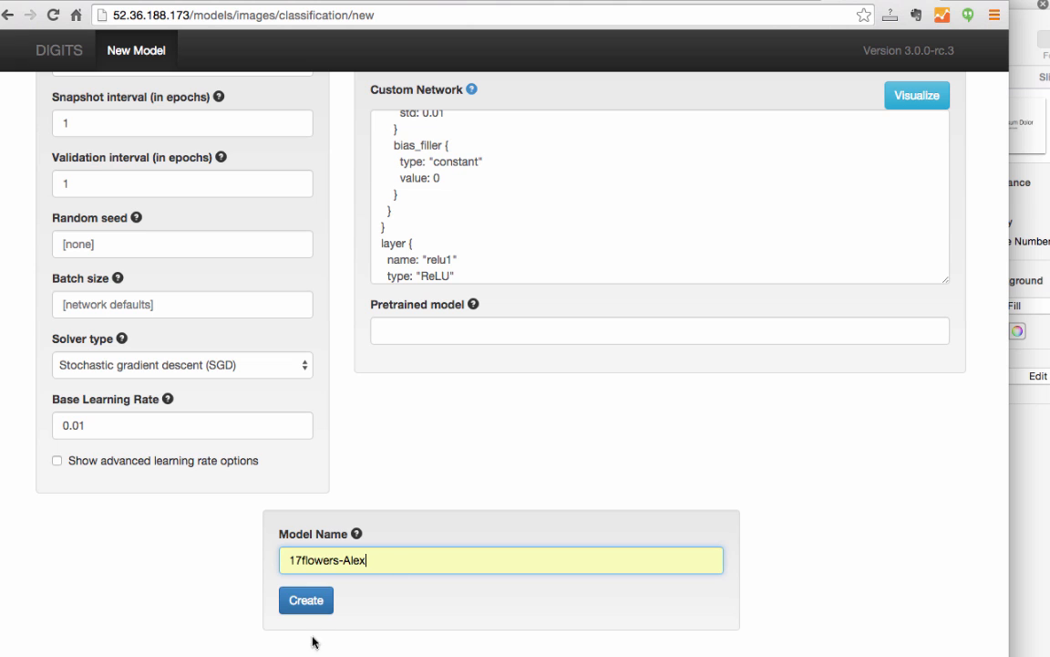
left_click(306, 600)
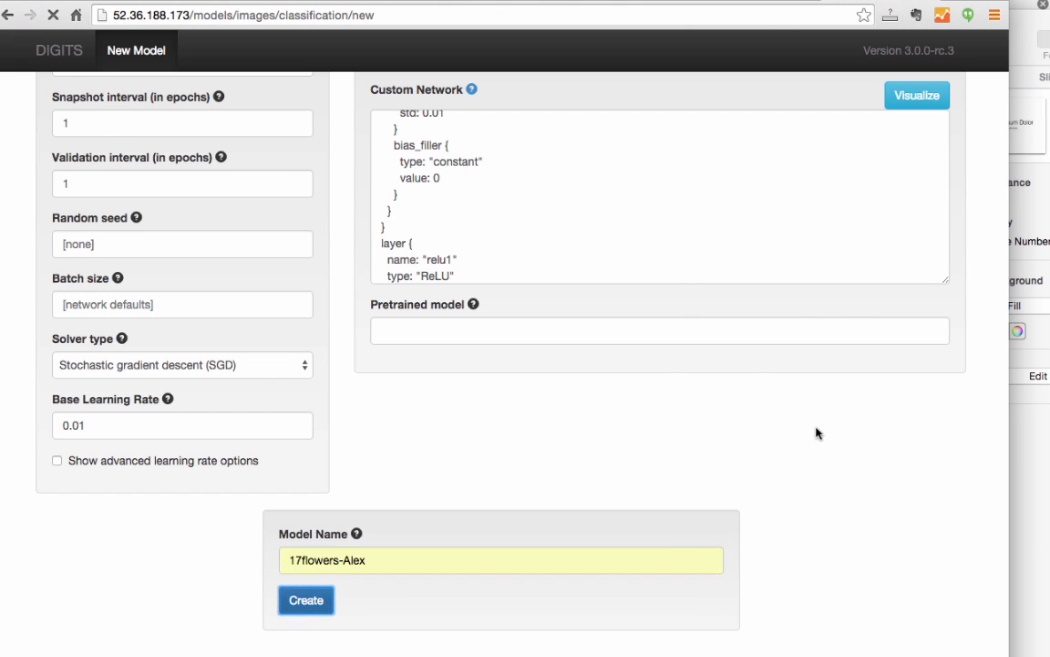
left_click(307, 598)
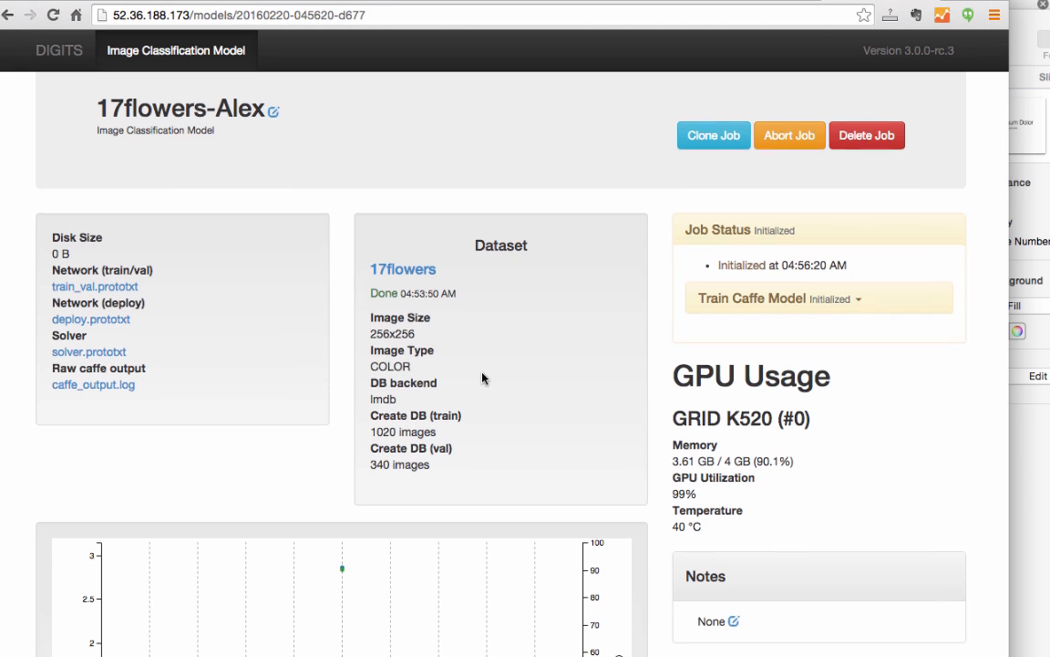
Watch the loss fall and validation accuracy climb on the training chart
scroll("down", 3)
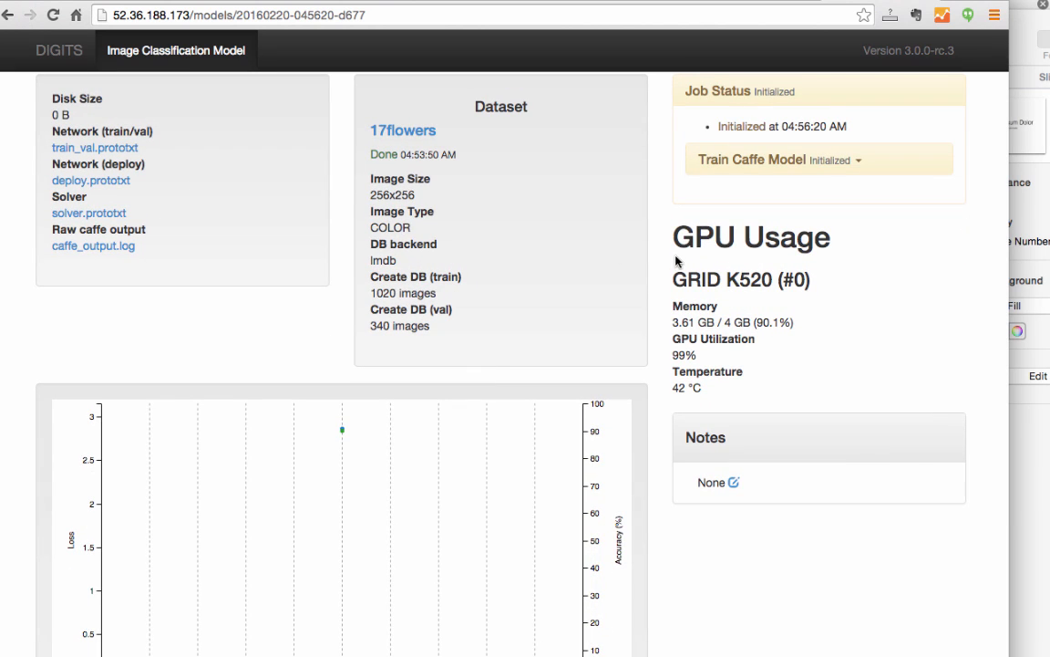
scroll("down", 3)
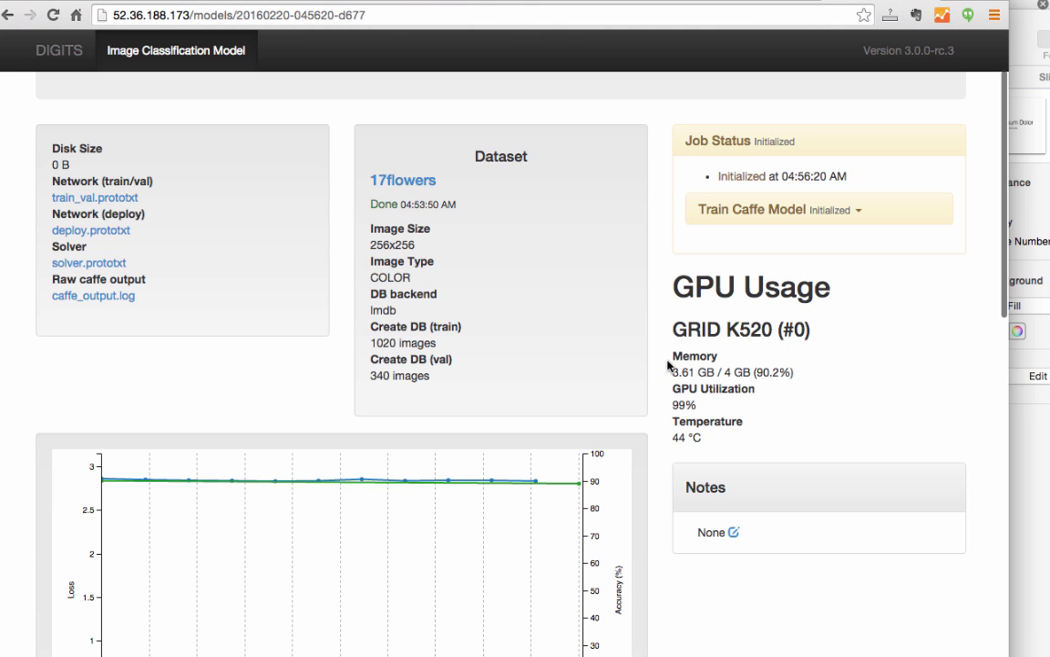
scroll("down", 3)
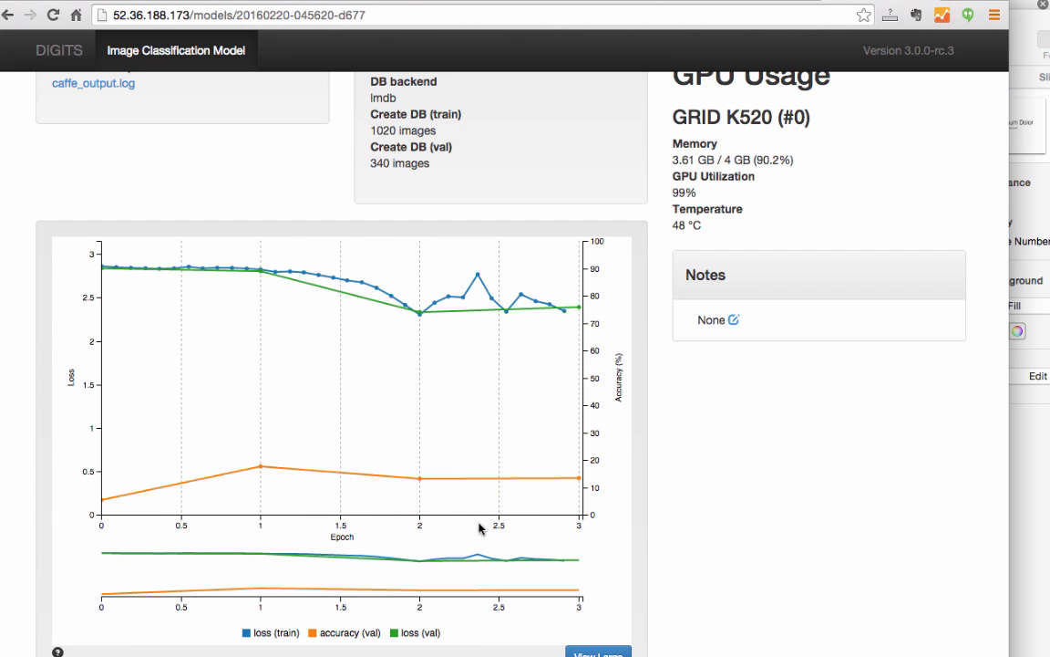
mouse_move(493, 536)
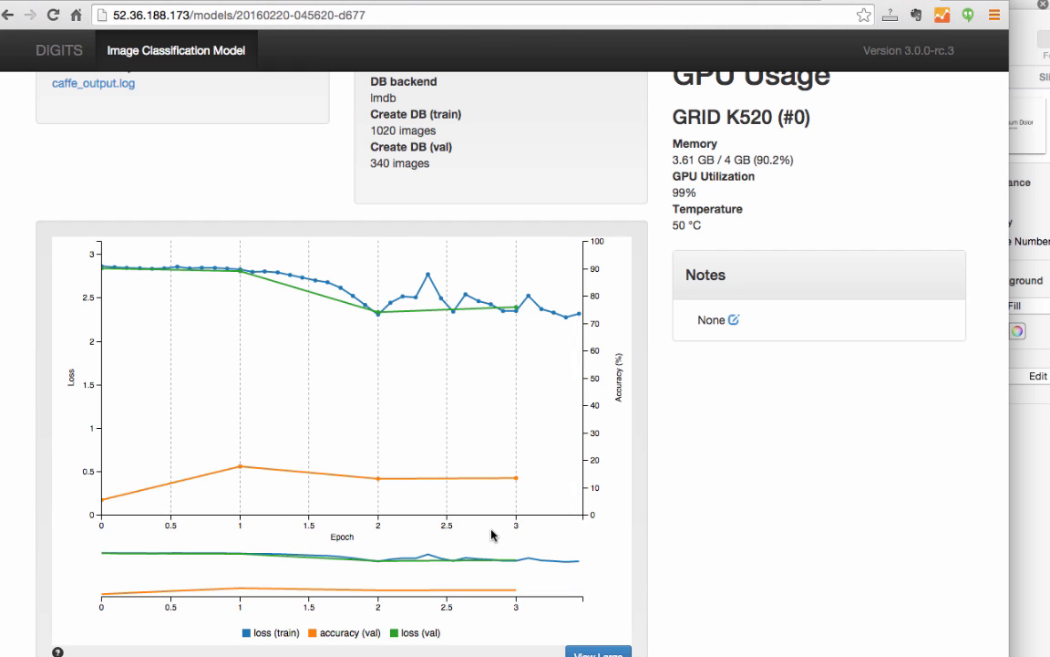
mouse_move(520, 481)
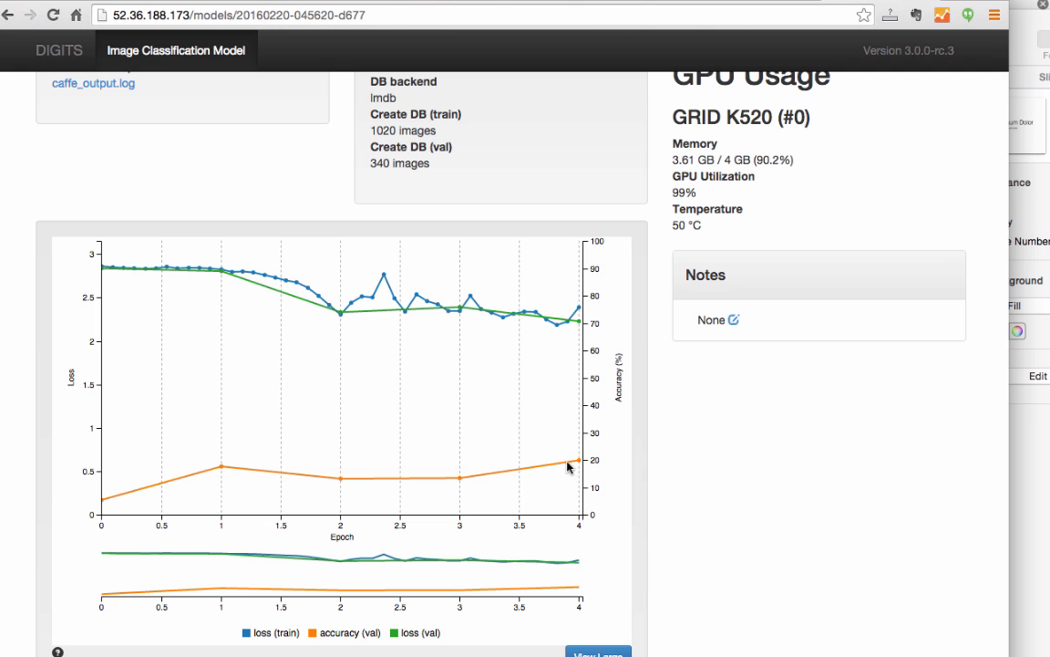
mouse_move(580, 465)
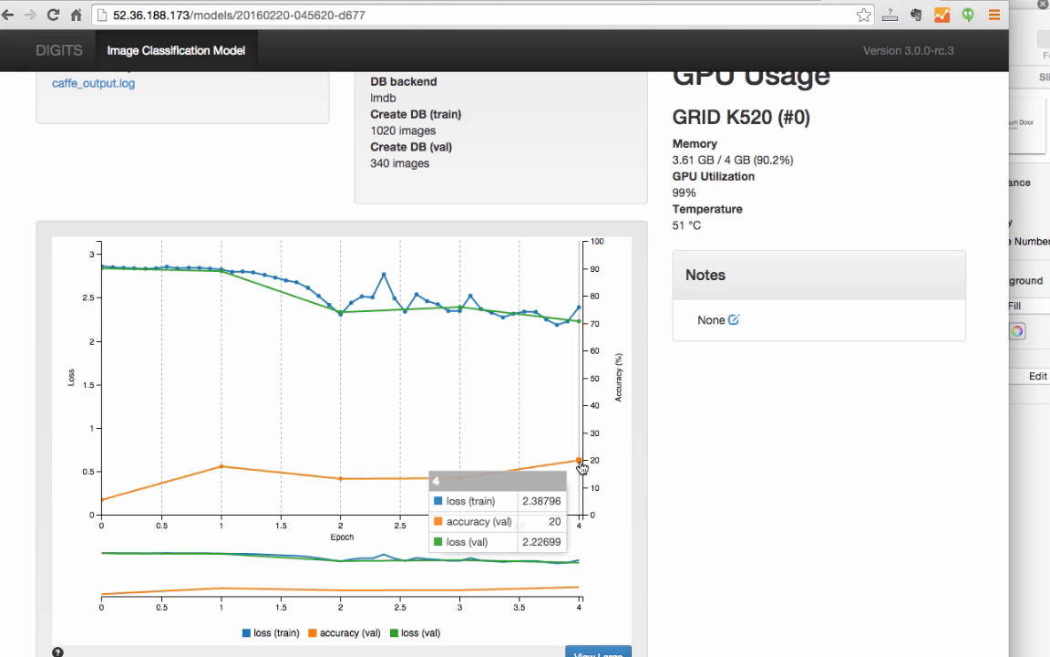
scroll("down", 3)
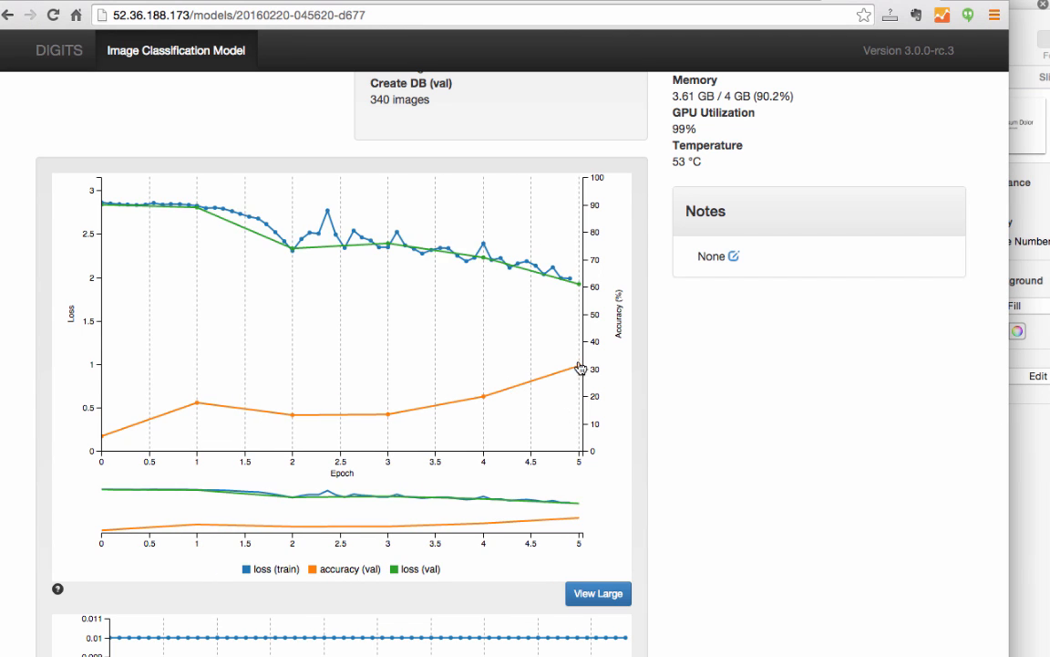
mouse_move(538, 368)
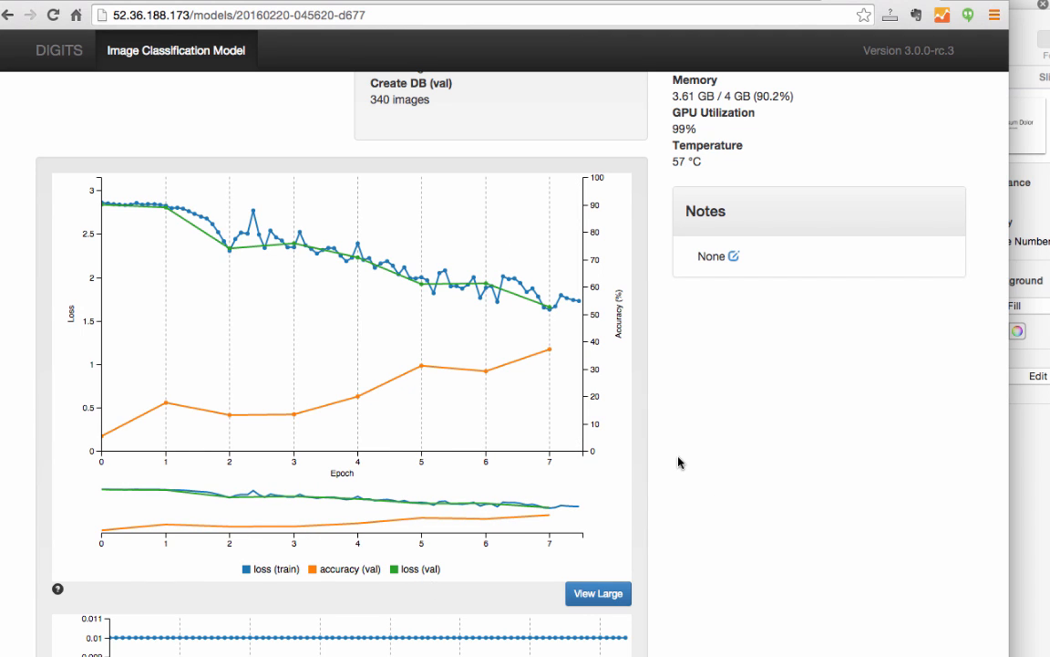
mouse_move(679, 412)
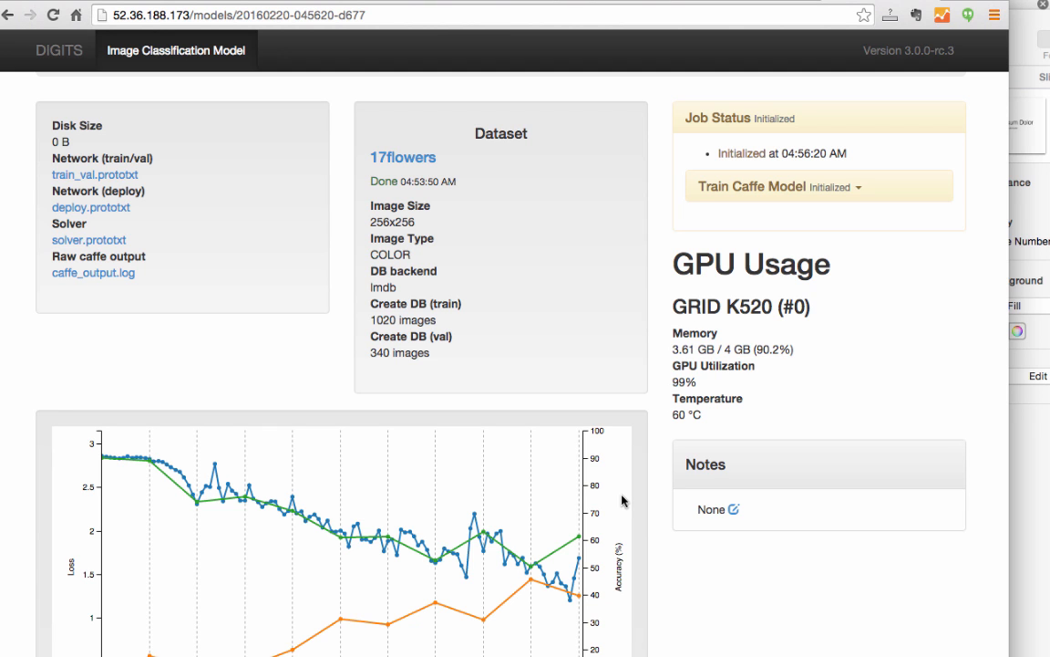
scroll("down", 3)
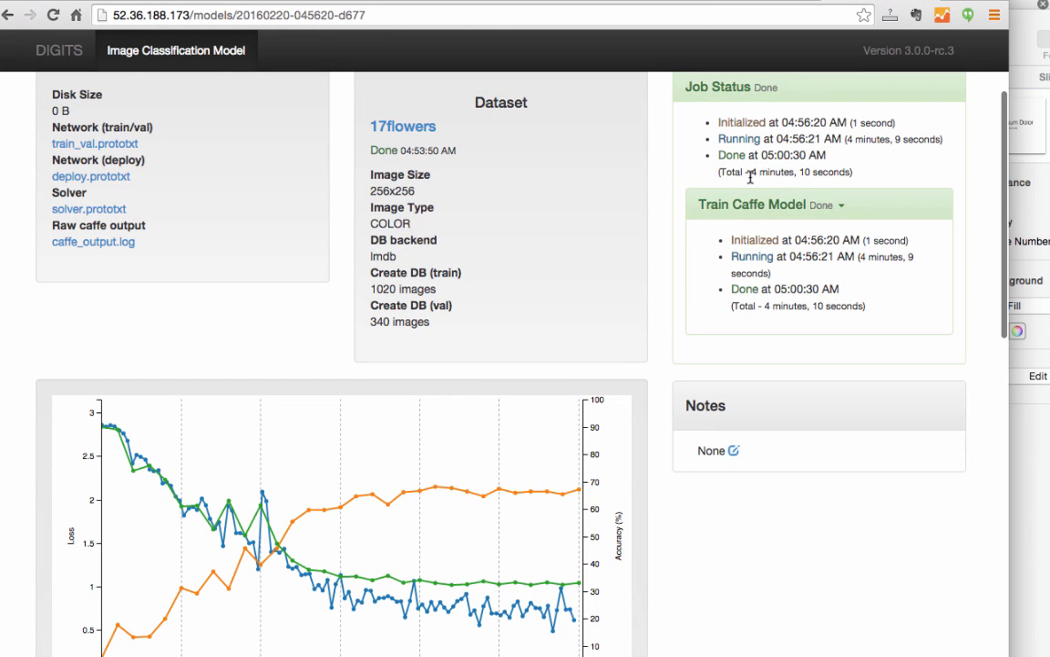
Read the epoch-30 result of about 67% validation accuracy on the finished chart
scroll("down", 3)
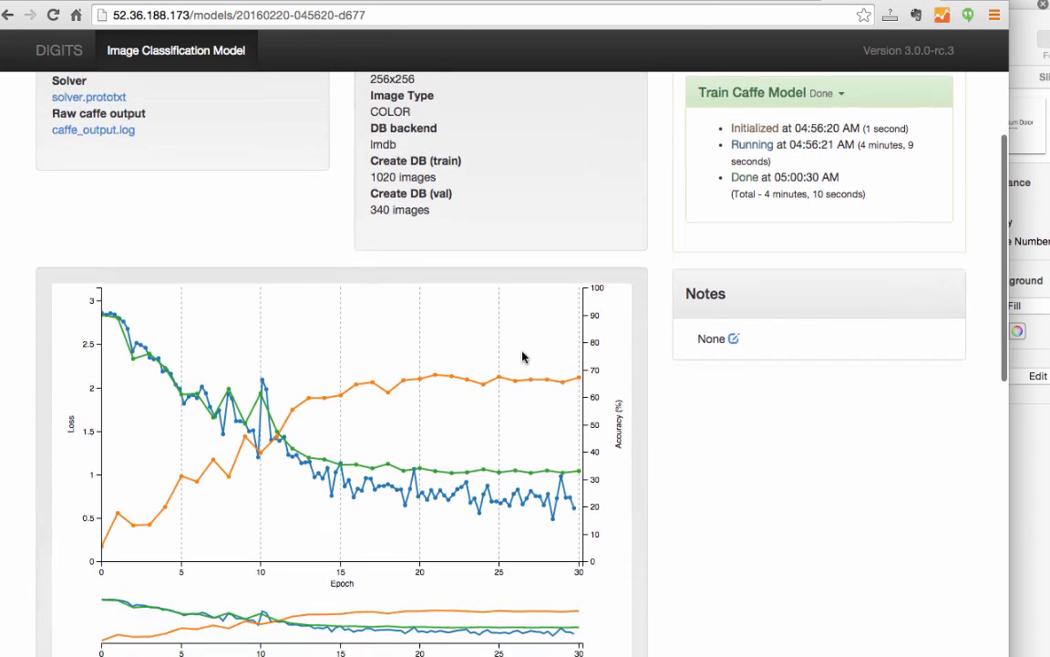
mouse_move(580, 378)
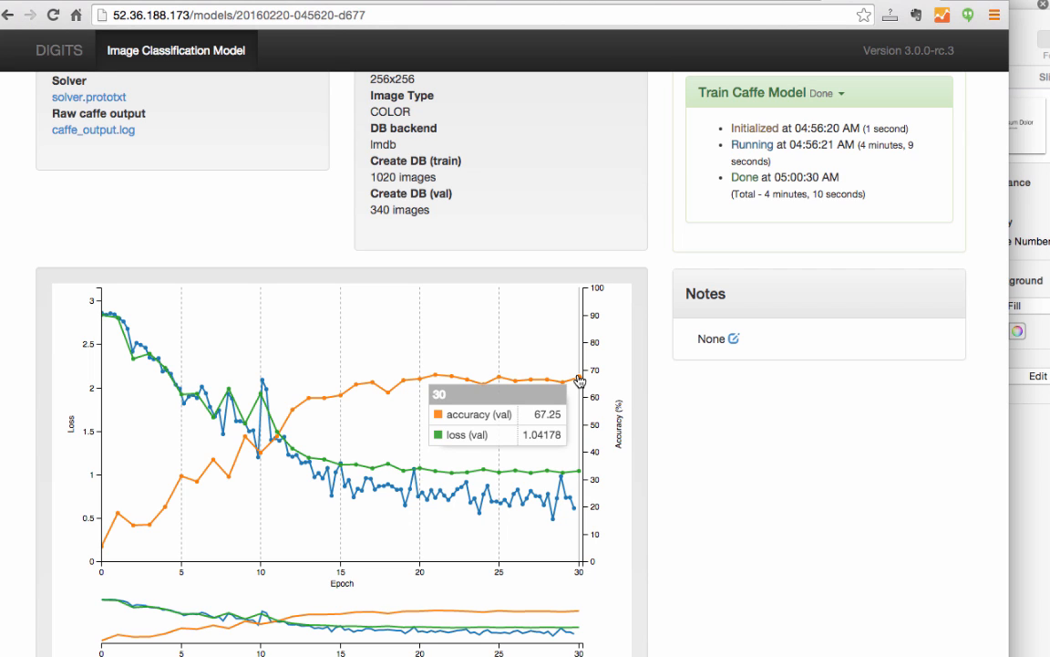
mouse_move(617, 369)
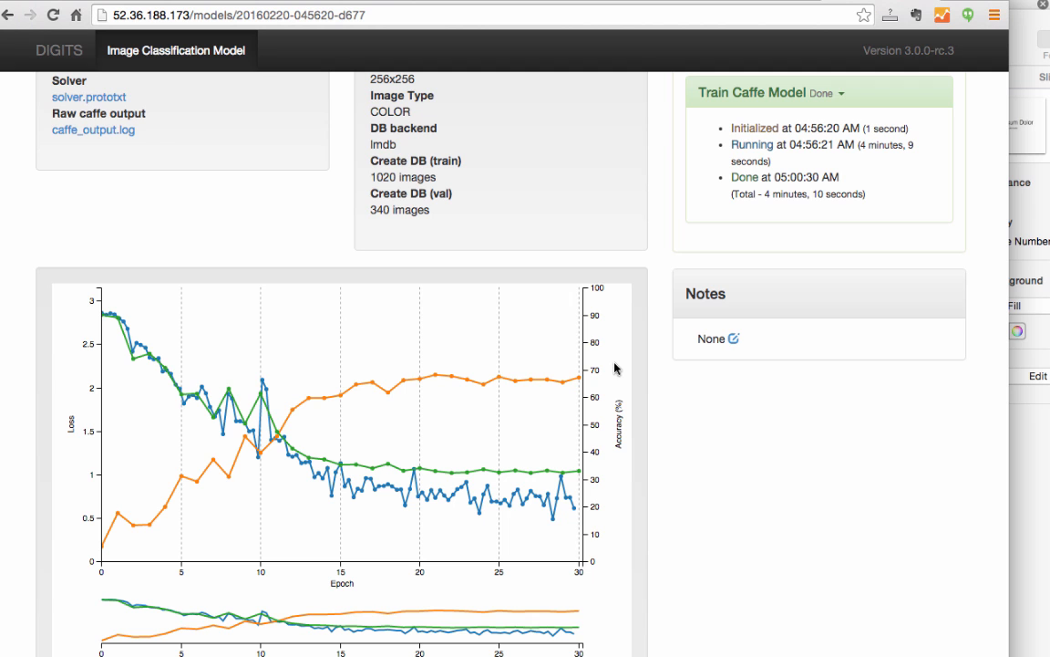
scroll("down", 3)
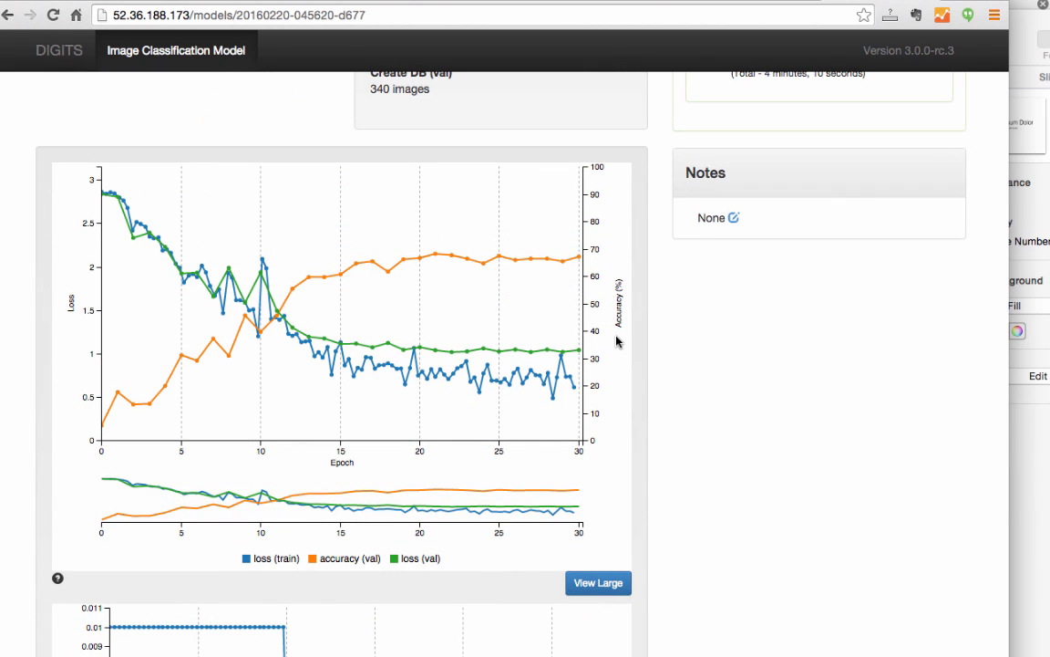
mouse_move(533, 263)
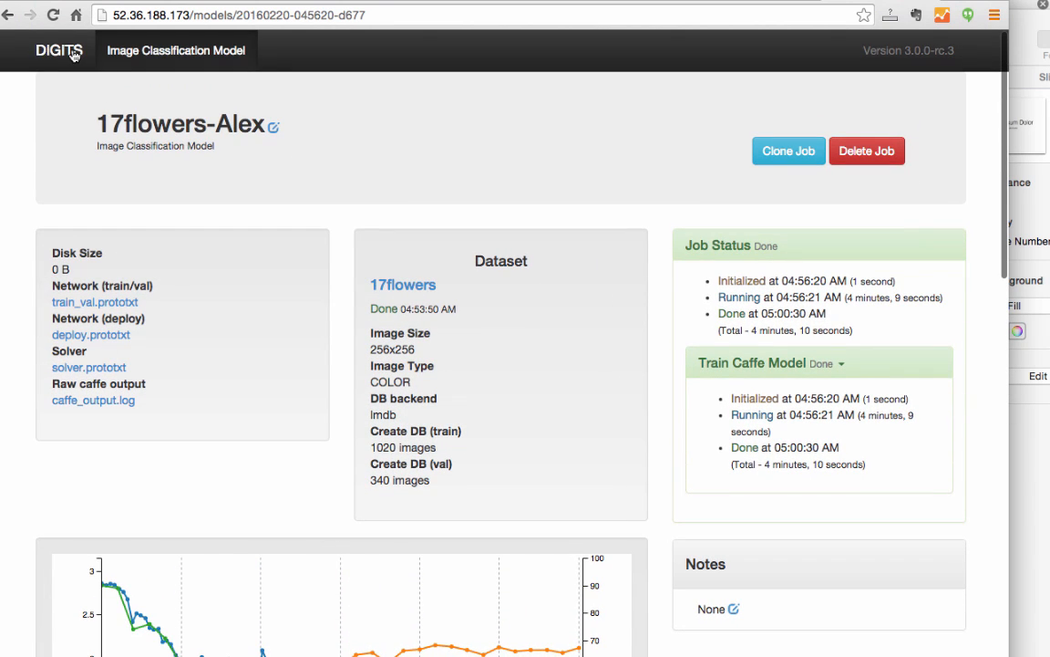
Return to the DIGITS home page and unfold the New Model Images menu
left_click(60, 51)
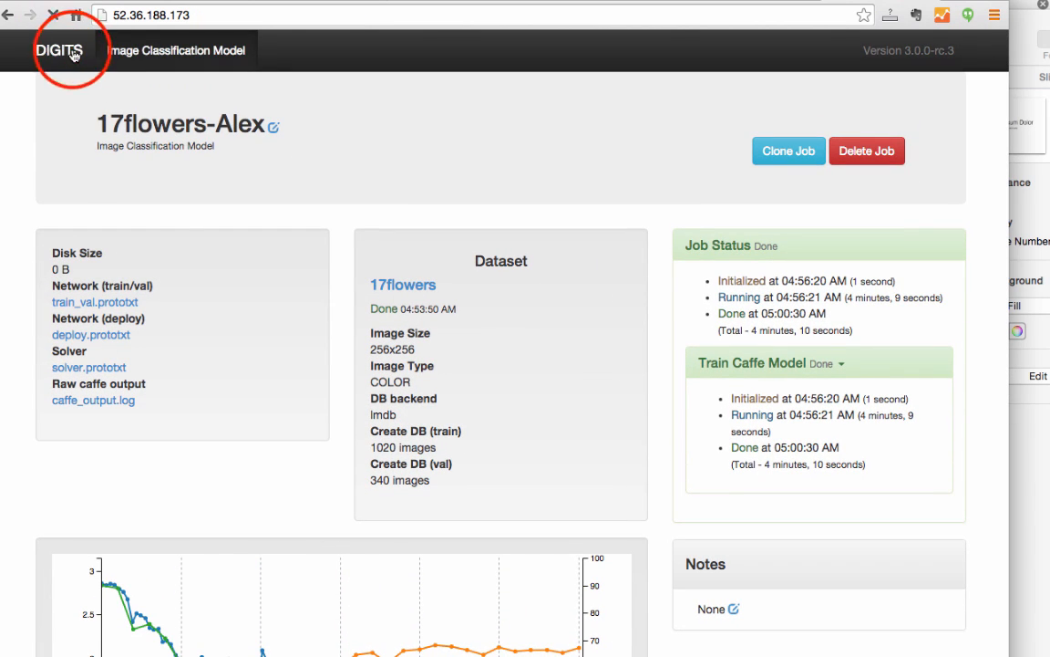
left_click(58, 51)
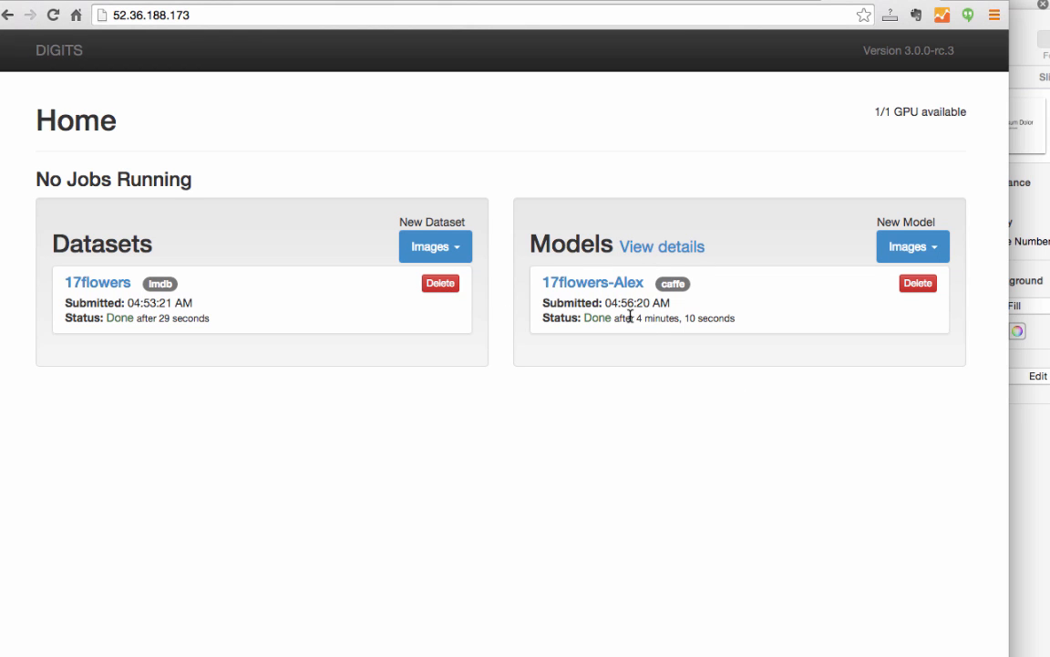
mouse_move(593, 282)
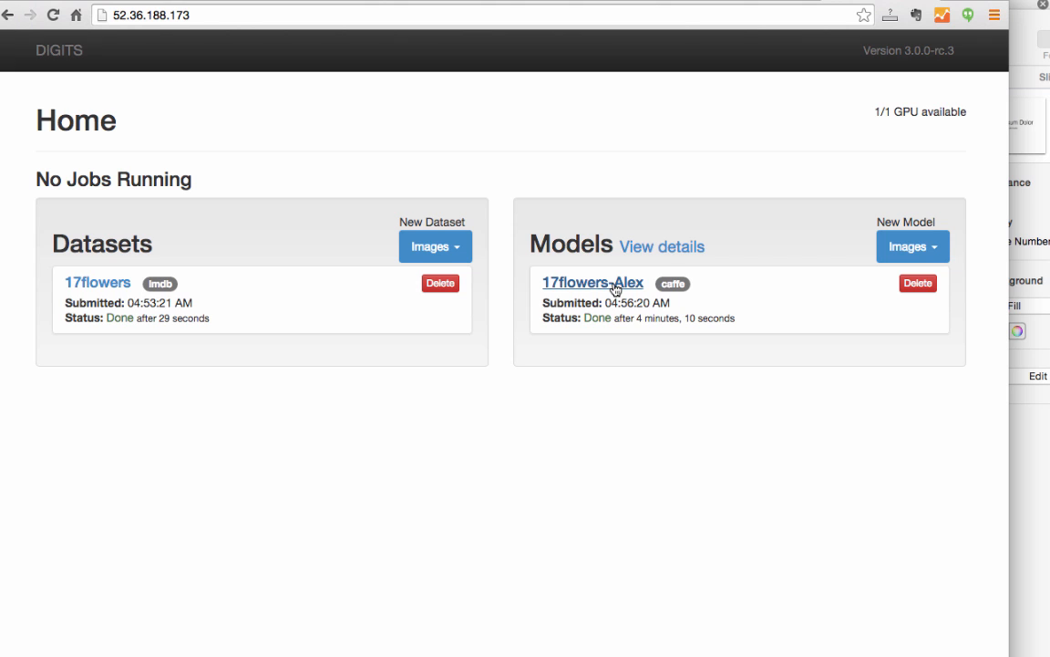
left_click(912, 246)
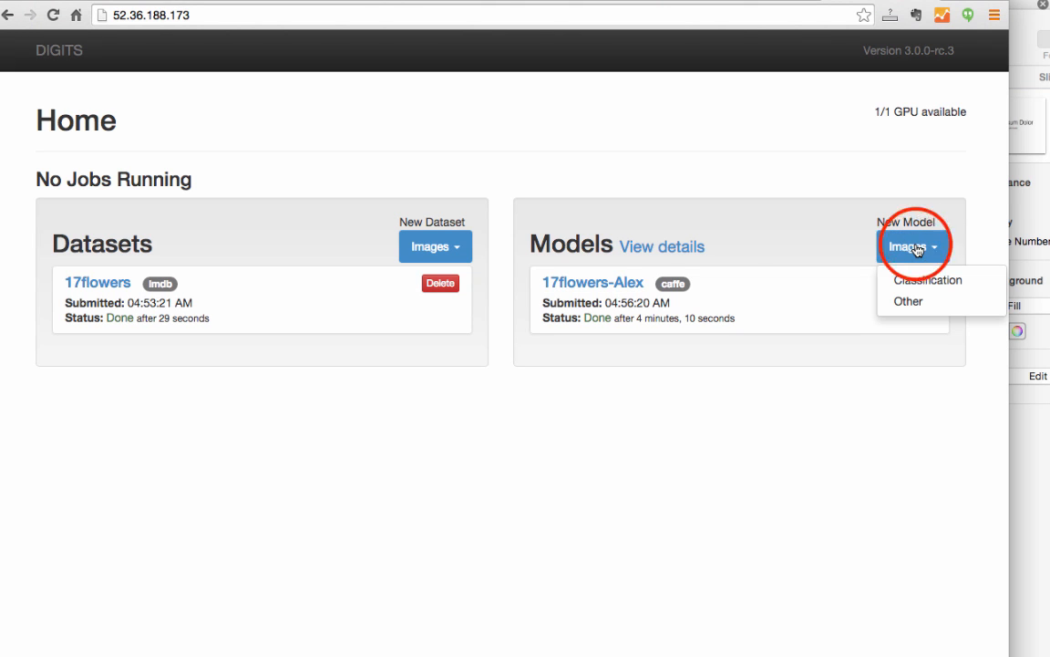
Start a new image classification model with AlexNet customized, and begin the pretrained model path
left_click(926, 281)
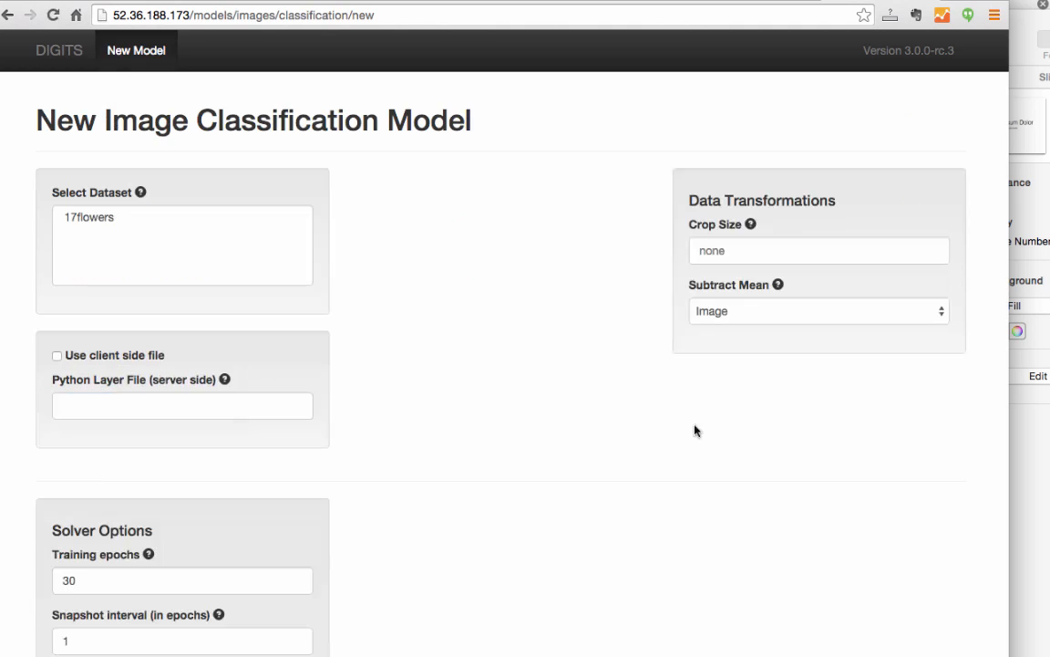
left_click(87, 217)
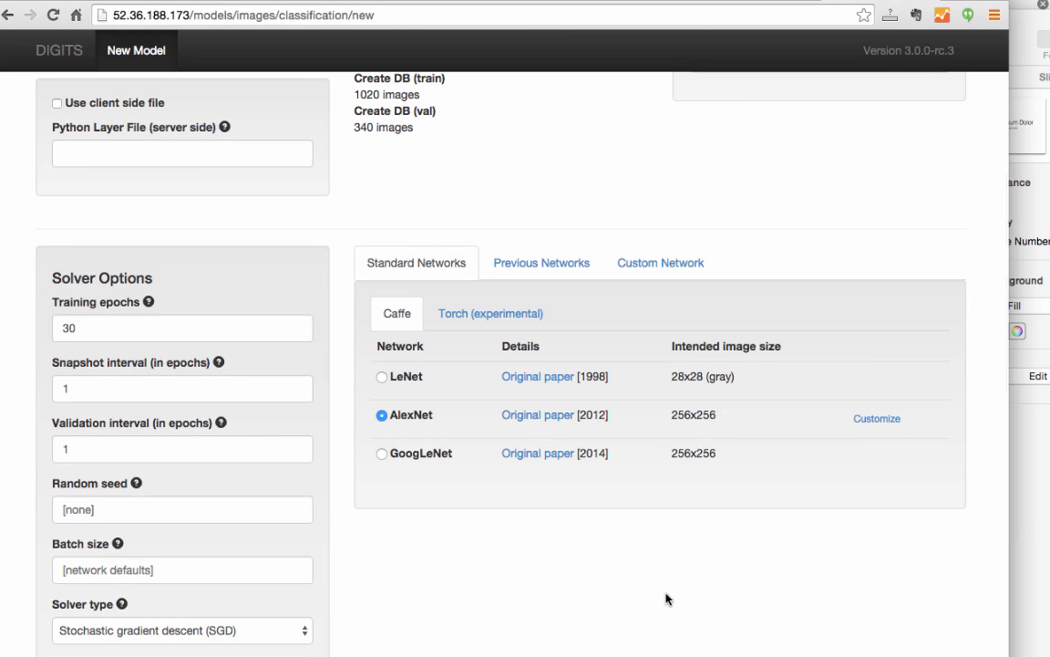
left_click(660, 262)
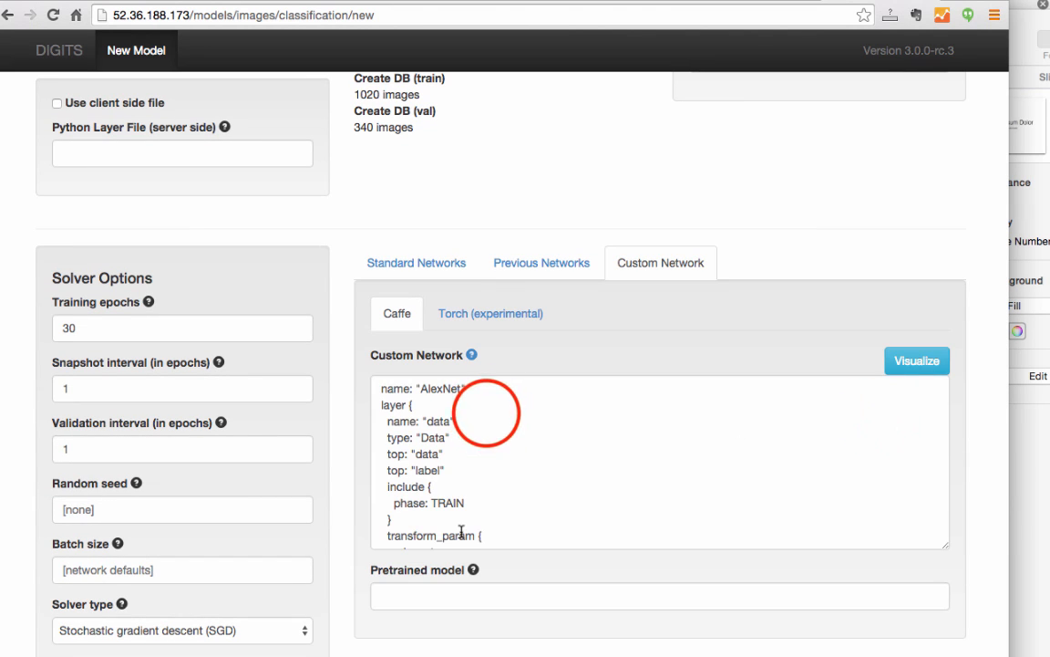
scroll("down", 3)
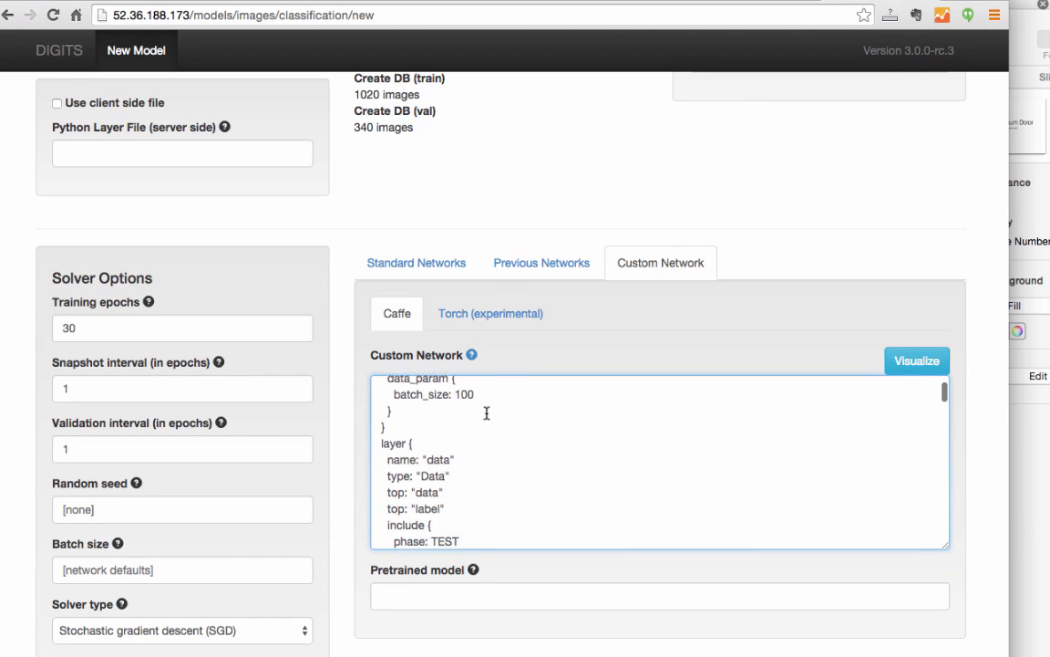
scroll("down", 3)
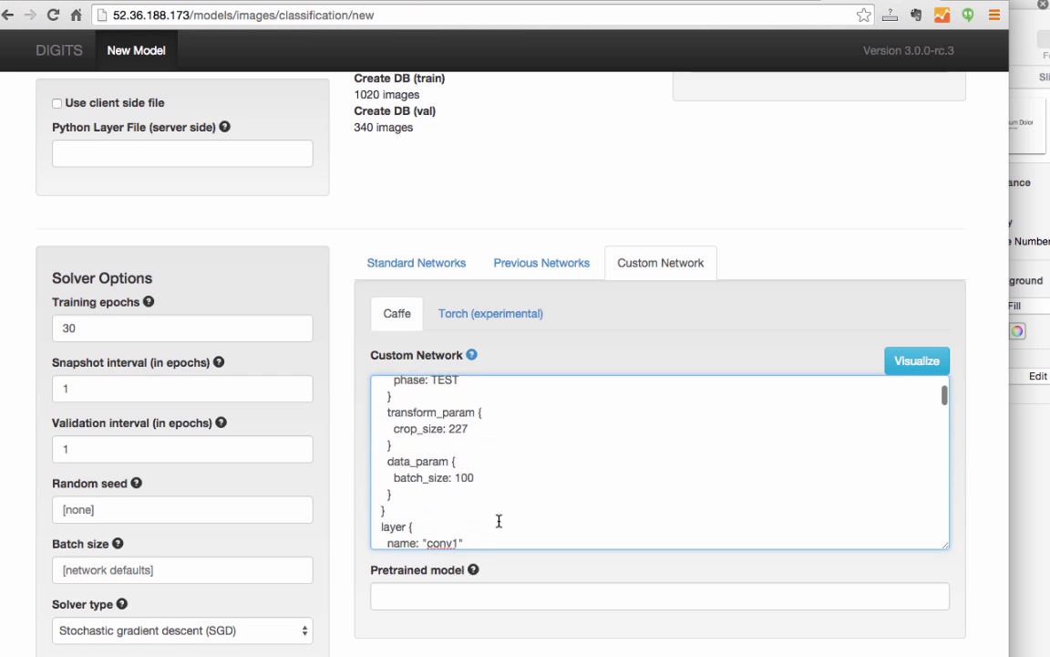
scroll("down", 3)
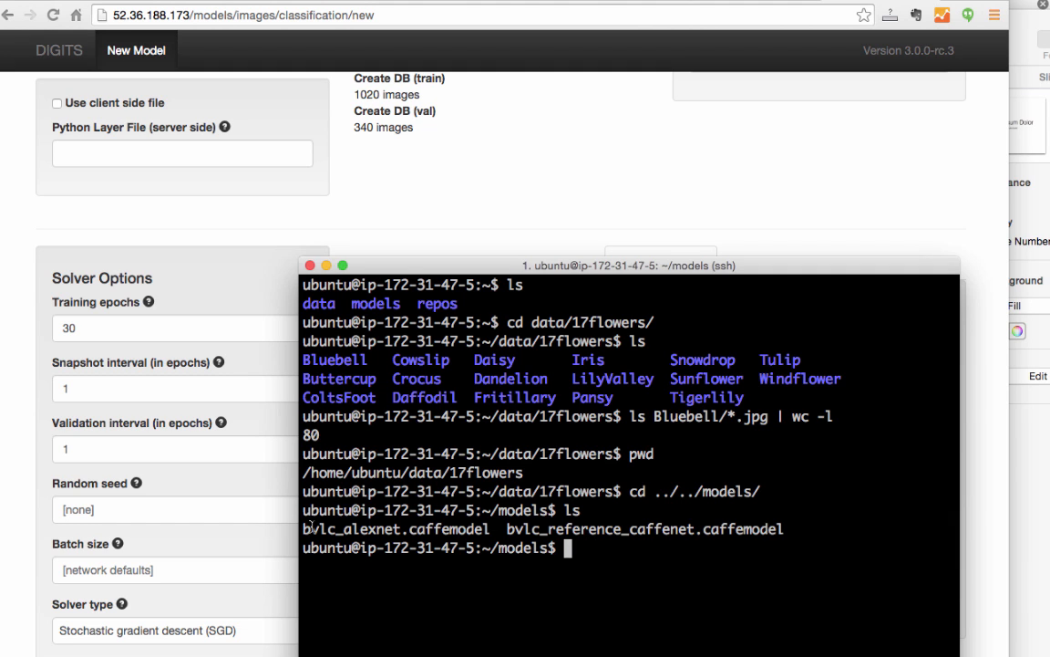
double_click(394, 529)
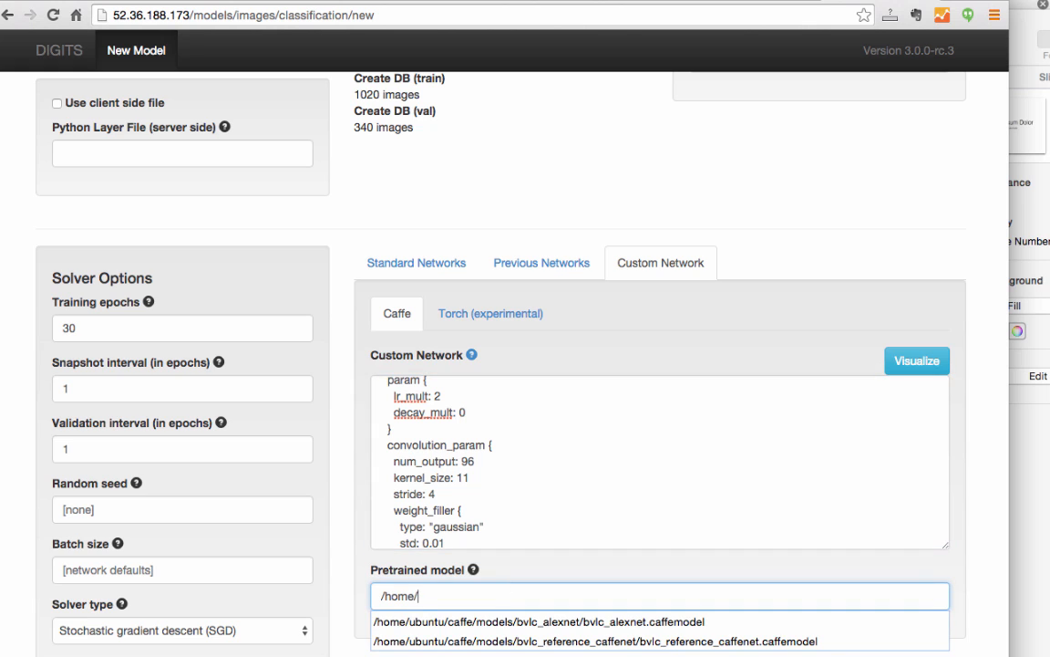
Set the pretrained model to /home/ubuntu/models/bvlc_alexnet.caffemodel via autocomplete
type("ubuntu/models/bvlc_alexnet.caffemodel")
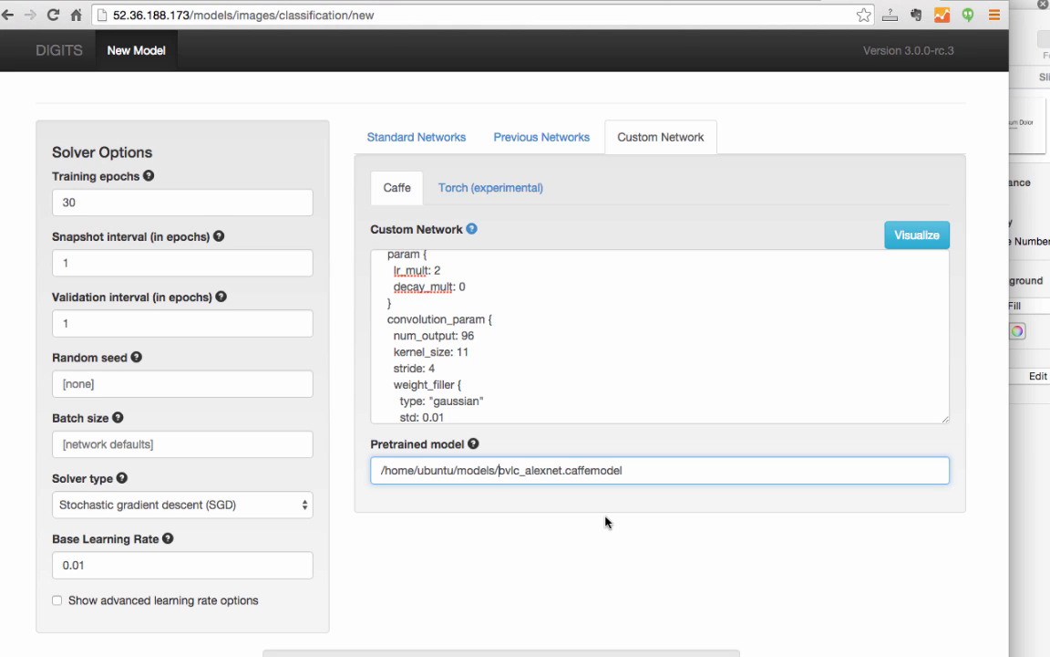
mouse_move(704, 569)
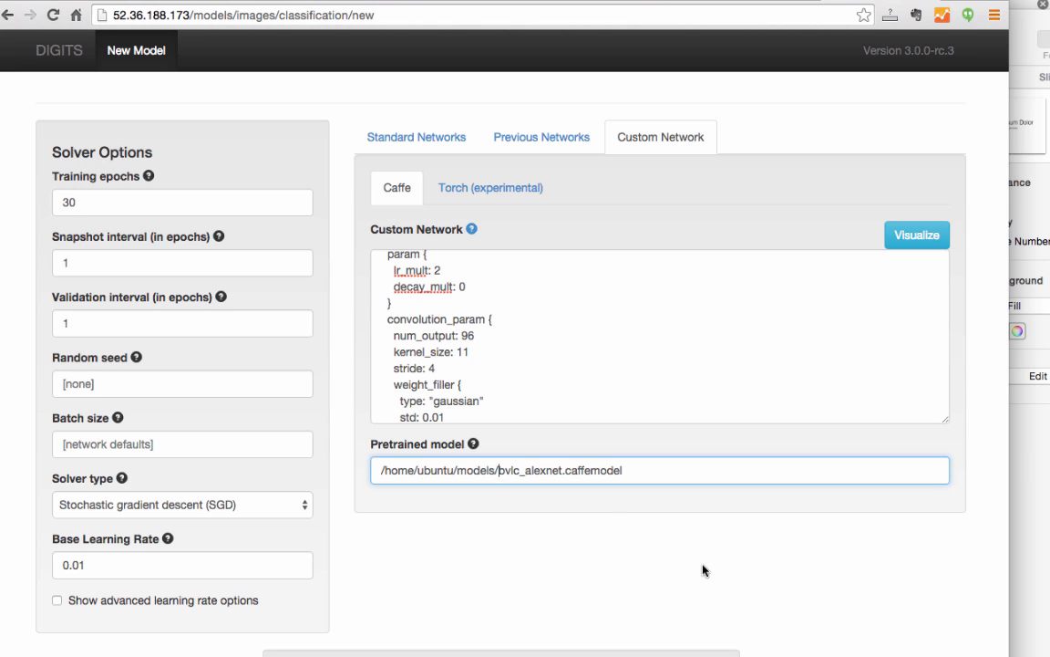
mouse_move(744, 571)
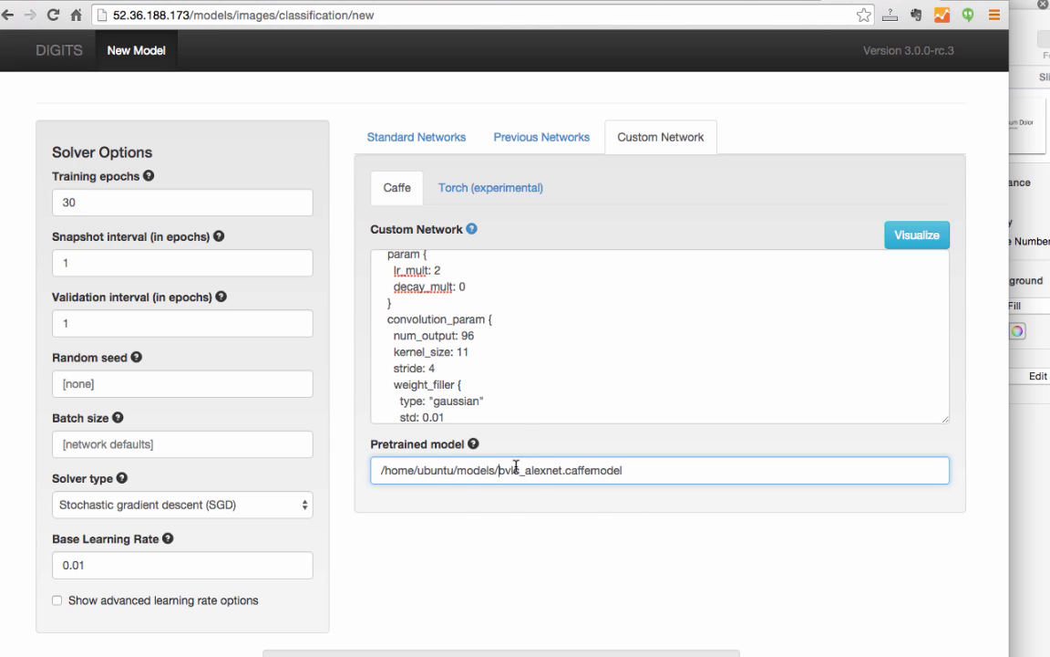
double_click(559, 471)
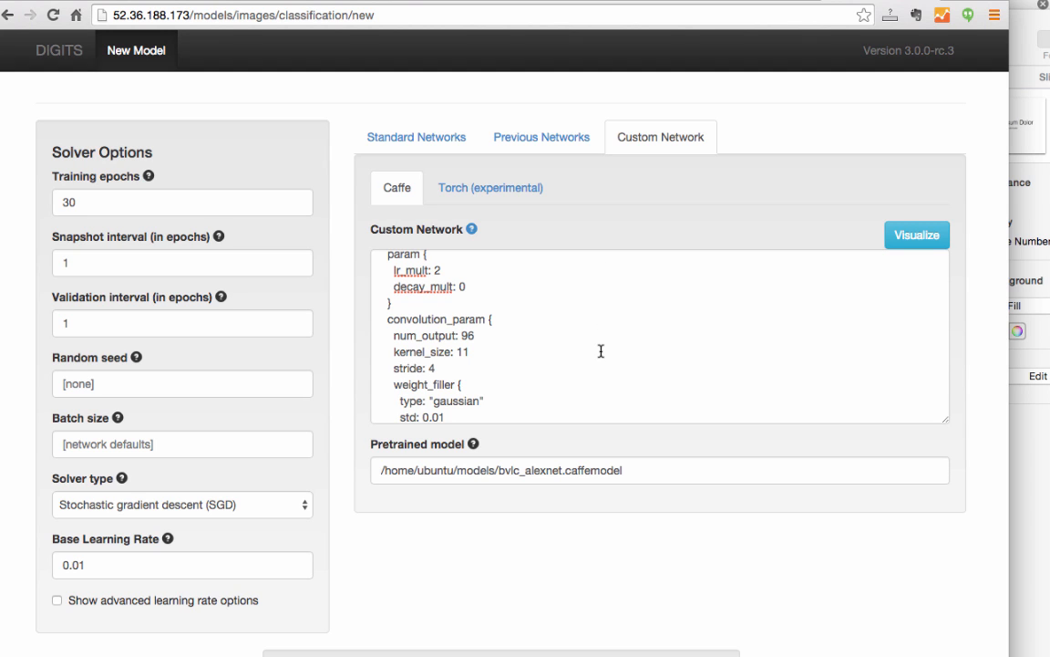
mouse_move(602, 350)
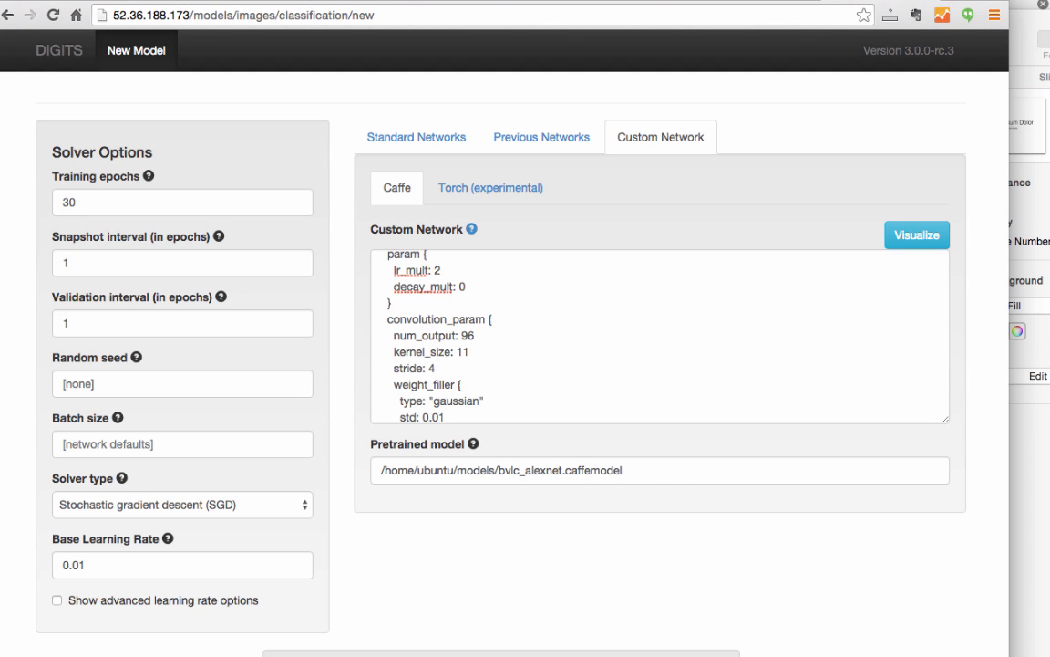
double_click(591, 470)
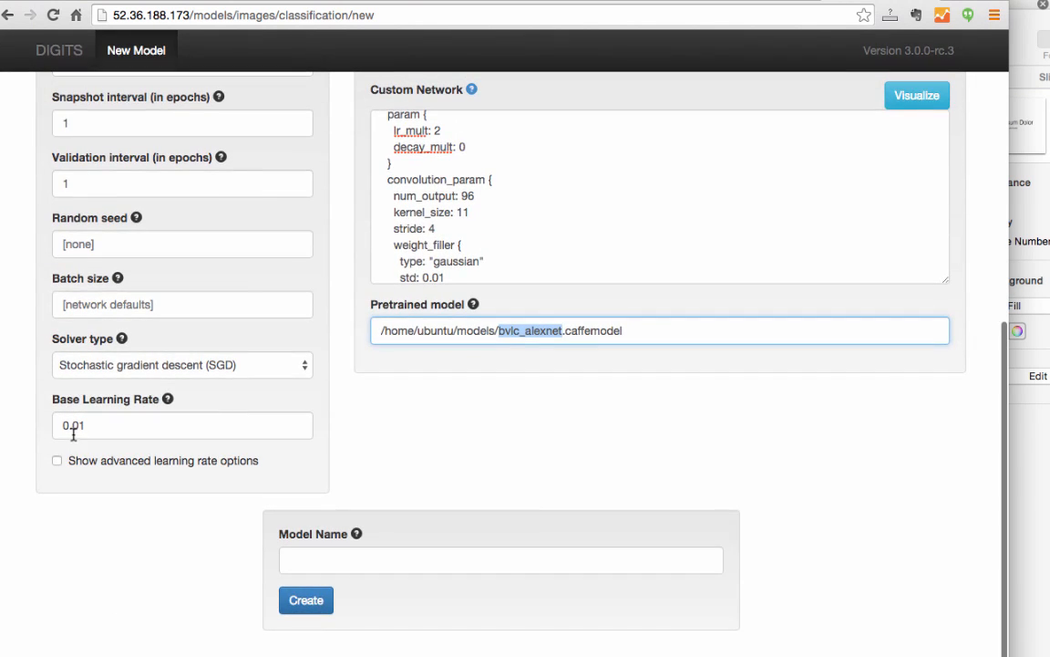
Lower the base learning rate from 0.01 to 0.001
left_click(182, 425)
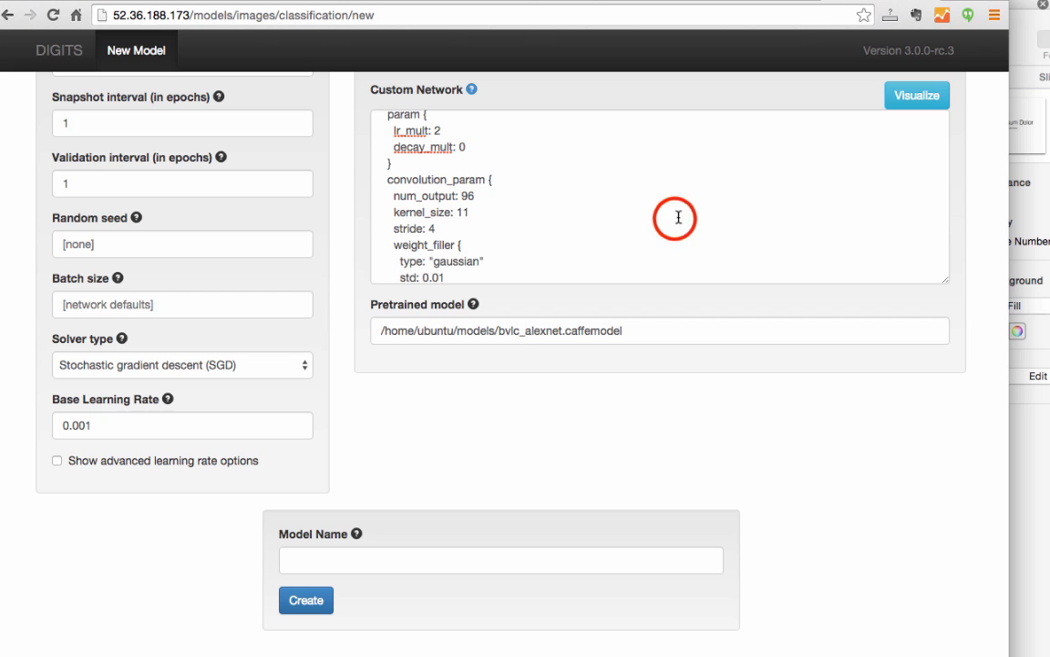
Rename the final layer fc8 to fc9 in its name, top, and the accuracy/loss bottoms
scroll("down", 3)
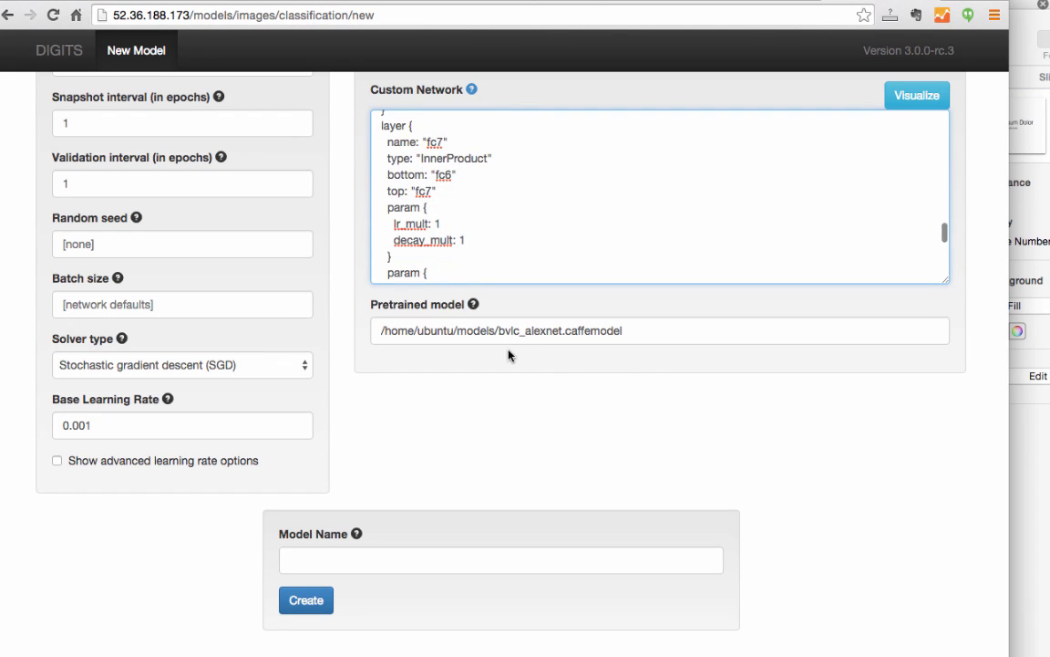
scroll("down", 3)
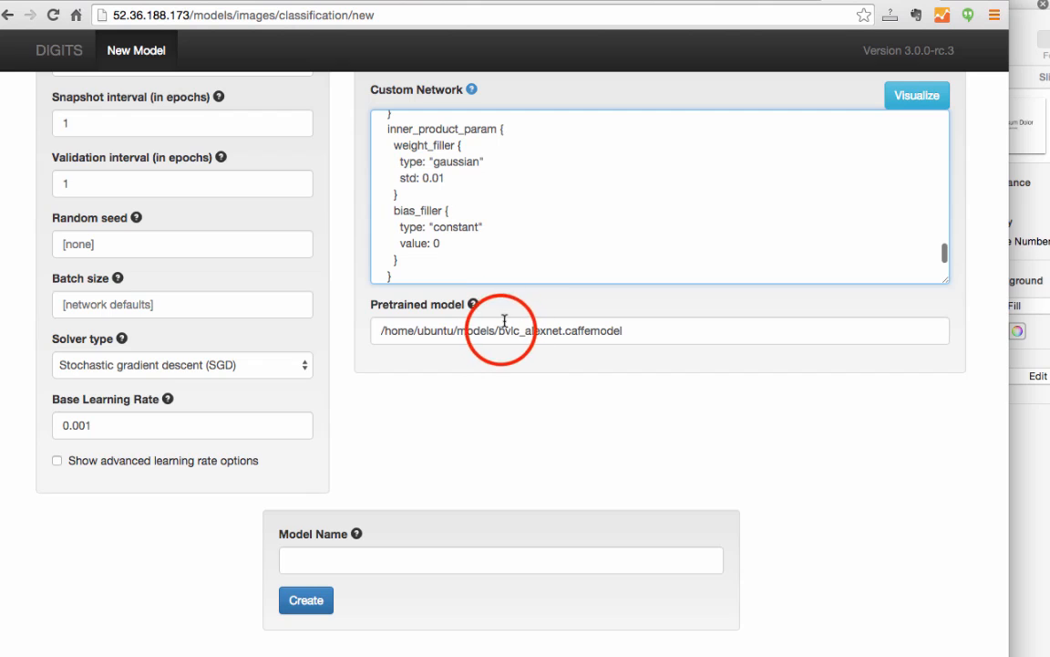
double_click(559, 330)
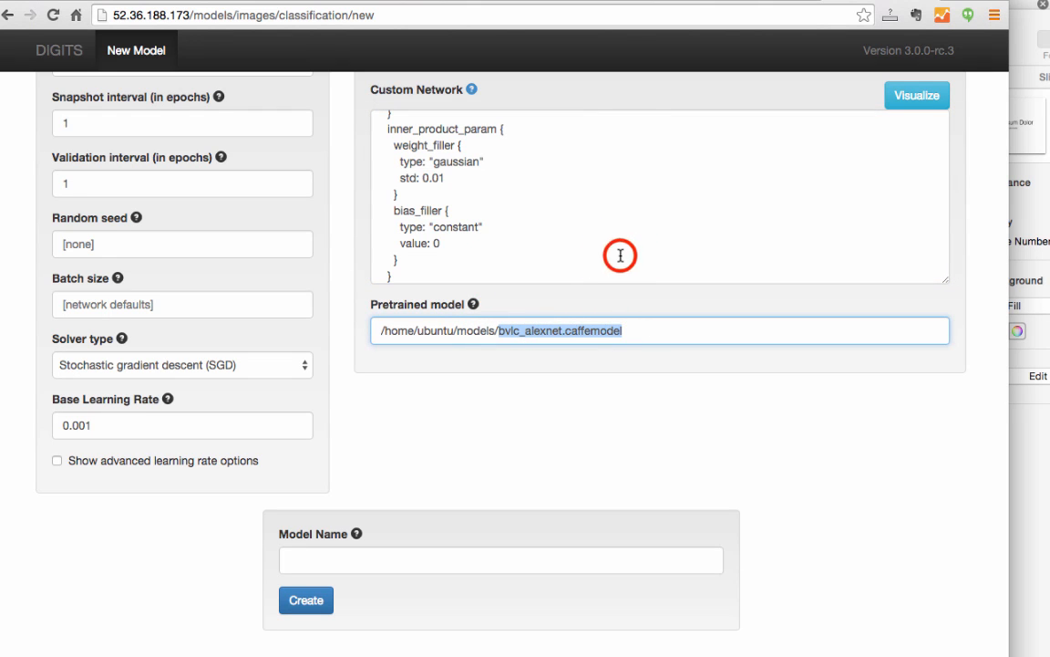
scroll("down", 3)
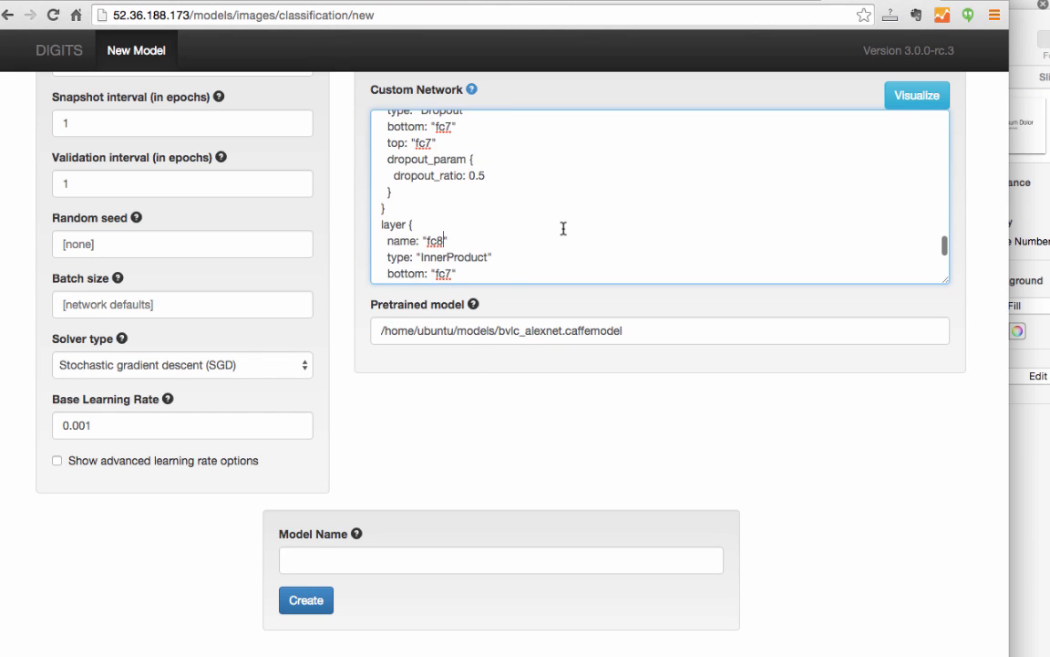
scroll("down", 3)
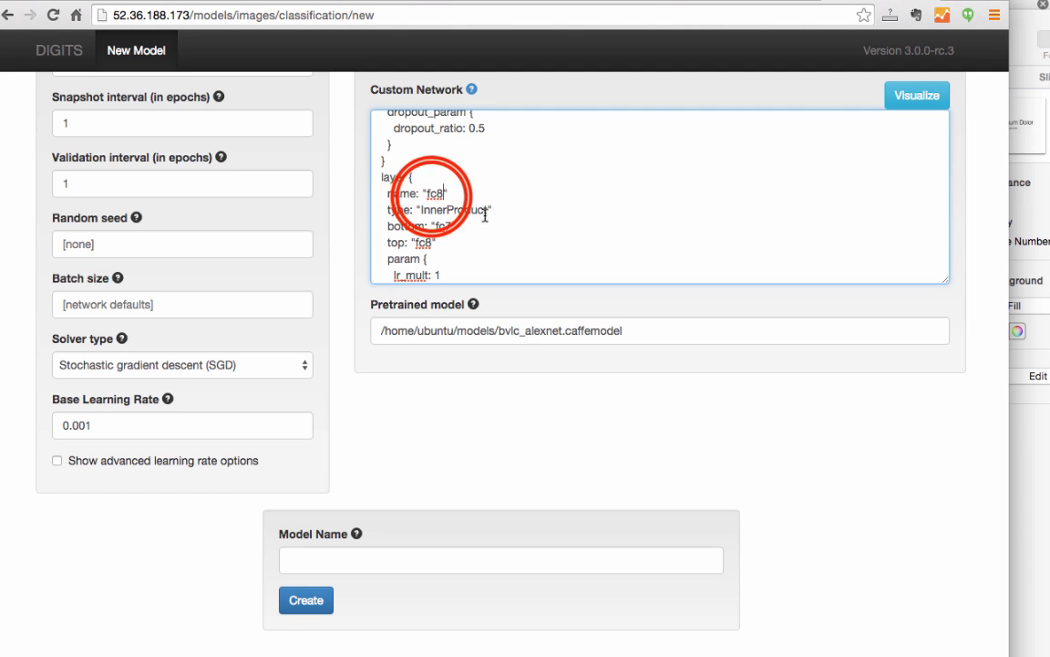
double_click(434, 193)
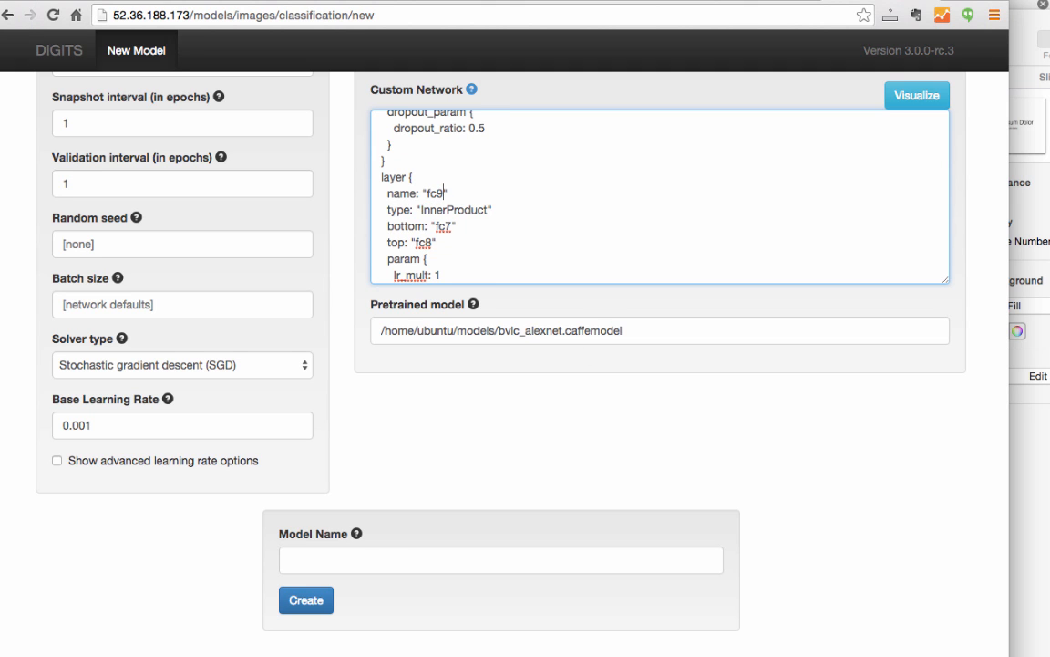
scroll("down", 3)
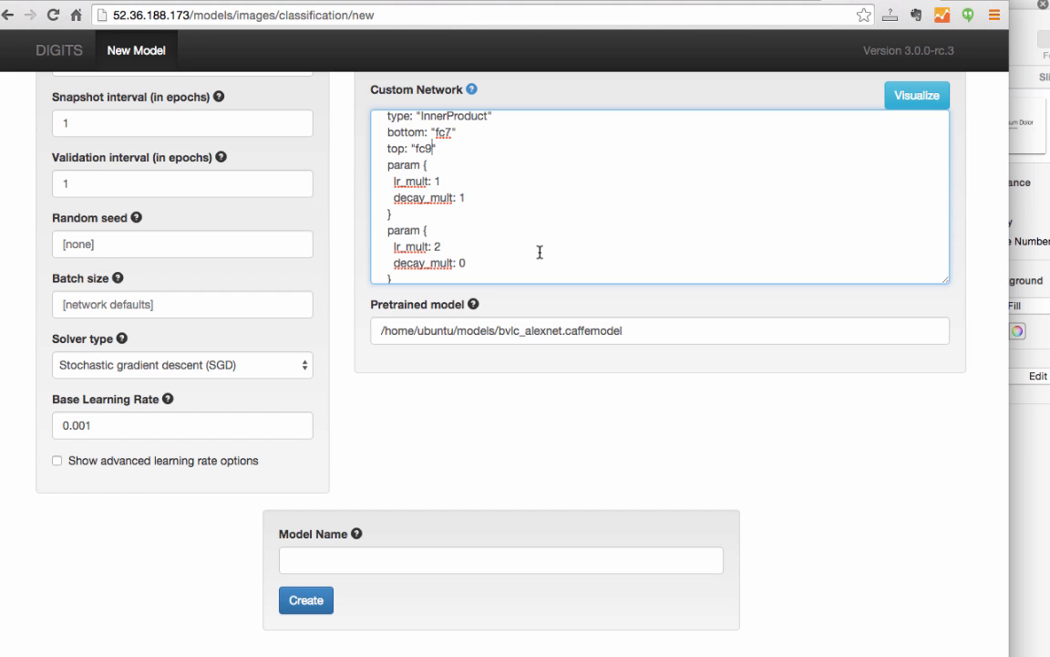
scroll("down", 3)
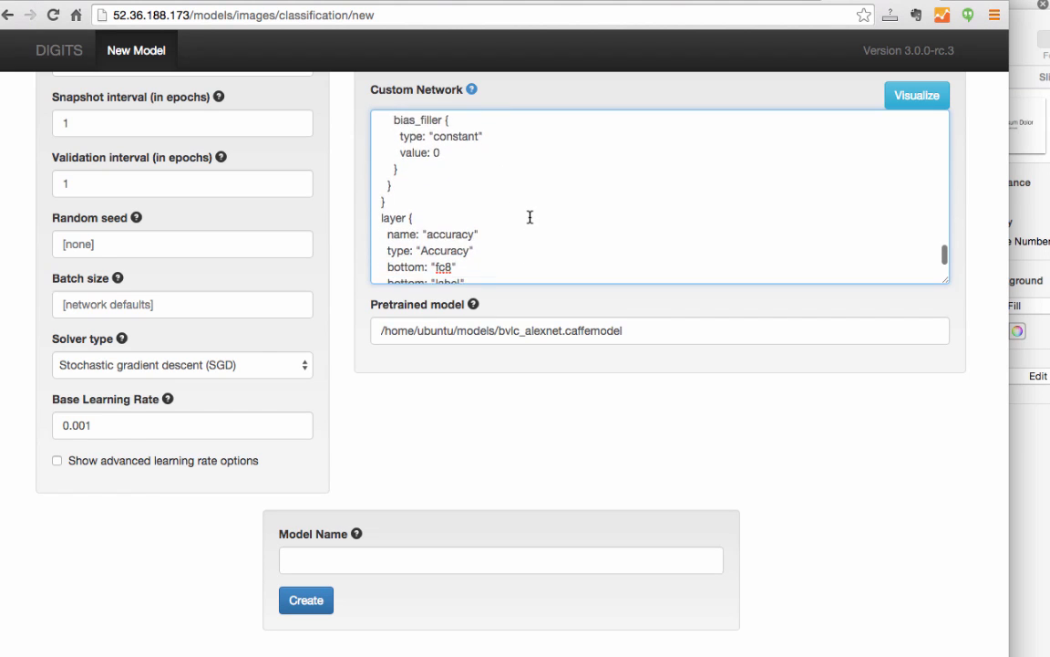
scroll("down", 3)
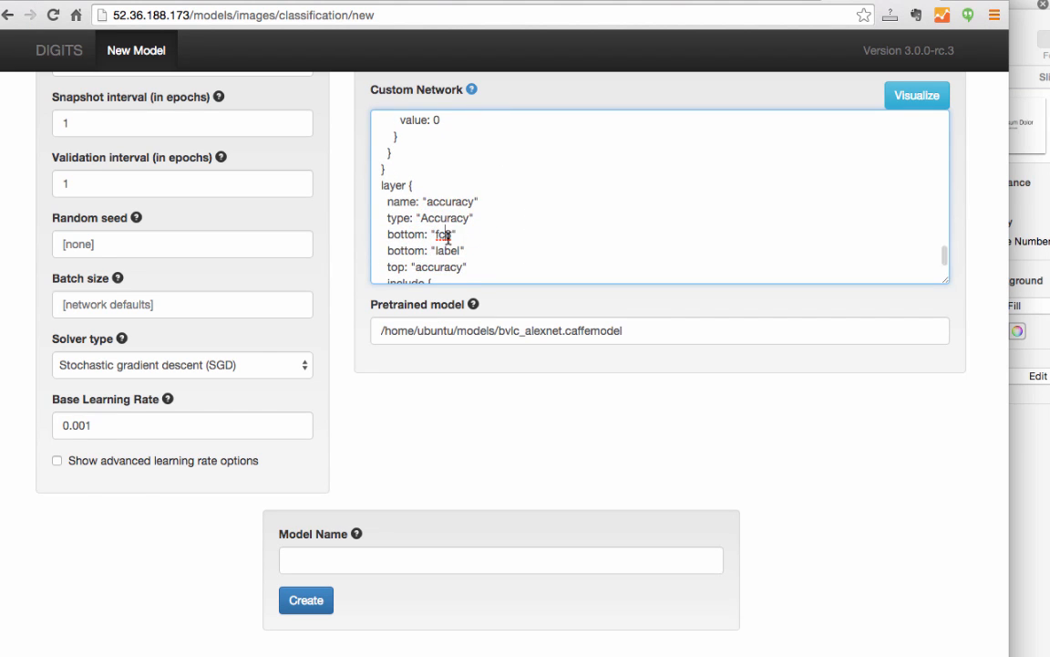
scroll("down", 3)
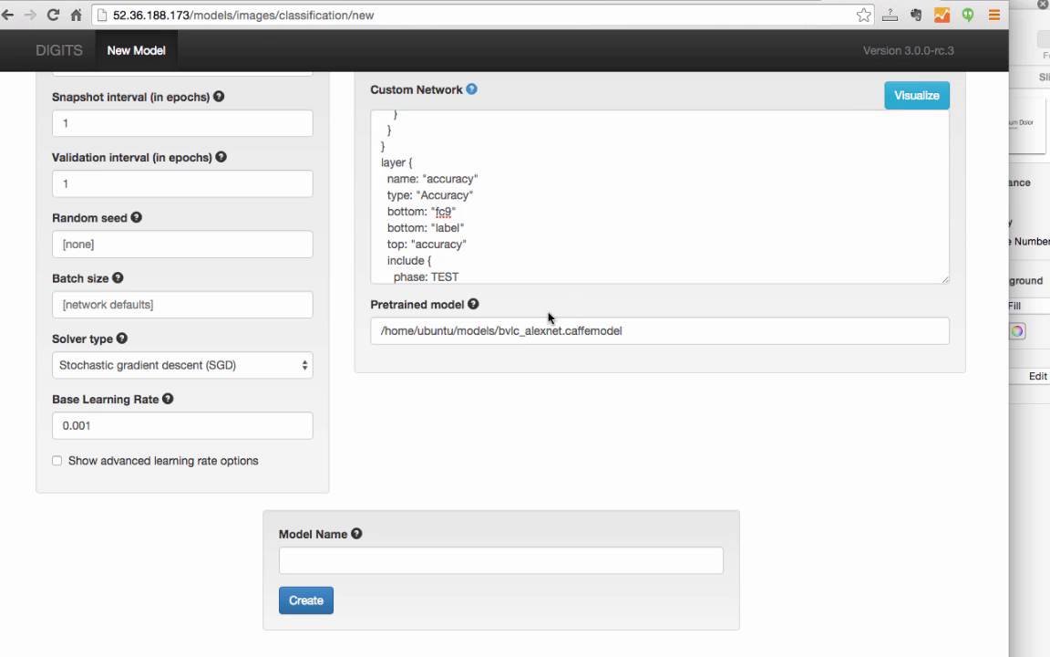
left_click(915, 95)
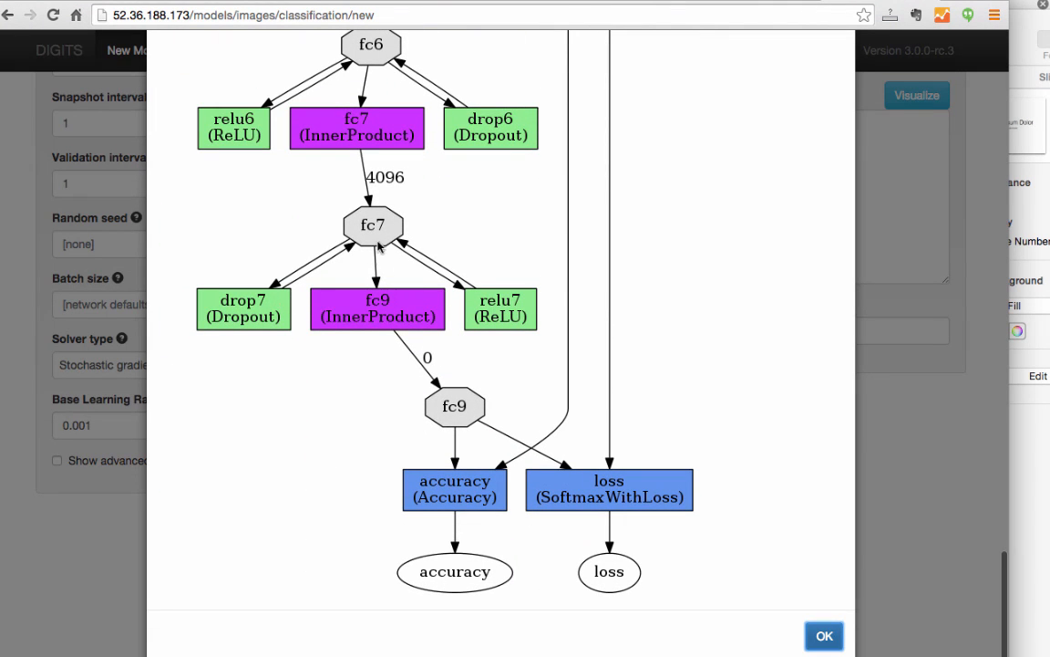
mouse_move(483, 454)
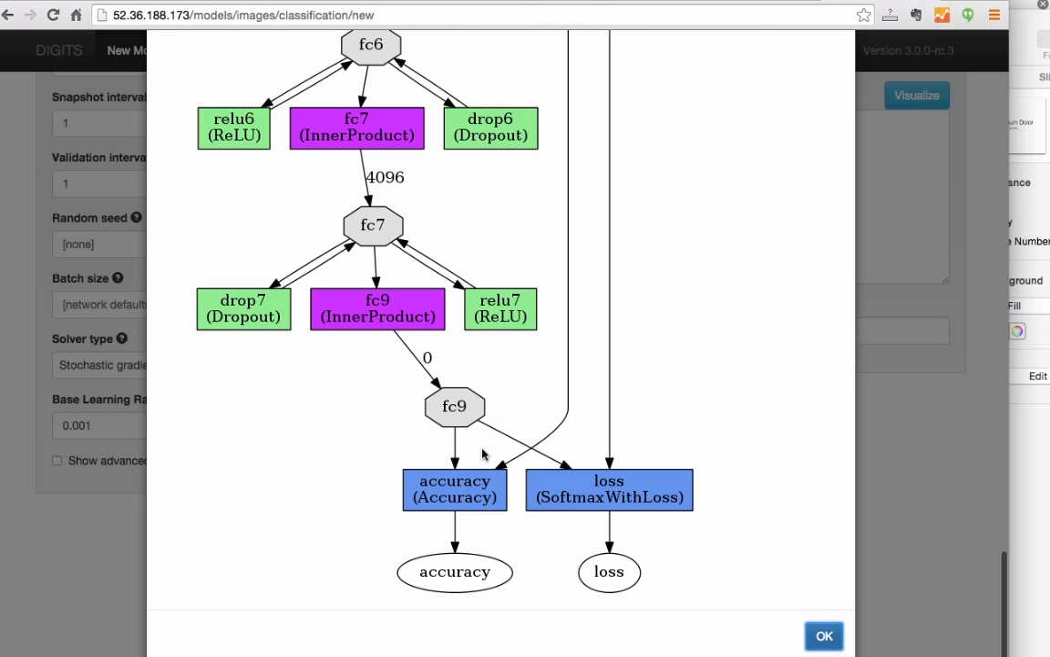
mouse_move(492, 423)
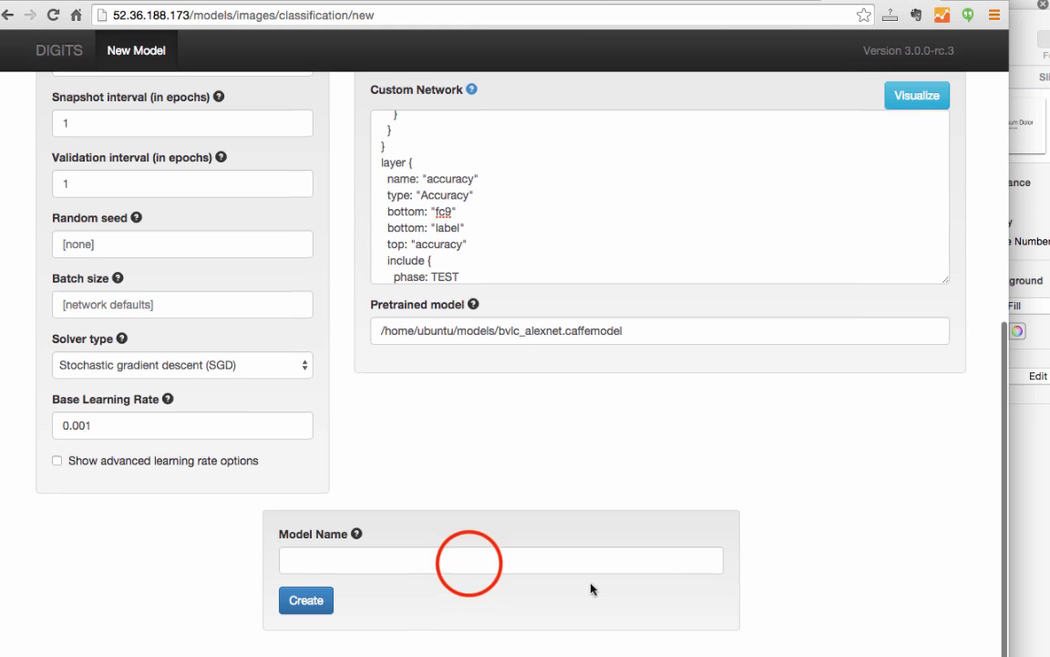
Name the model 17flowers-Alex-Pretrained from the suggestions
left_click(471, 560)
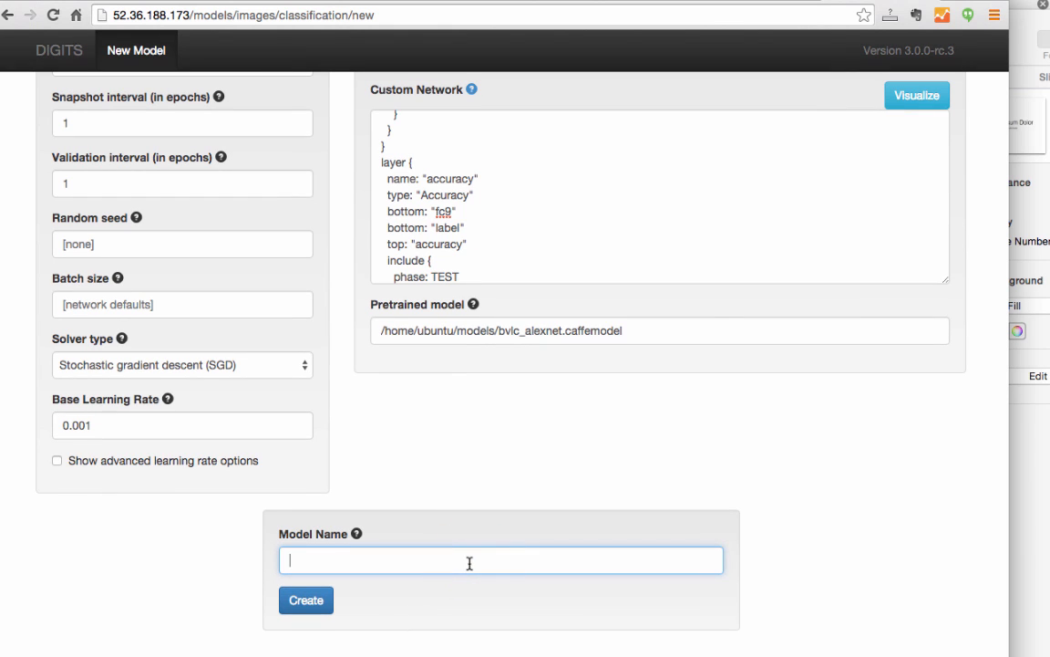
type("17Flowe")
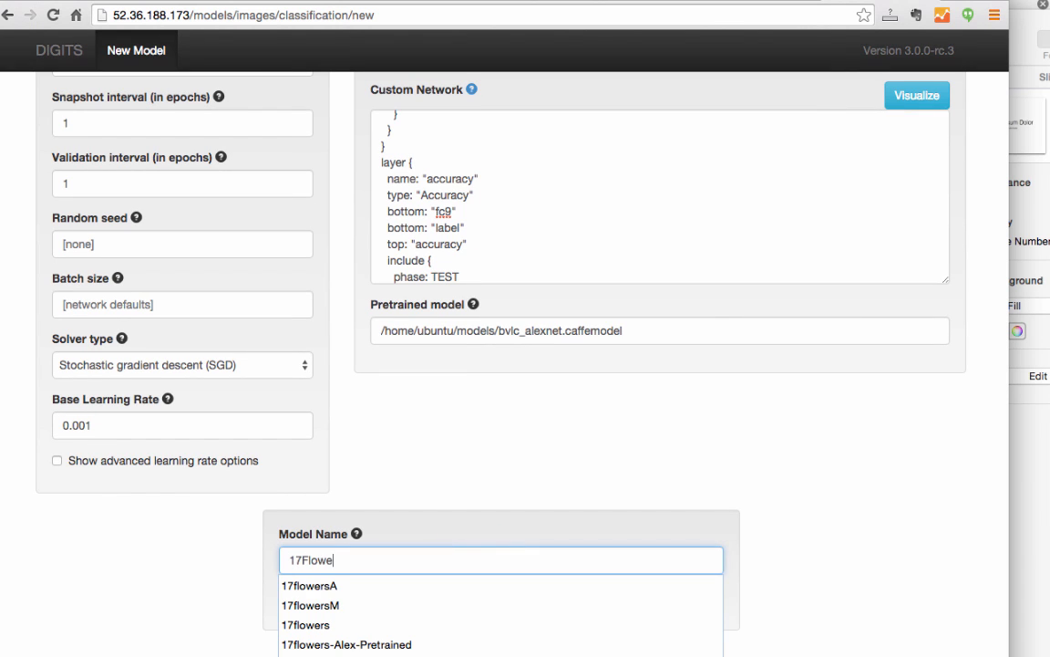
left_click(347, 644)
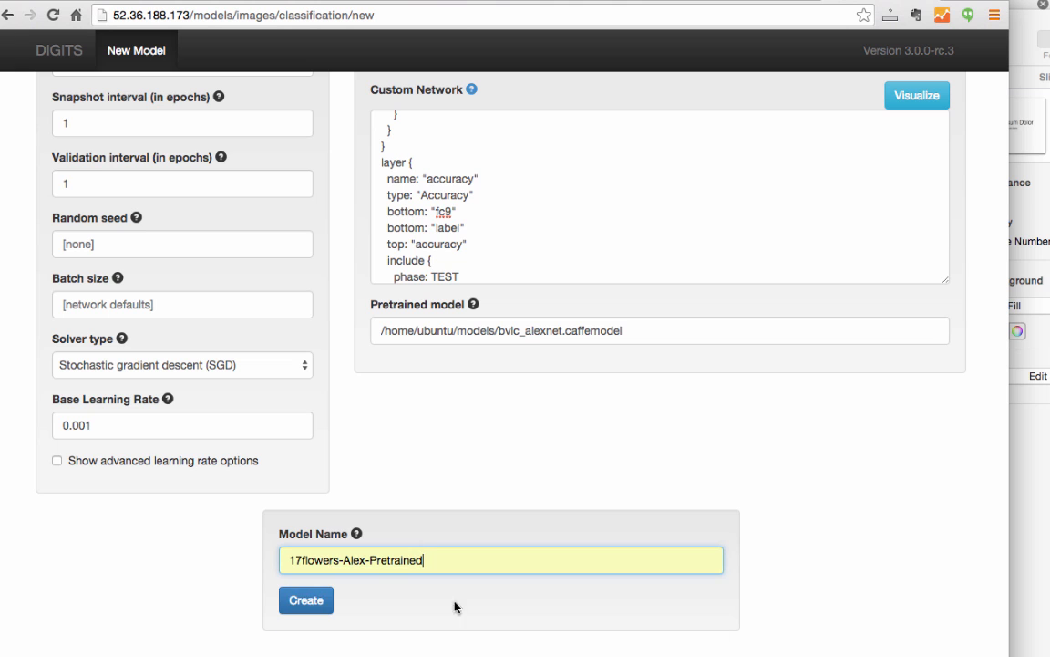
left_click(306, 600)
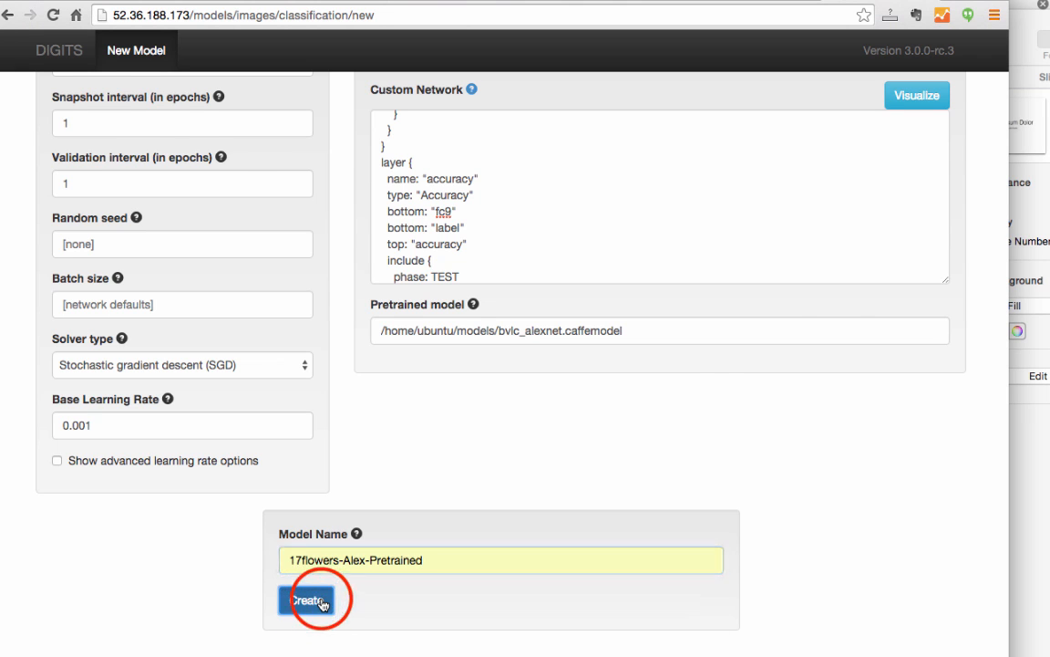
Create the model and watch training reach epoch 2 at about 86% validation accuracy
left_click(307, 598)
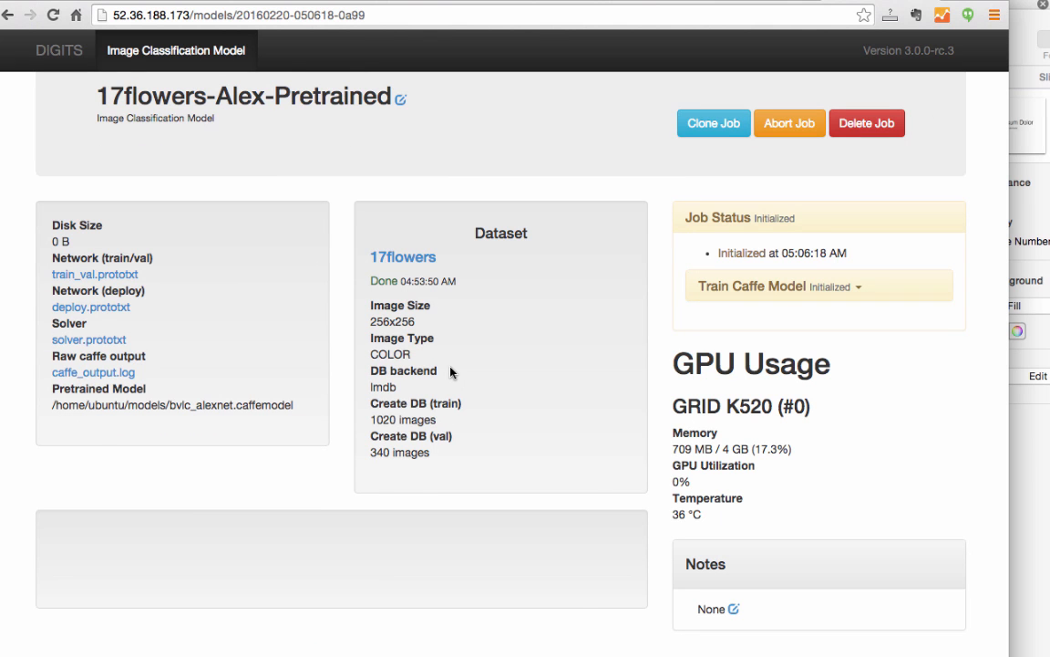
scroll("down", 3)
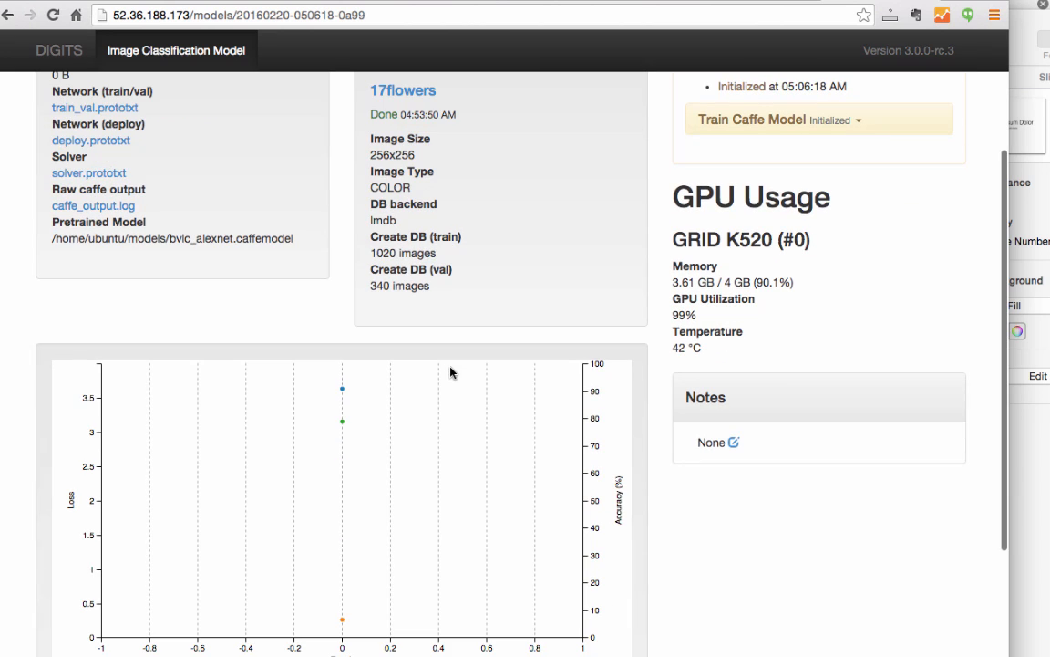
mouse_move(703, 483)
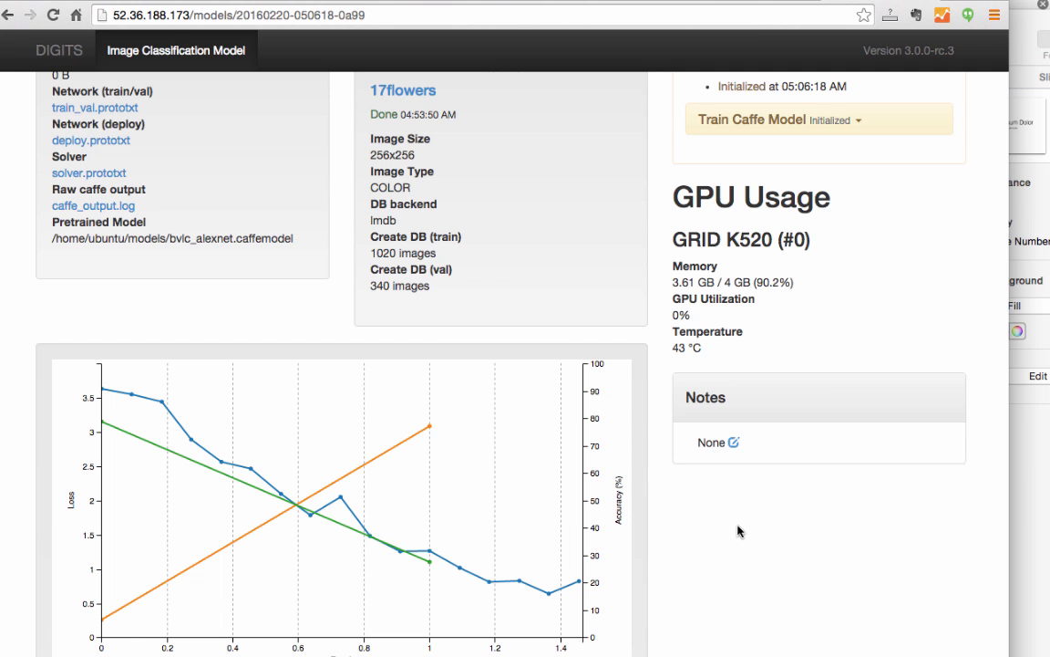
scroll("down", 3)
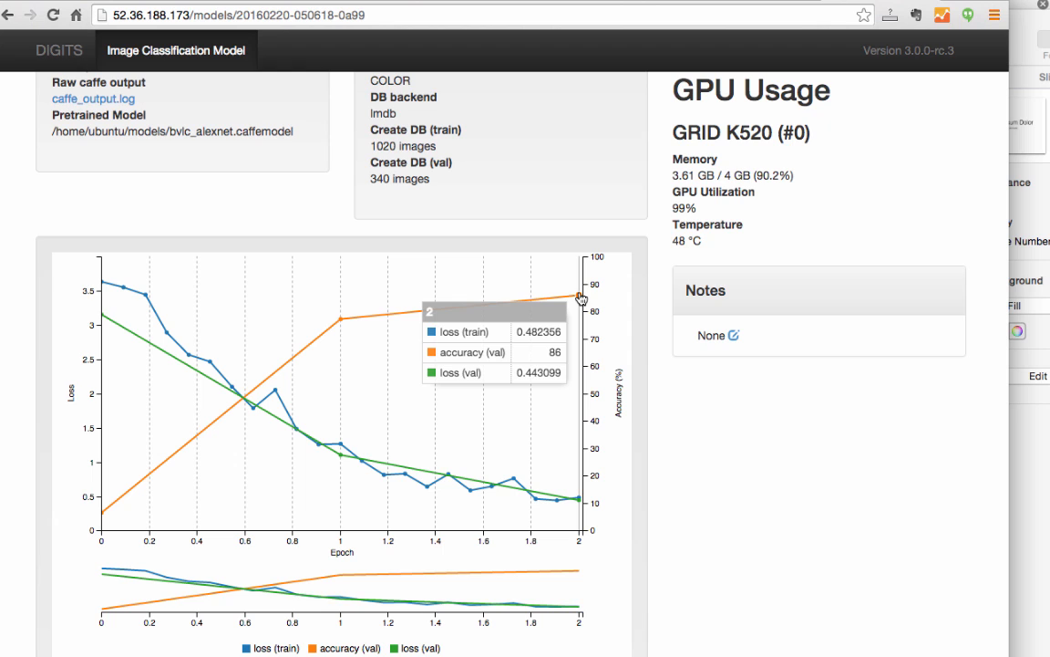
mouse_move(660, 397)
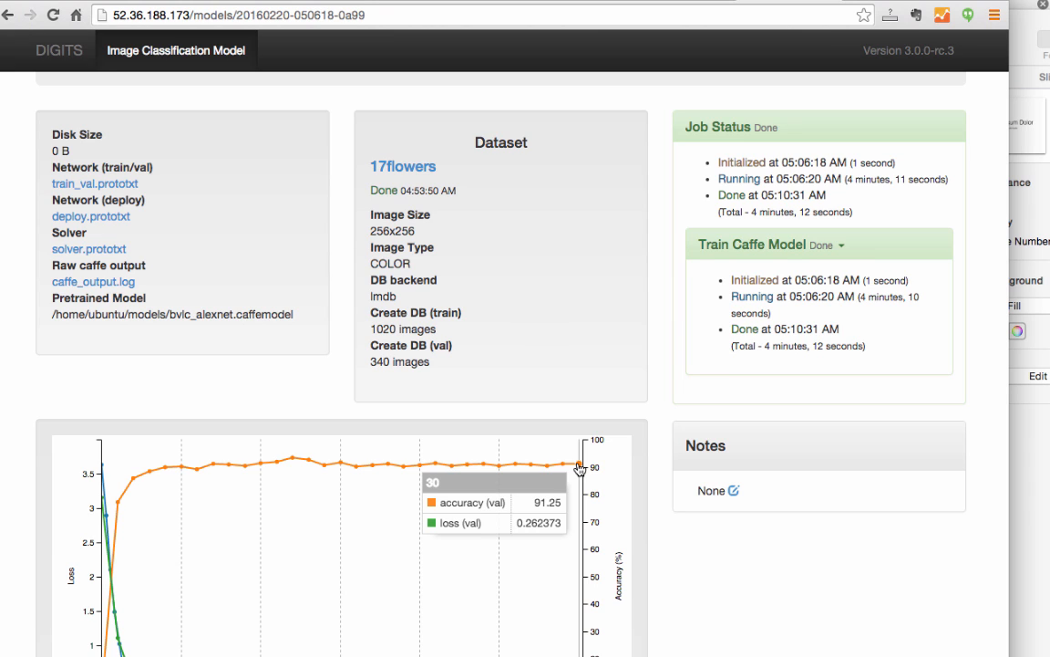
mouse_move(642, 485)
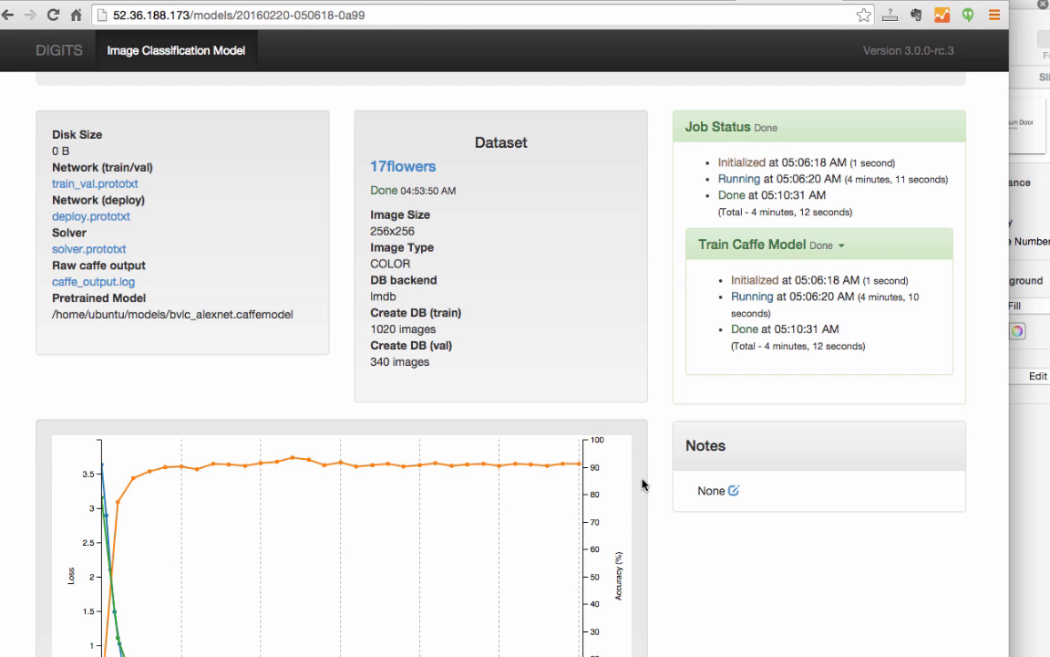
Review the finished 30-epoch run at 91.25% validation accuracy and reach the Trained Models section
scroll("down", 3)
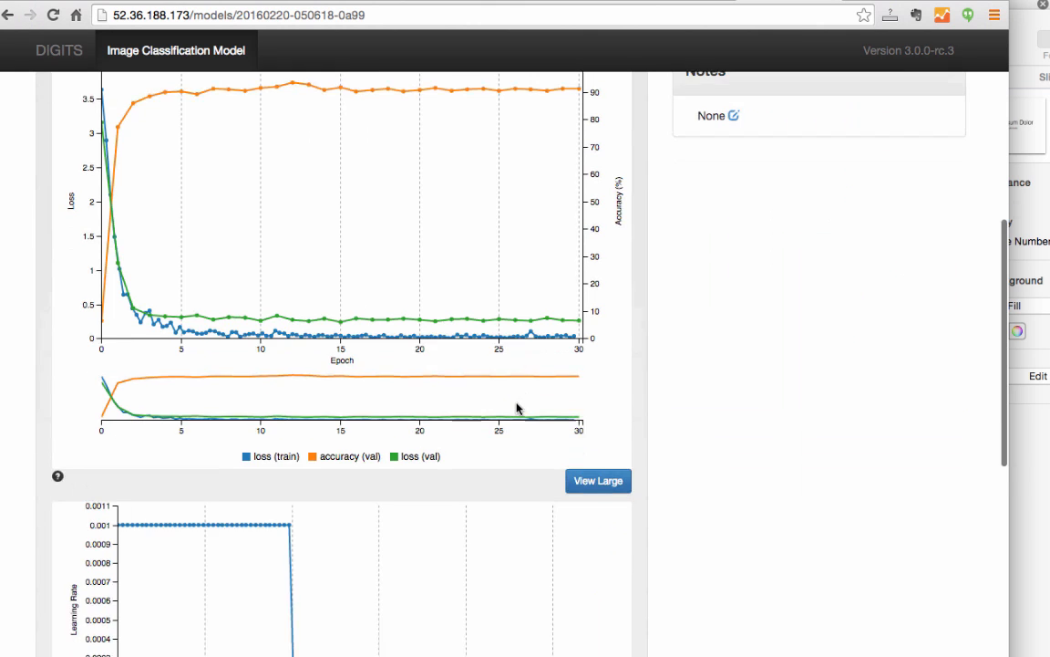
scroll("down", 3)
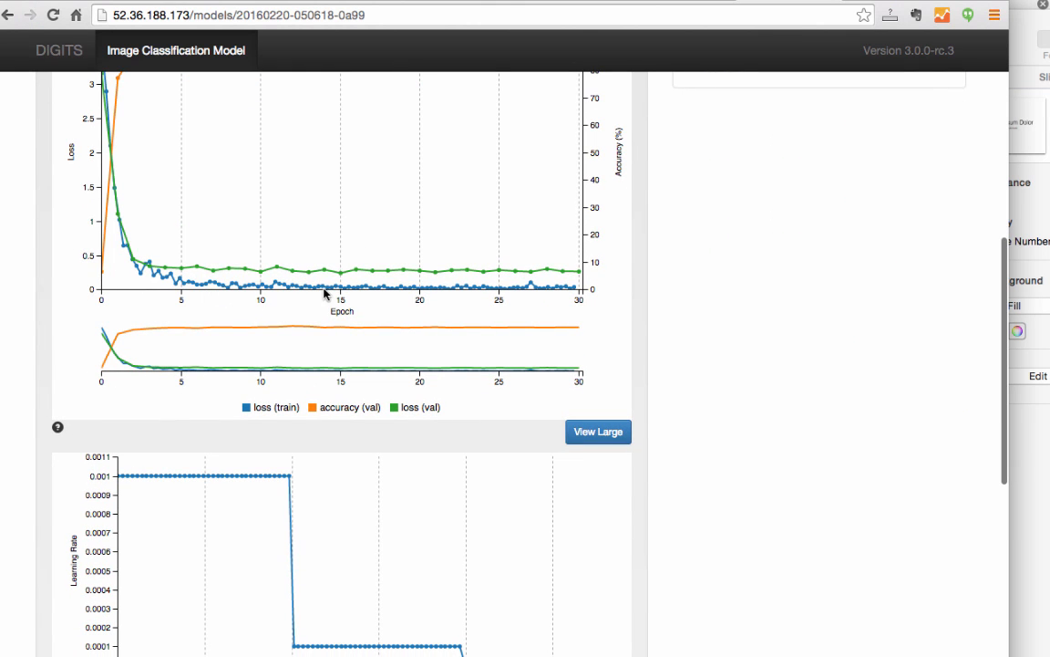
mouse_move(496, 290)
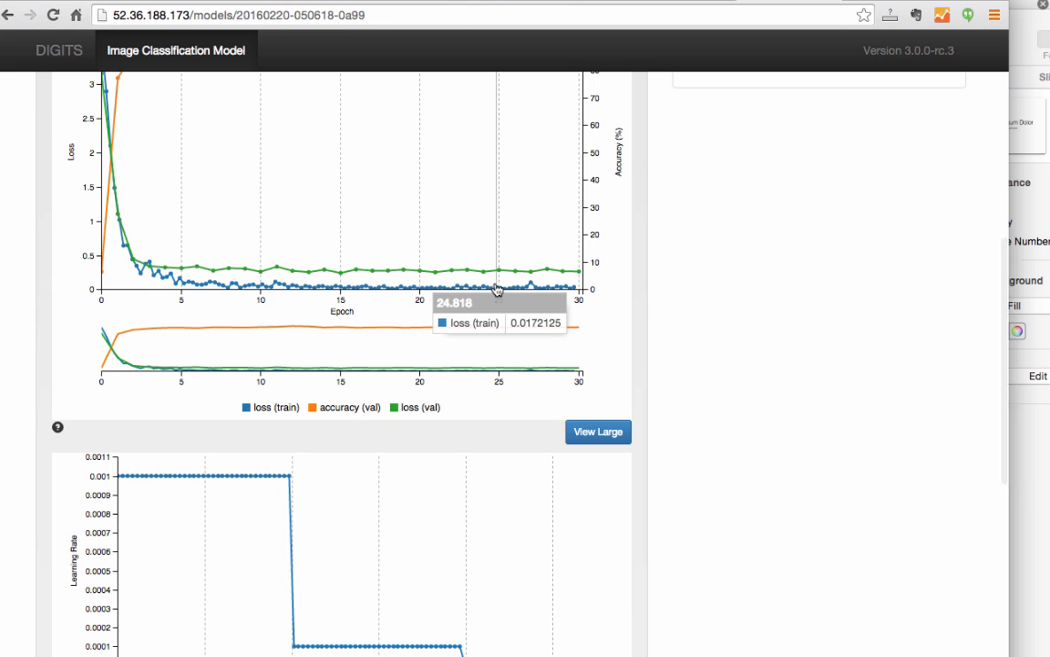
mouse_move(558, 289)
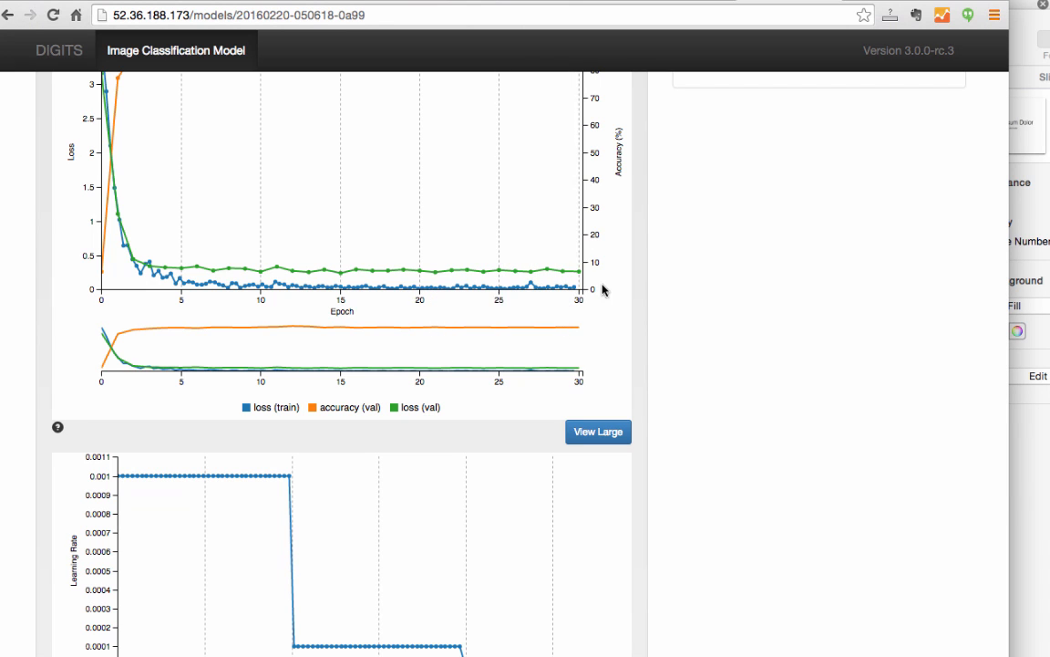
mouse_move(544, 325)
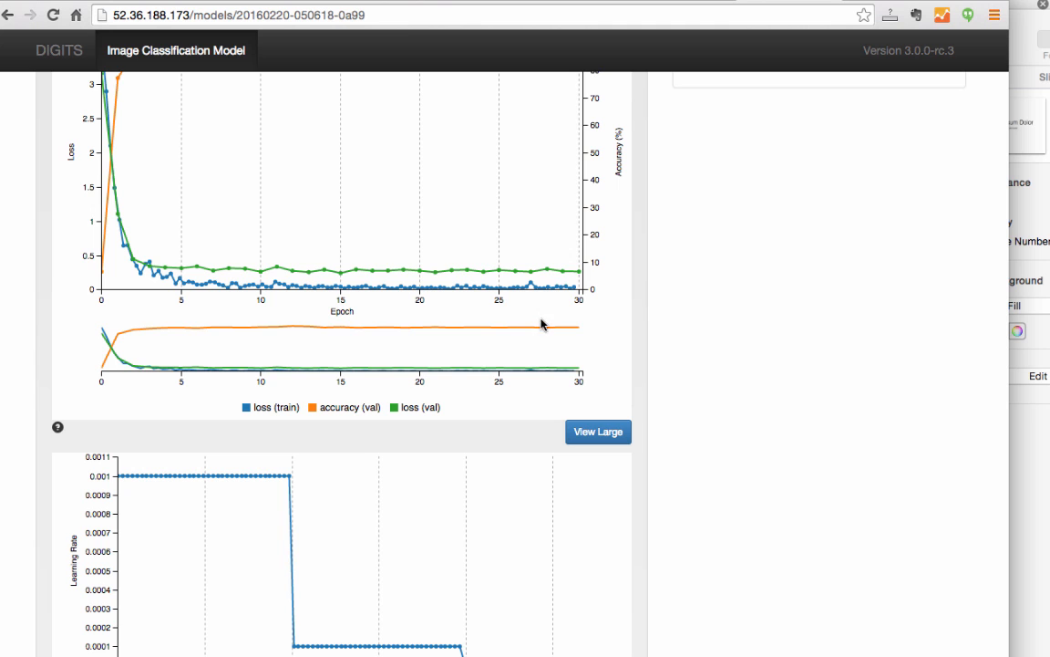
mouse_move(509, 296)
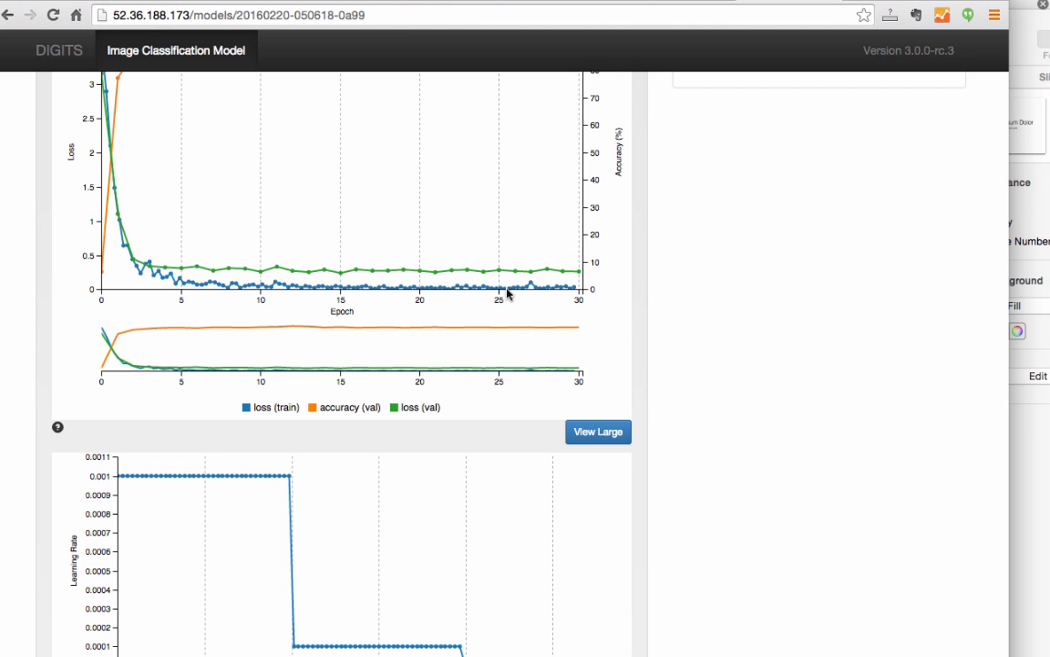
mouse_move(580, 277)
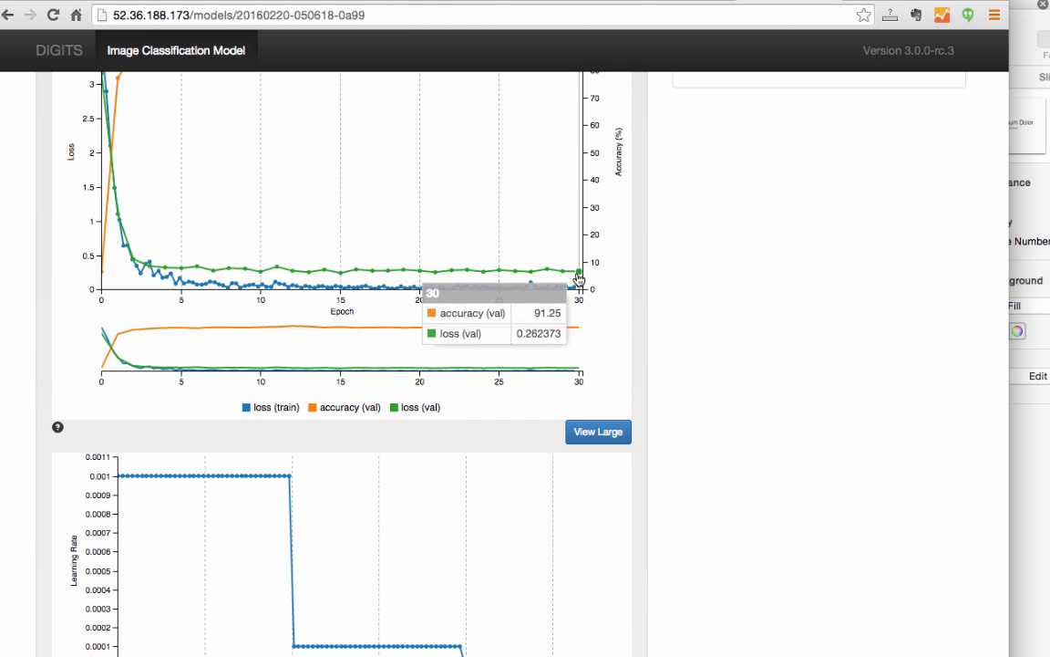
scroll("down", 3)
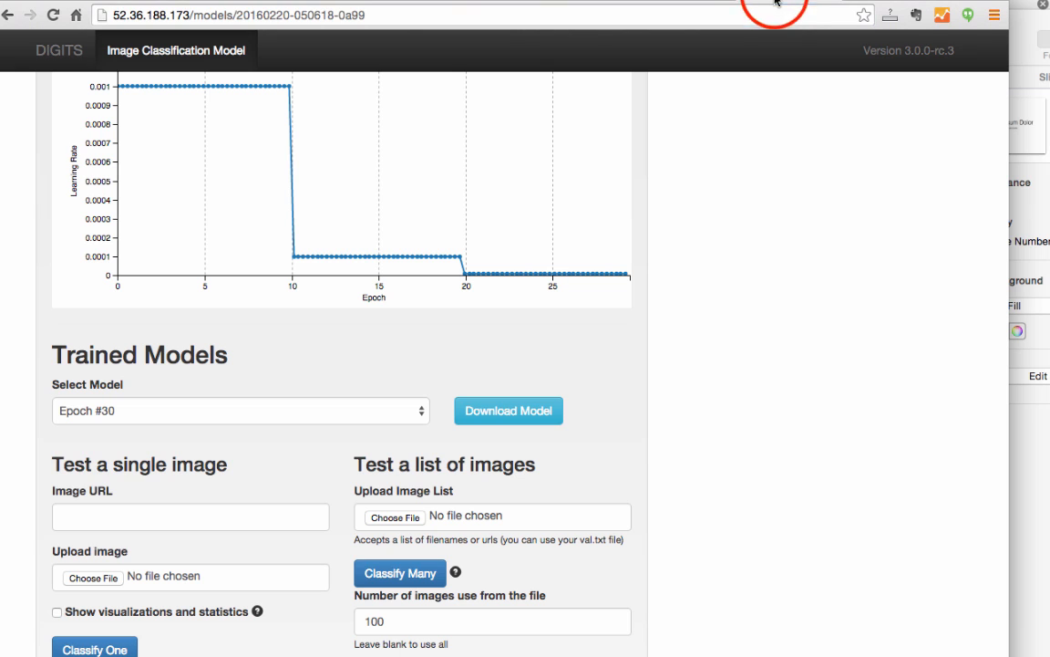
Enter the daffodil image URL from cs.nott.ac.uk and enable visualizations and statistics
left_click(190, 516)
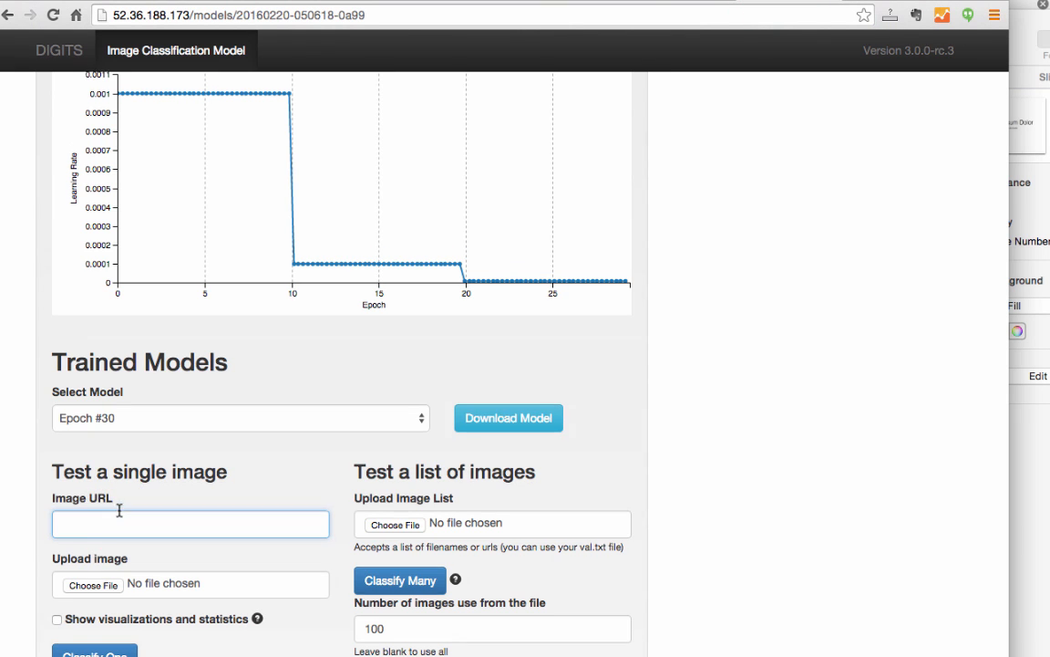
scroll("down", 3)
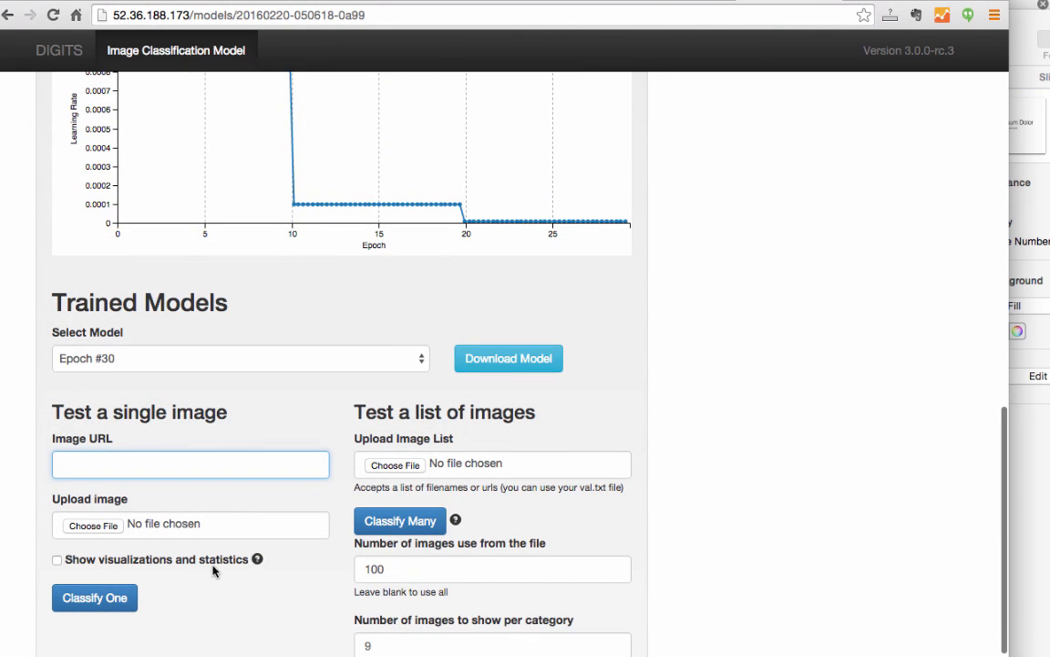
type("http://www.cs.nott.ac.uk/~psznhn/MGS2007/Pics/")
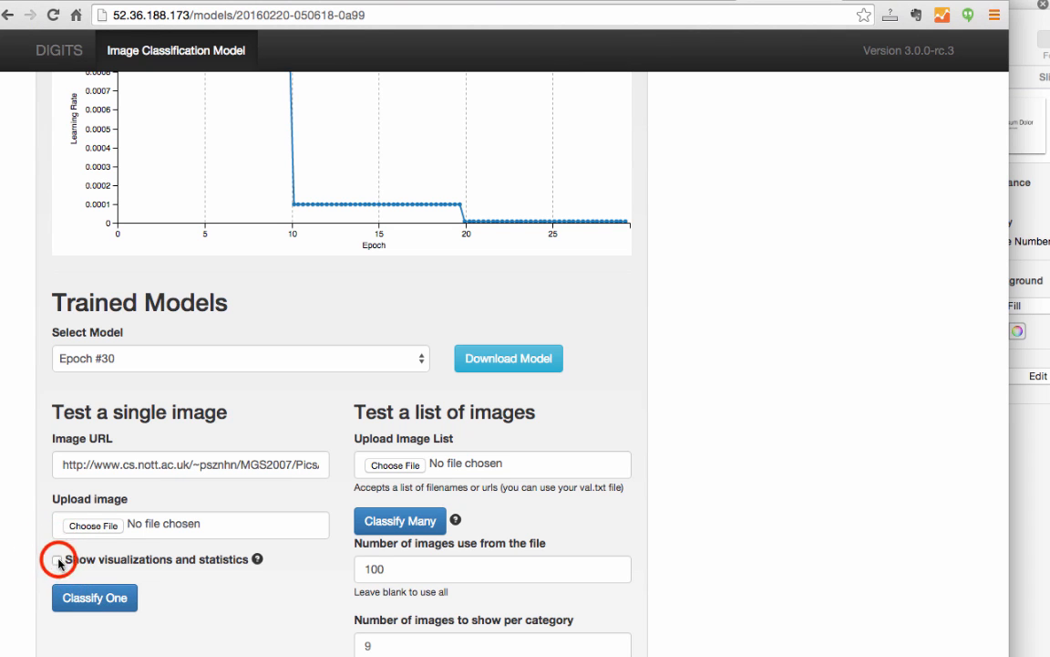
left_click(95, 598)
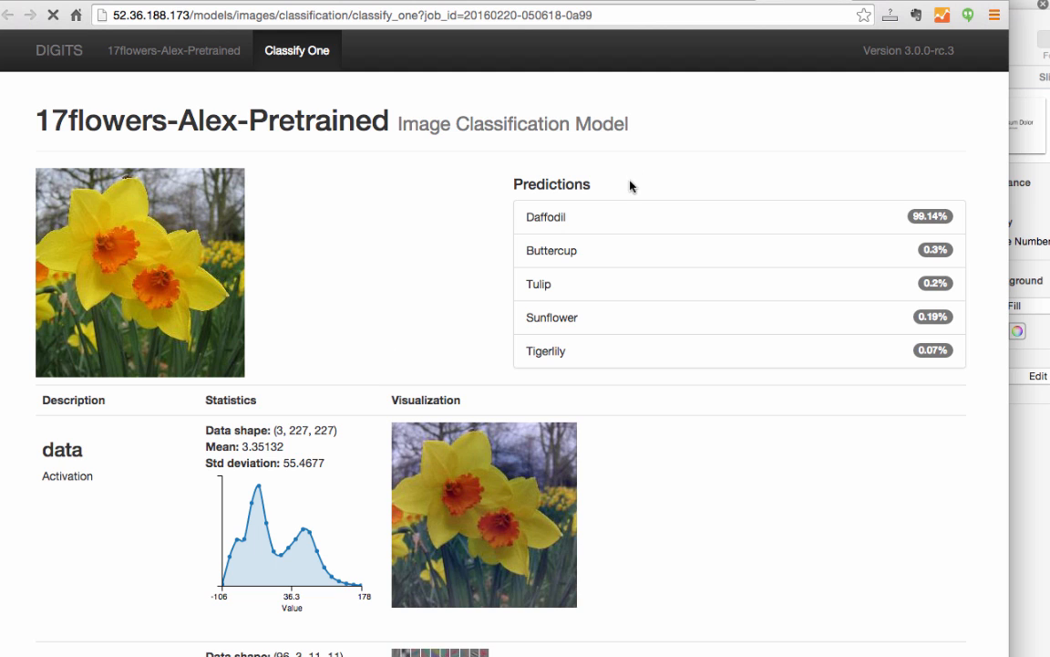
mouse_move(538, 299)
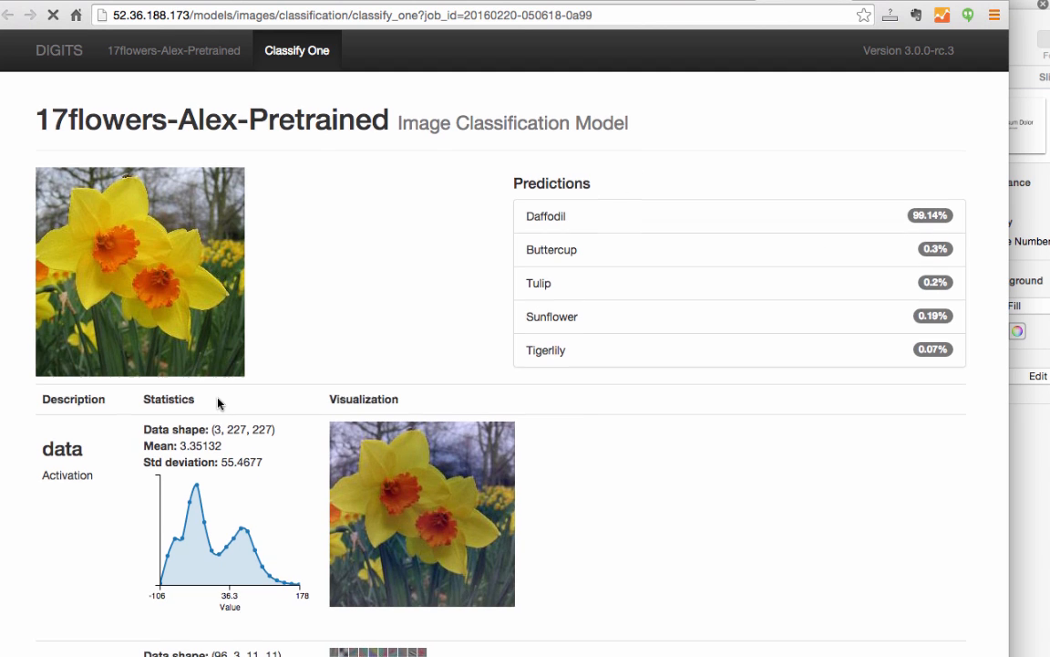
Scroll through the data, conv, norm, pool and fc9 layer visualizations of the Daffodil result
scroll("down", 3)
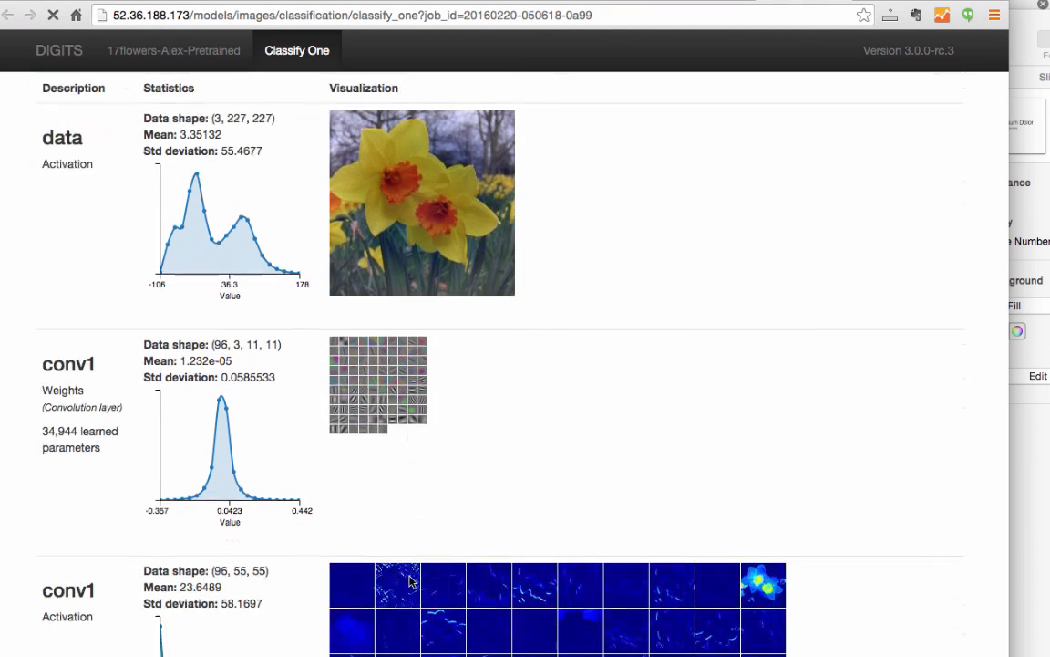
scroll("down", 3)
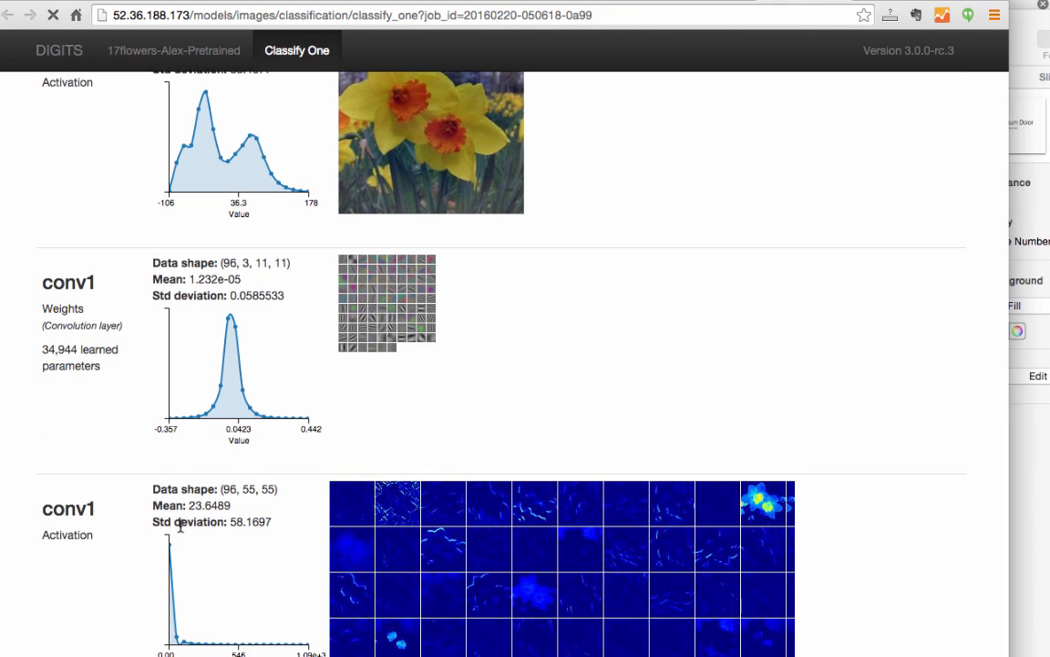
scroll("down", 3)
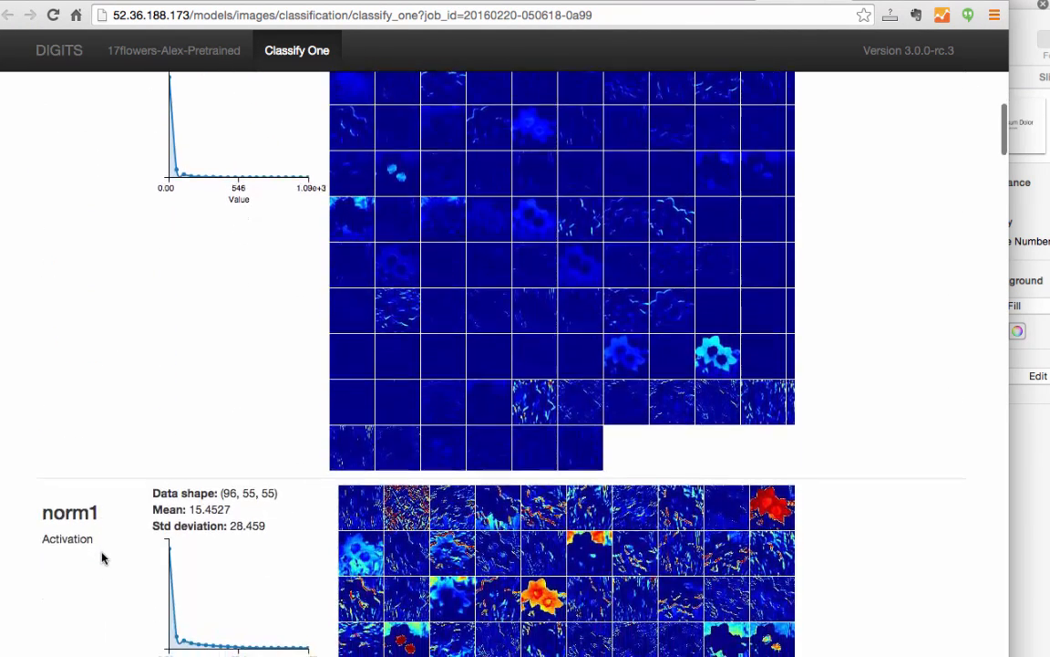
scroll("down", 3)
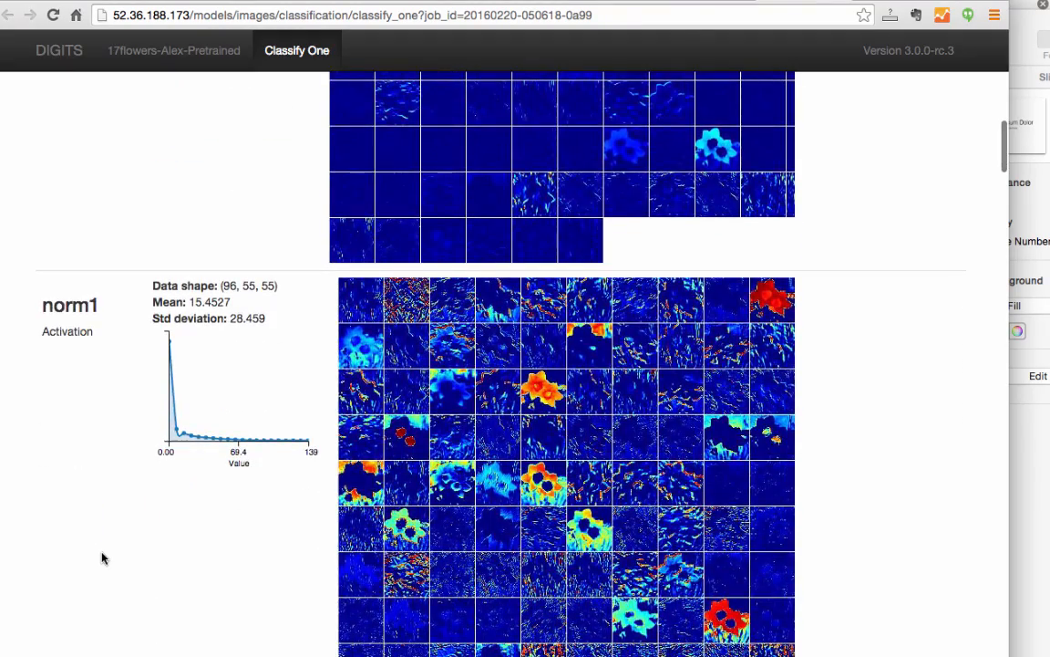
scroll("down", 3)
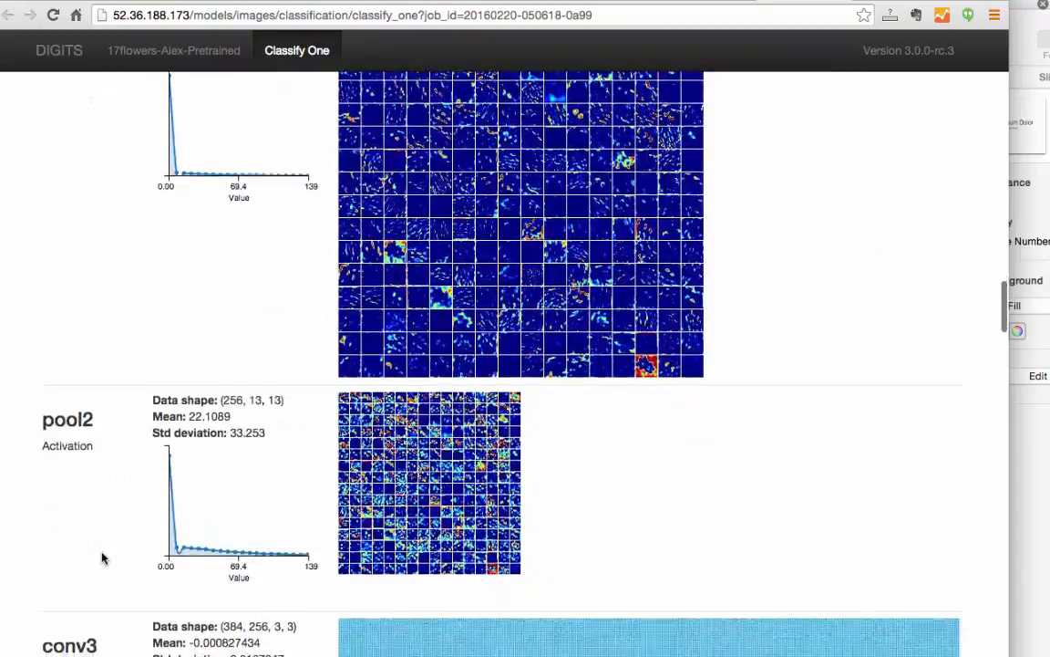
scroll("down", 3)
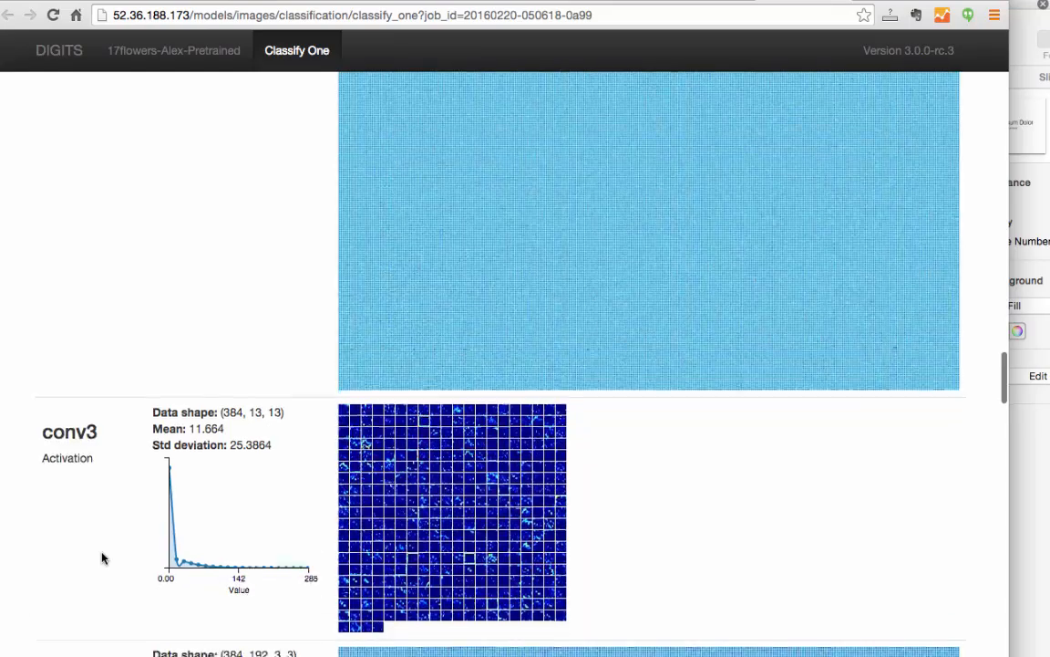
scroll("down", 3)
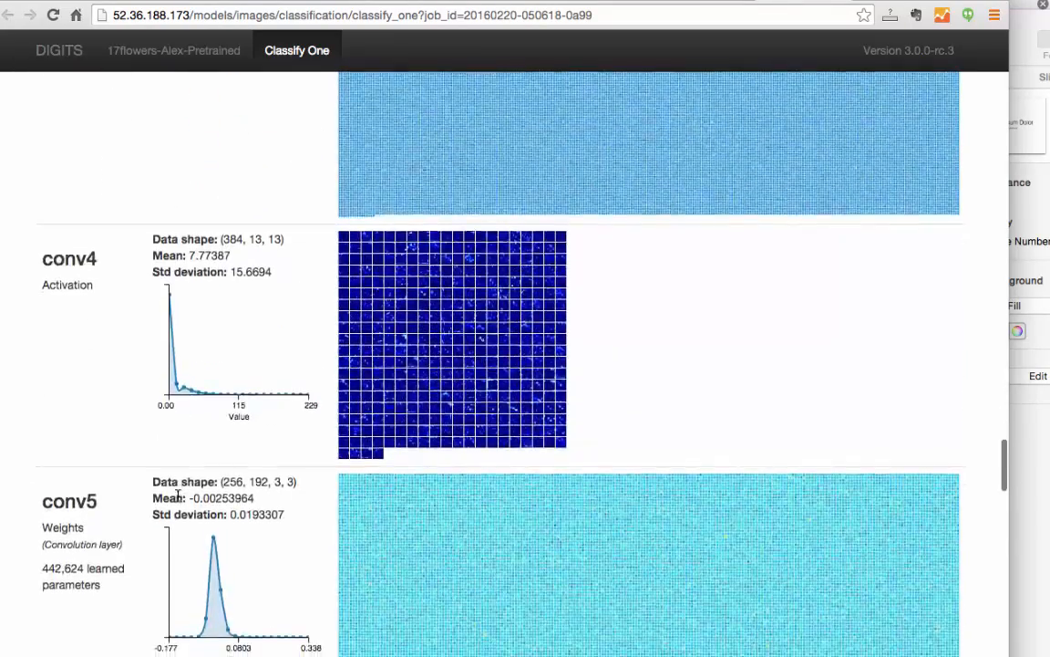
scroll("down", 3)
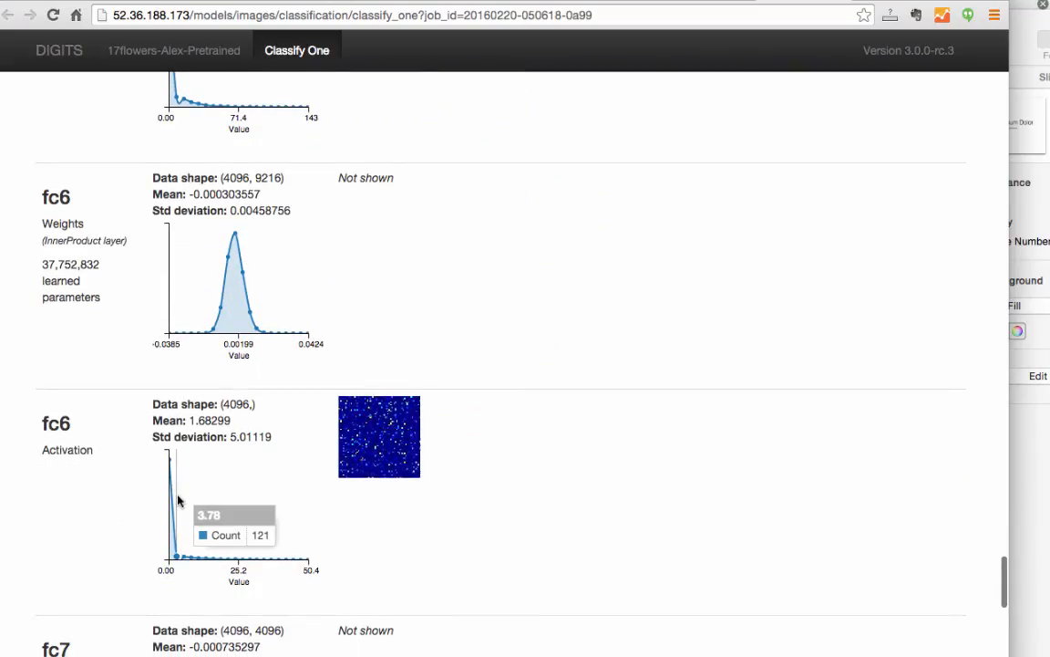
scroll("down", 3)
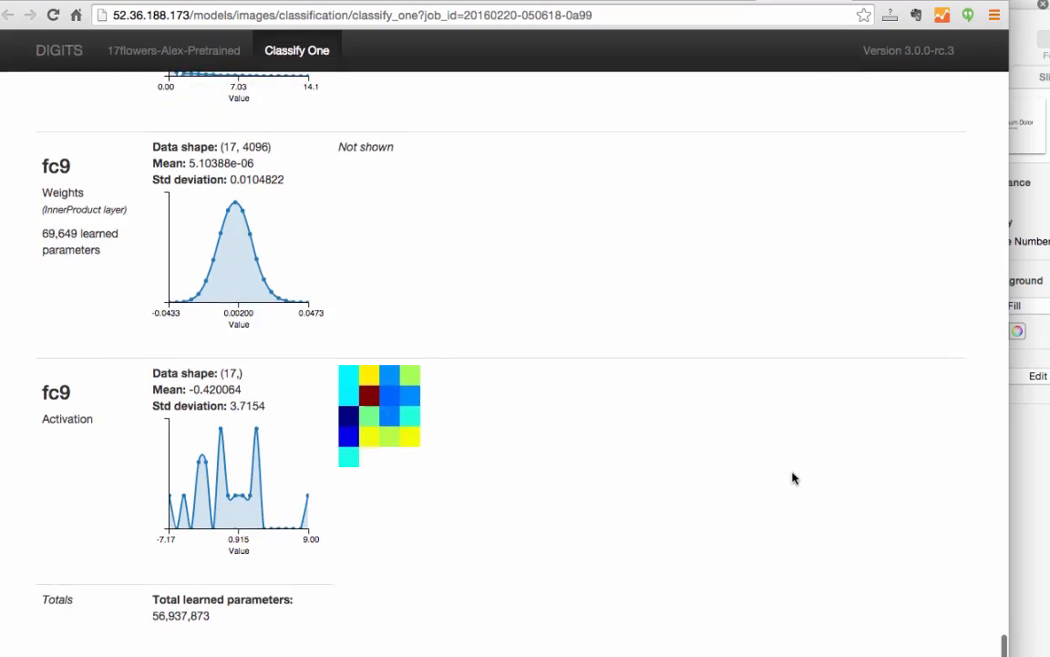
scroll("down", 3)
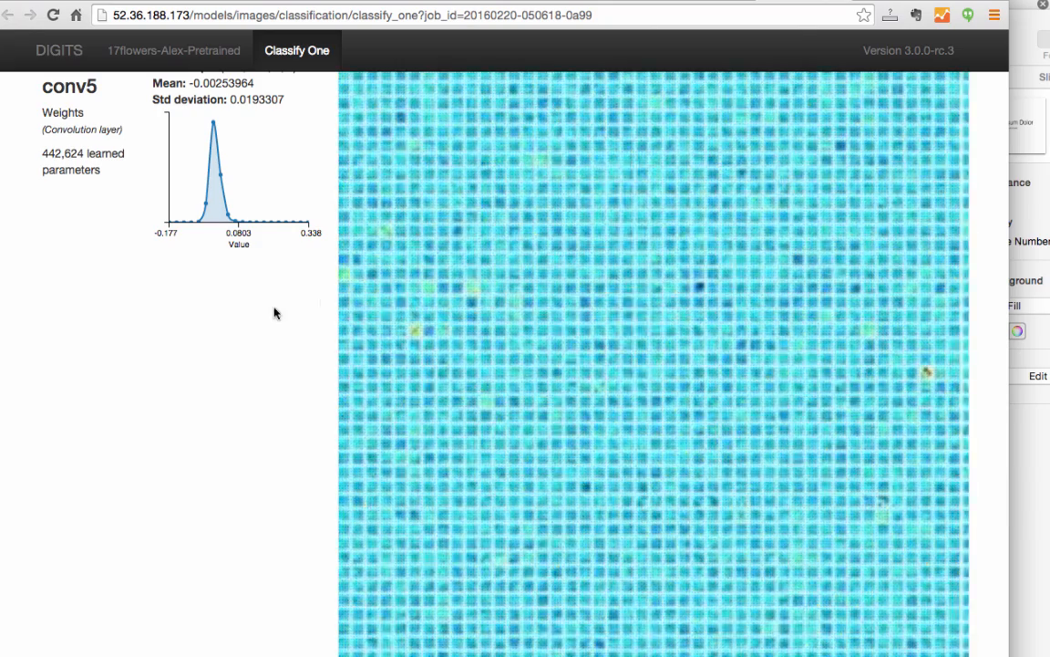
scroll("down", 3)
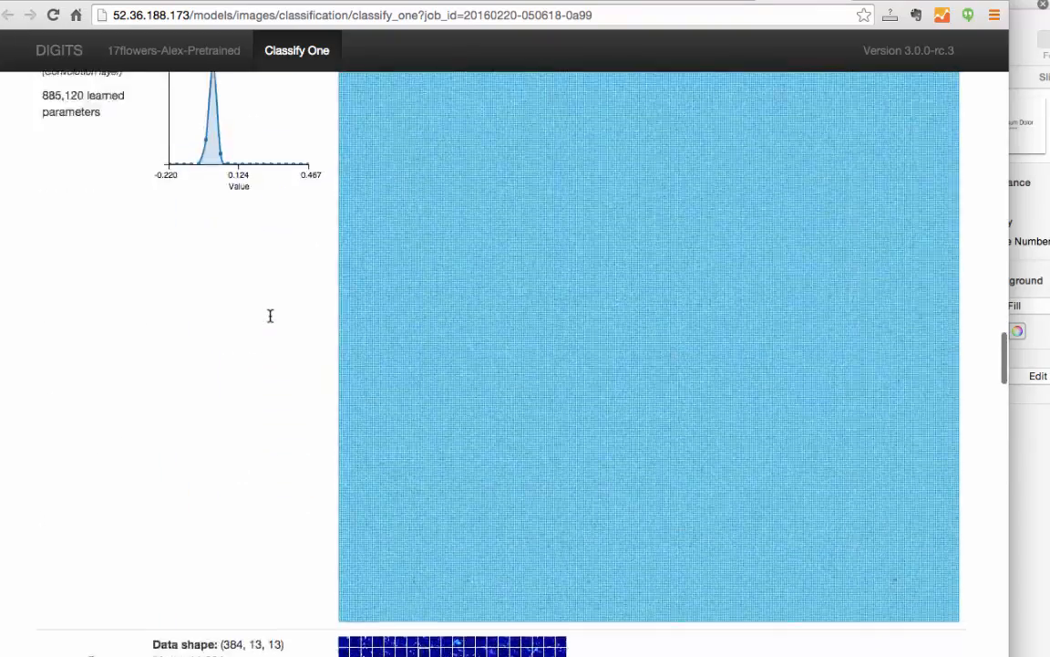
scroll("down", 3)
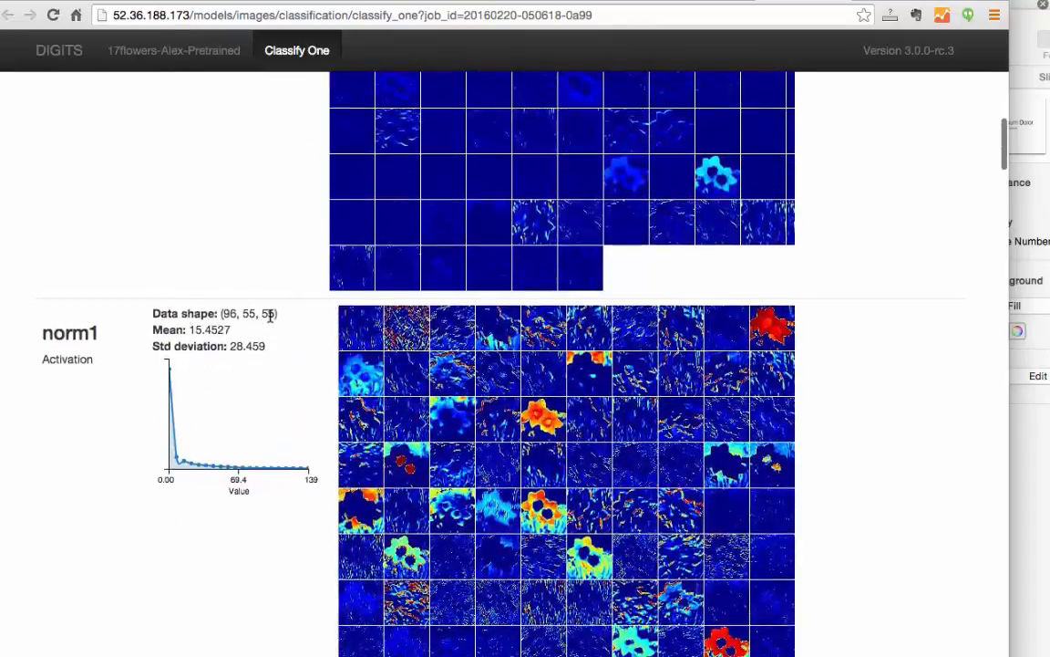